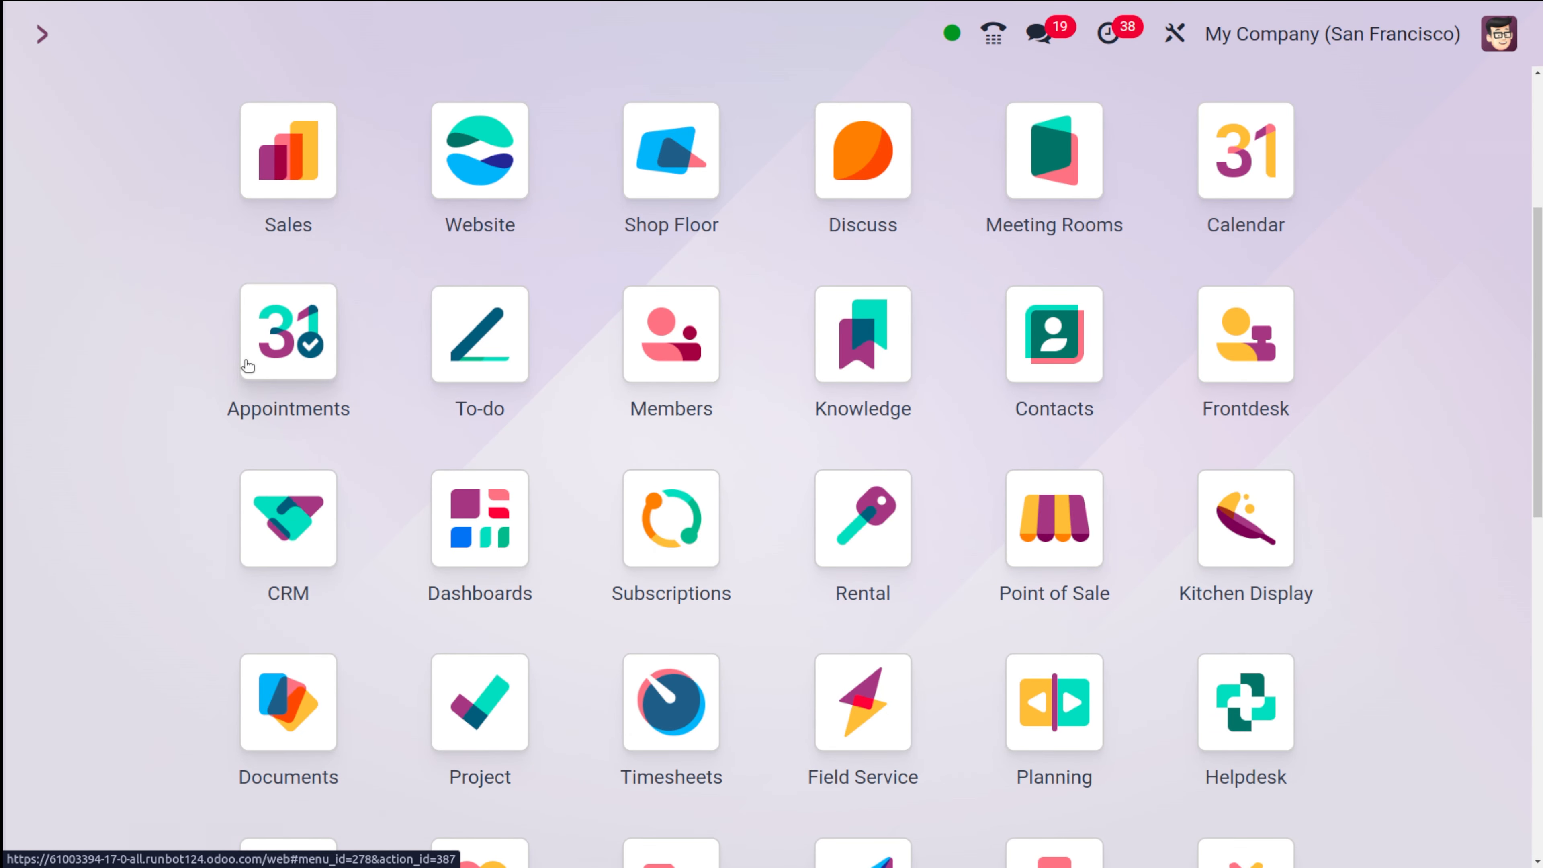
Launch the Employees app and show its Badges list via Configuration
{"action": "type", "text": "e"}
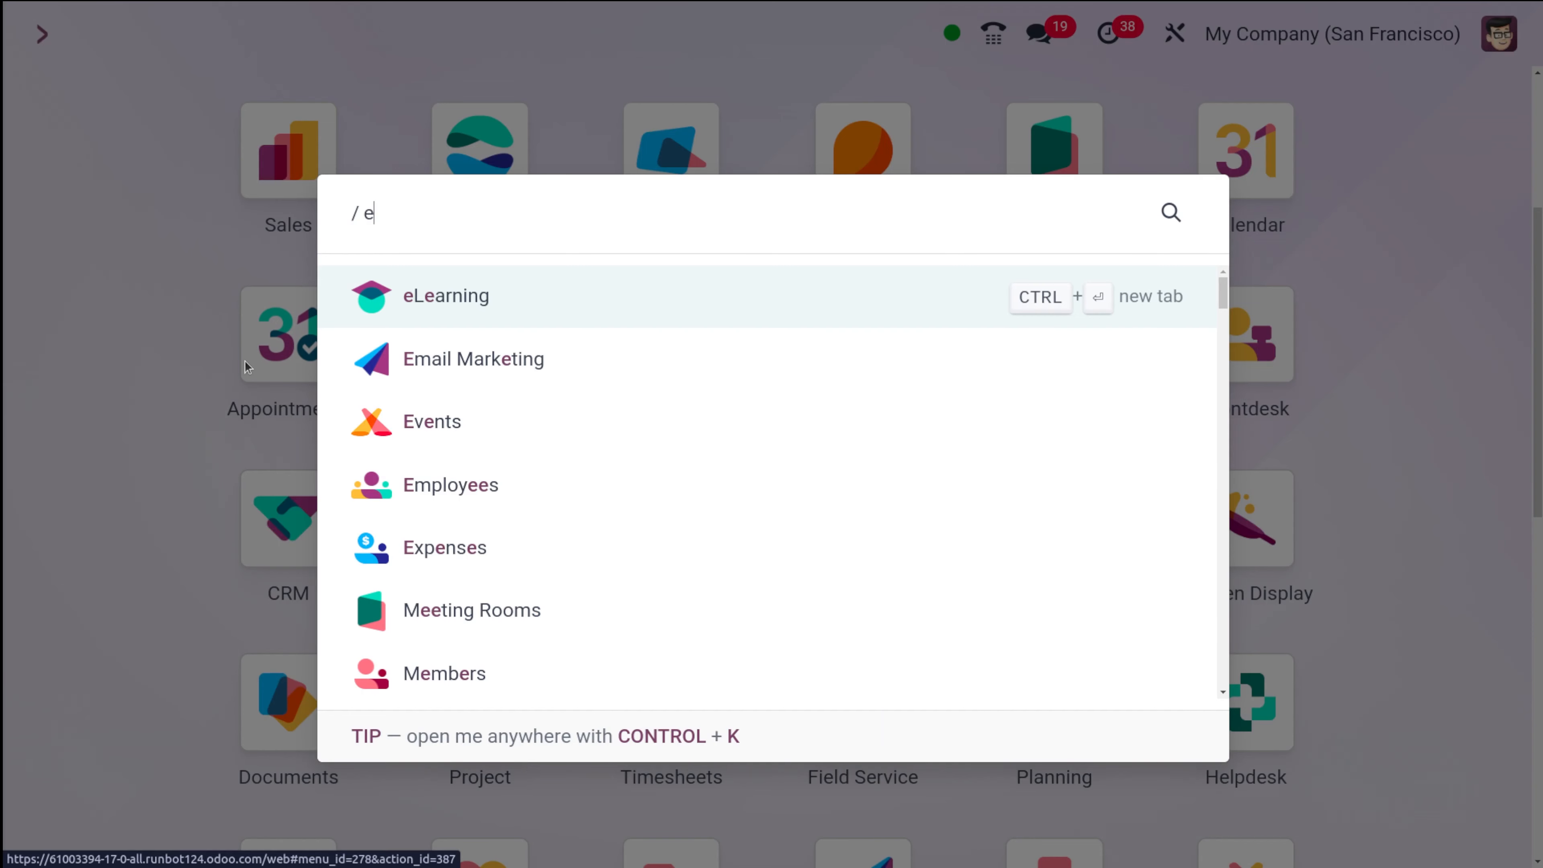
{"action": "left_click", "coordinate": [450, 483]}
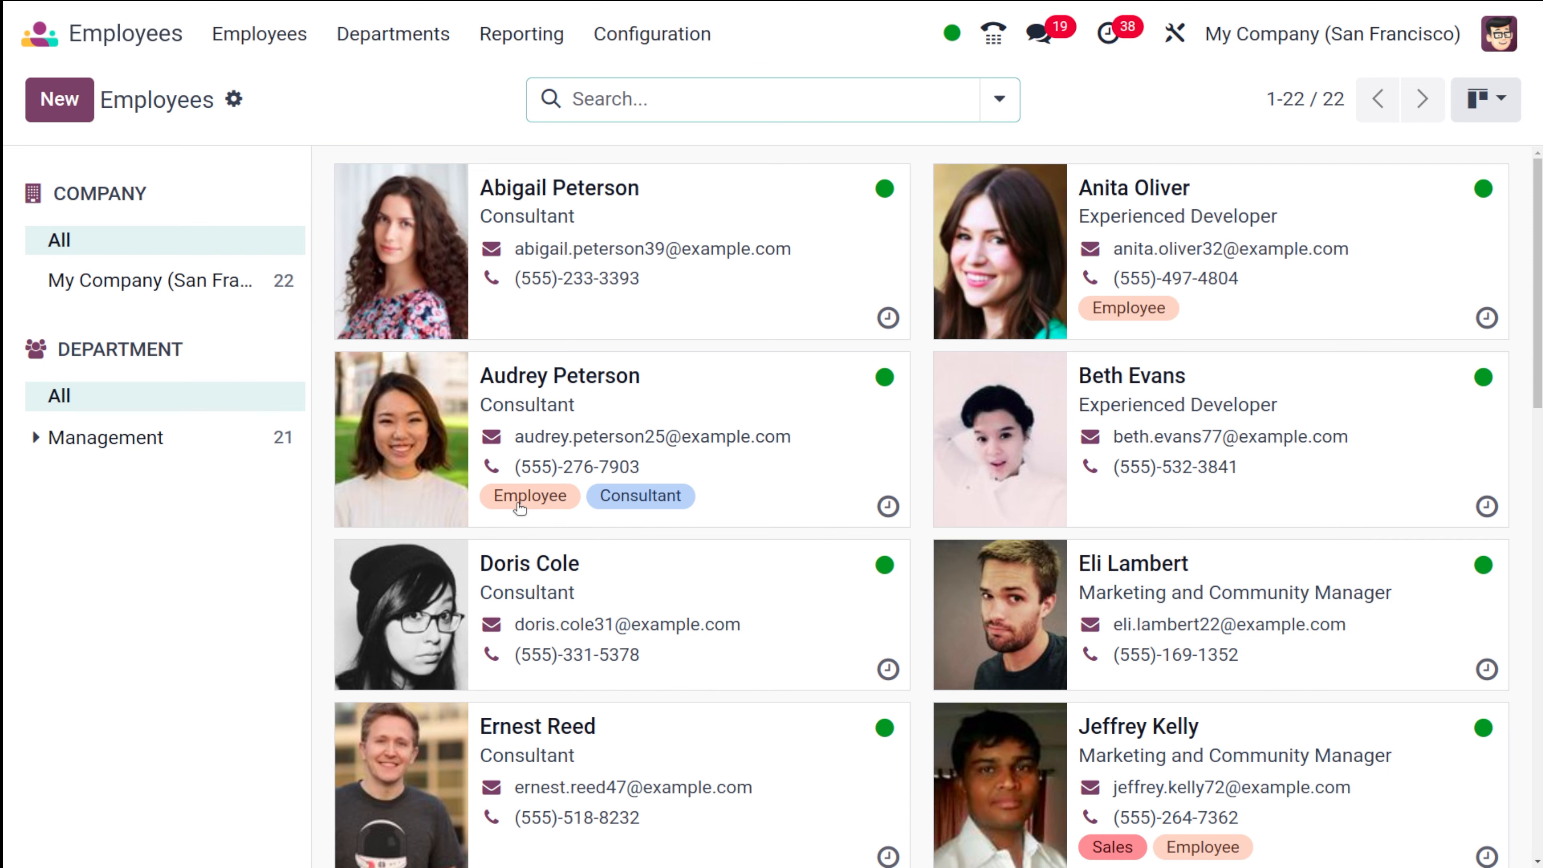
{"action": "left_click", "coordinate": [652, 34]}
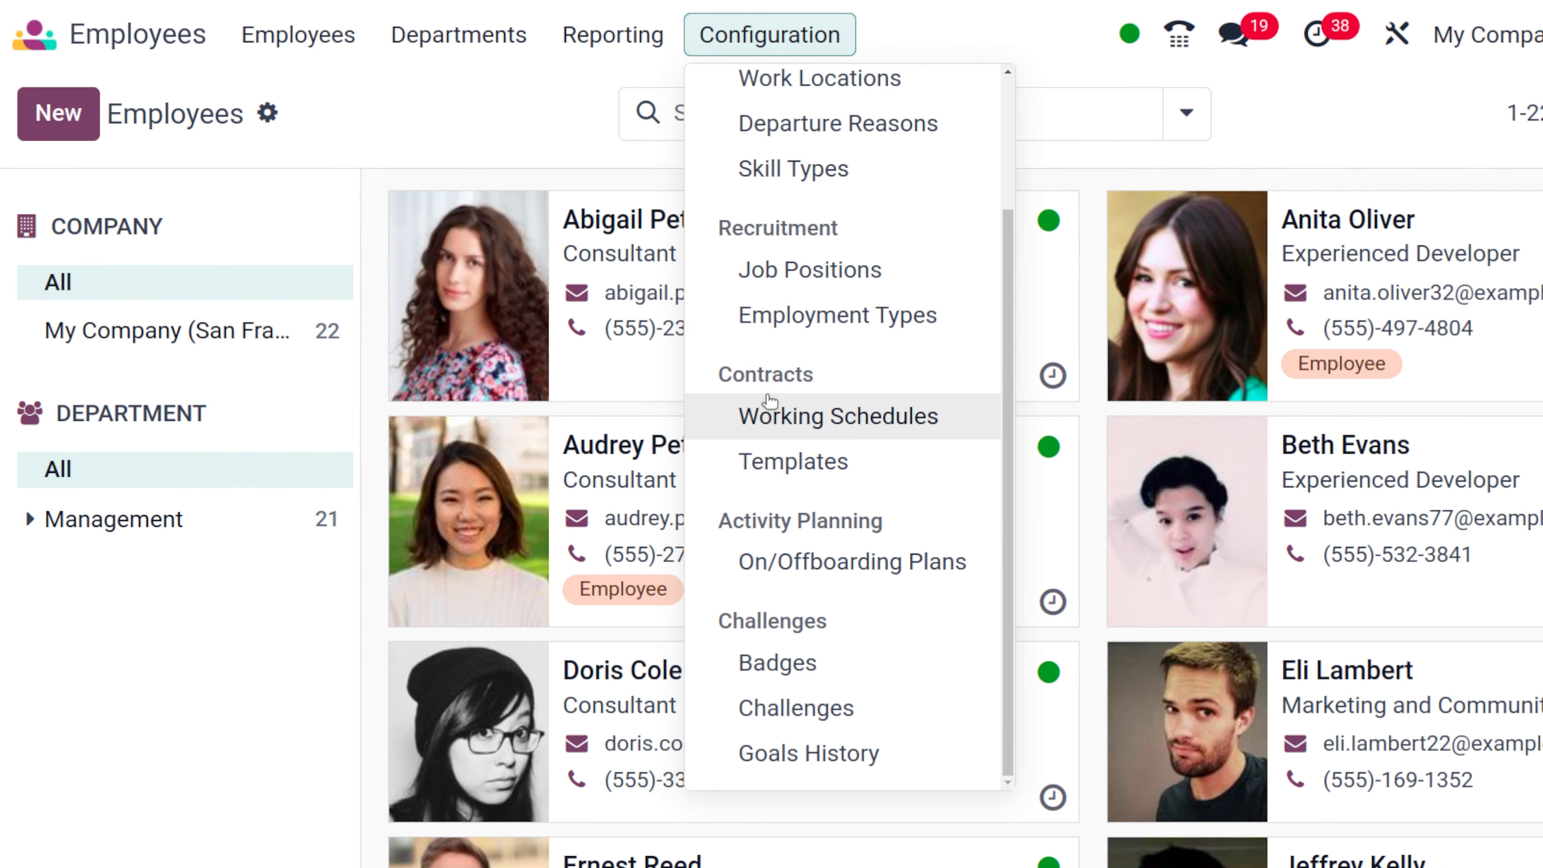
{"action": "mouse_move", "coordinate": [797, 663]}
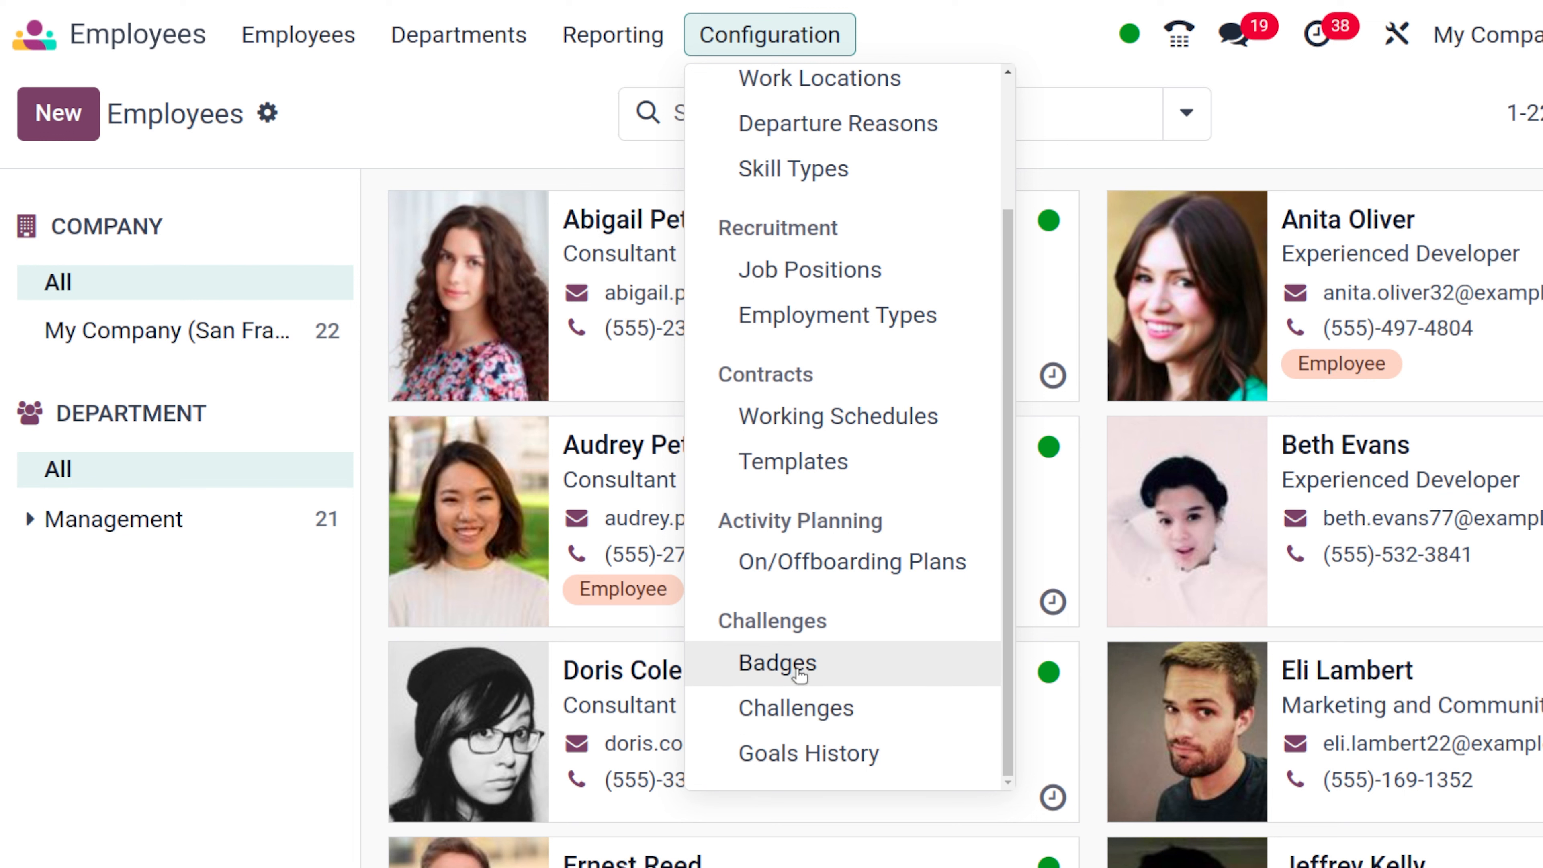
{"action": "mouse_move", "coordinate": [797, 707]}
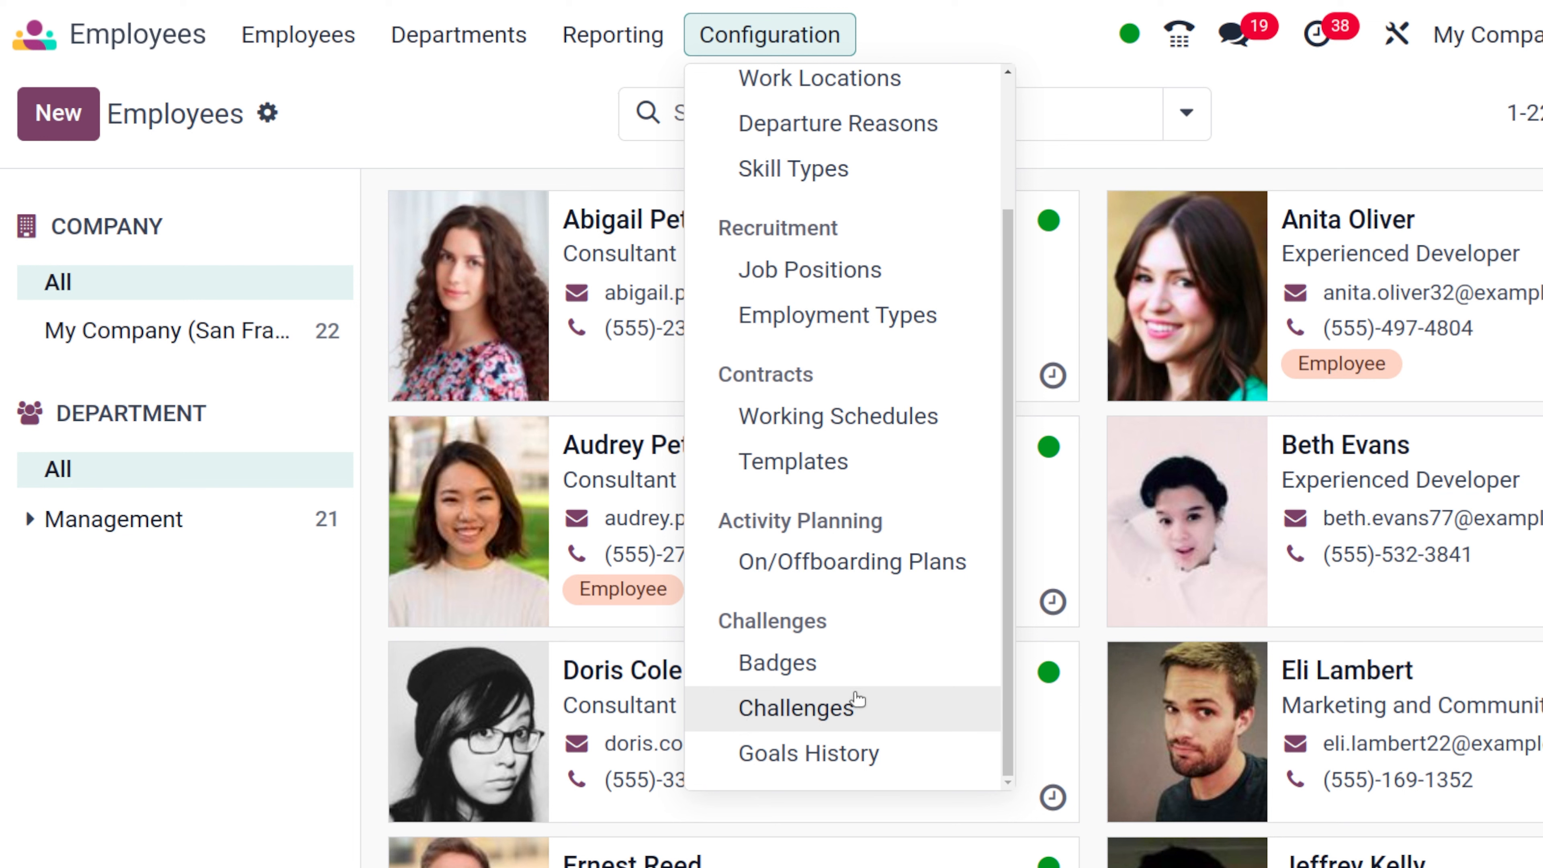
{"action": "mouse_move", "coordinate": [809, 753]}
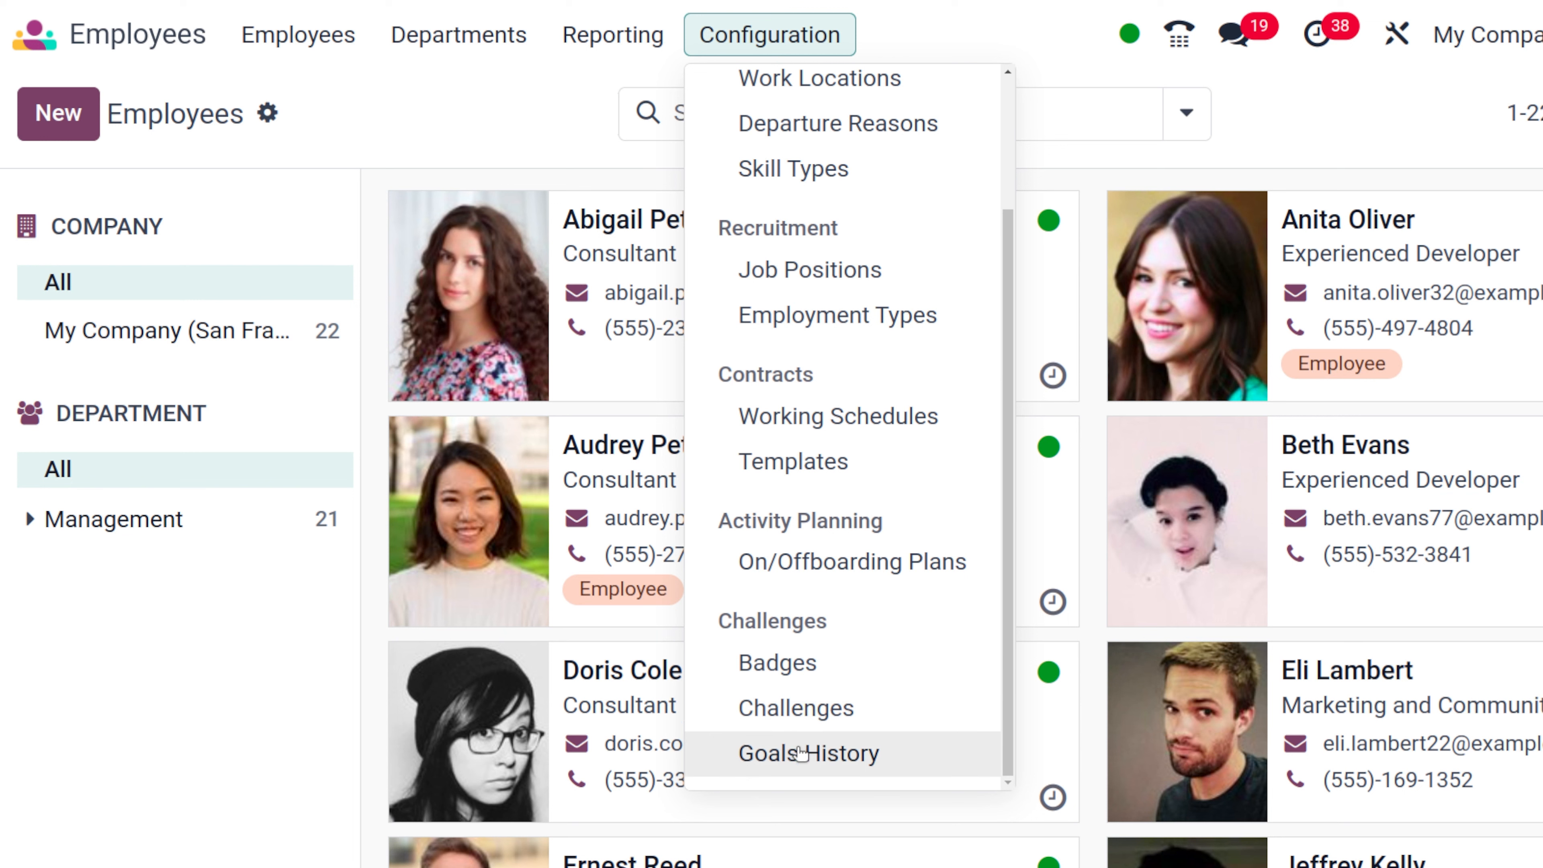
{"action": "left_click", "coordinate": [809, 753]}
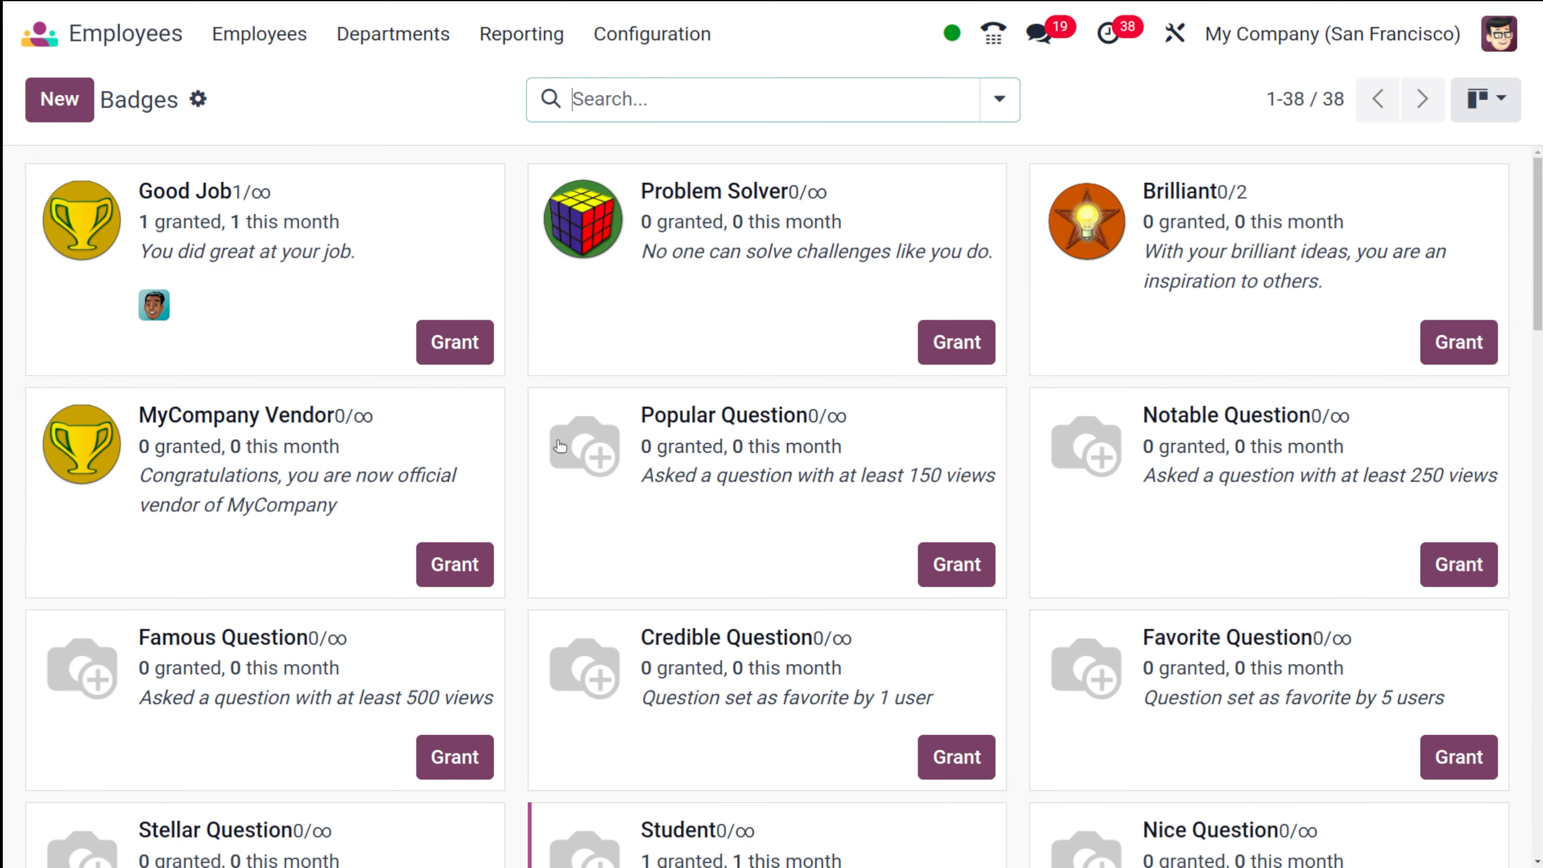
{"action": "mouse_move", "coordinate": [502, 368]}
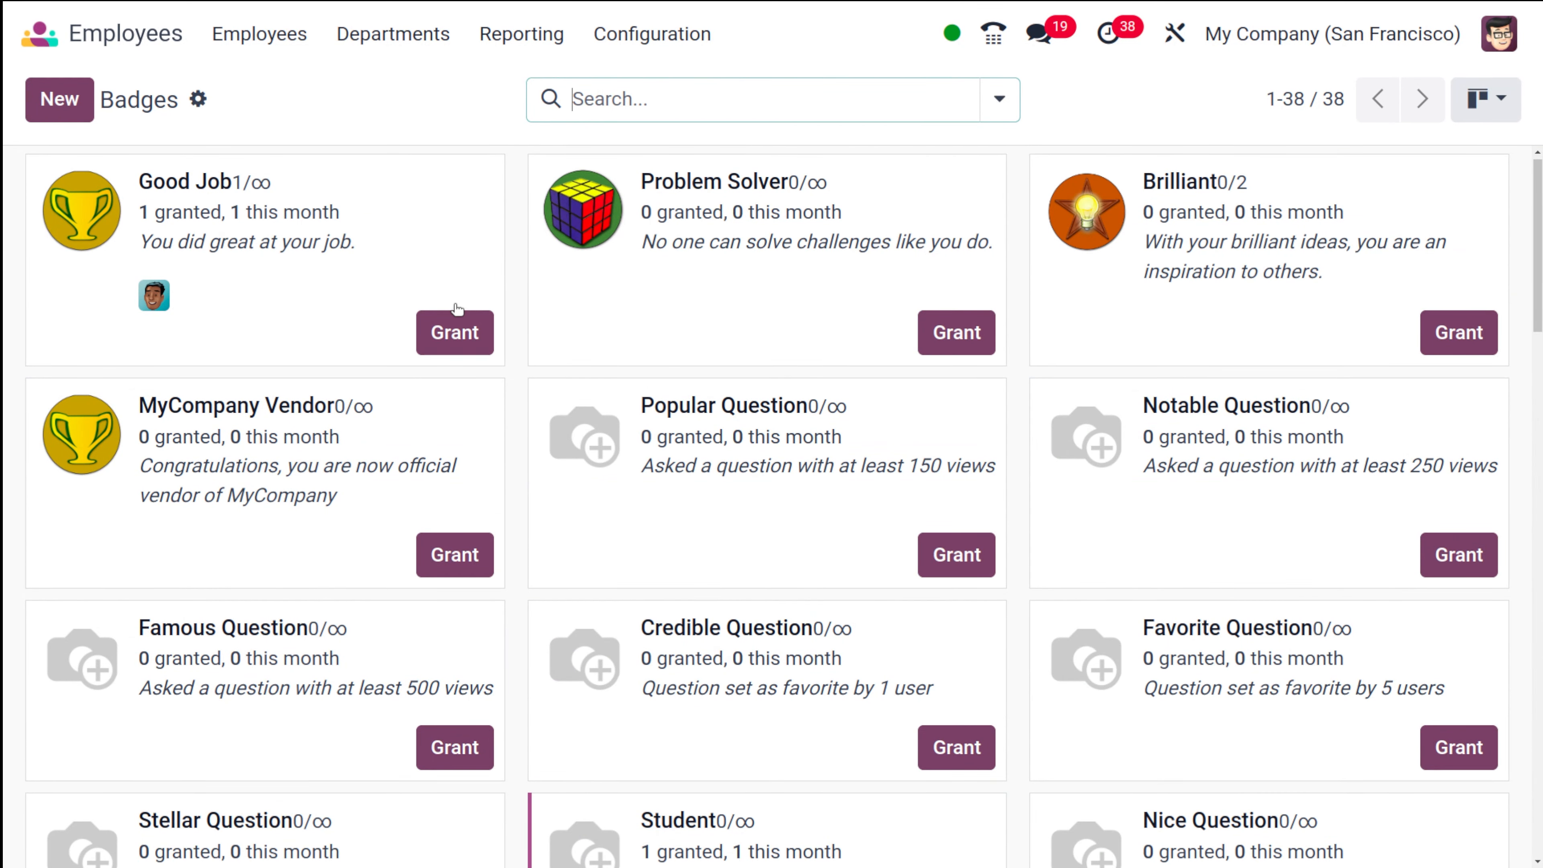
{"action": "mouse_move", "coordinate": [637, 192]}
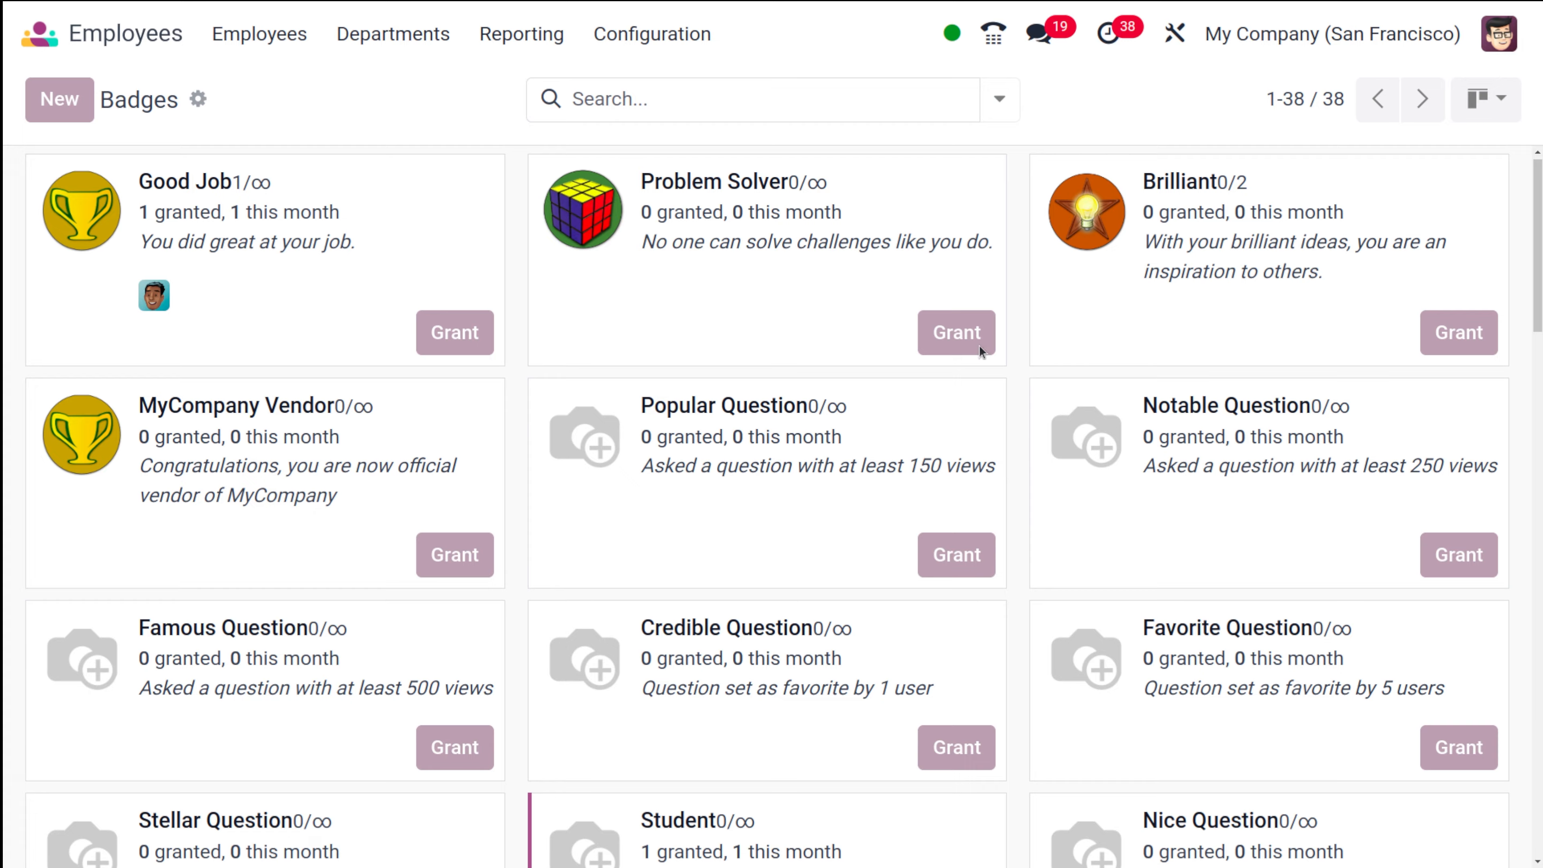
Grant the Problem Solver badge to Joel Willis, raising its count to 1 granted this month
{"action": "left_click", "coordinate": [953, 332]}
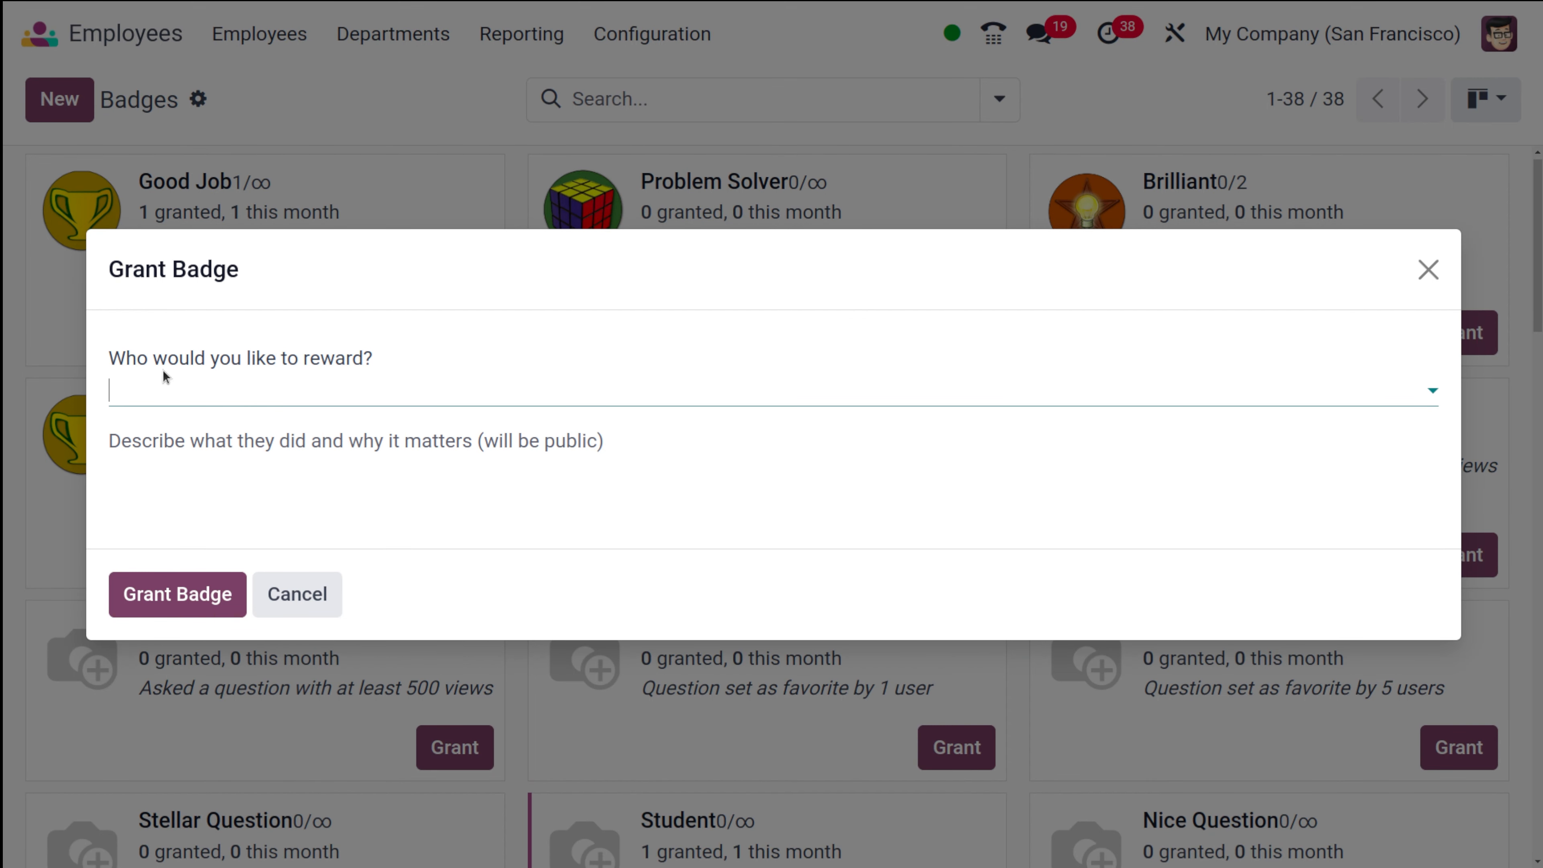
{"action": "mouse_move", "coordinate": [291, 377]}
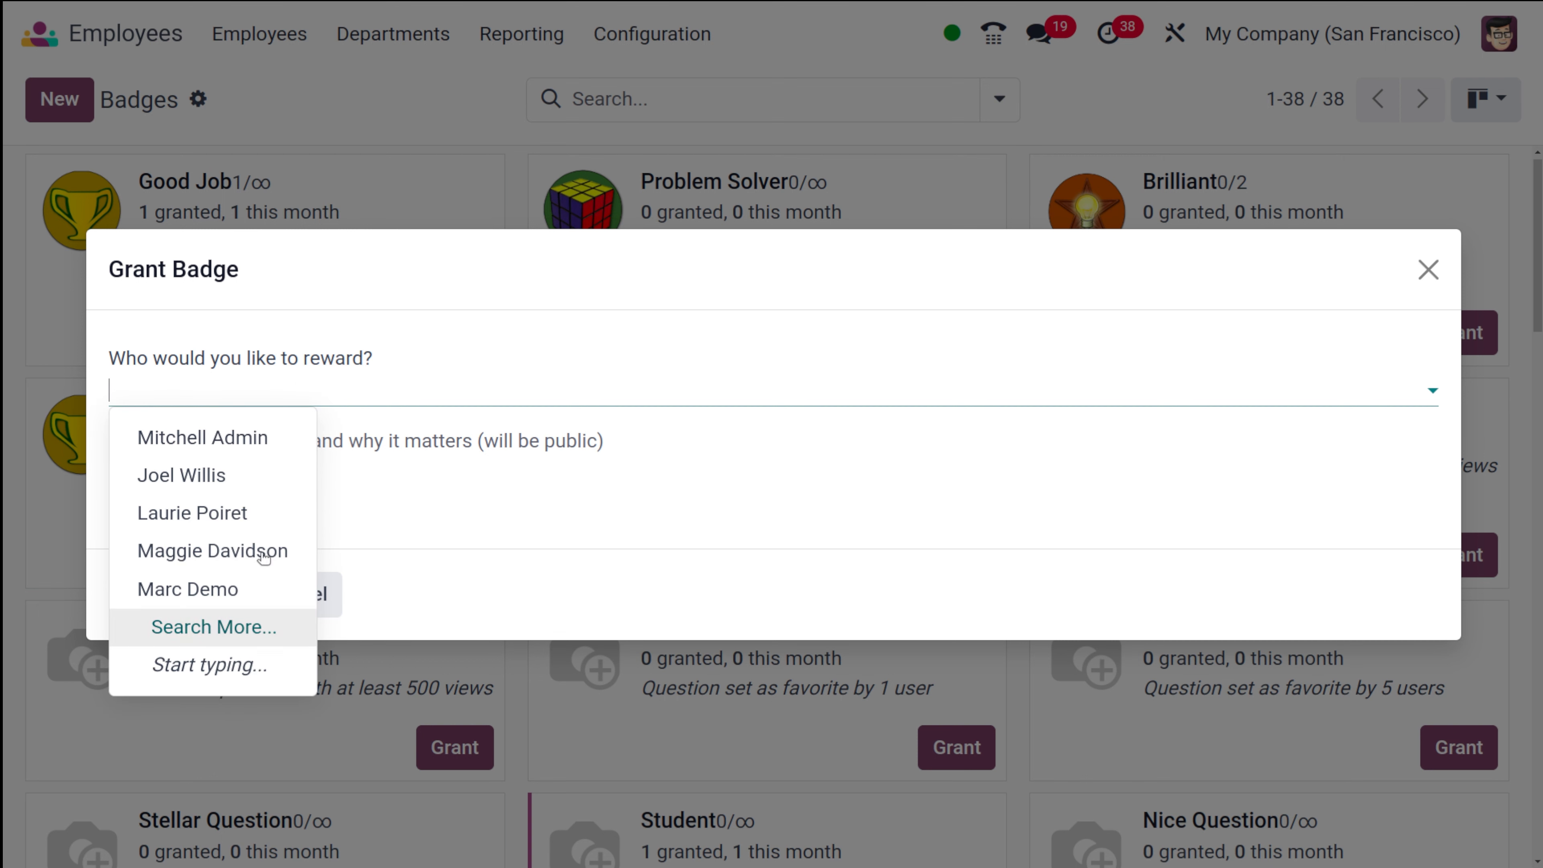
{"action": "mouse_move", "coordinate": [192, 513]}
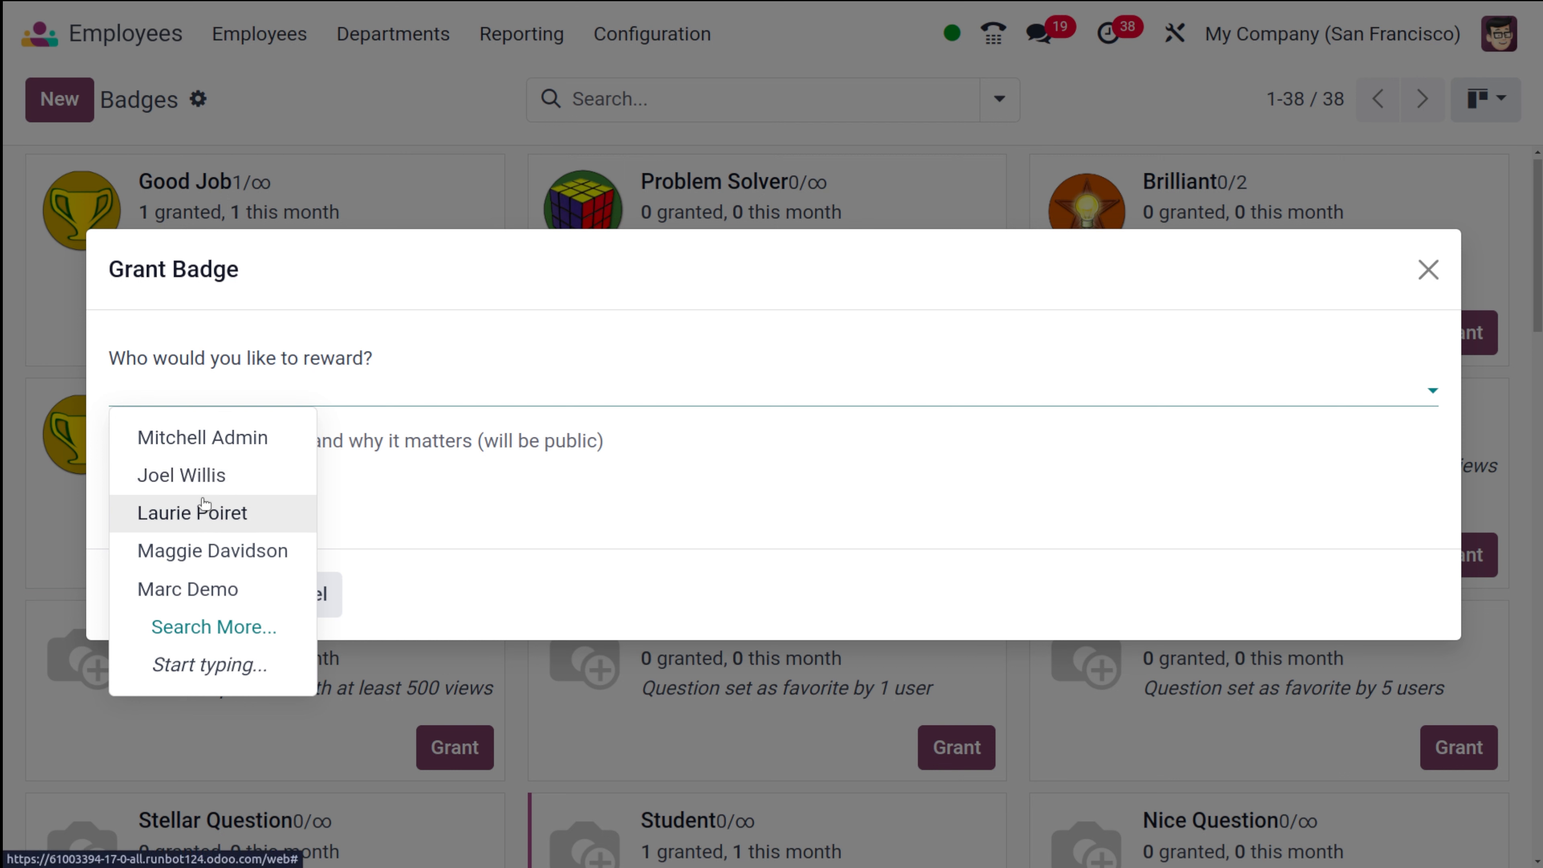
{"action": "left_click", "coordinate": [181, 475]}
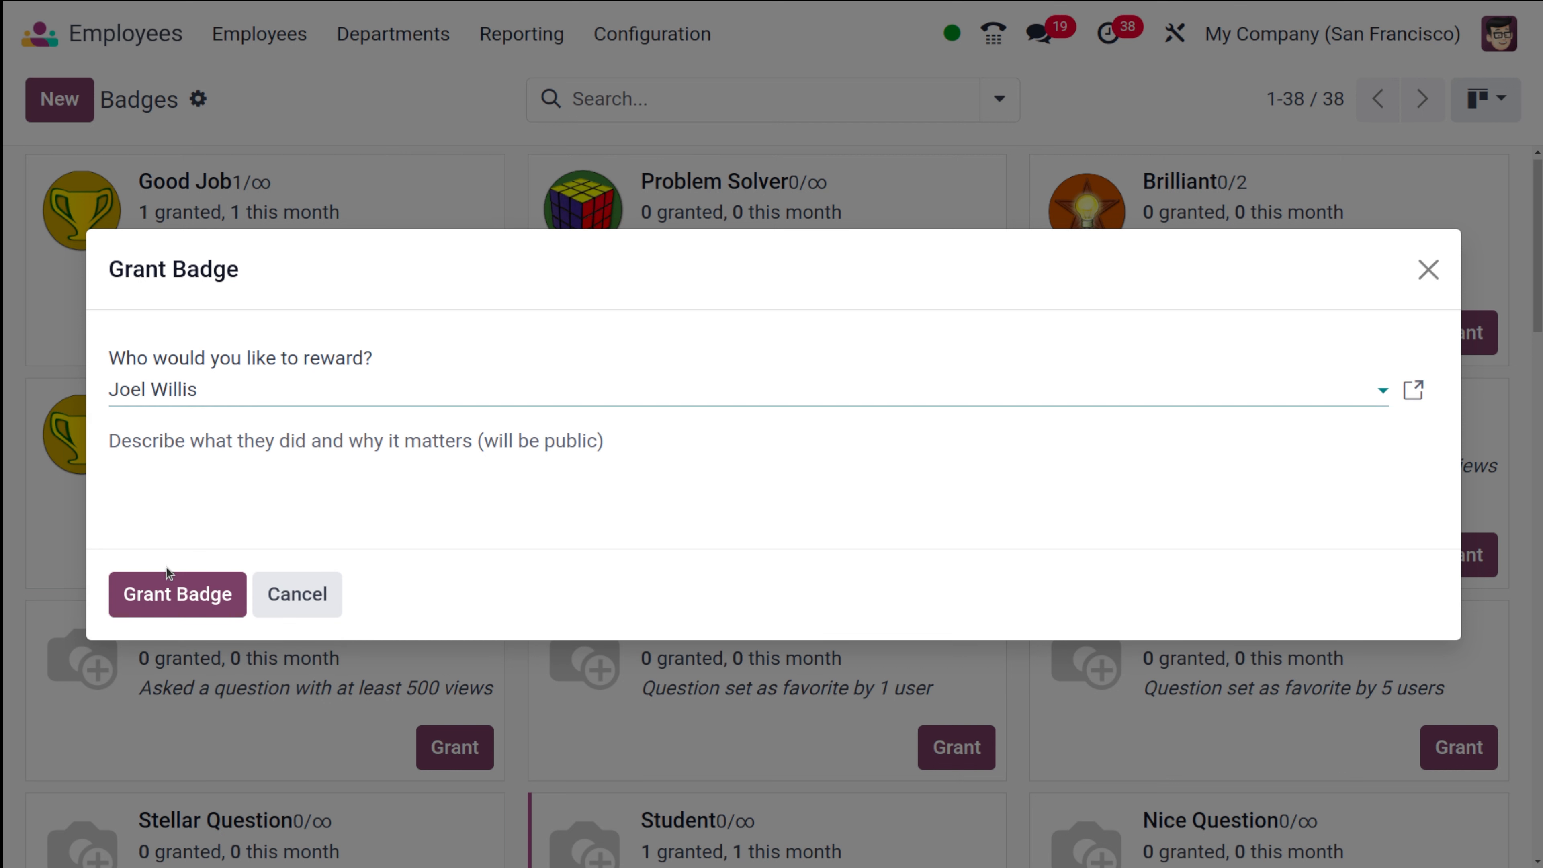
{"action": "left_click", "coordinate": [176, 592]}
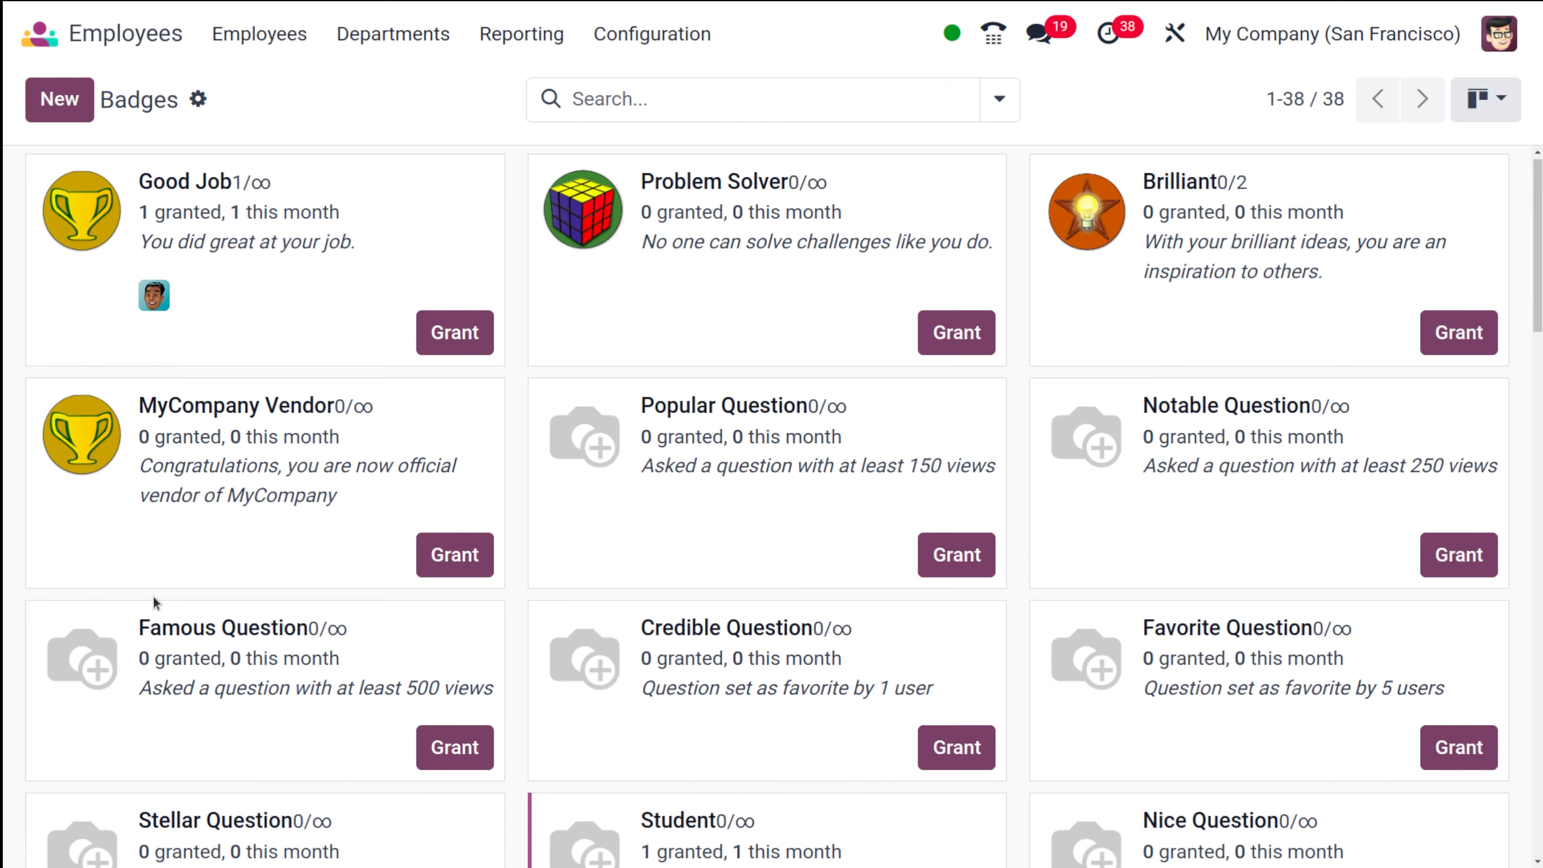
{"action": "left_click", "coordinate": [953, 333]}
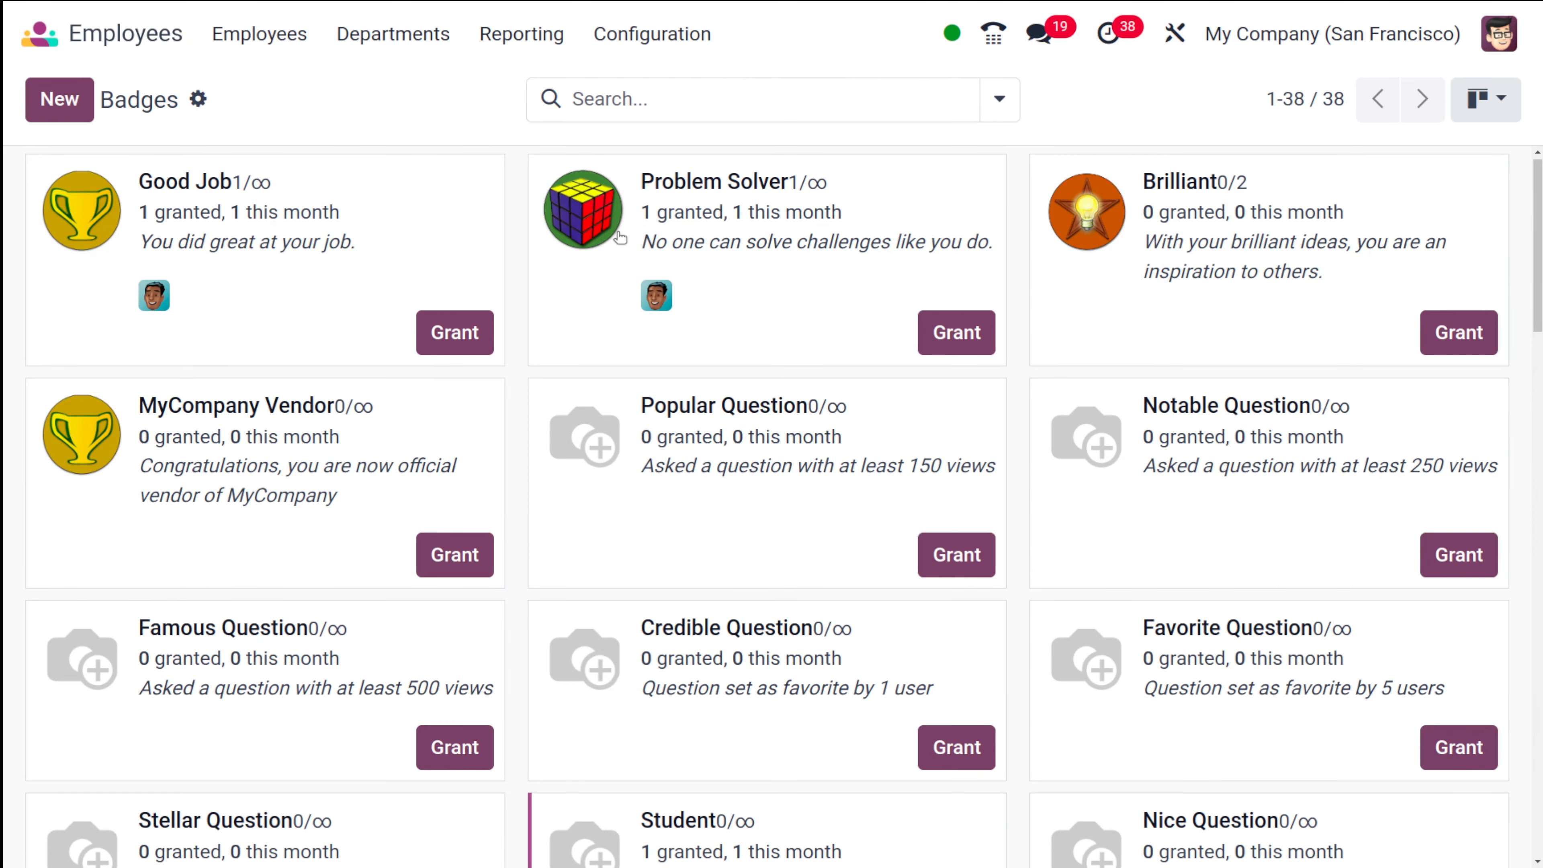
{"action": "mouse_move", "coordinate": [744, 289]}
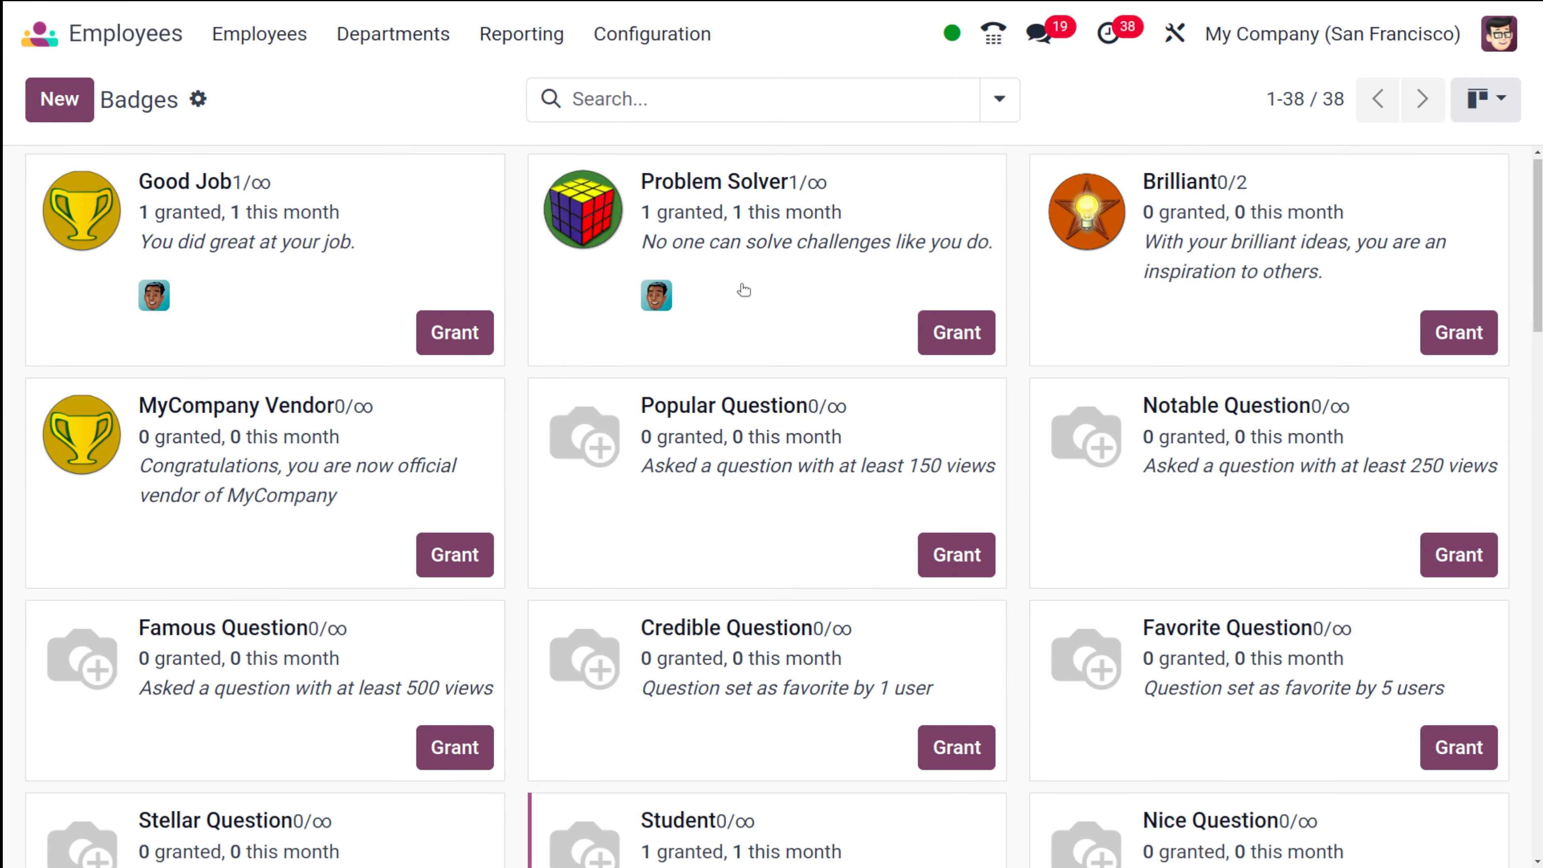
{"action": "mouse_move", "coordinate": [652, 312]}
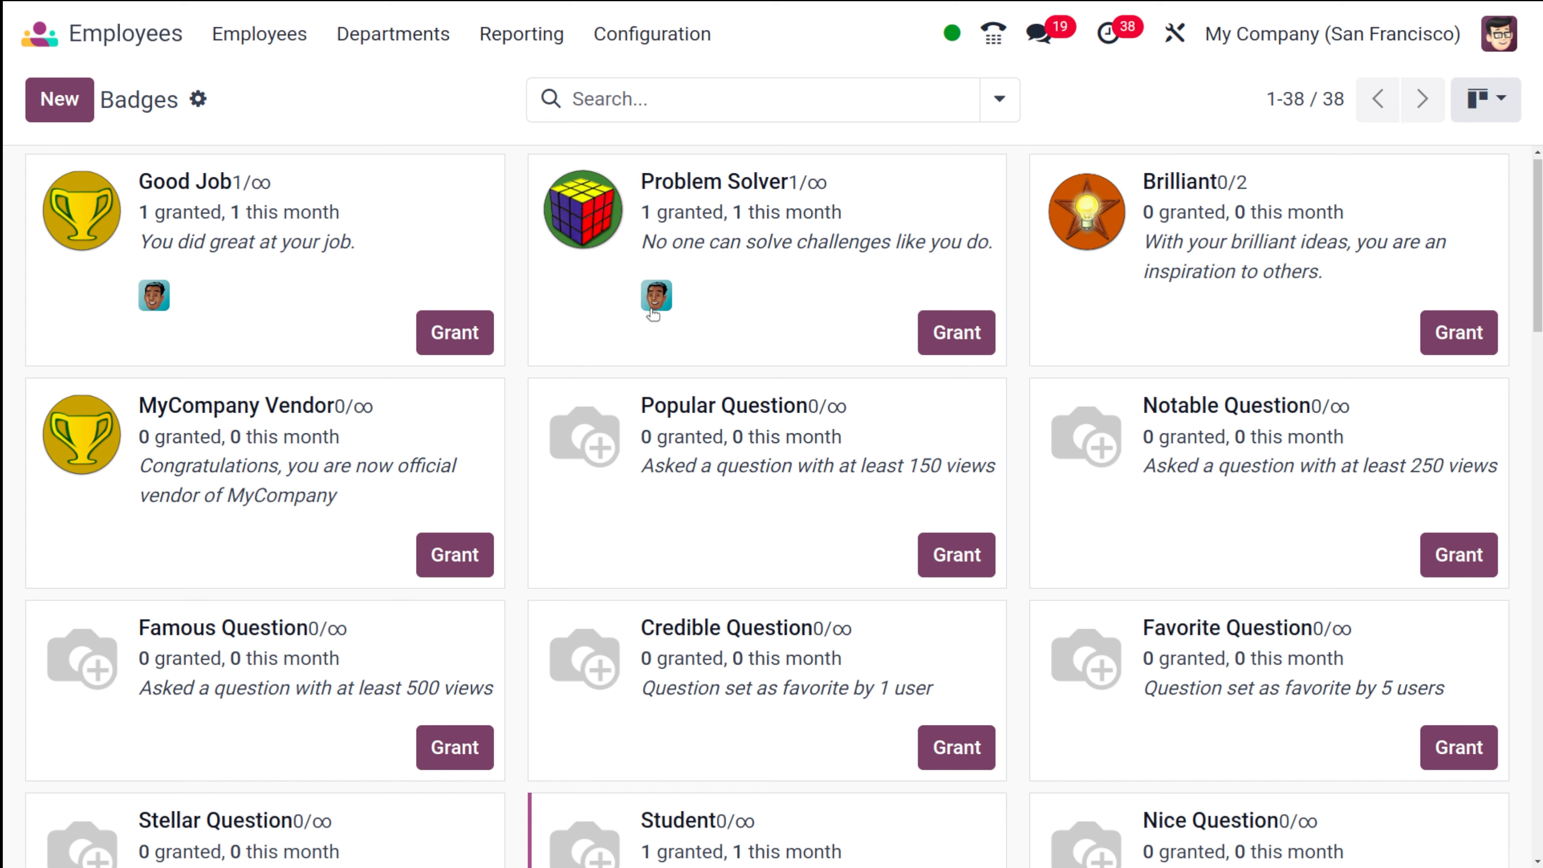
{"action": "mouse_move", "coordinate": [61, 150]}
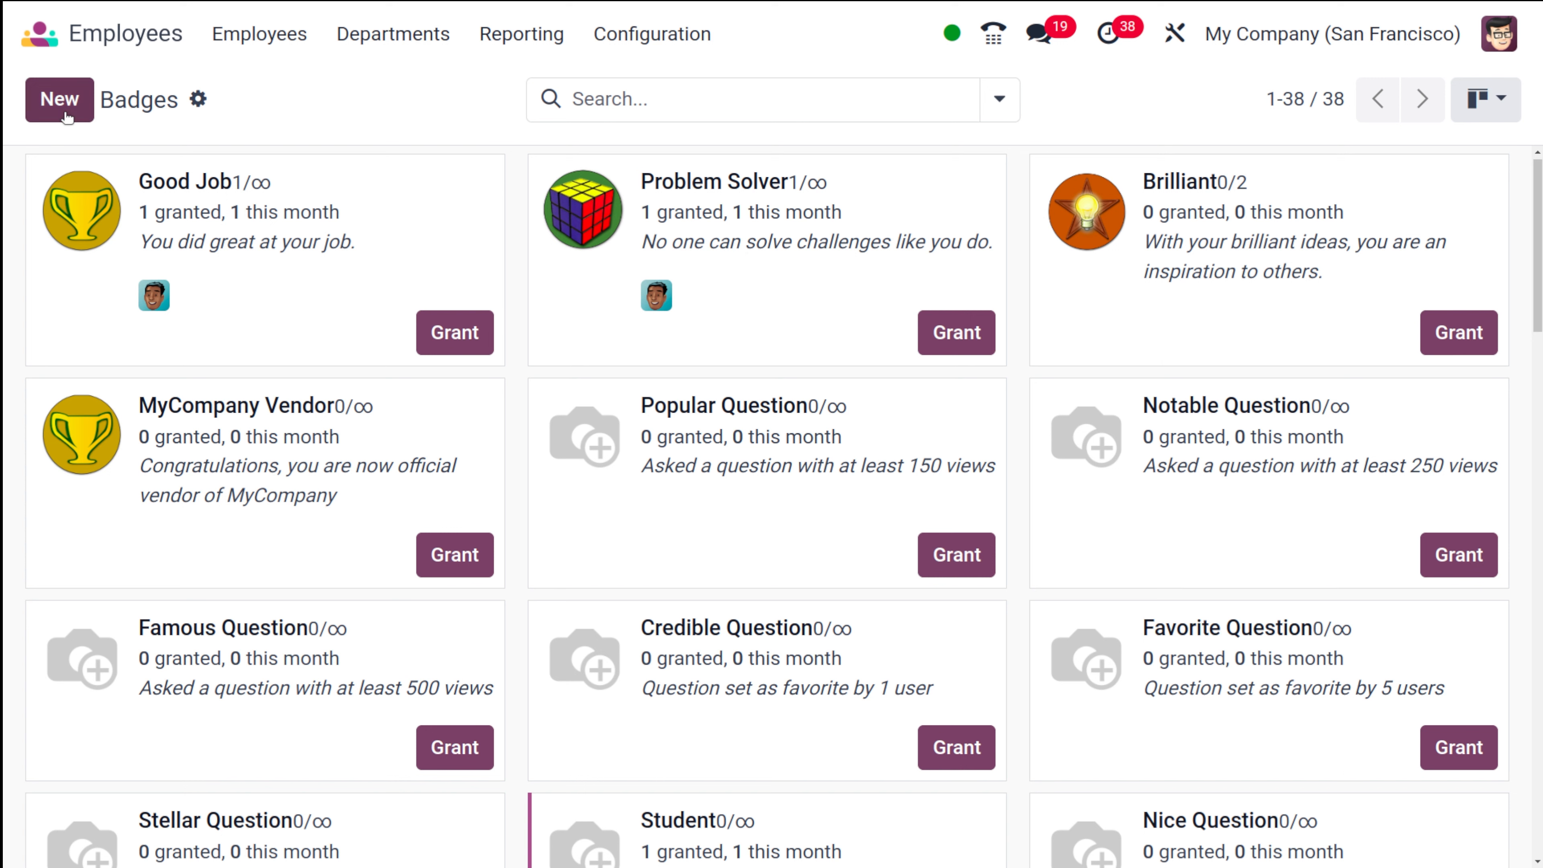
Create a new badge named 'problem solver' with the description 'congrats', still unsaved
{"action": "left_click", "coordinate": [58, 100]}
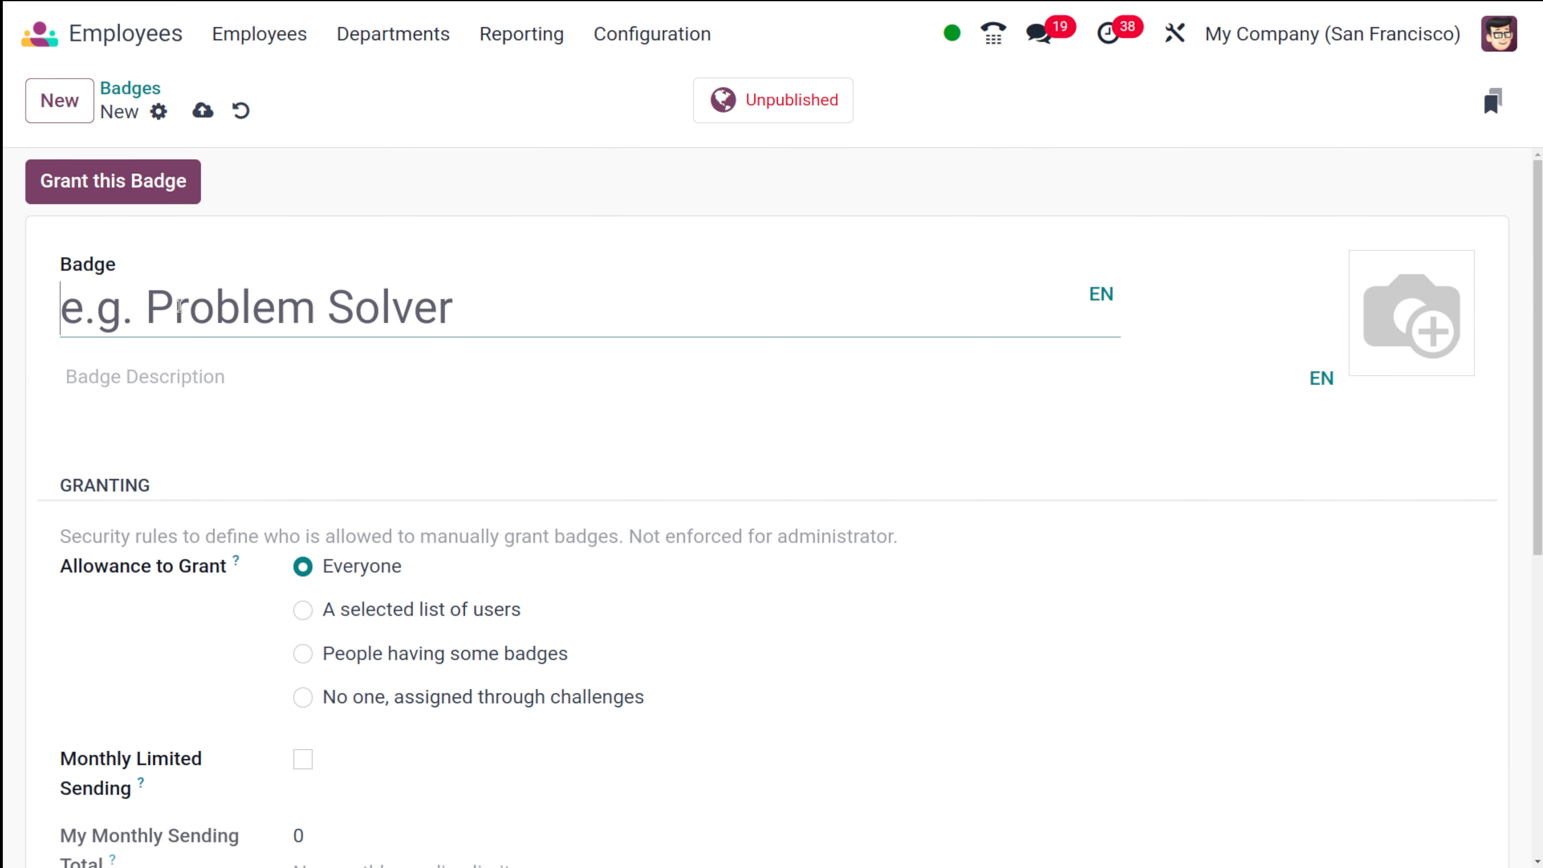
{"action": "type", "text": "pro"}
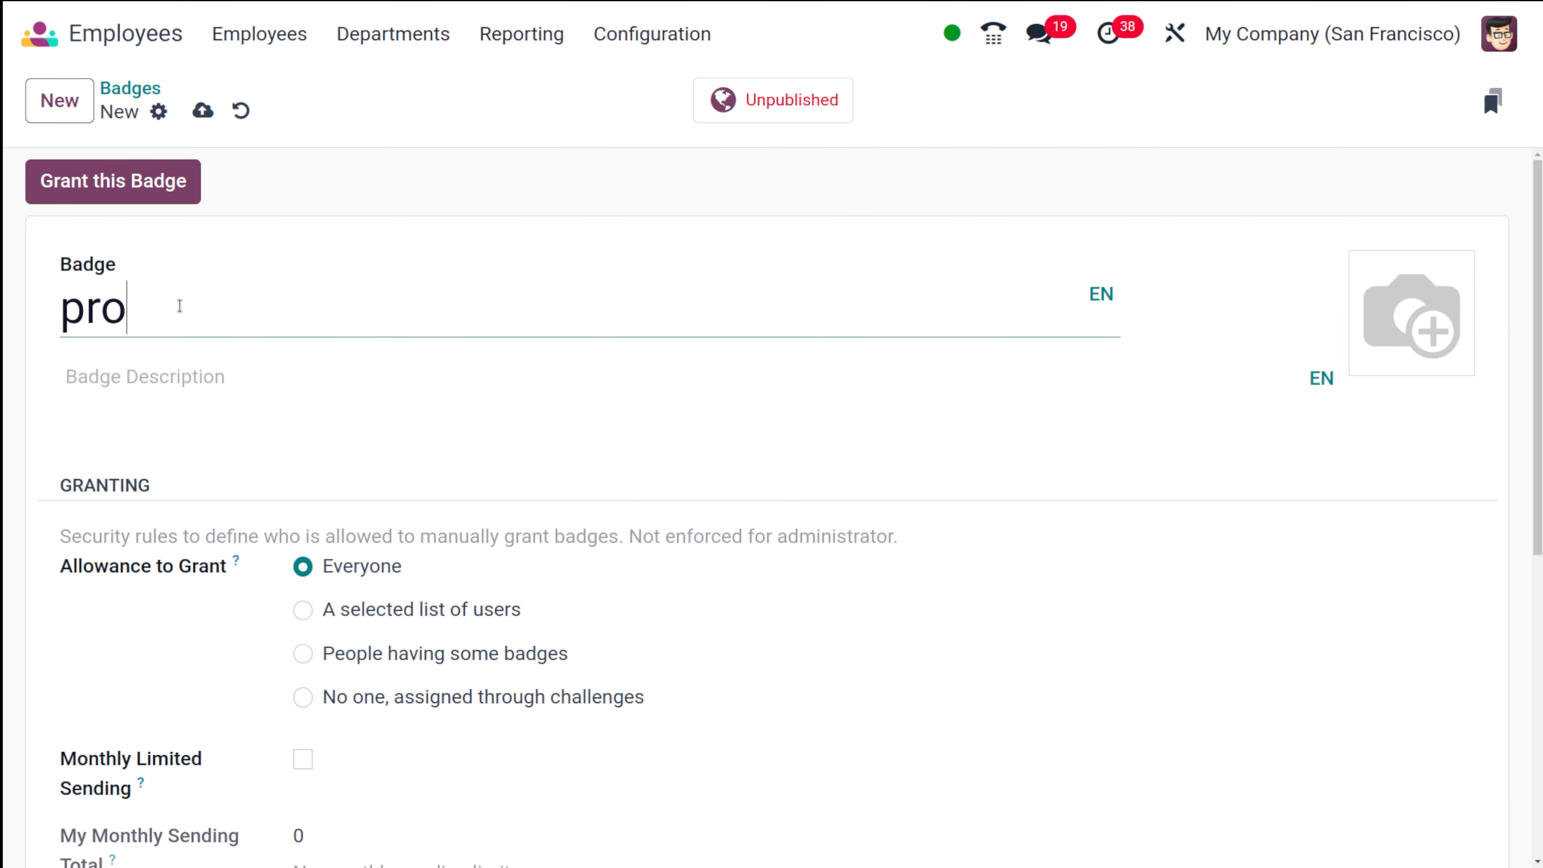
{"action": "type", "text": "blem"}
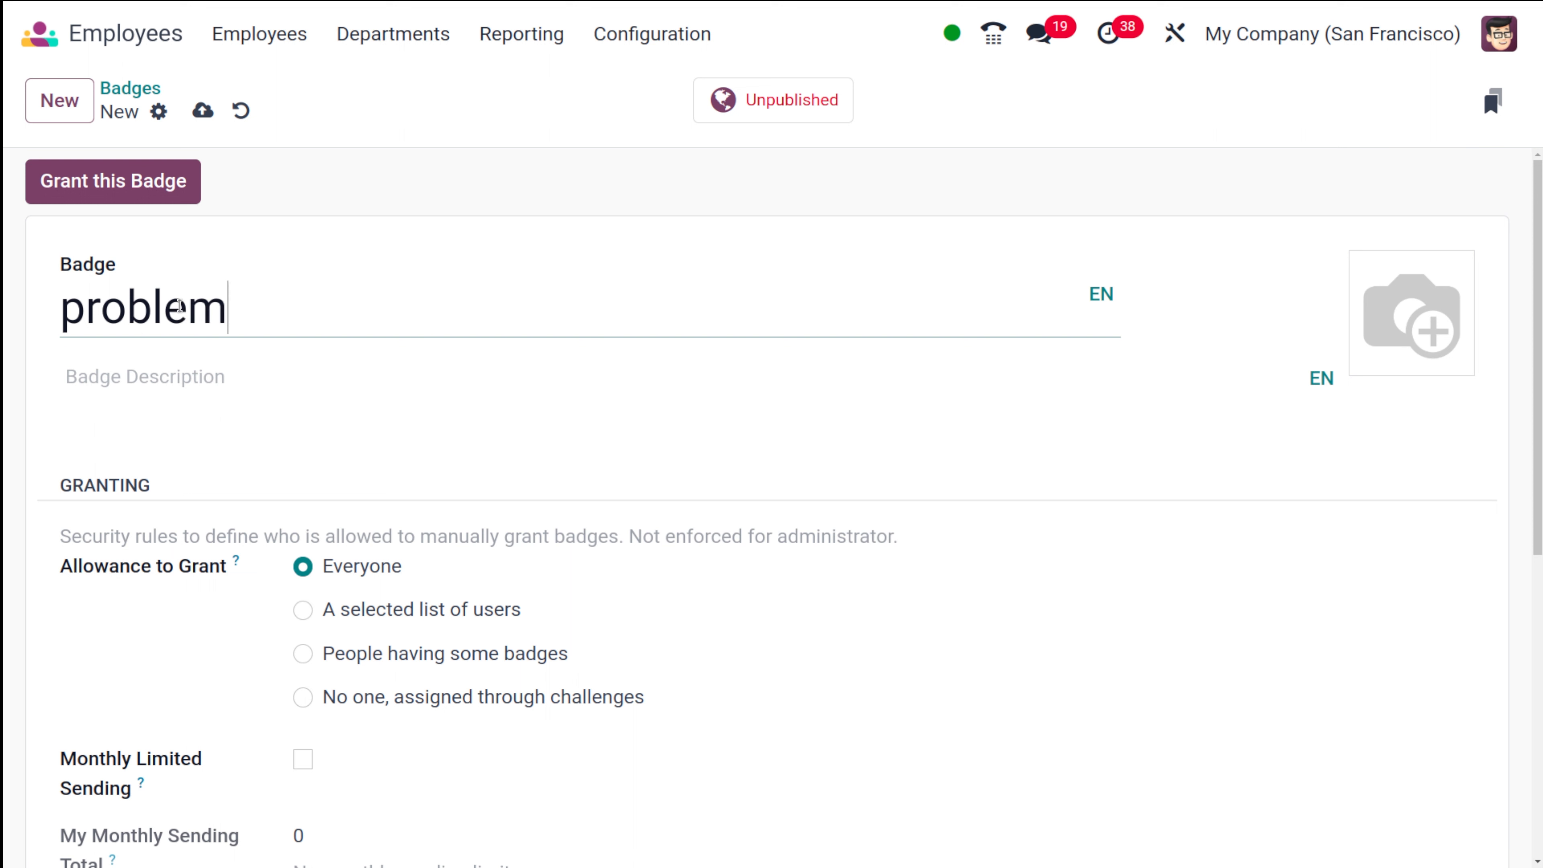
{"action": "type", "text": "solver"}
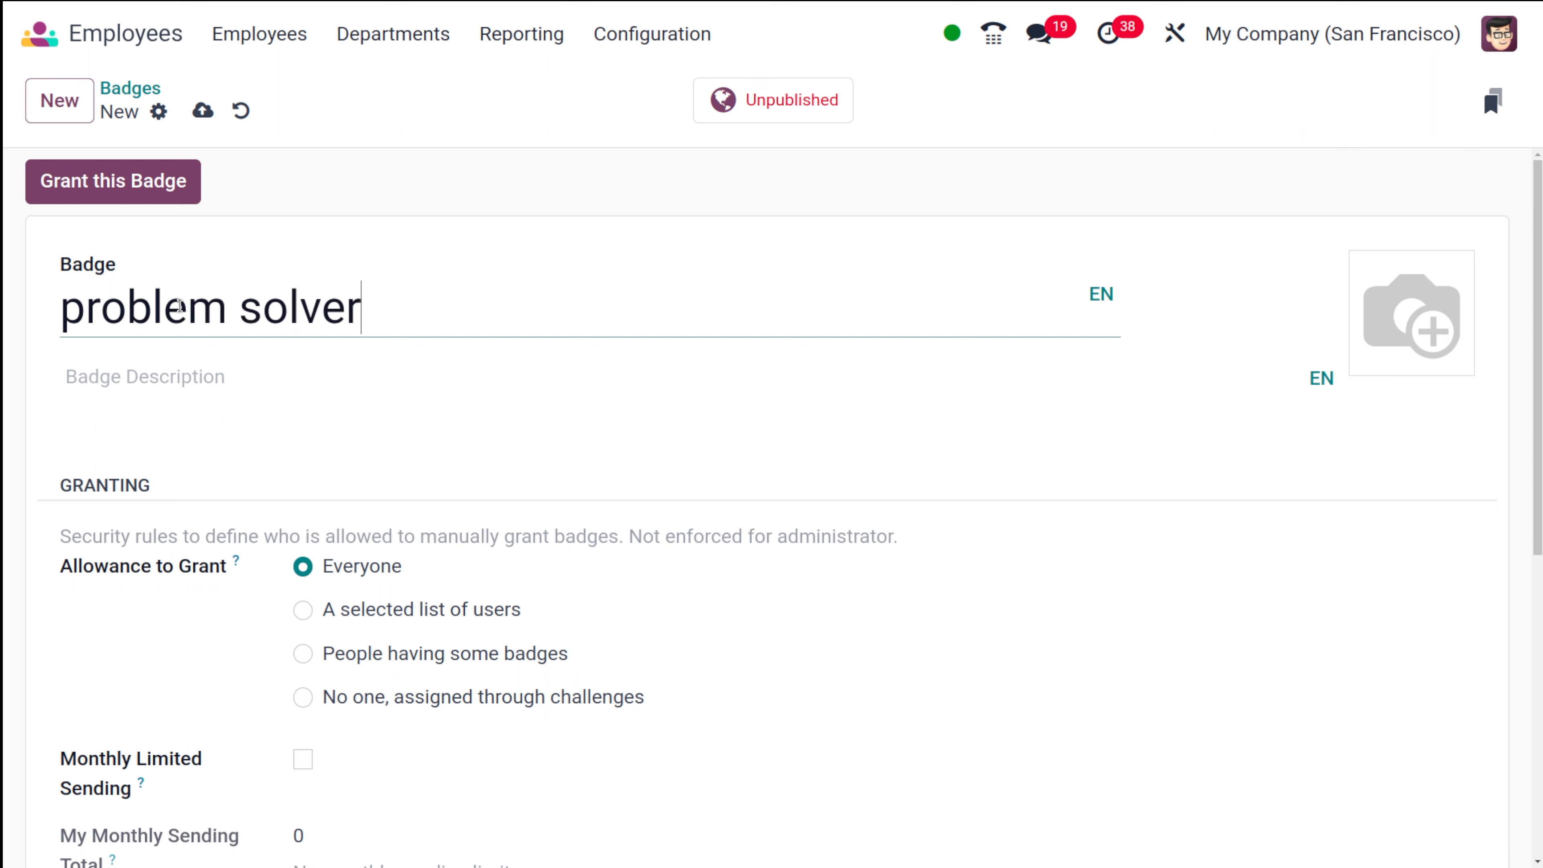
{"action": "type", "text": "c"}
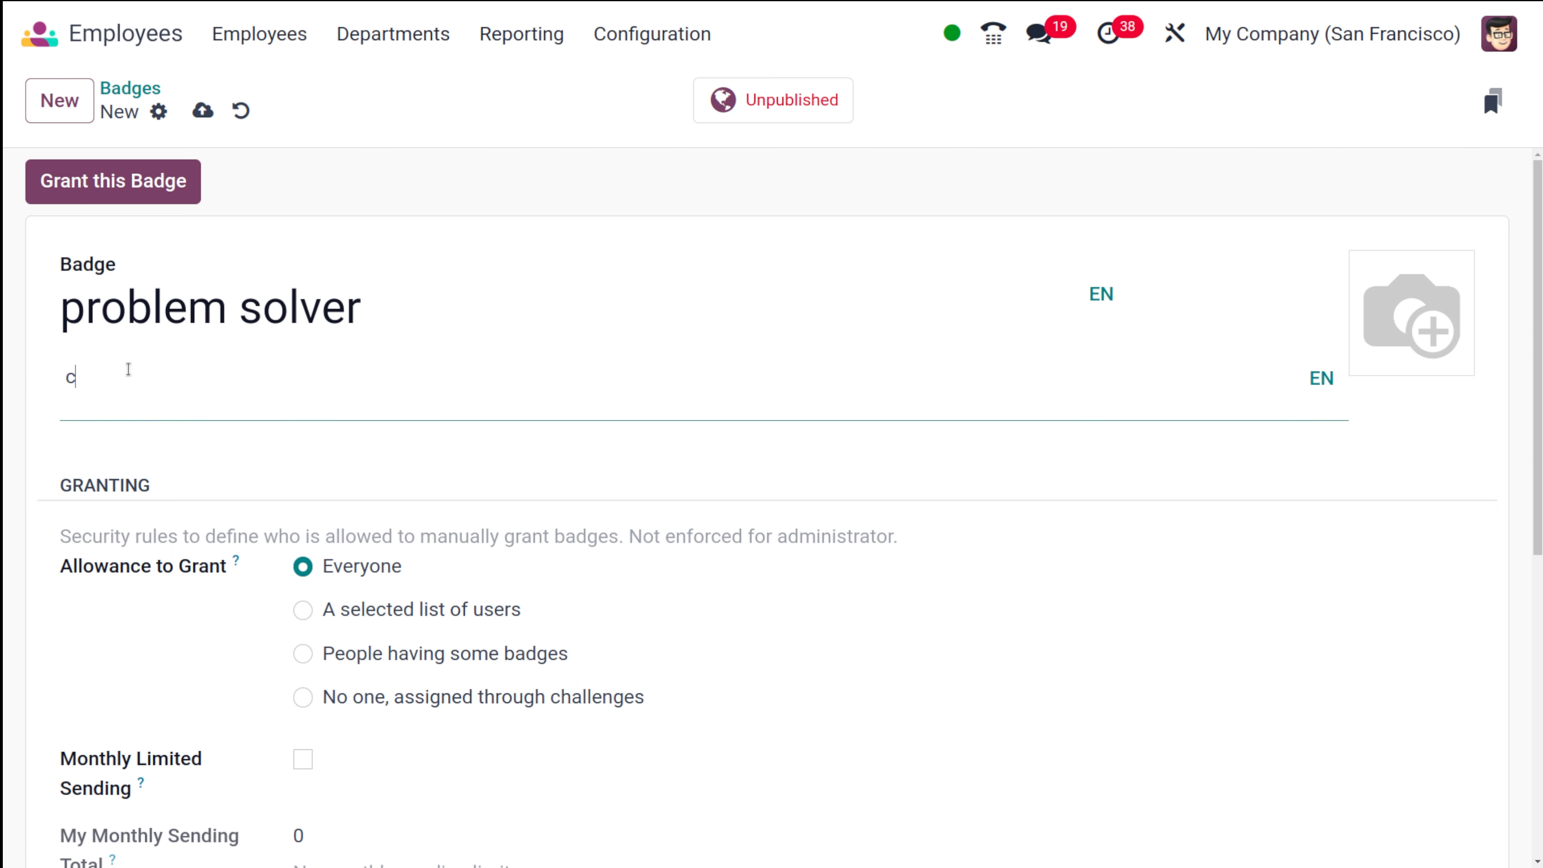
{"action": "type", "text": "ongra"}
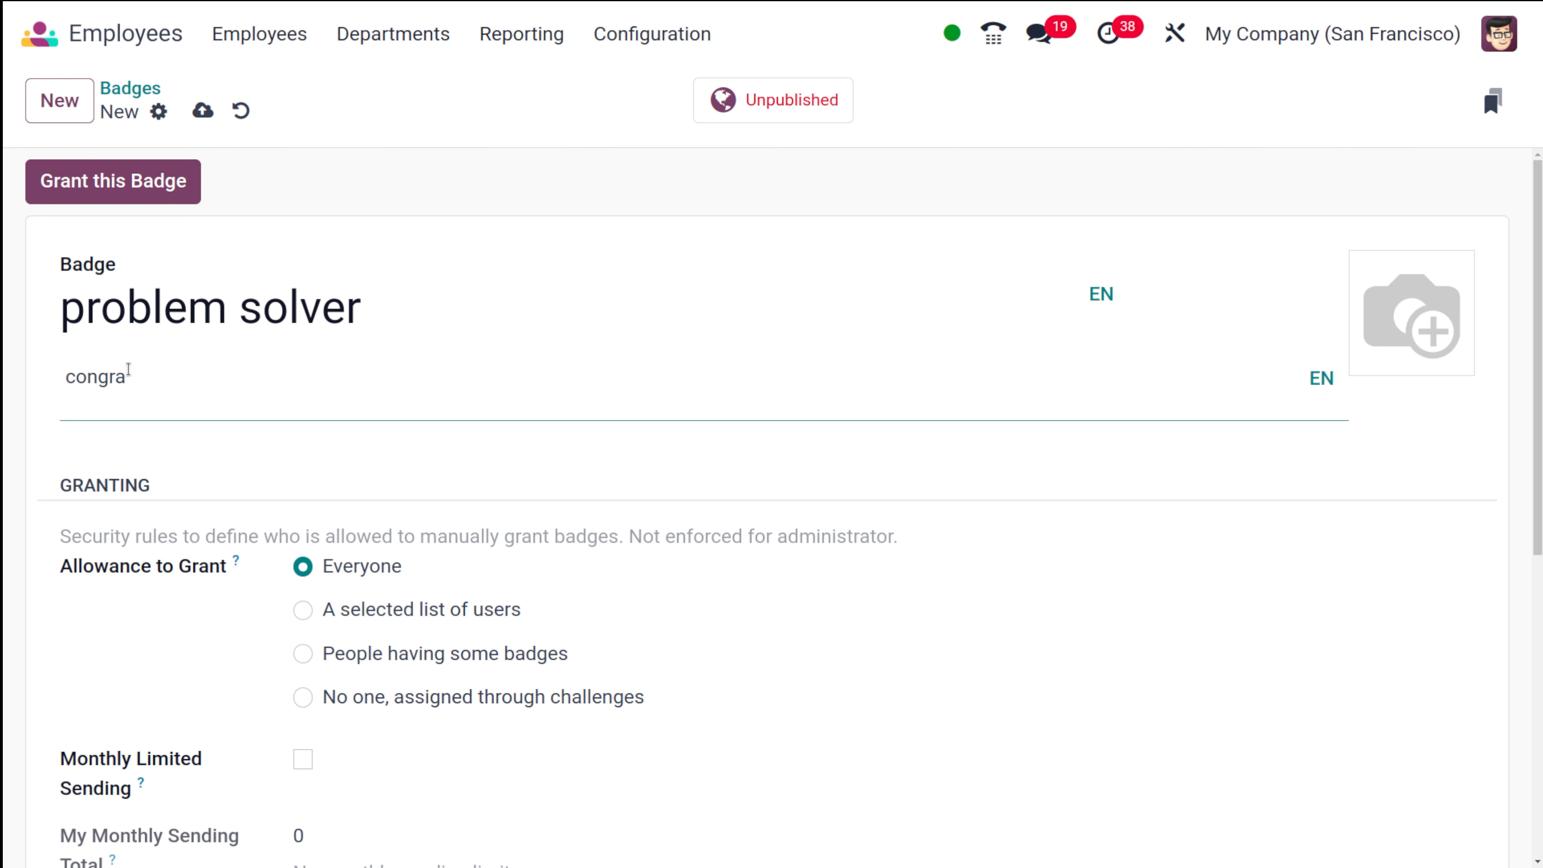
{"action": "type", "text": "ts"}
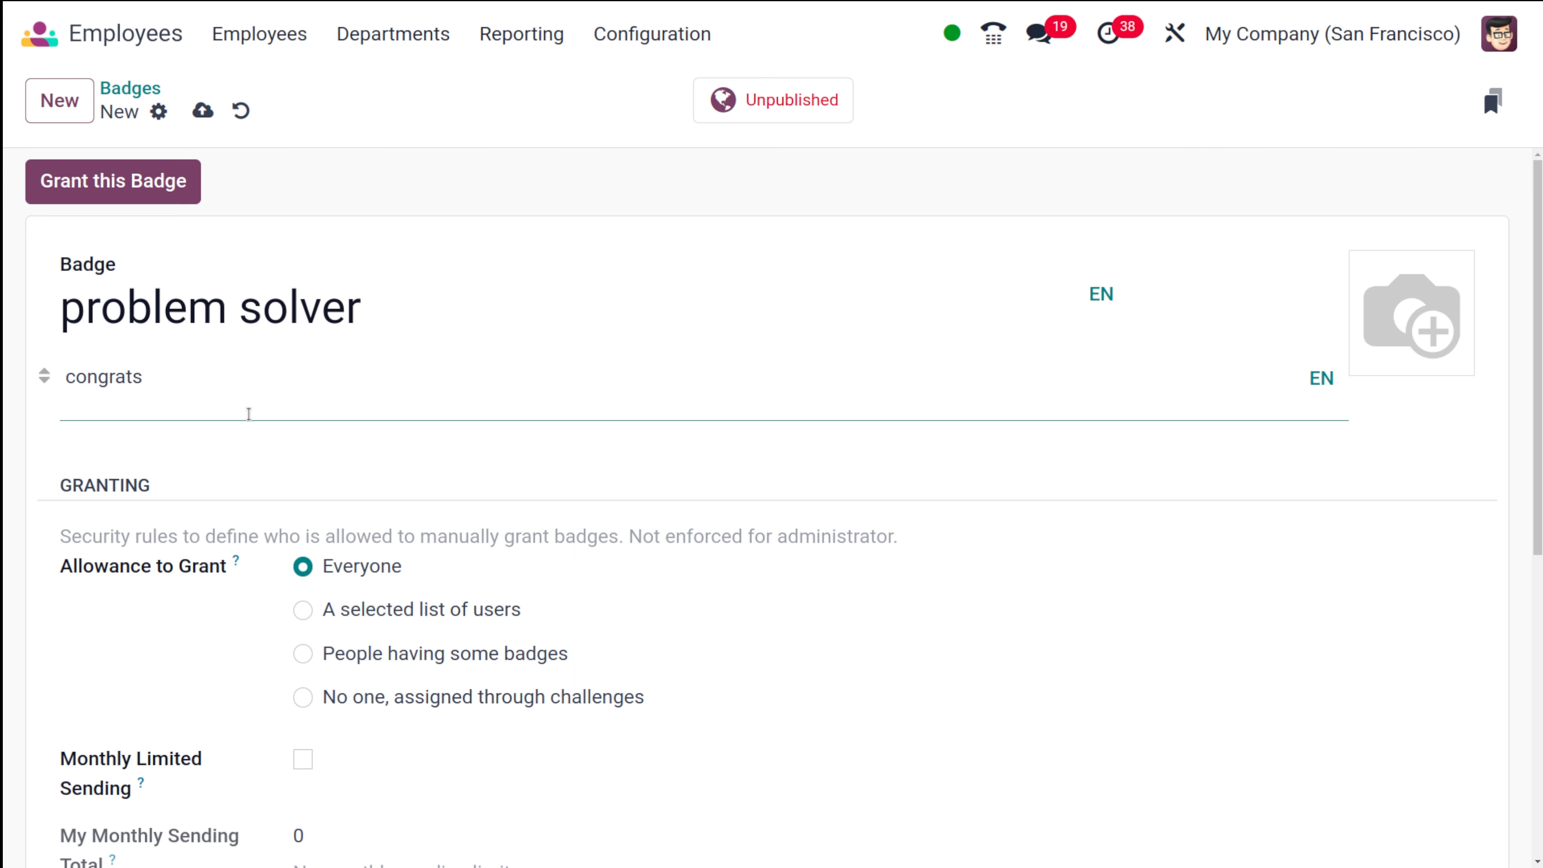
{"action": "scroll", "scroll_direction": "down", "scroll_amount": 3}
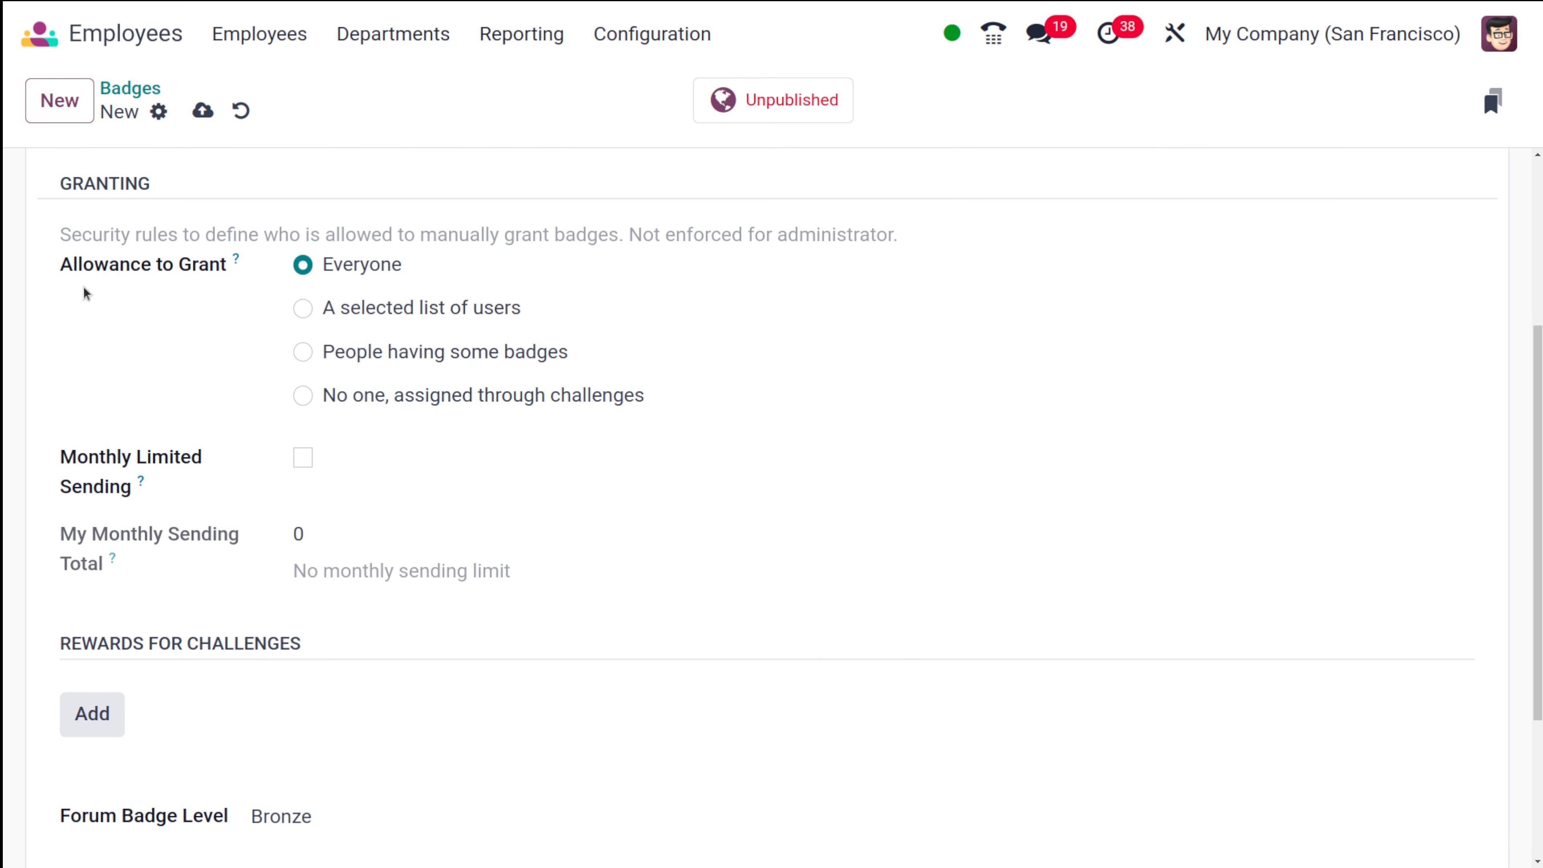
{"action": "mouse_move", "coordinate": [346, 251]}
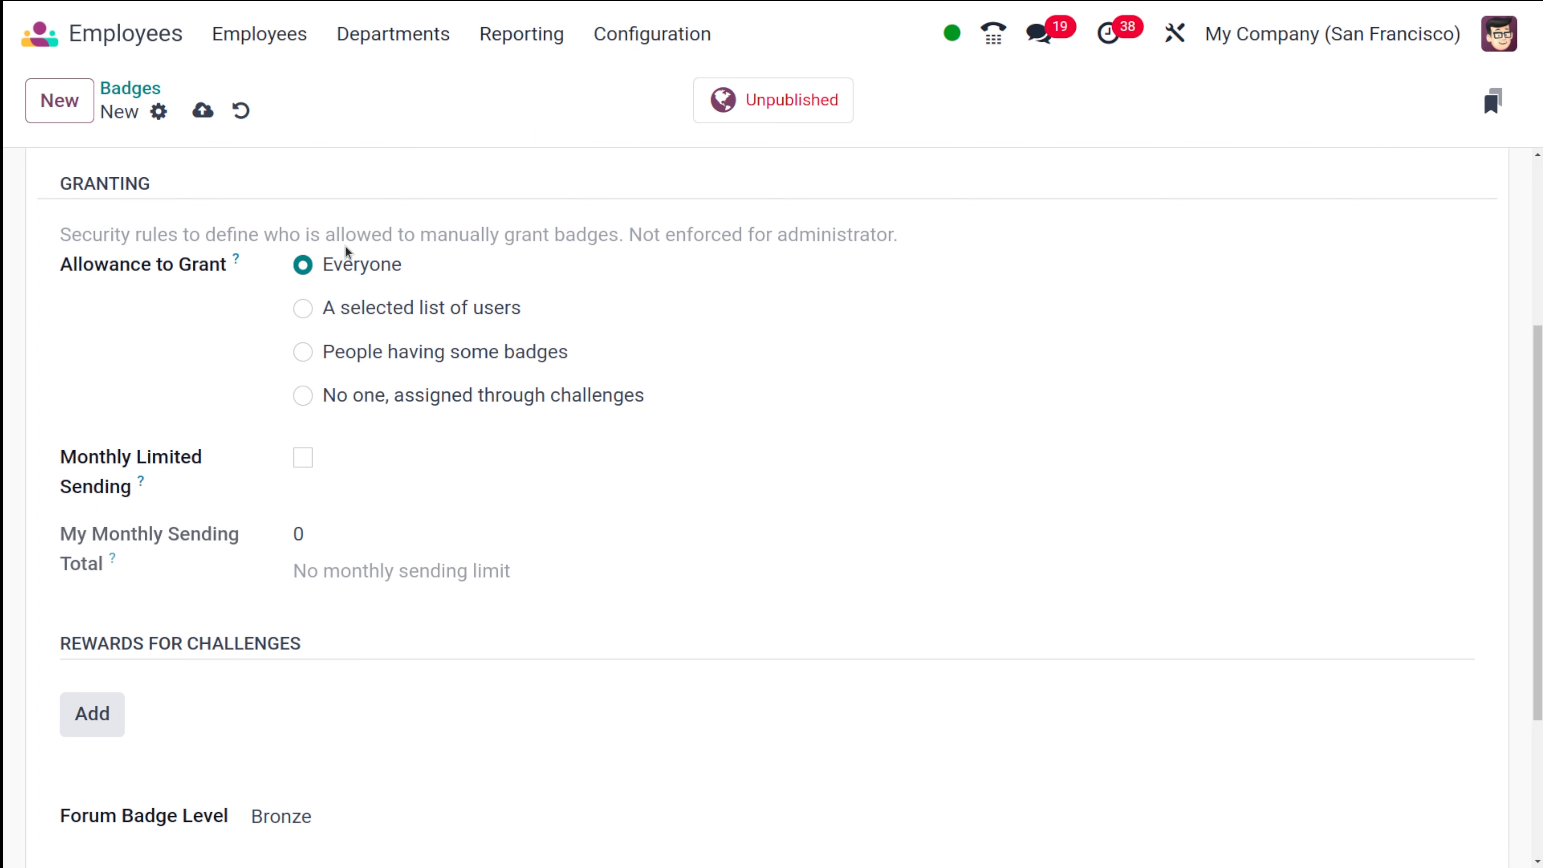
{"action": "mouse_move", "coordinate": [426, 618]}
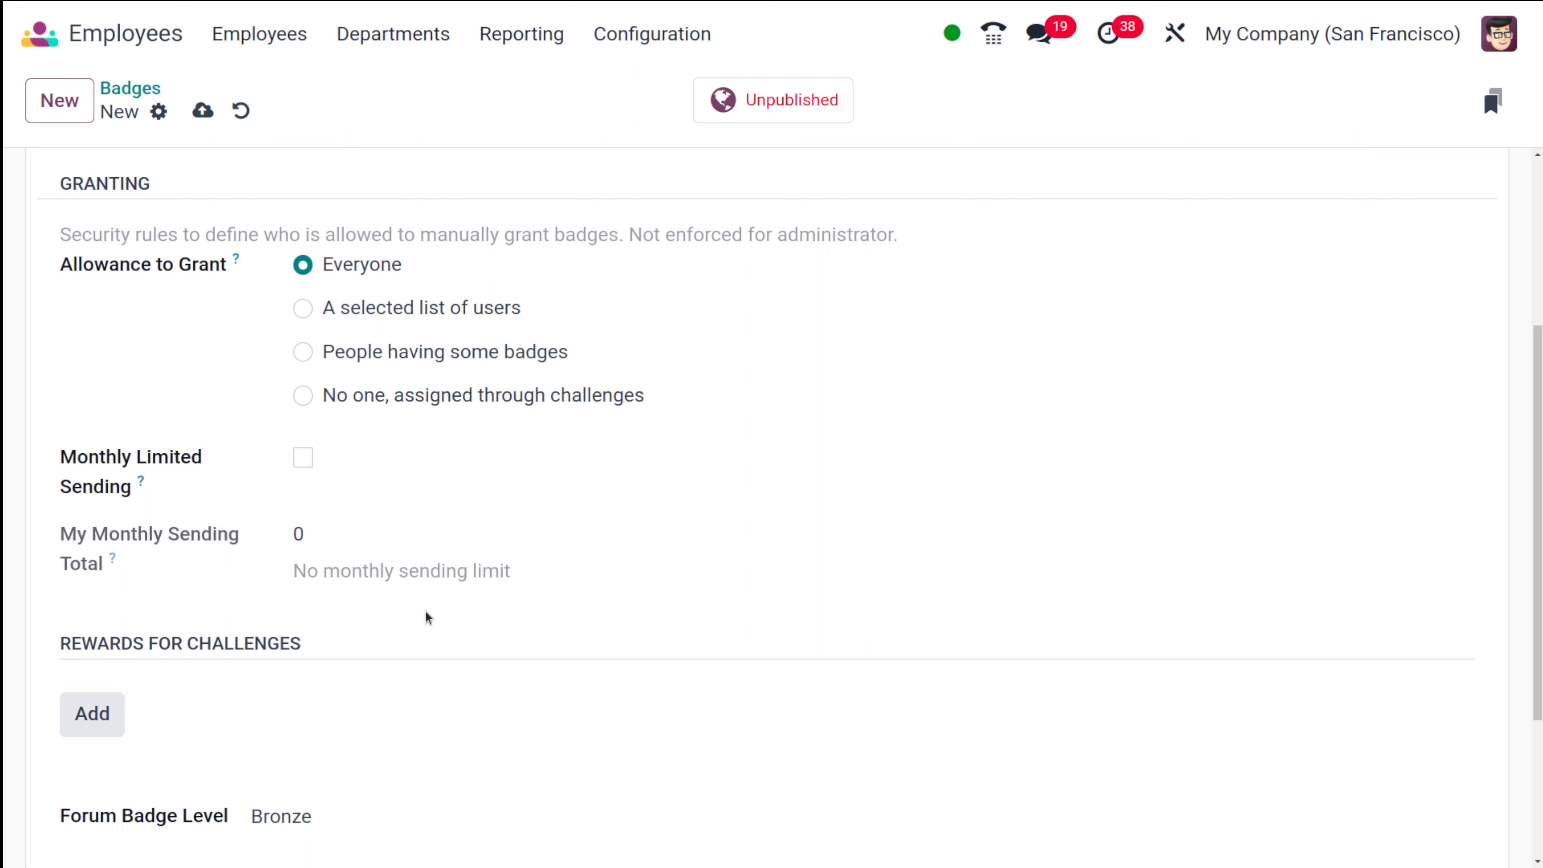
{"action": "mouse_move", "coordinate": [303, 438]}
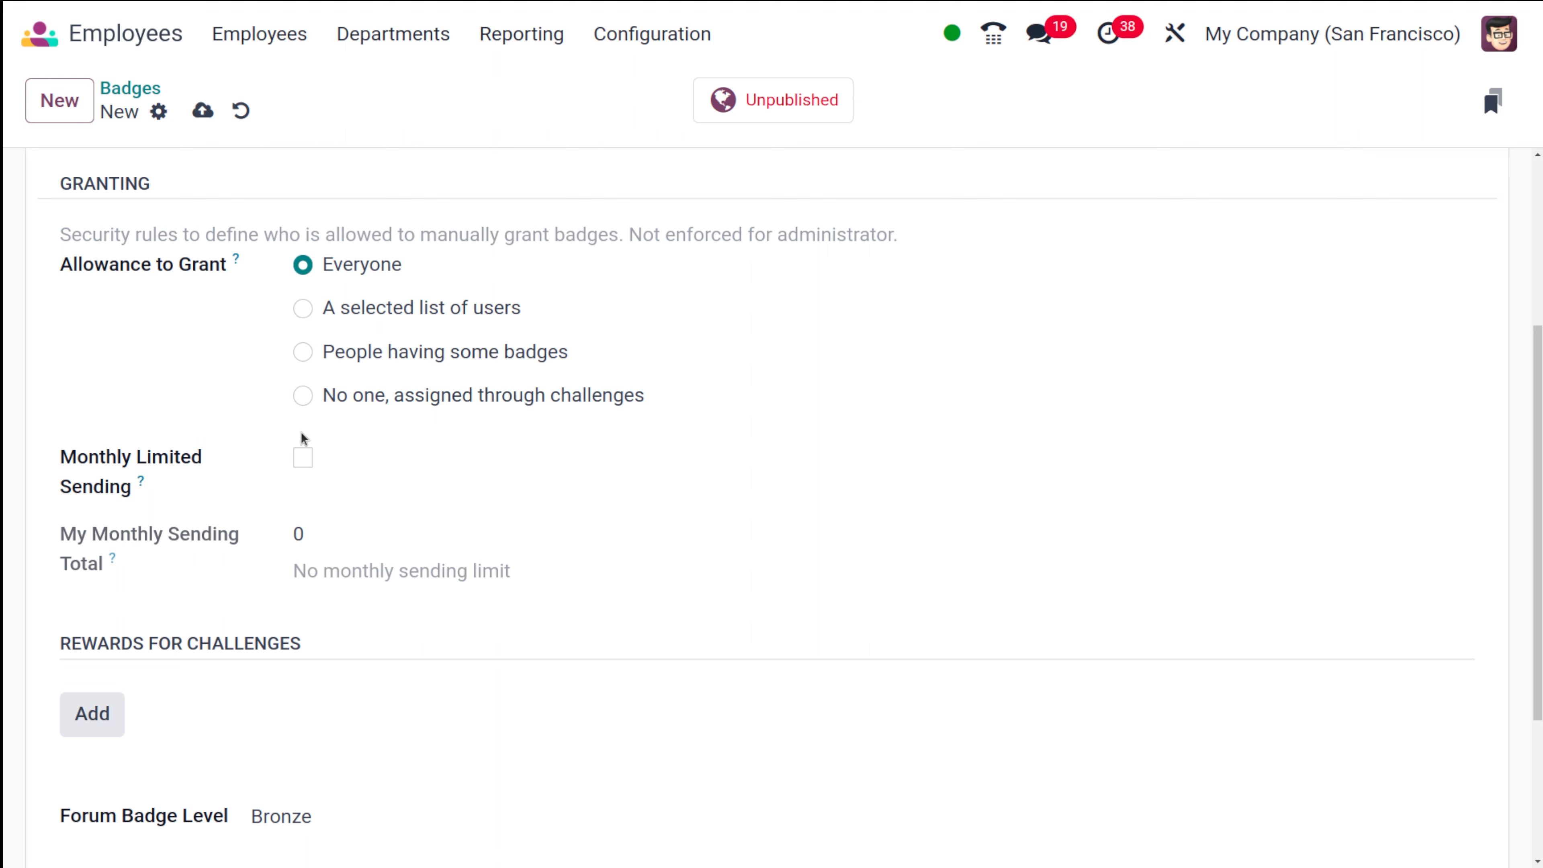
{"action": "left_click", "coordinate": [302, 455]}
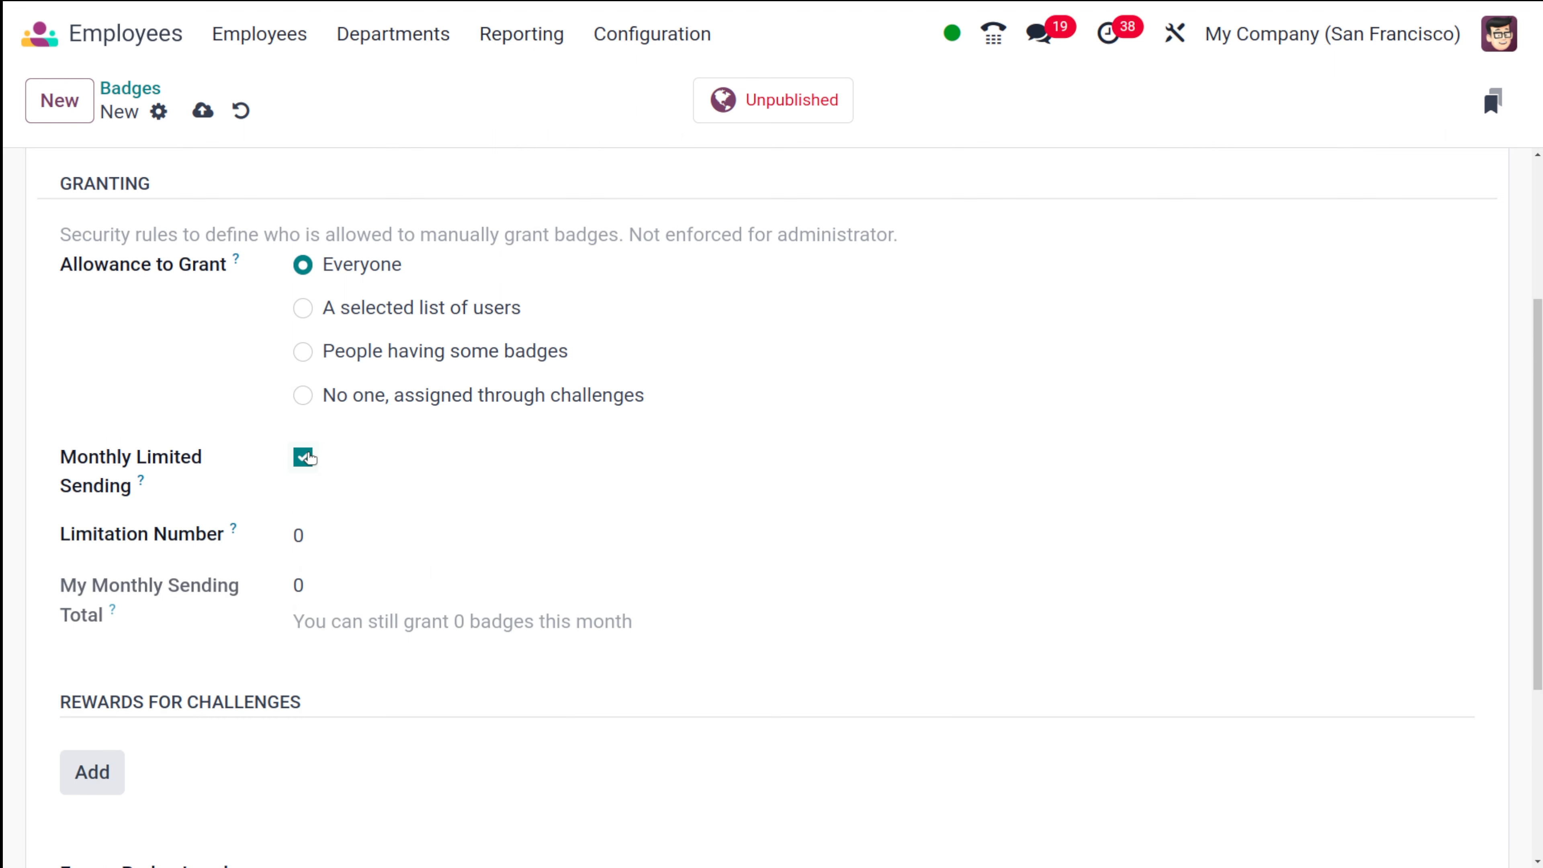
{"action": "mouse_move", "coordinate": [140, 481]}
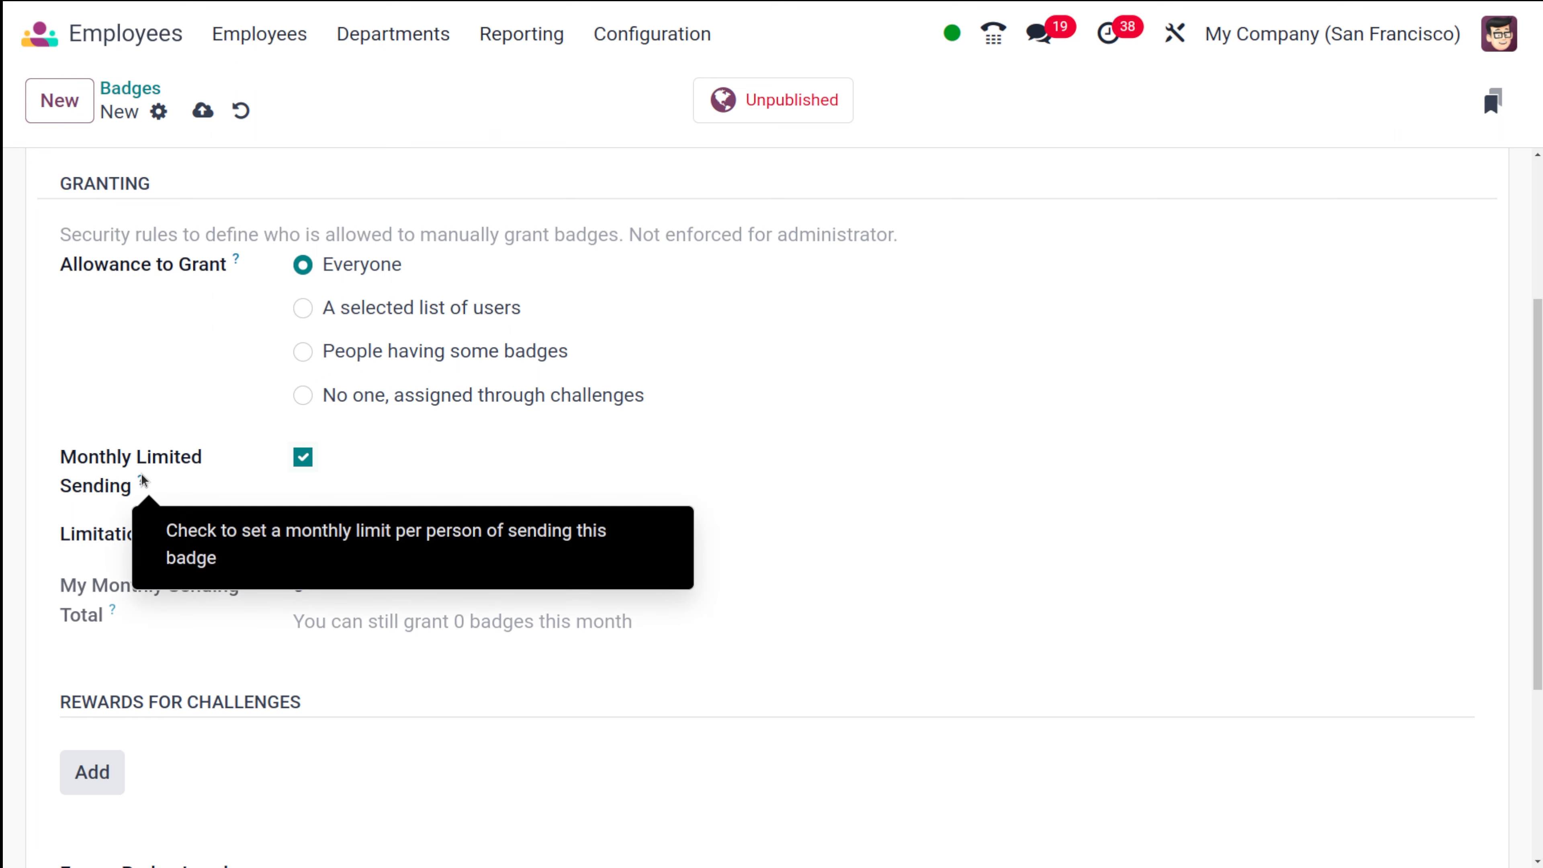
{"action": "mouse_move", "coordinate": [143, 474]}
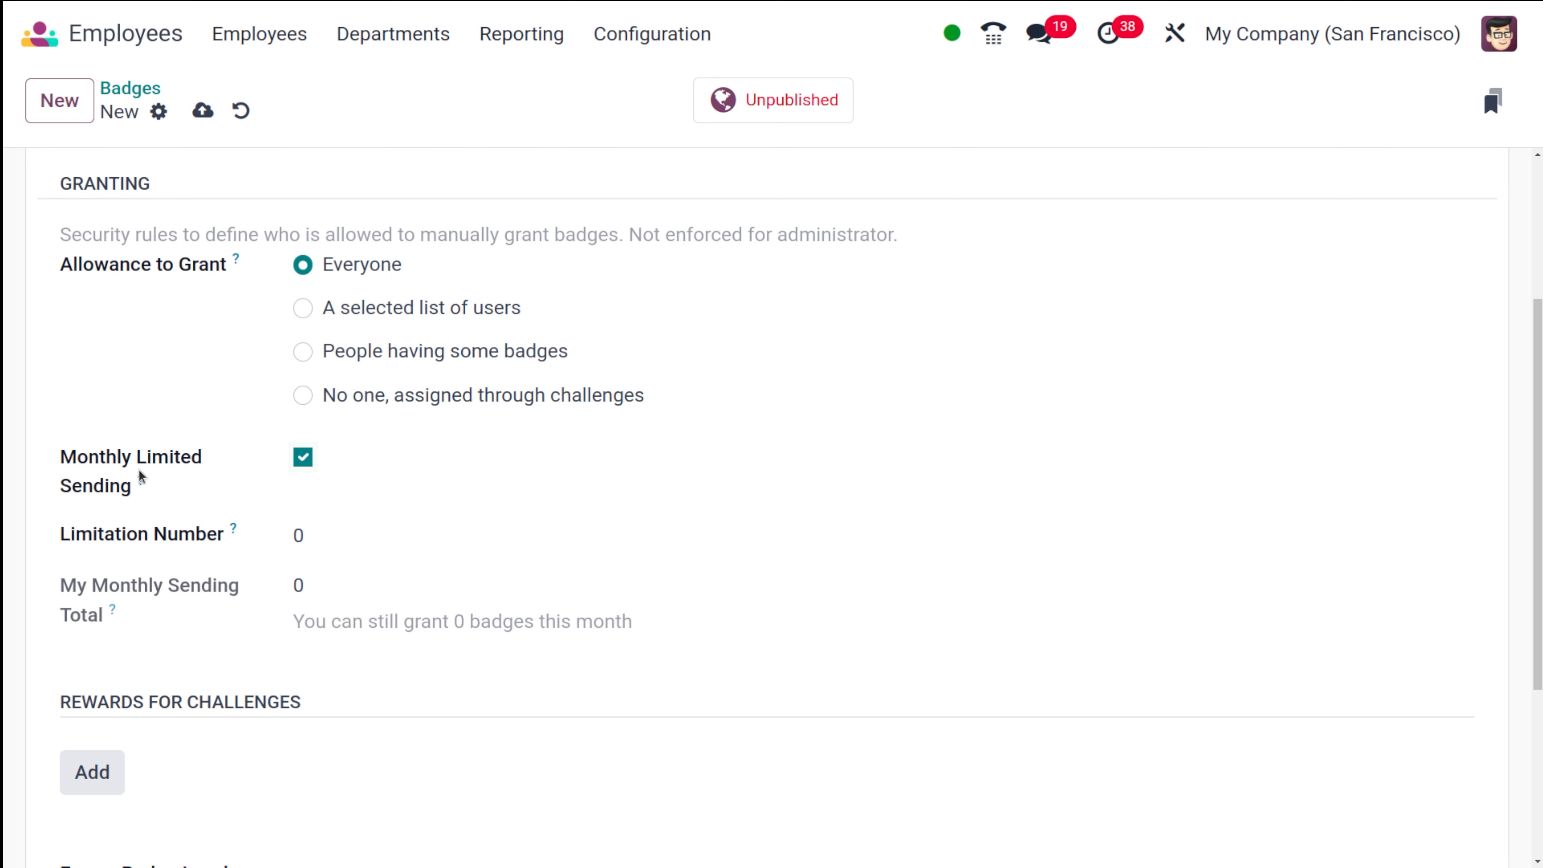
{"action": "mouse_move", "coordinate": [137, 482]}
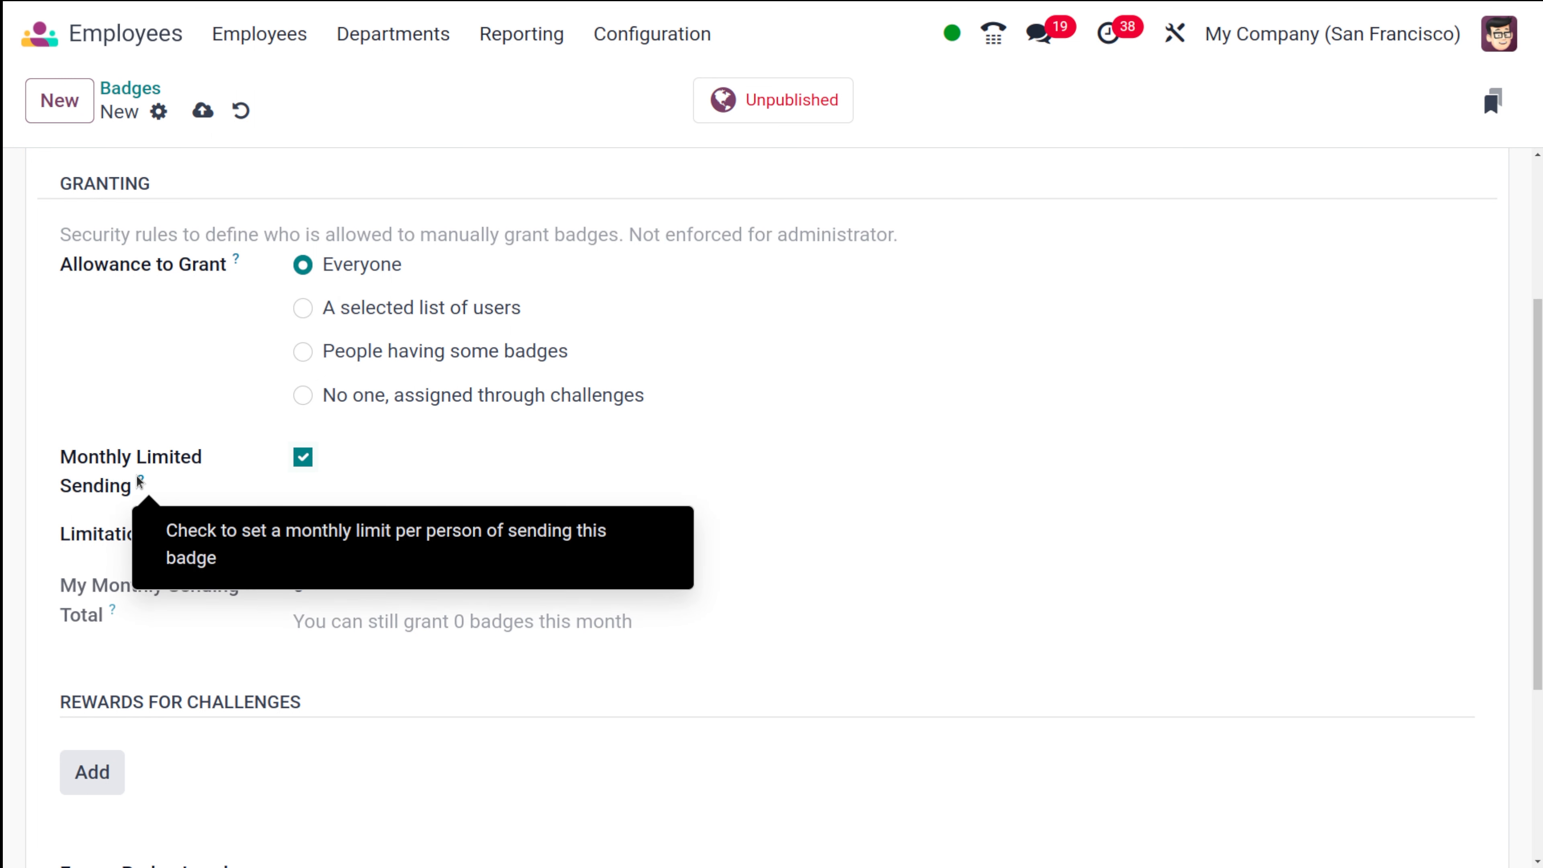
{"action": "mouse_move", "coordinate": [334, 437]}
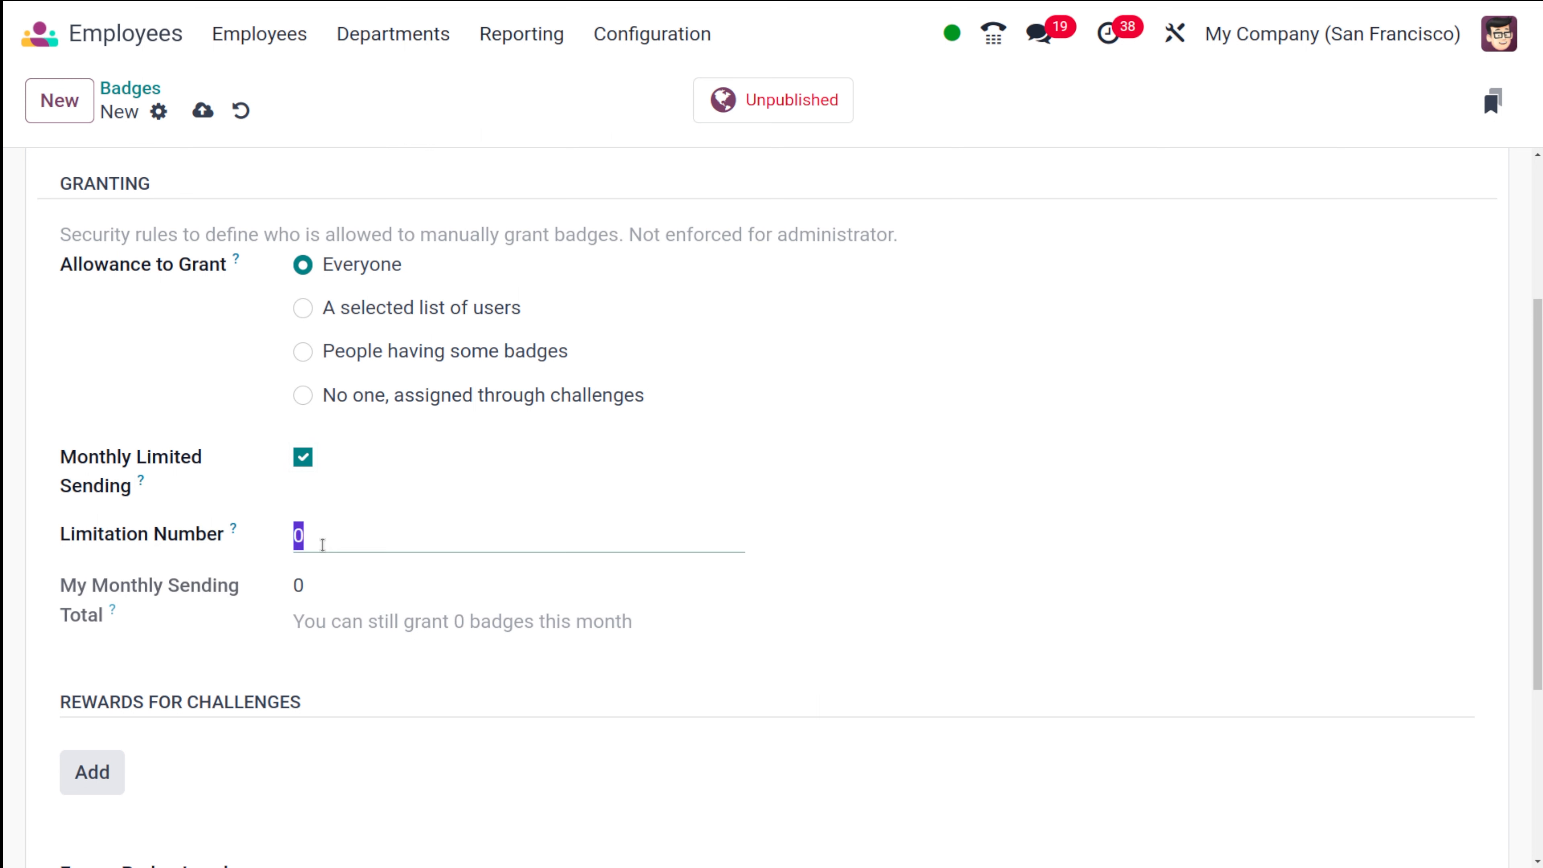
{"action": "type", "text": "5"}
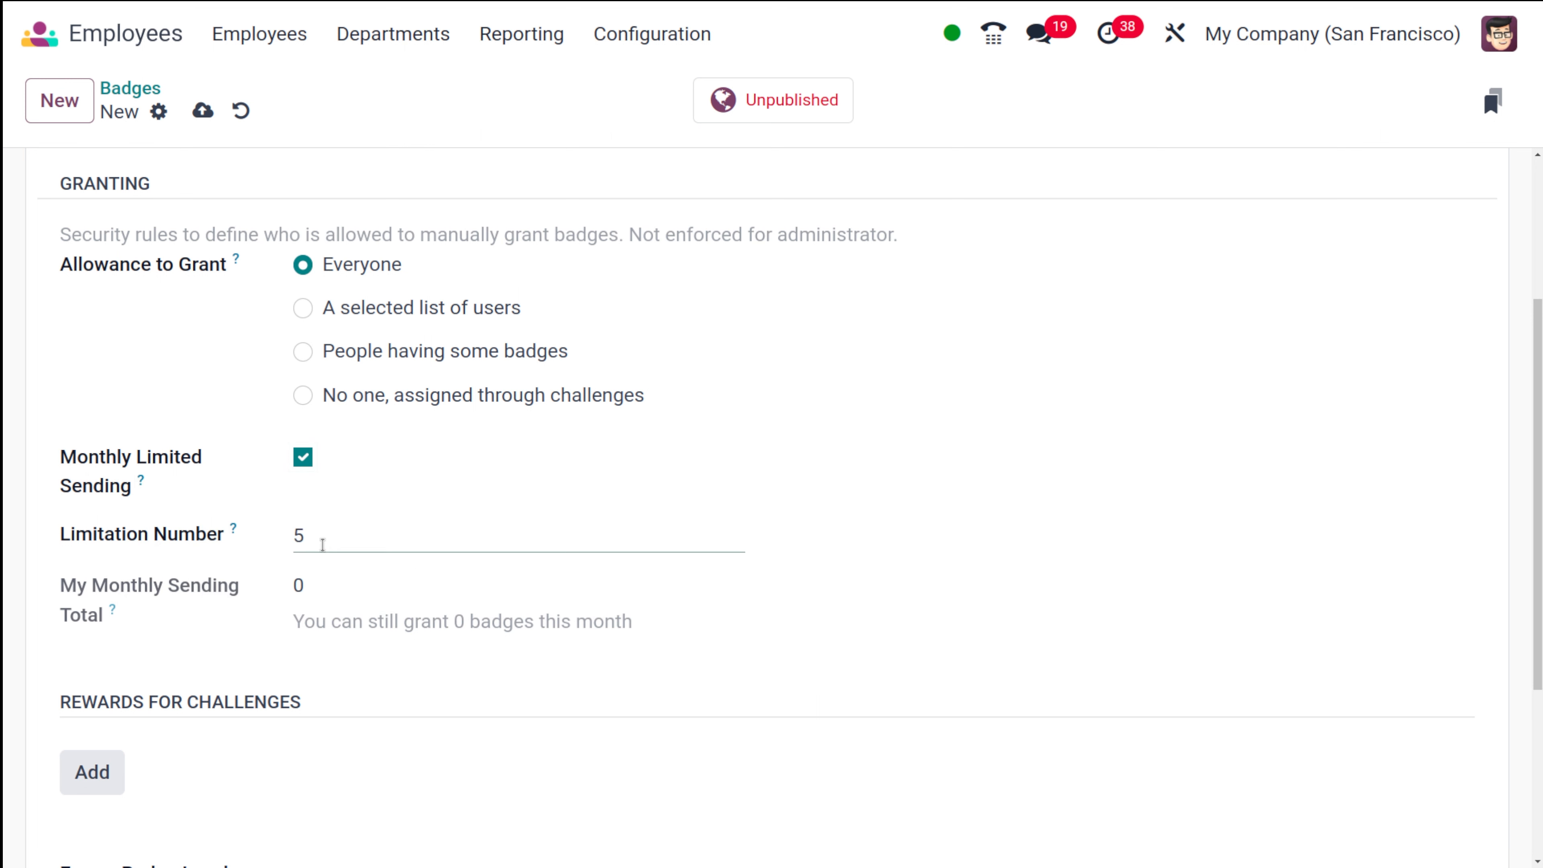
{"action": "left_click", "coordinate": [306, 537]}
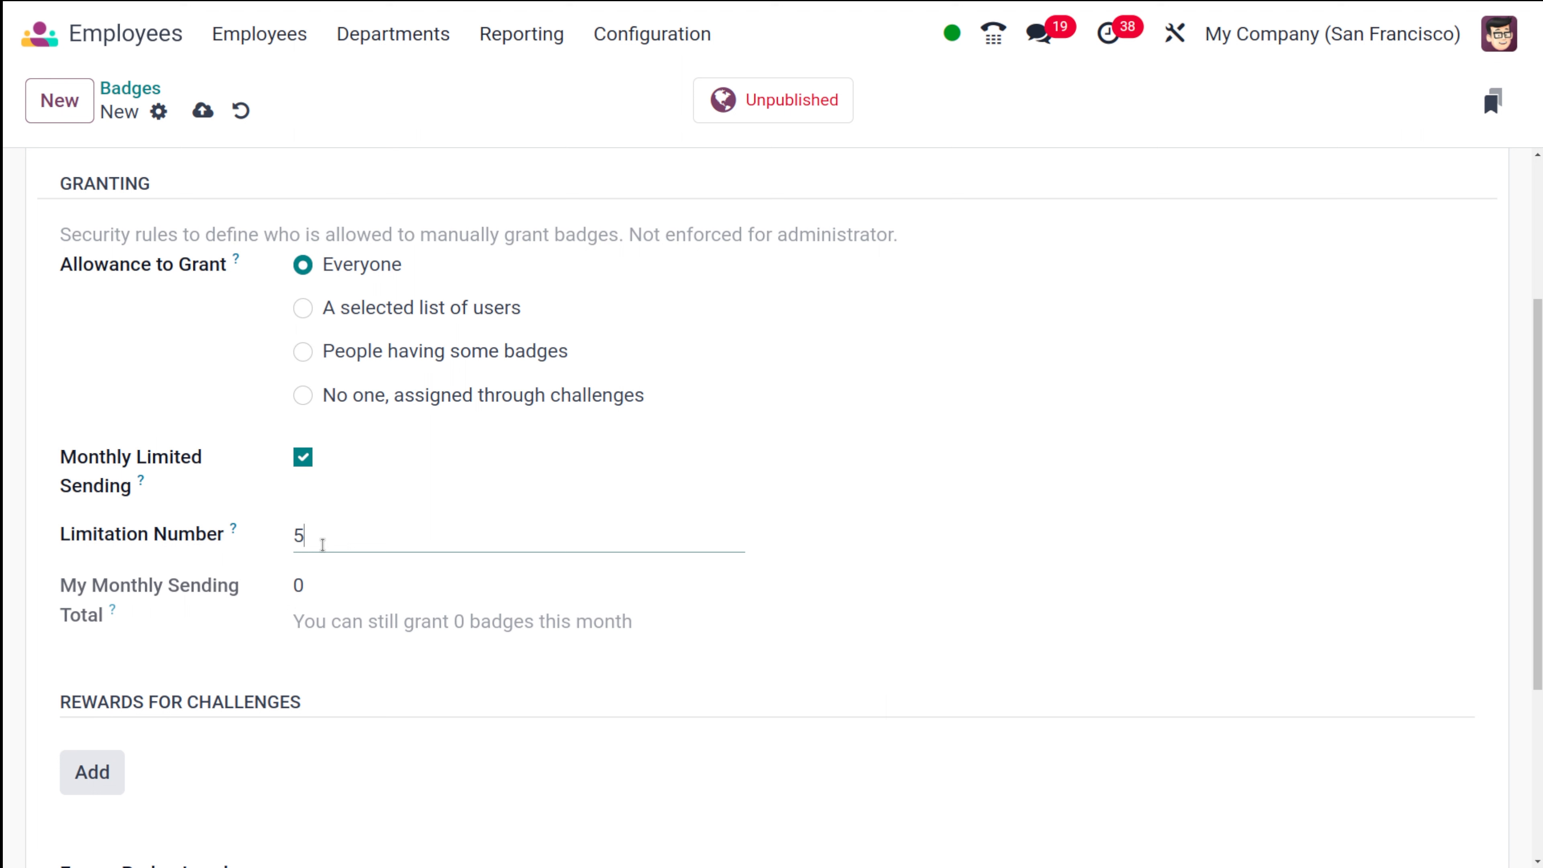
{"action": "mouse_move", "coordinate": [359, 496]}
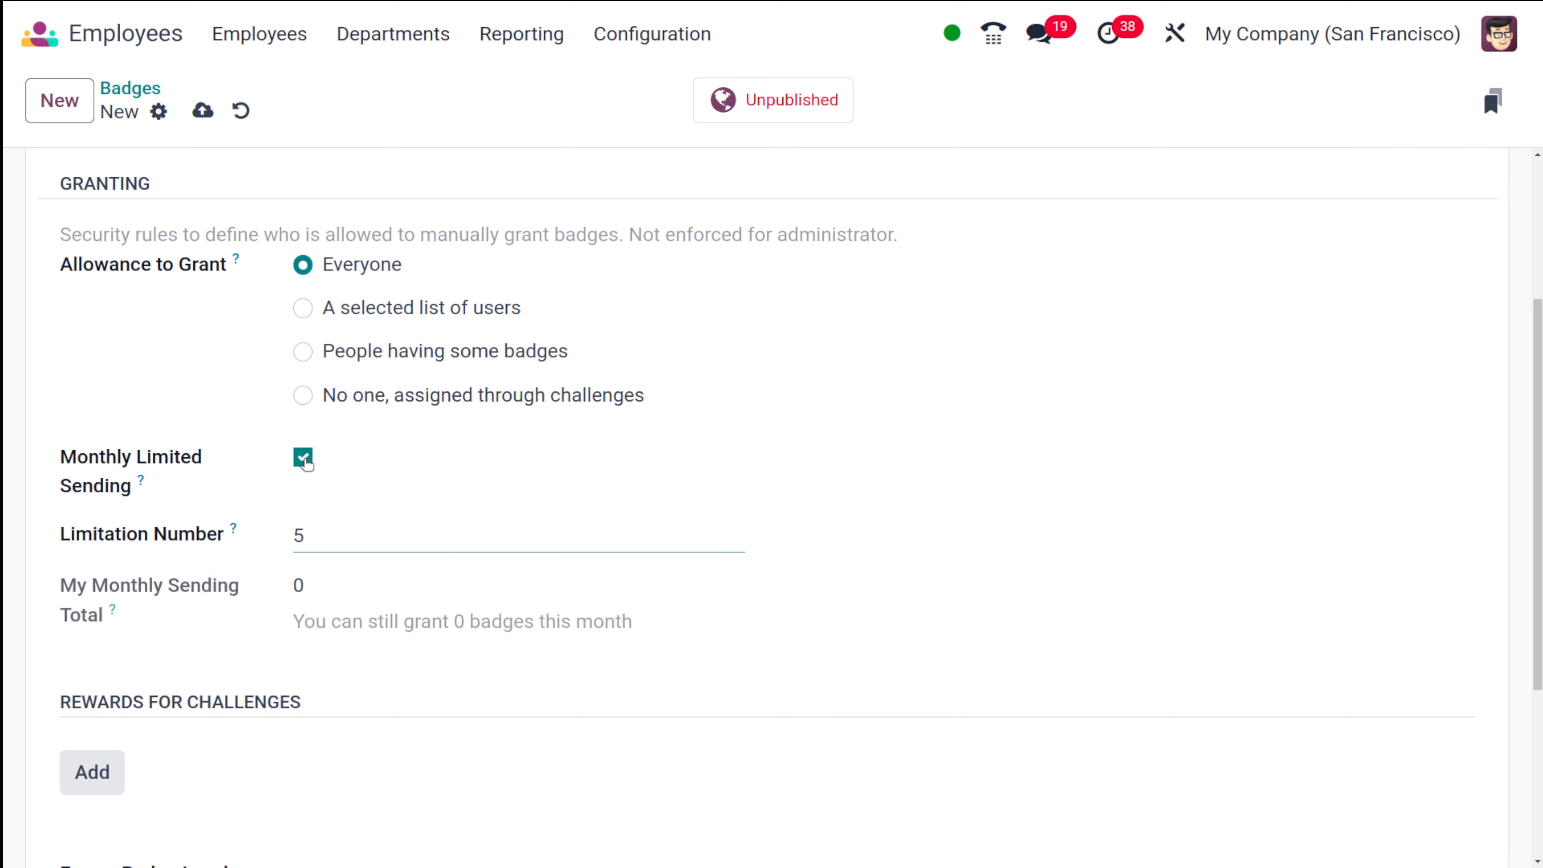
{"action": "left_click", "coordinate": [303, 457]}
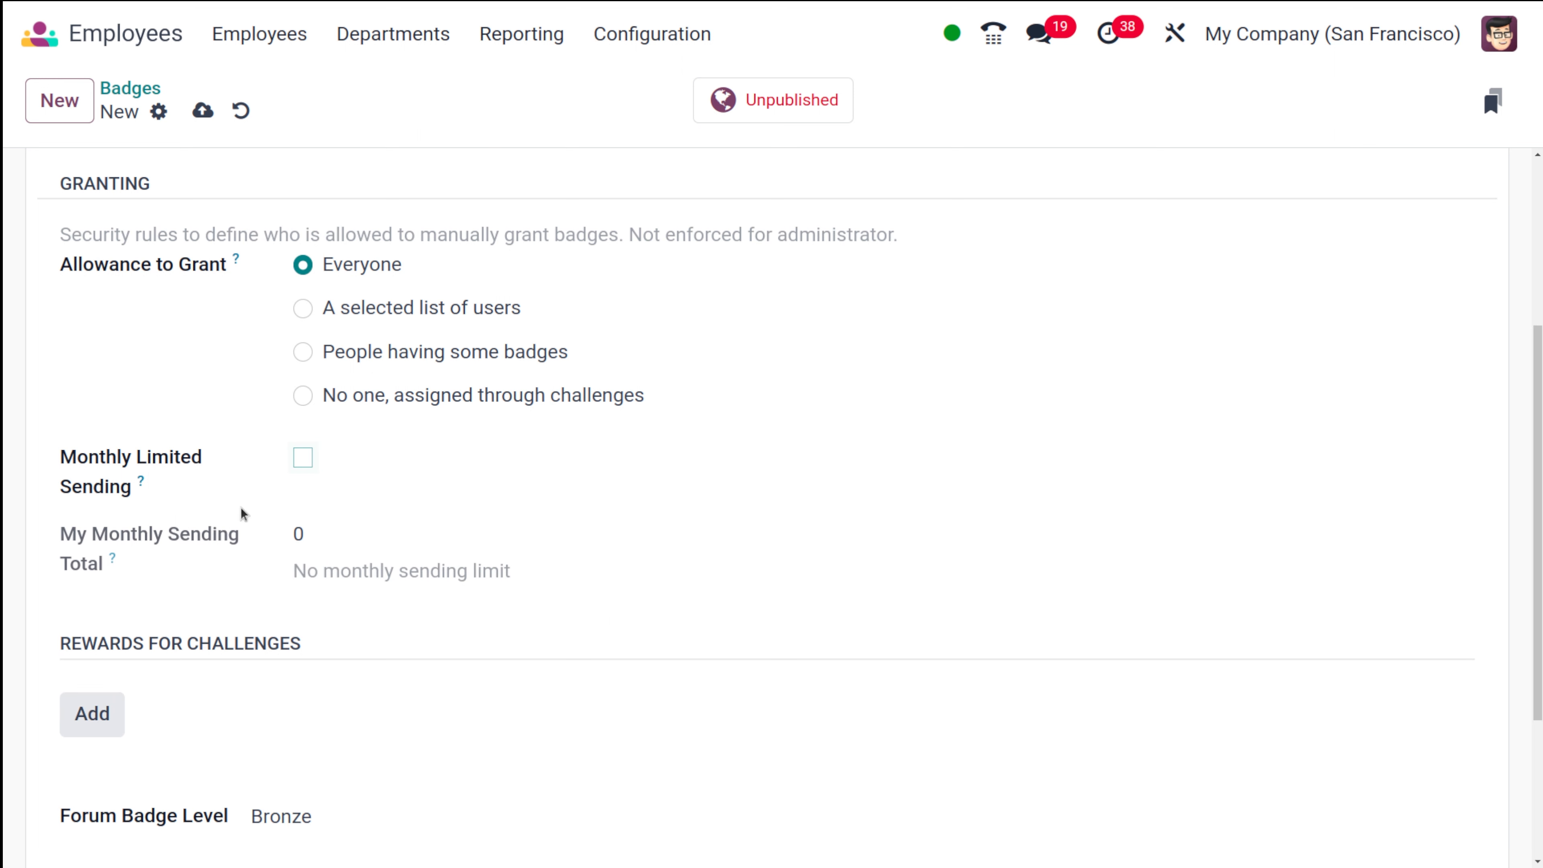
{"action": "mouse_move", "coordinate": [229, 586]}
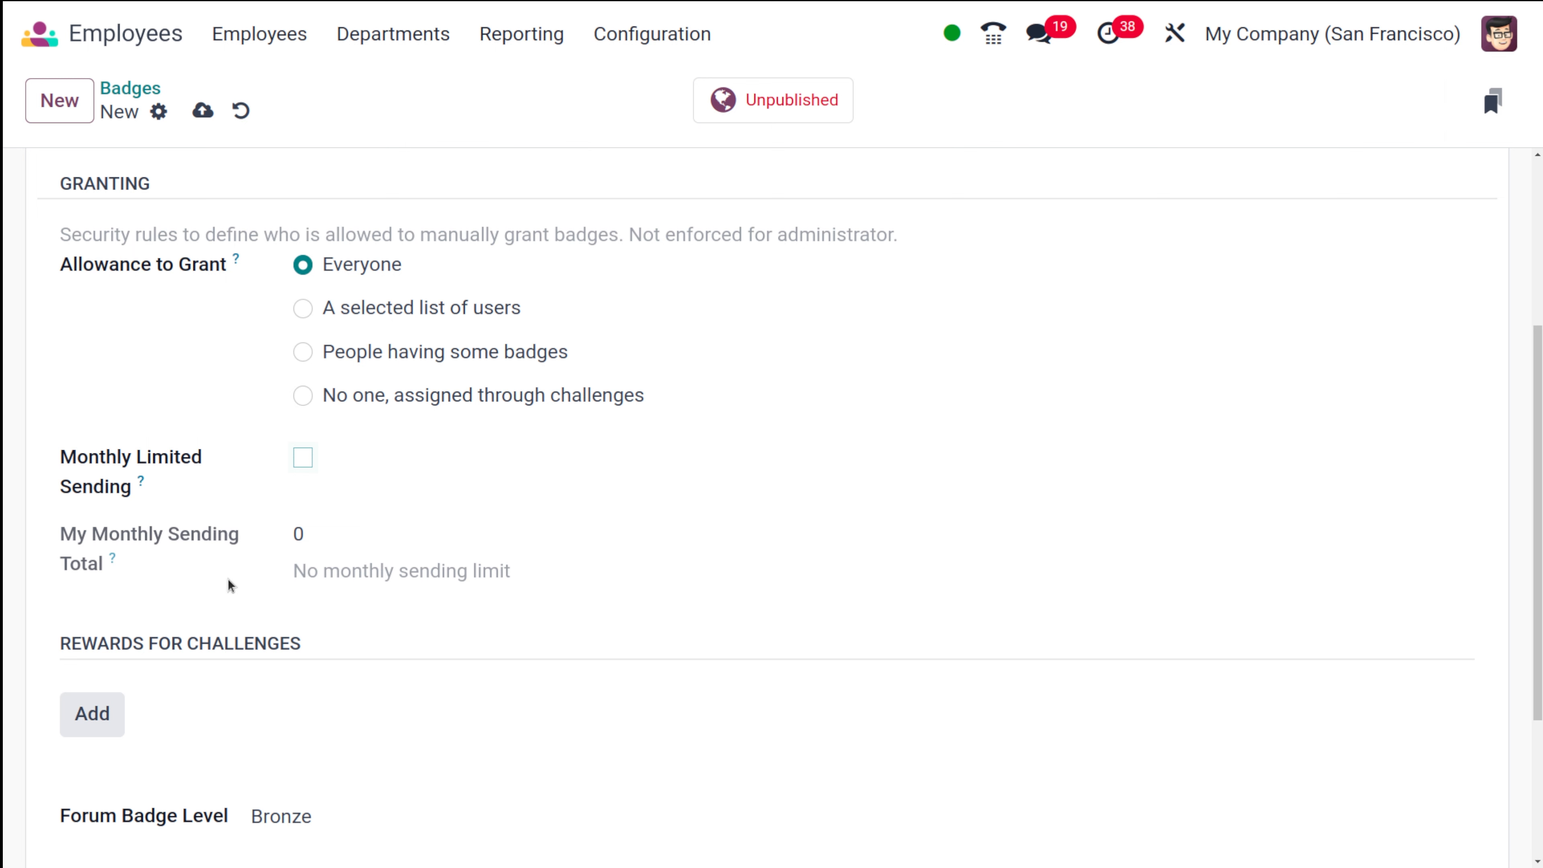
{"action": "scroll", "scroll_direction": "down", "scroll_amount": 3}
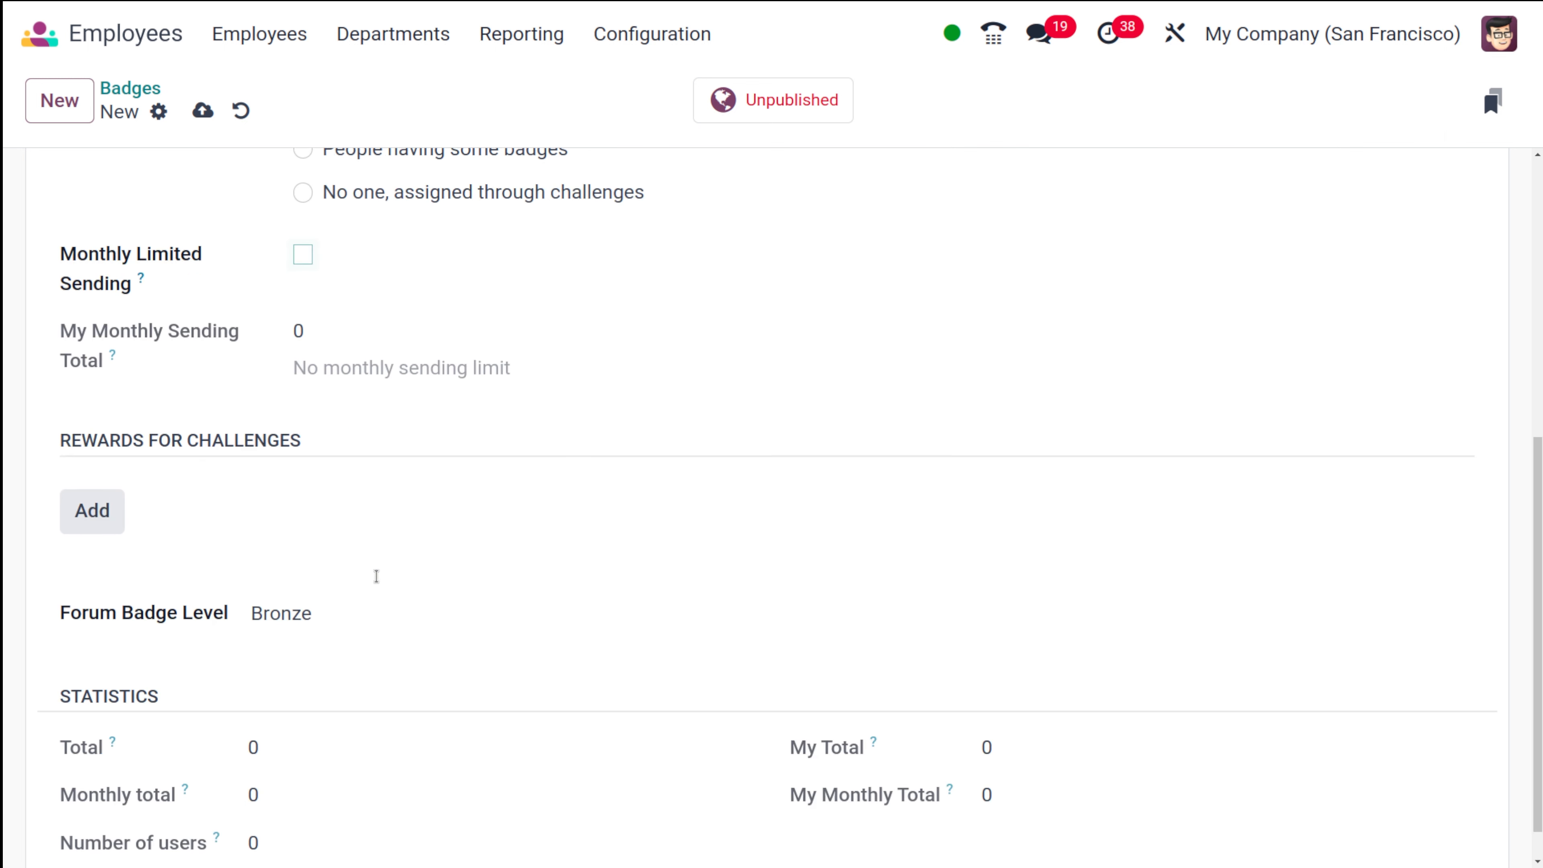
{"action": "scroll", "scroll_direction": "down", "scroll_amount": 3}
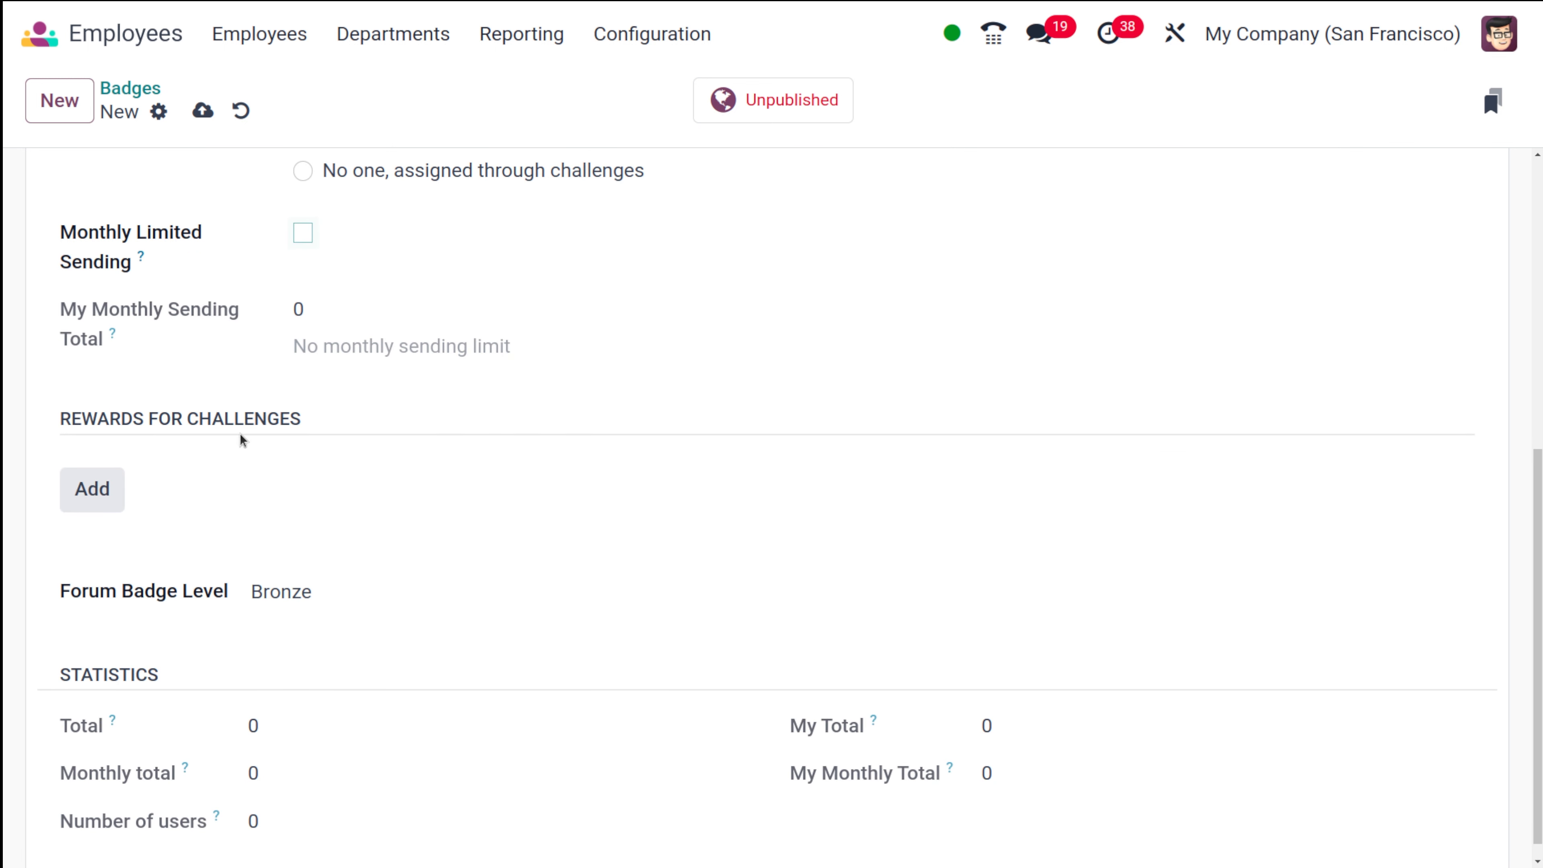
{"action": "mouse_move", "coordinate": [92, 490]}
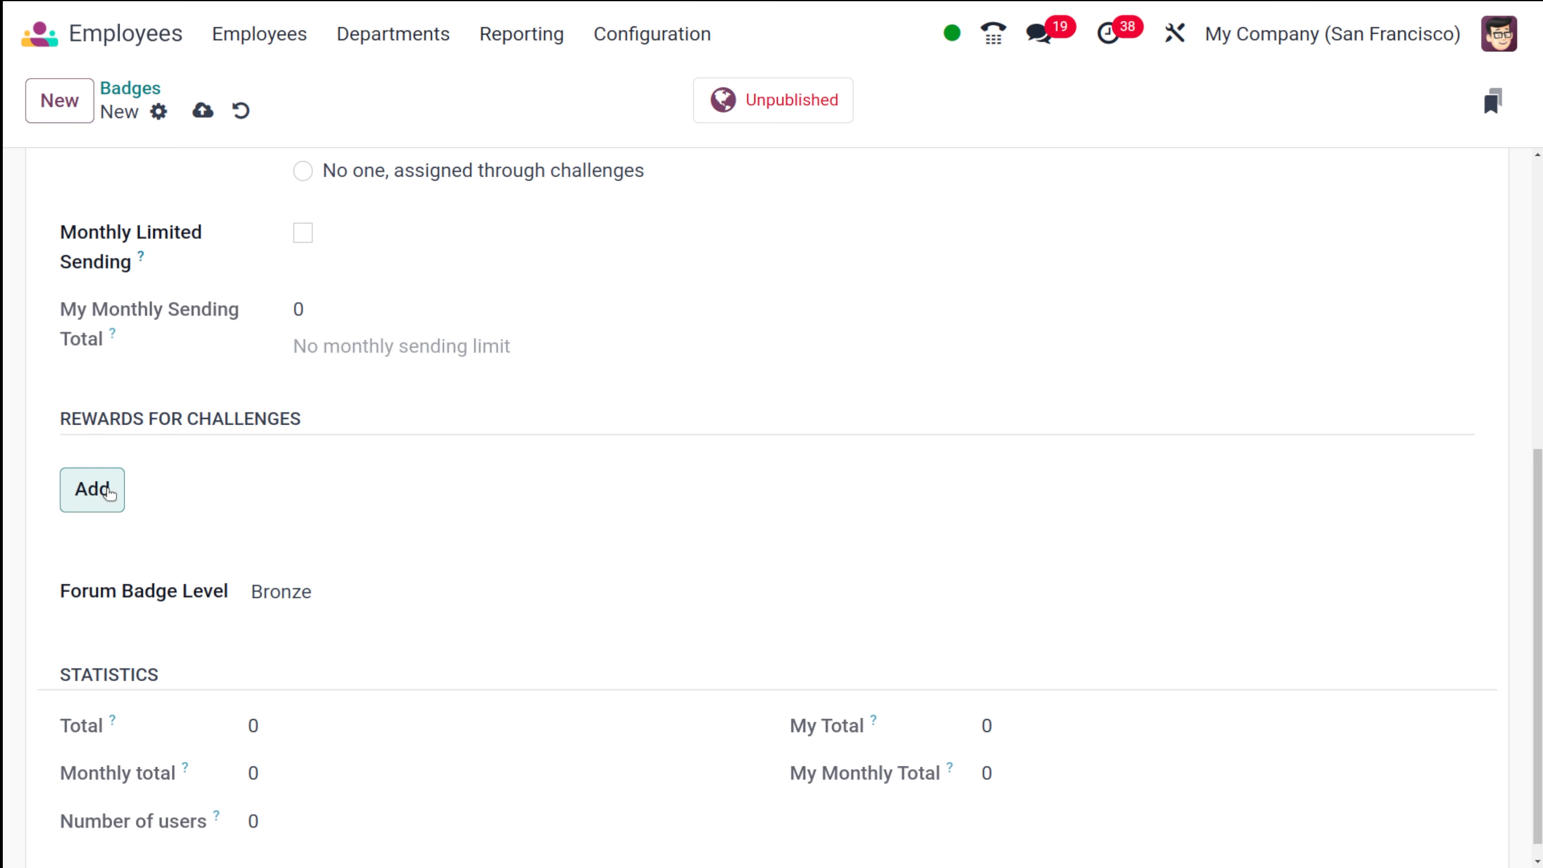
Add a rewarded challenge and tick 'Complete a course' in the picker
{"action": "left_click", "coordinate": [92, 490]}
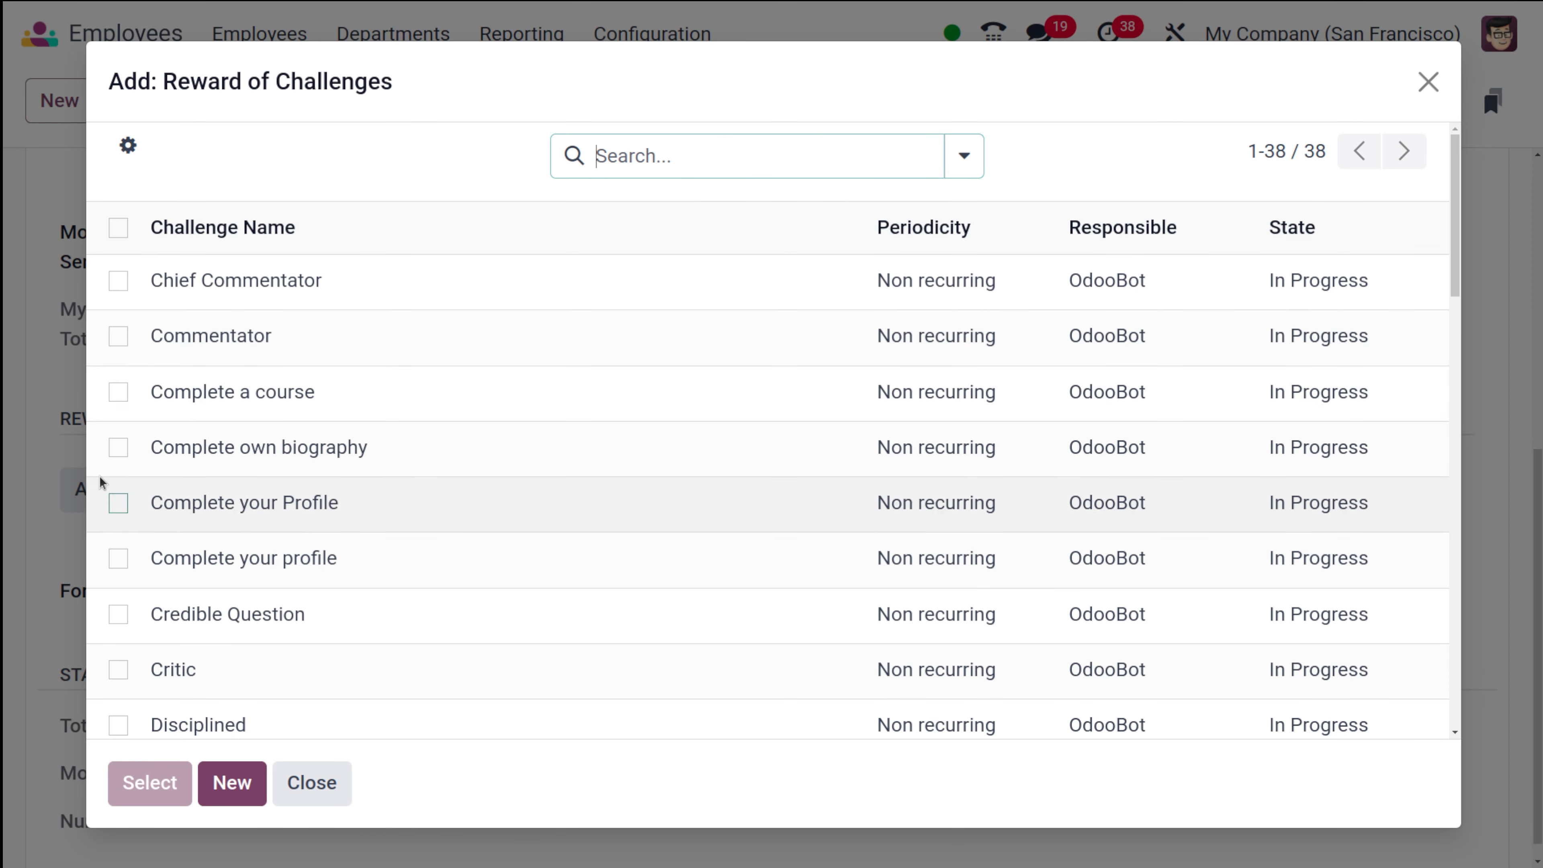
{"action": "scroll", "scroll_direction": "down", "scroll_amount": 3}
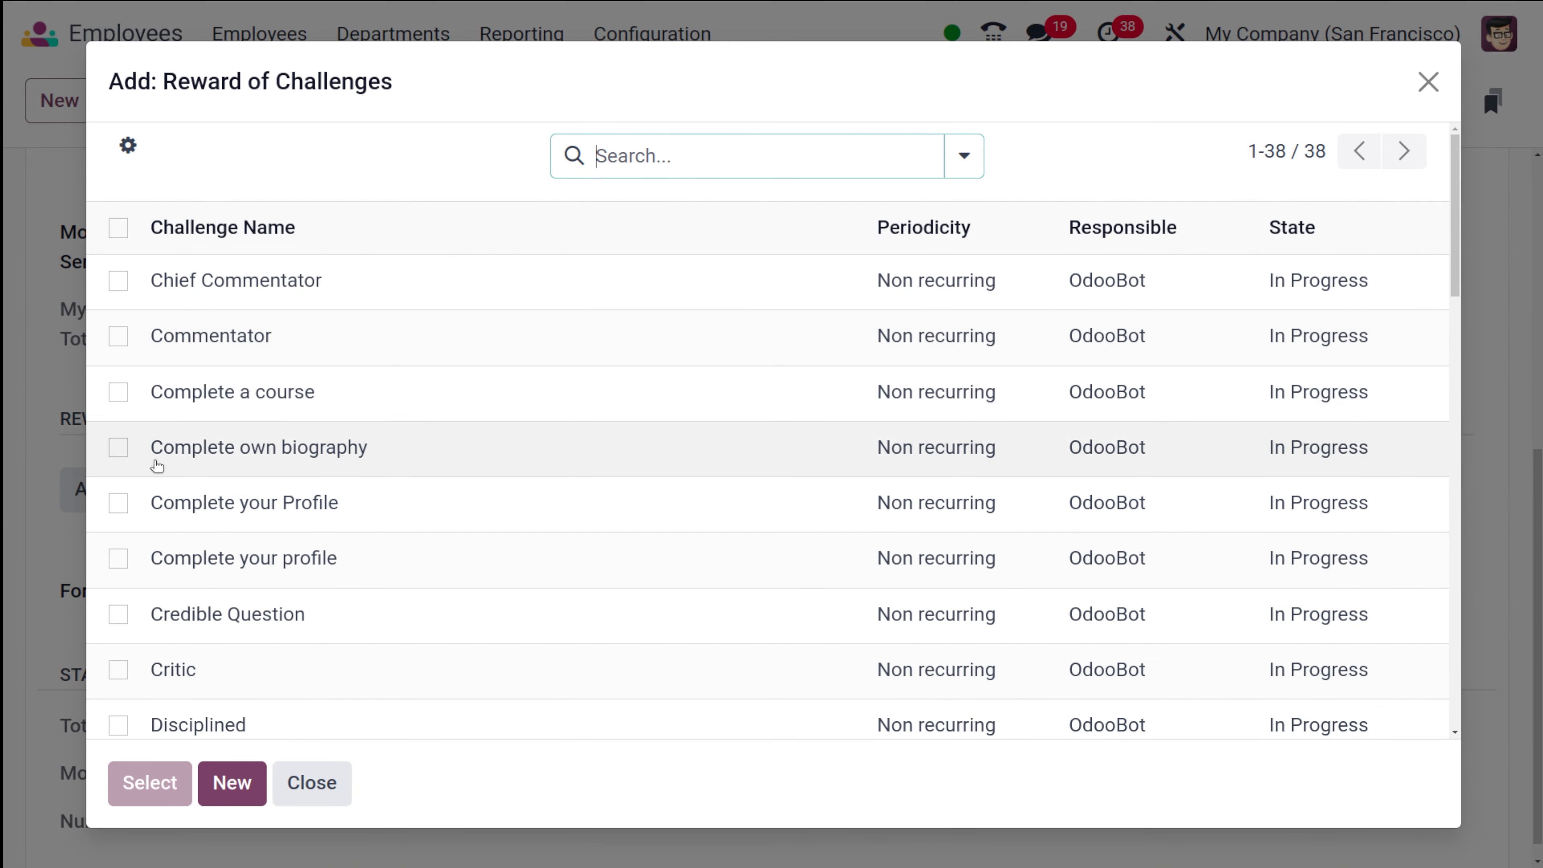
{"action": "left_click", "coordinate": [118, 392]}
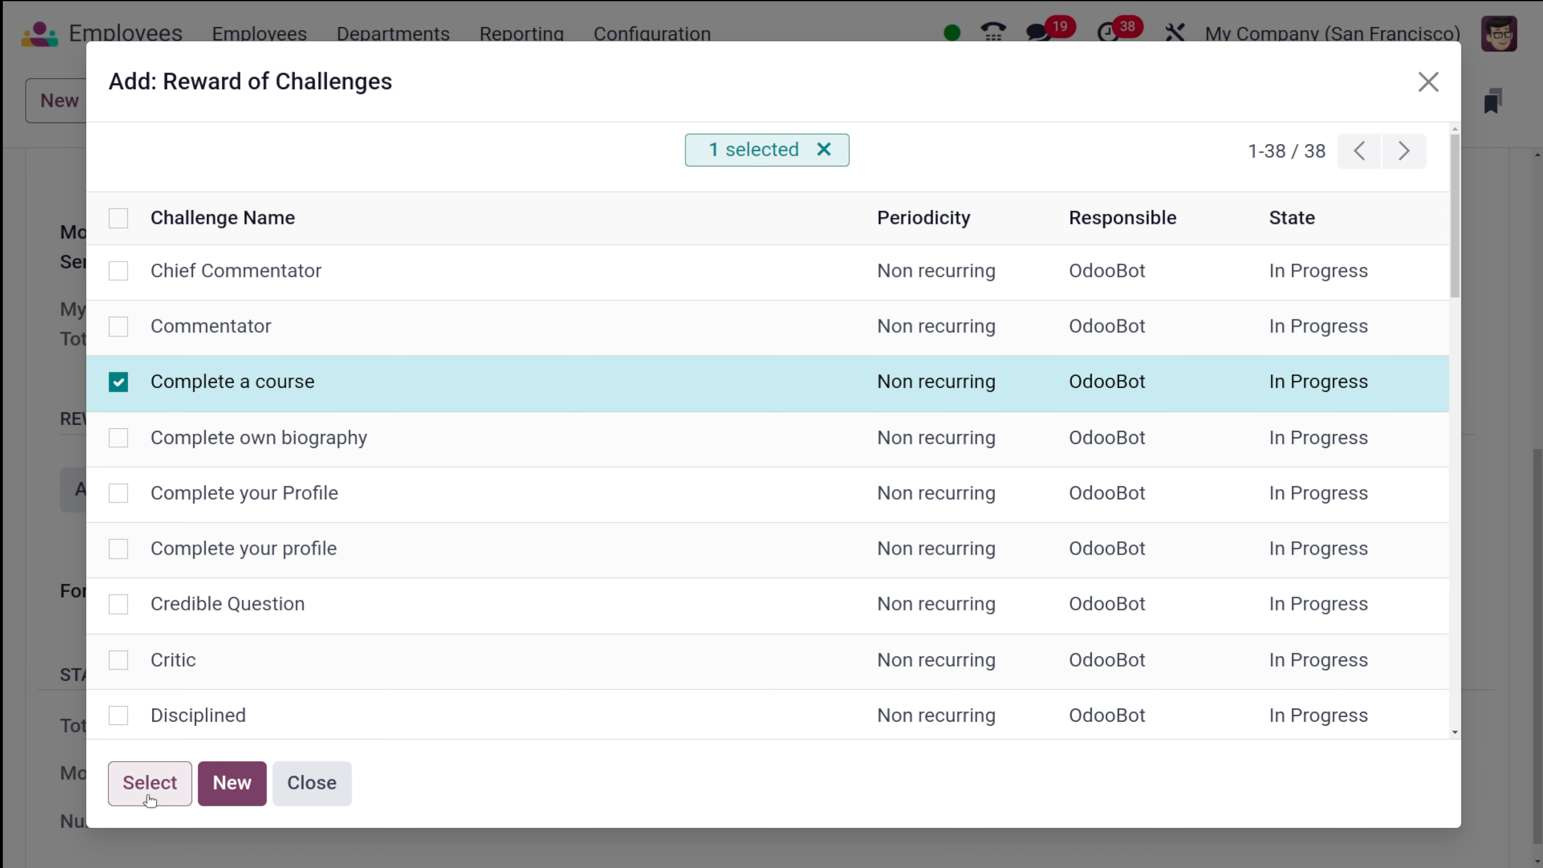
Confirm 'Complete a course' as the badge's reward and keep its forum badge level at Bronze
{"action": "left_click", "coordinate": [150, 782]}
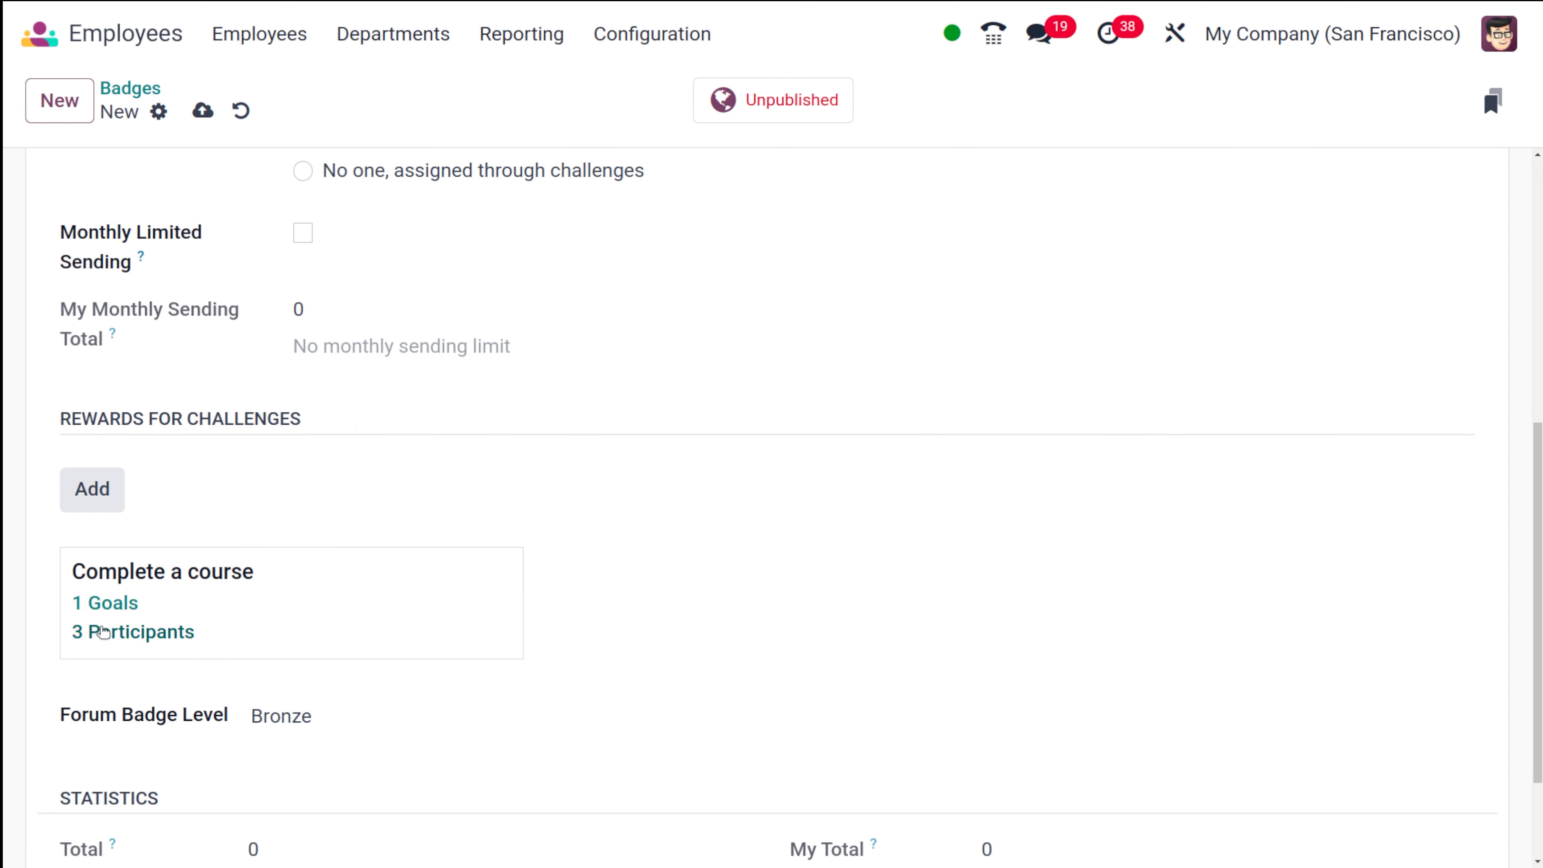
{"action": "mouse_move", "coordinate": [146, 661]}
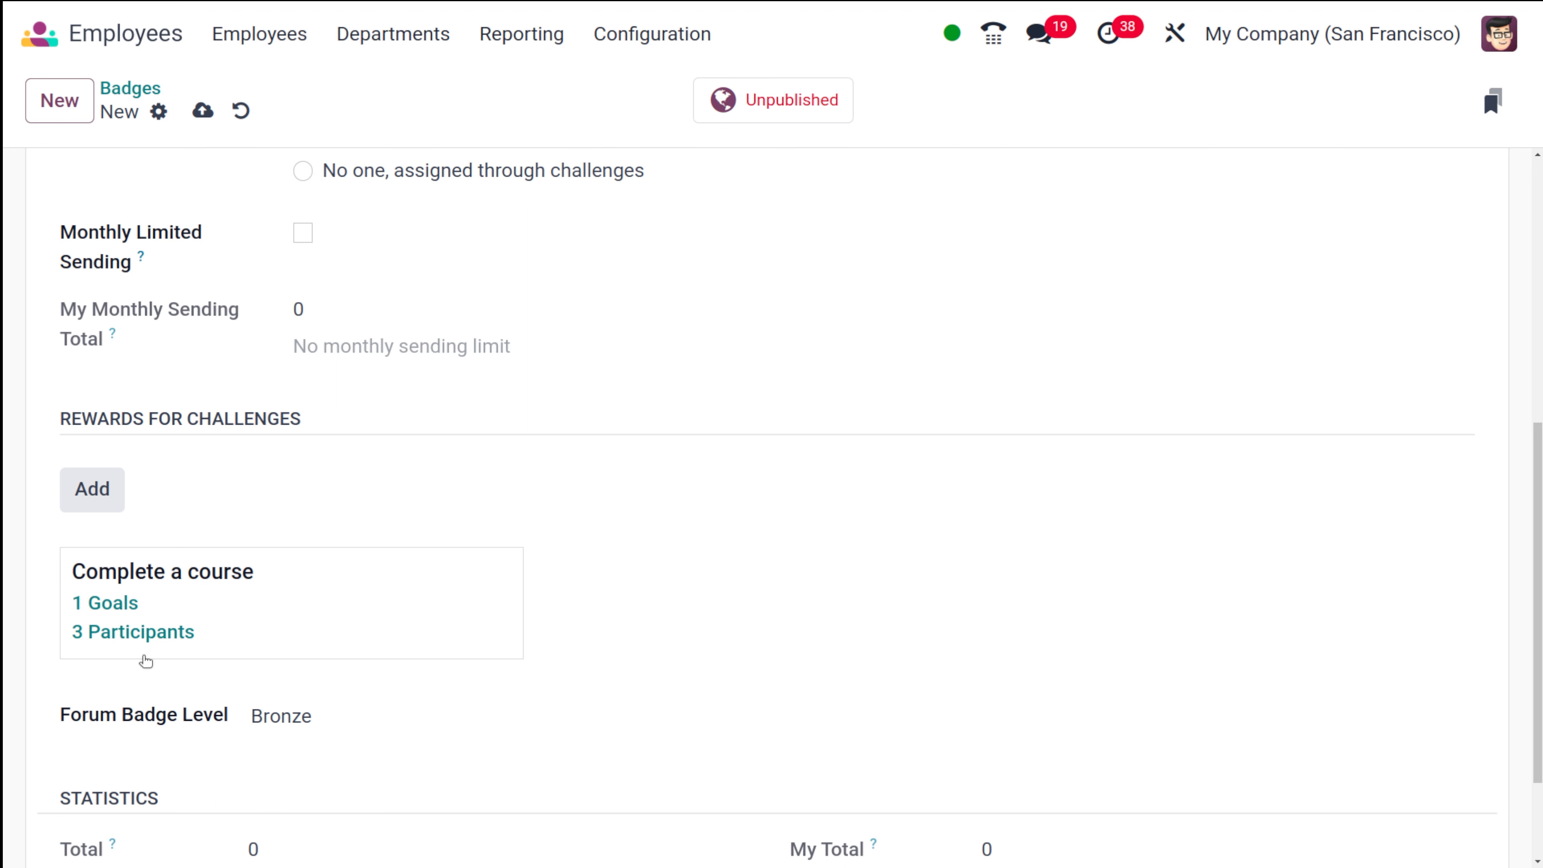
{"action": "mouse_move", "coordinate": [201, 595]}
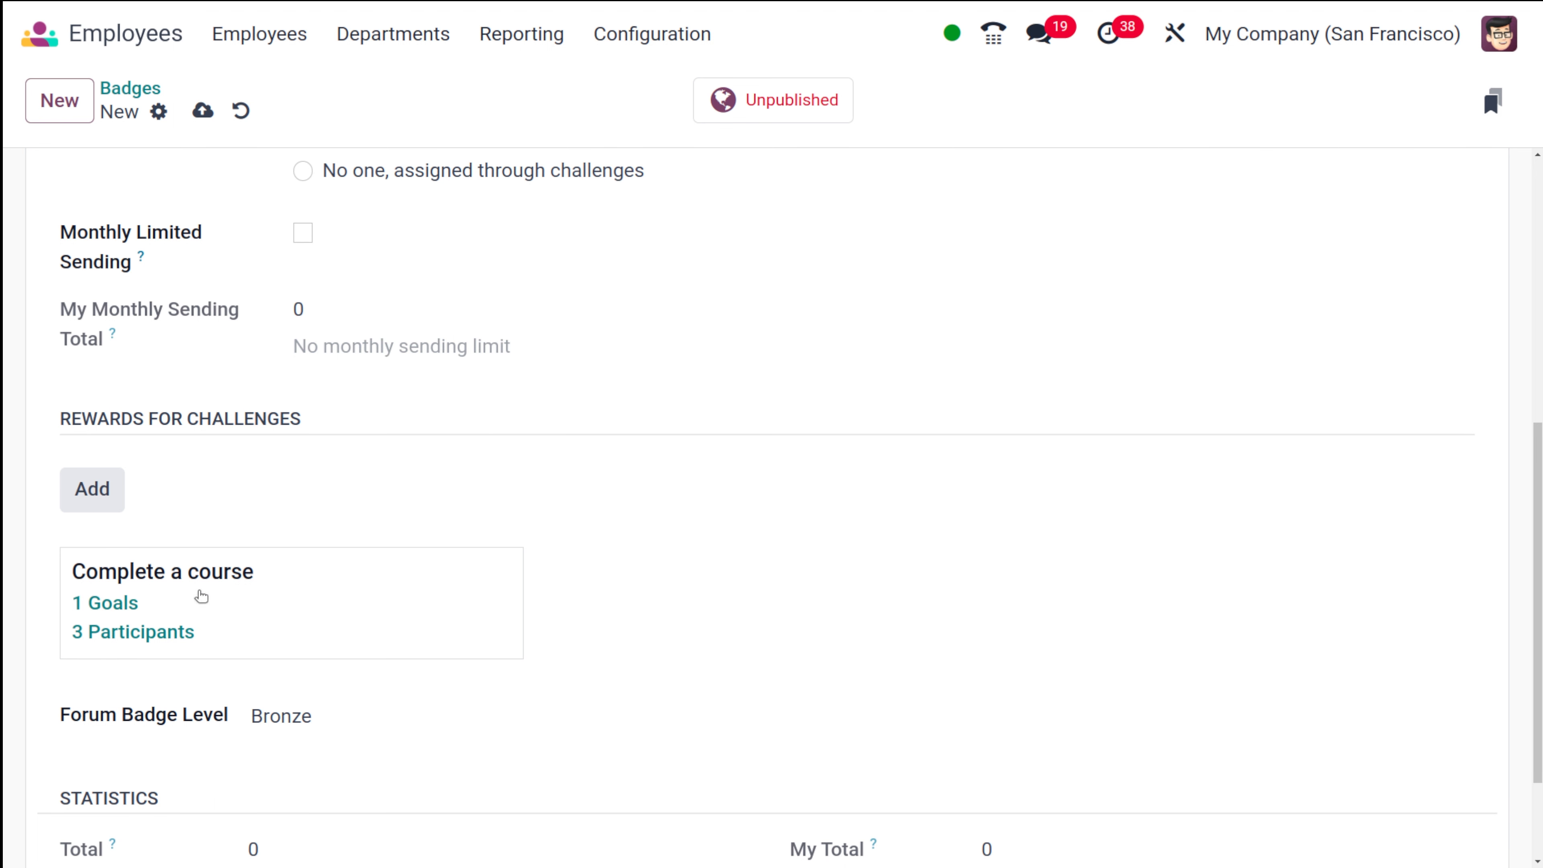
{"action": "mouse_move", "coordinate": [251, 631]}
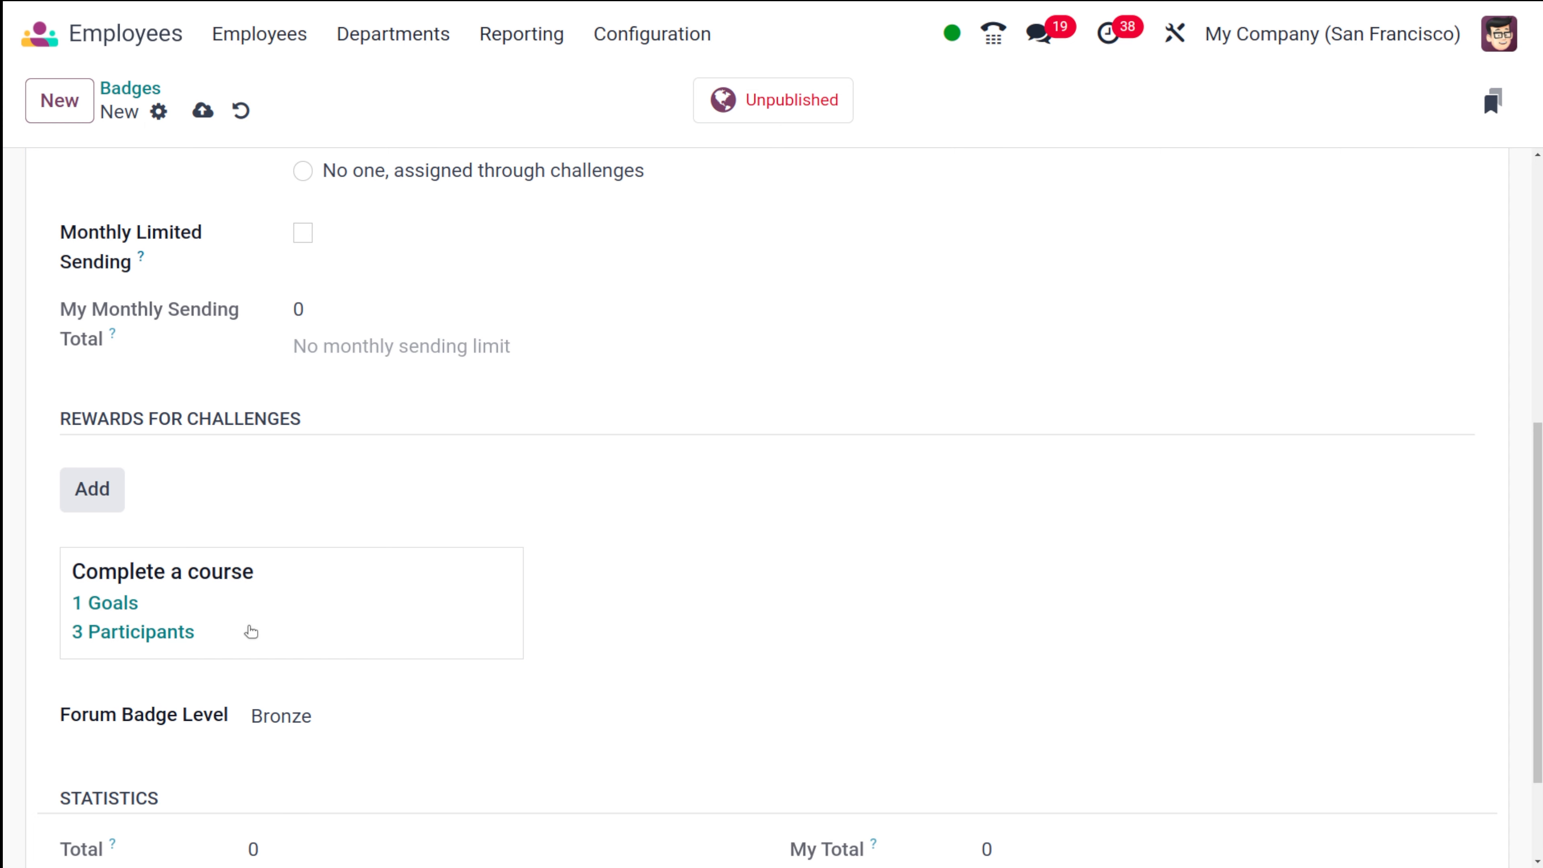
{"action": "scroll", "scroll_direction": "down", "scroll_amount": 3}
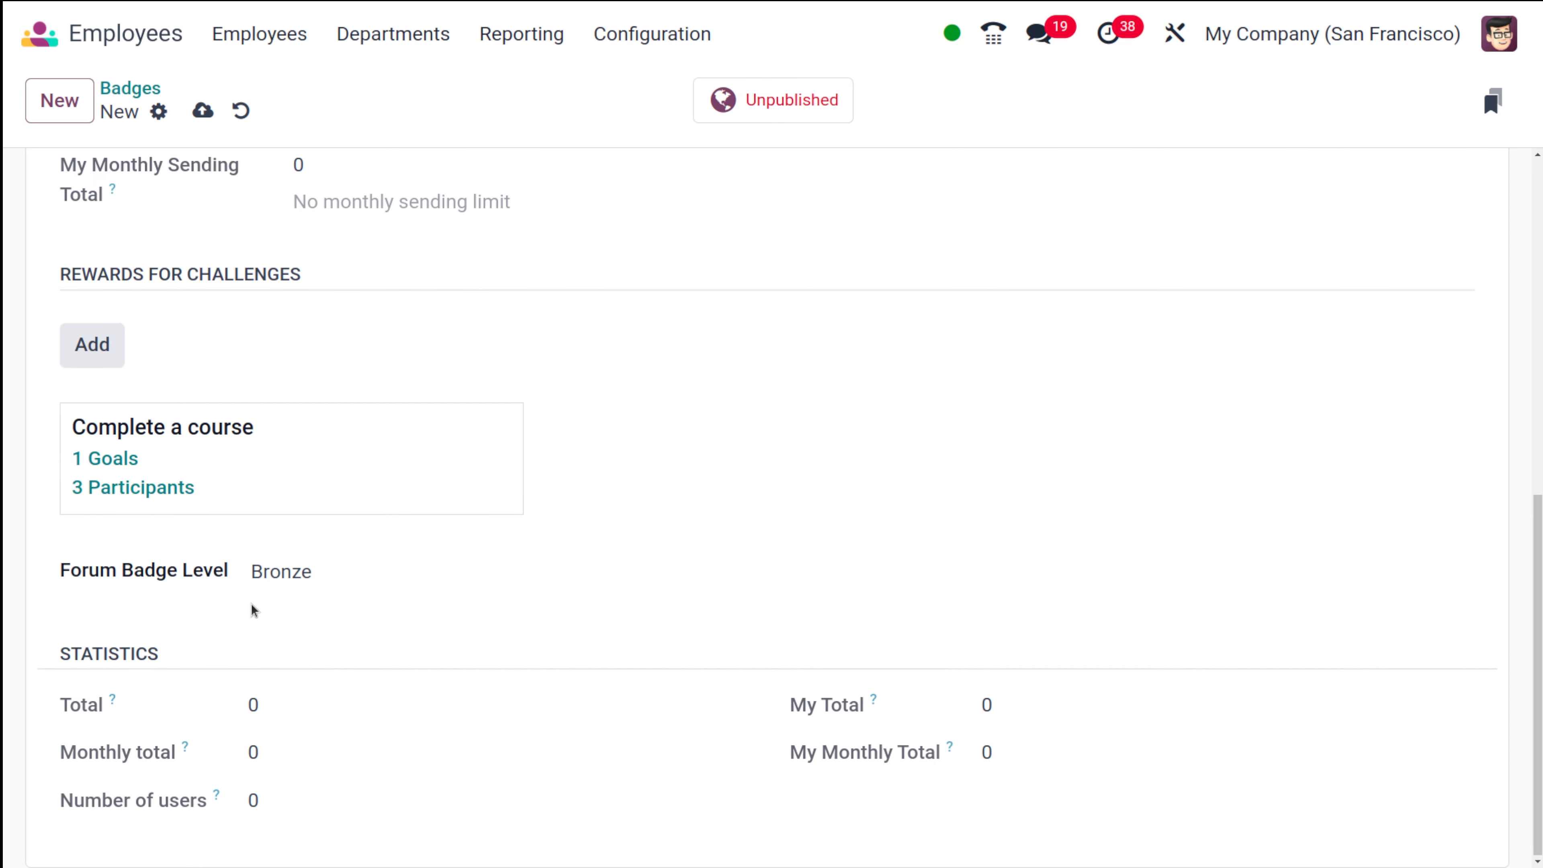
{"action": "left_click", "coordinate": [280, 571]}
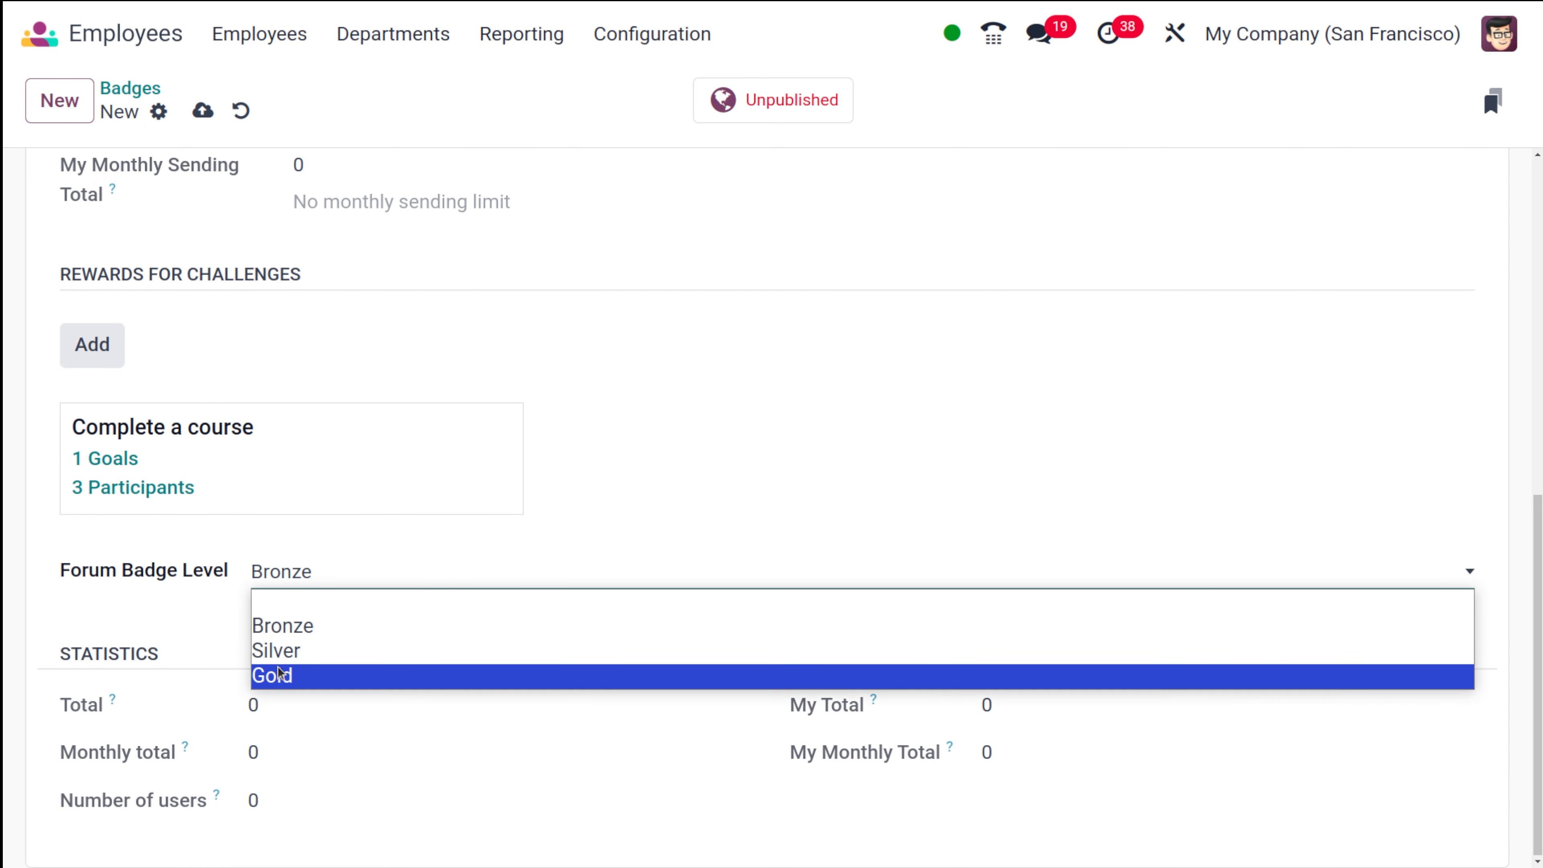
{"action": "mouse_move", "coordinate": [282, 626]}
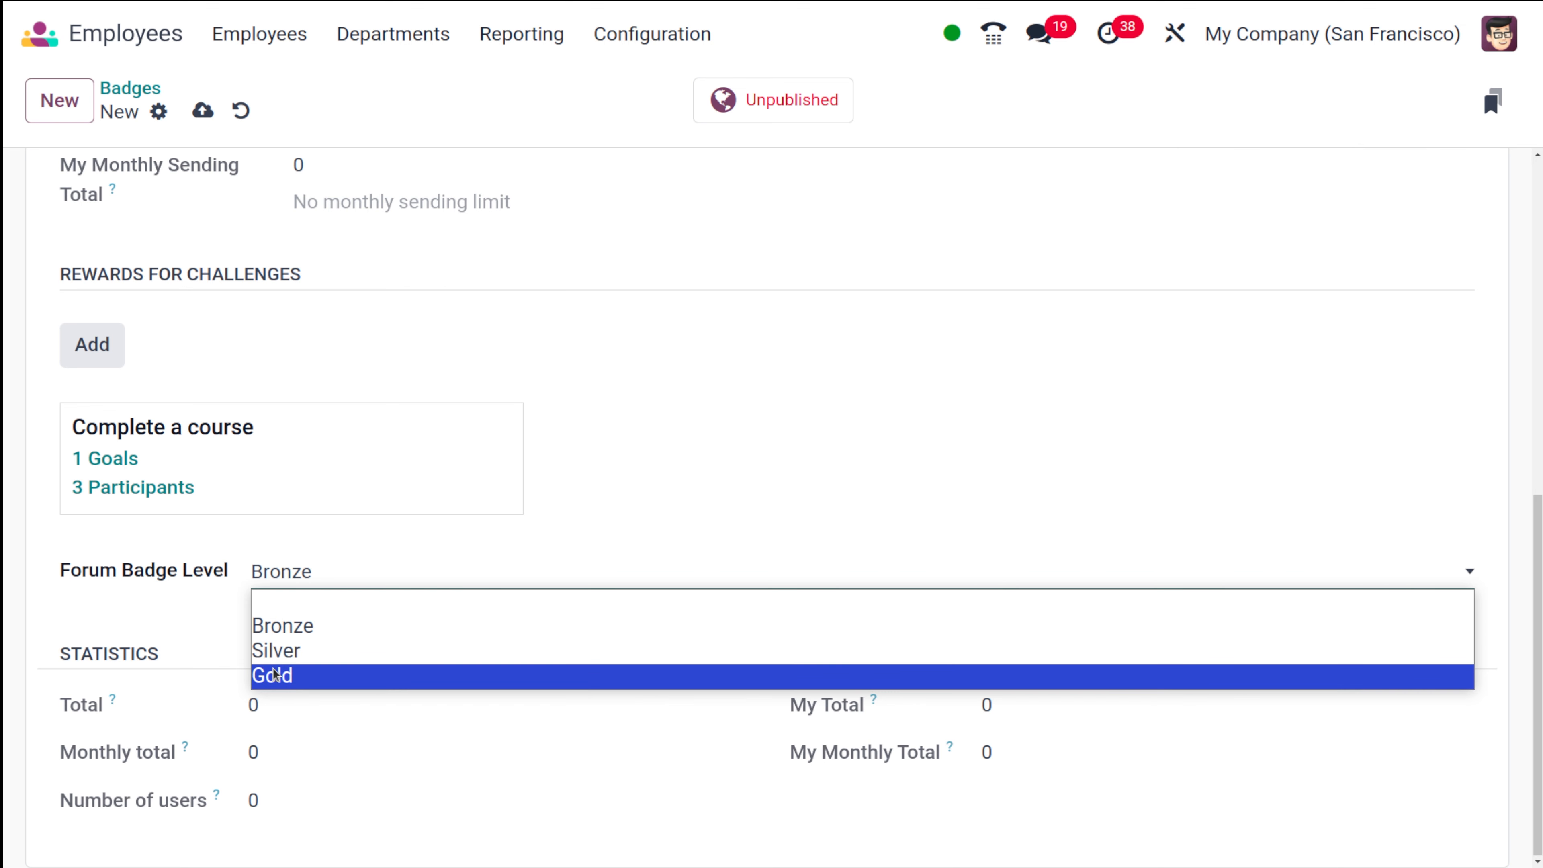
{"action": "mouse_move", "coordinate": [283, 626]}
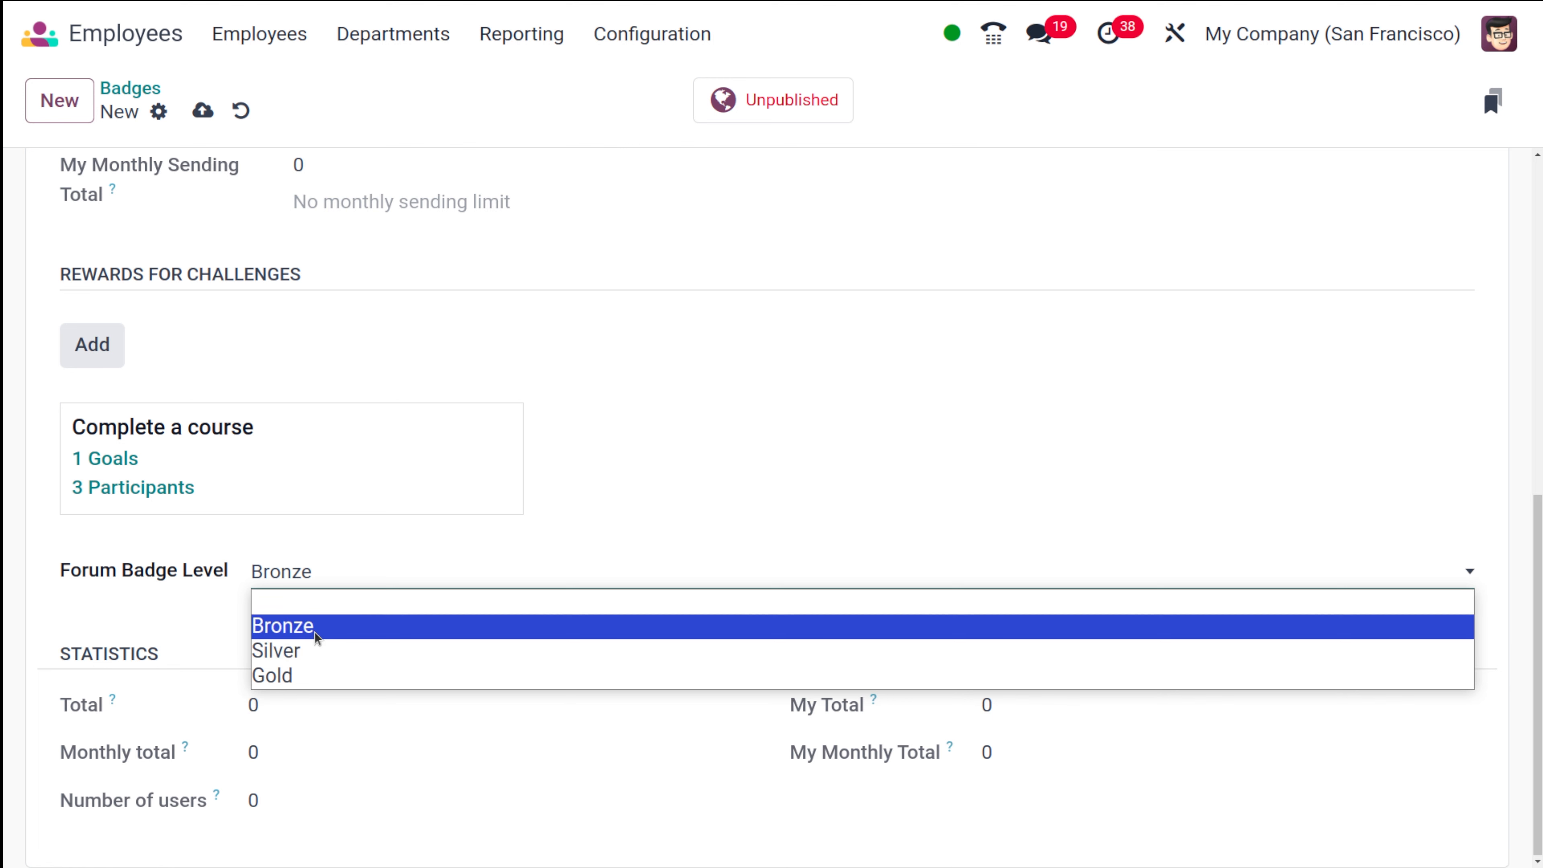
{"action": "left_click", "coordinate": [283, 626]}
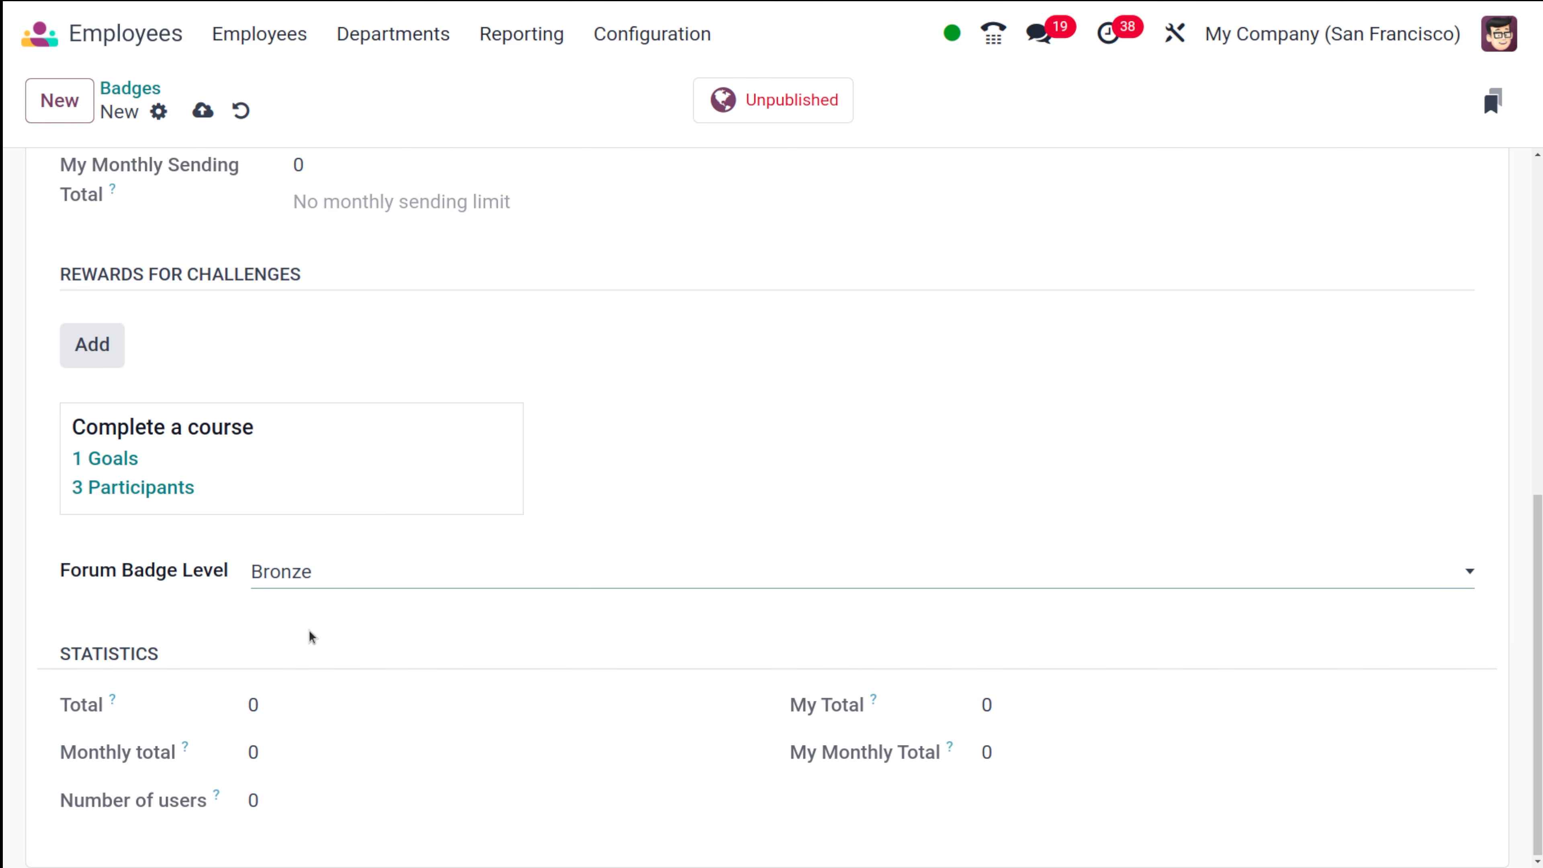
{"action": "scroll", "scroll_direction": "down", "scroll_amount": 3}
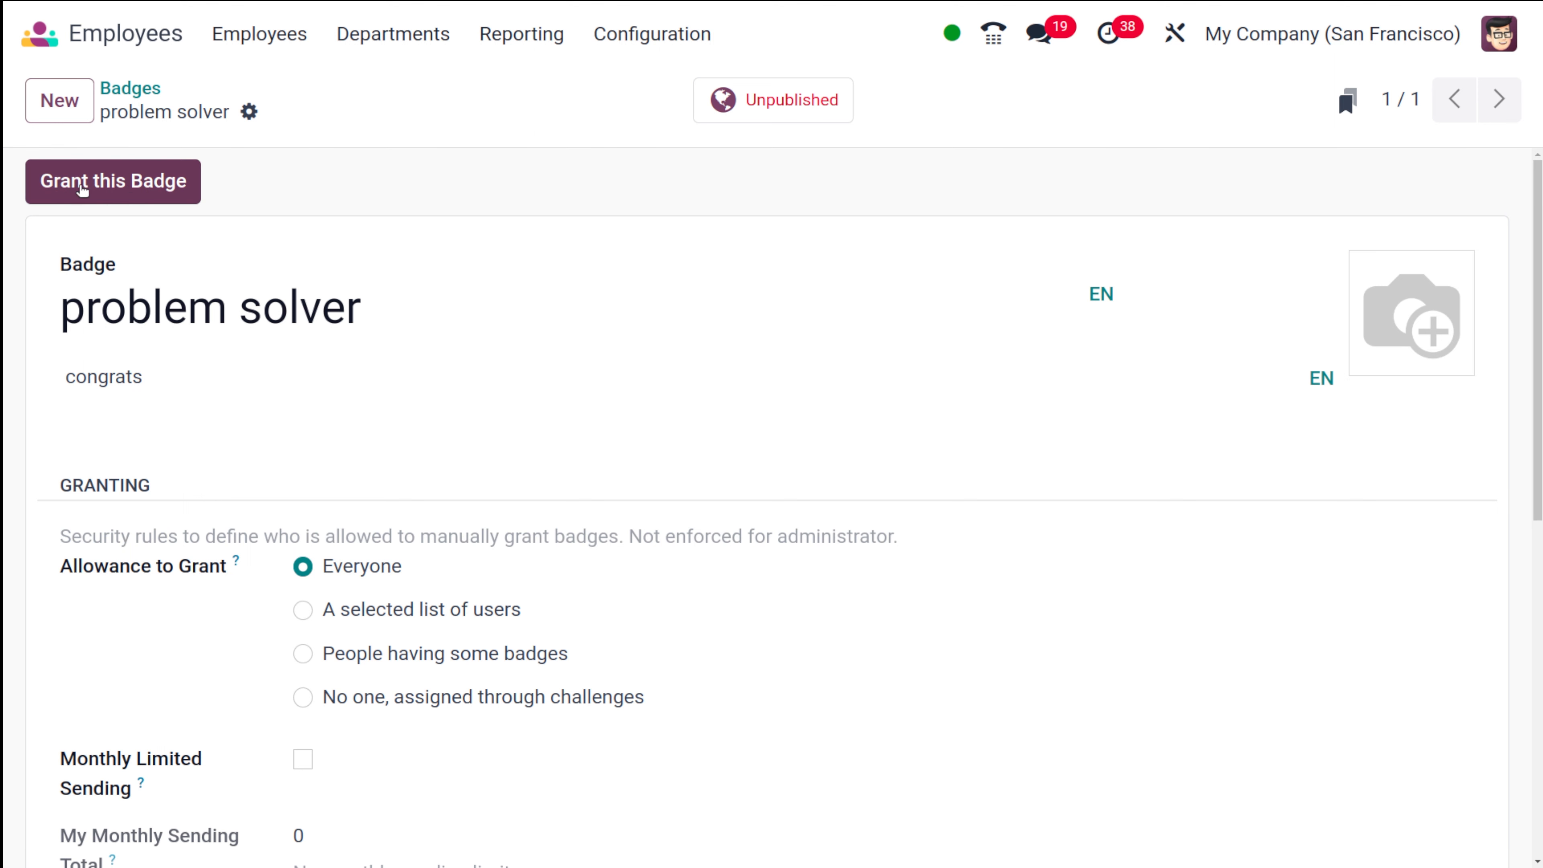
{"action": "left_click", "coordinate": [112, 180]}
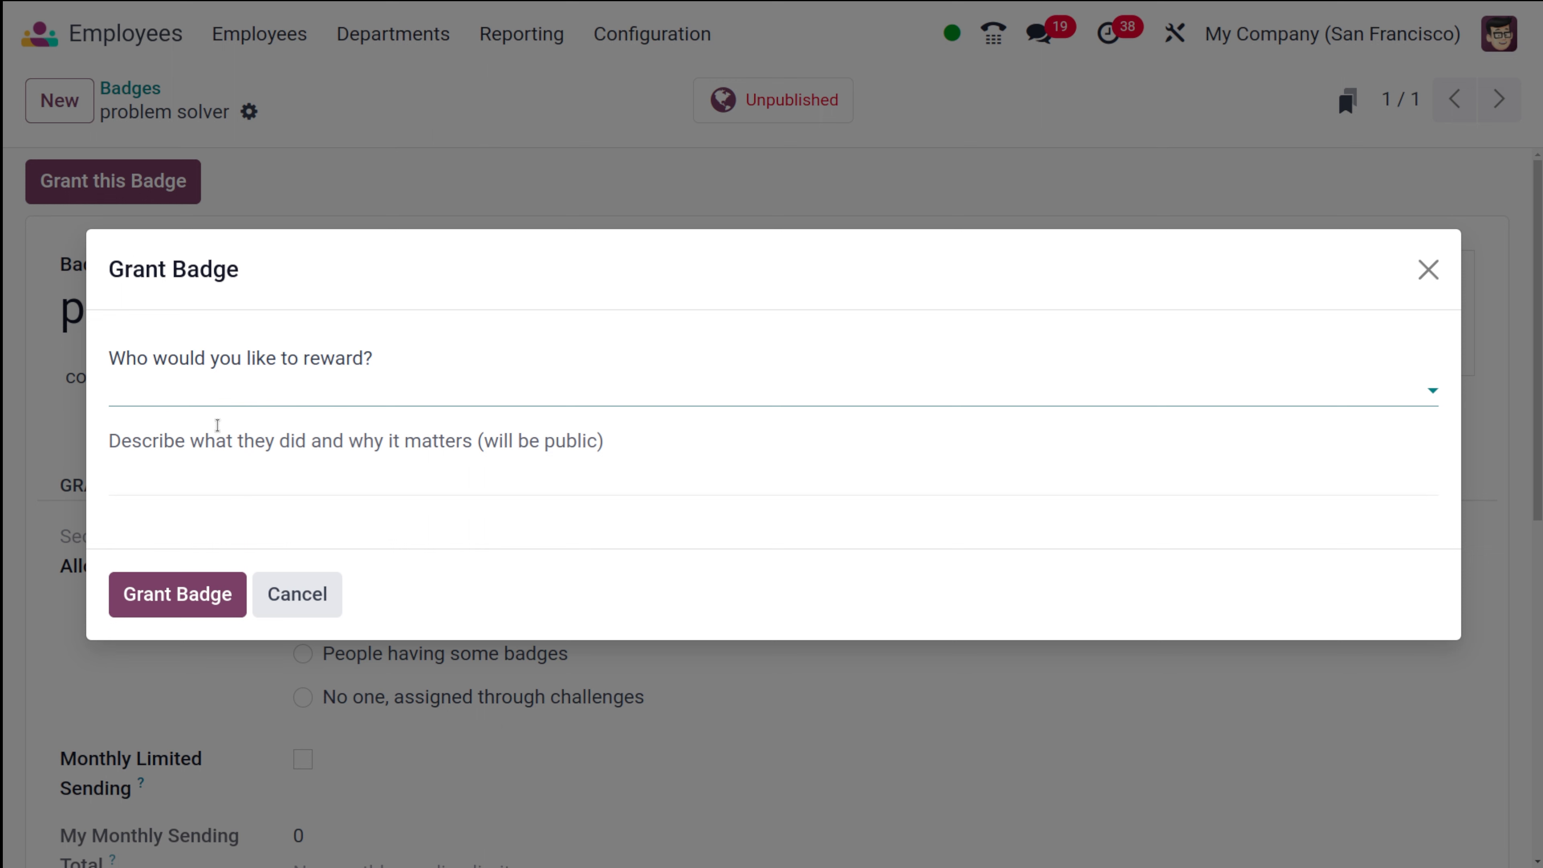
{"action": "left_click", "coordinate": [768, 390]}
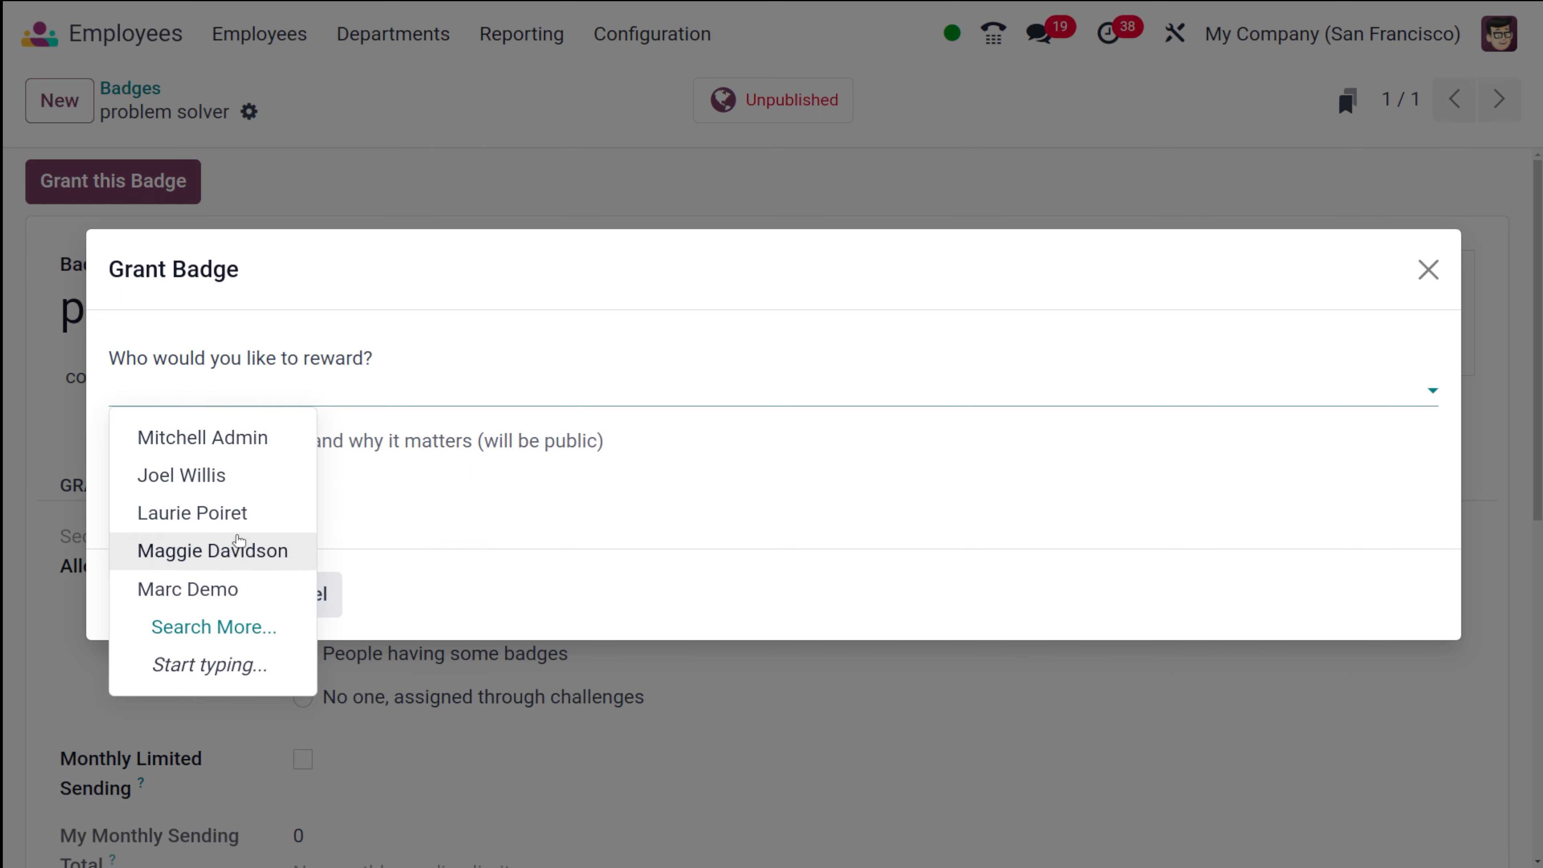
{"action": "mouse_move", "coordinate": [1069, 174]}
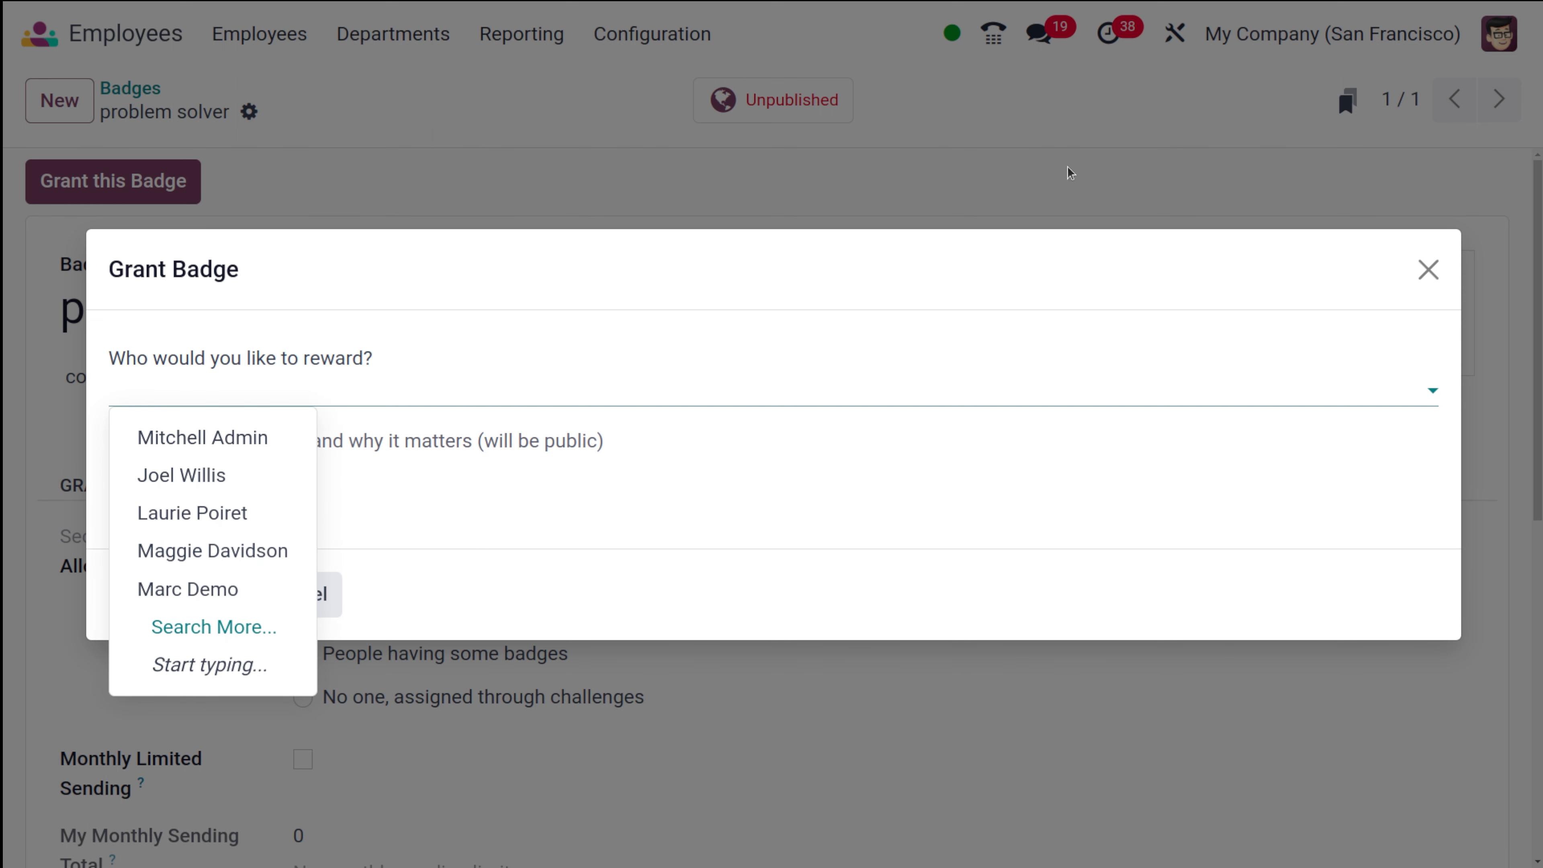
{"action": "left_click", "coordinate": [1427, 270]}
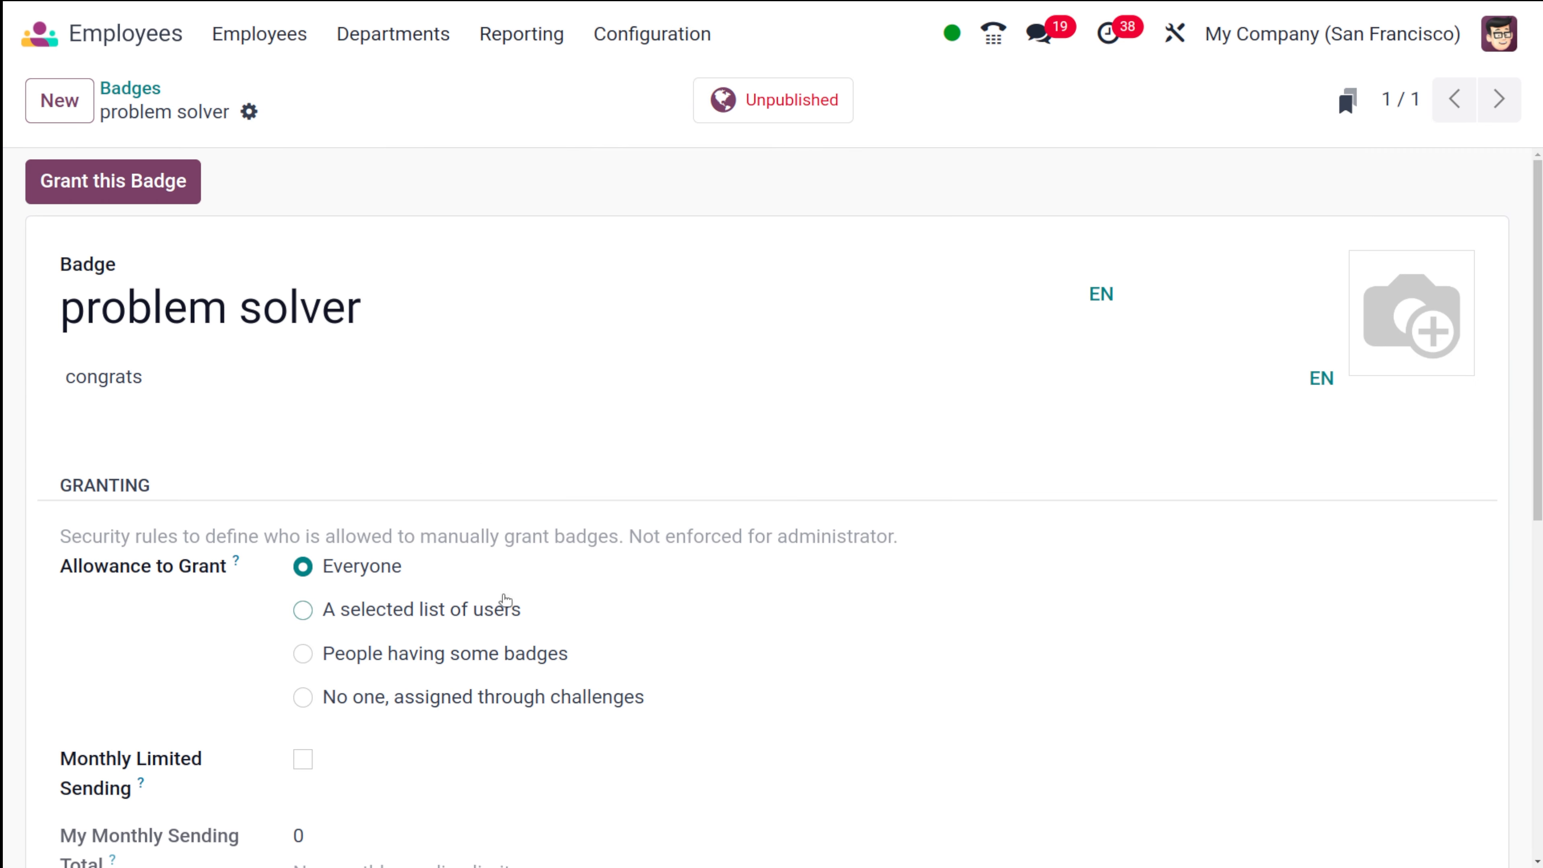
{"action": "scroll", "scroll_direction": "down", "scroll_amount": 3}
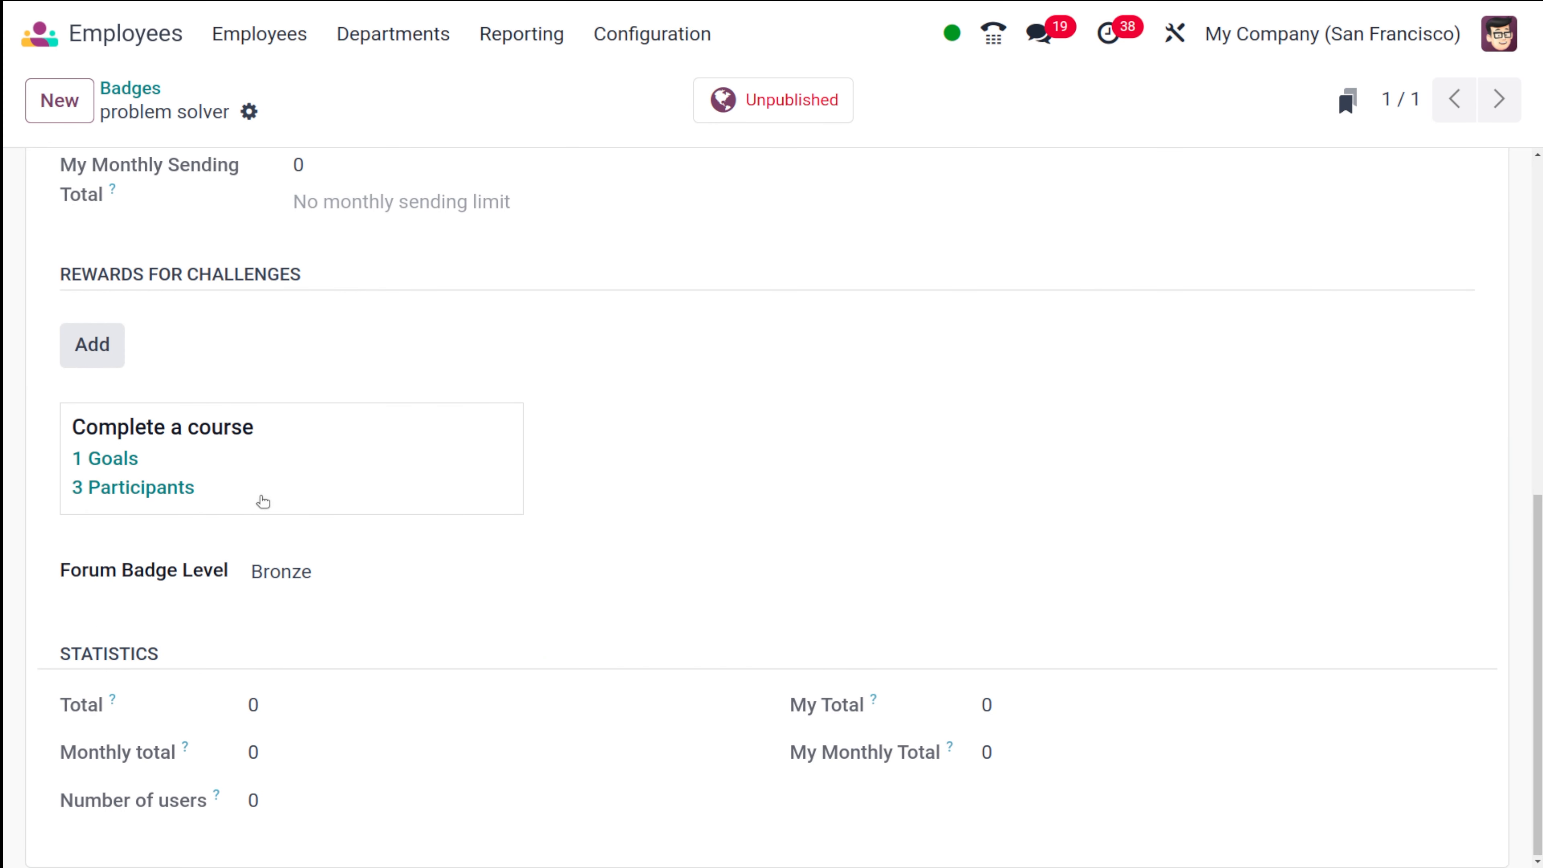
{"action": "mouse_move", "coordinate": [245, 412]}
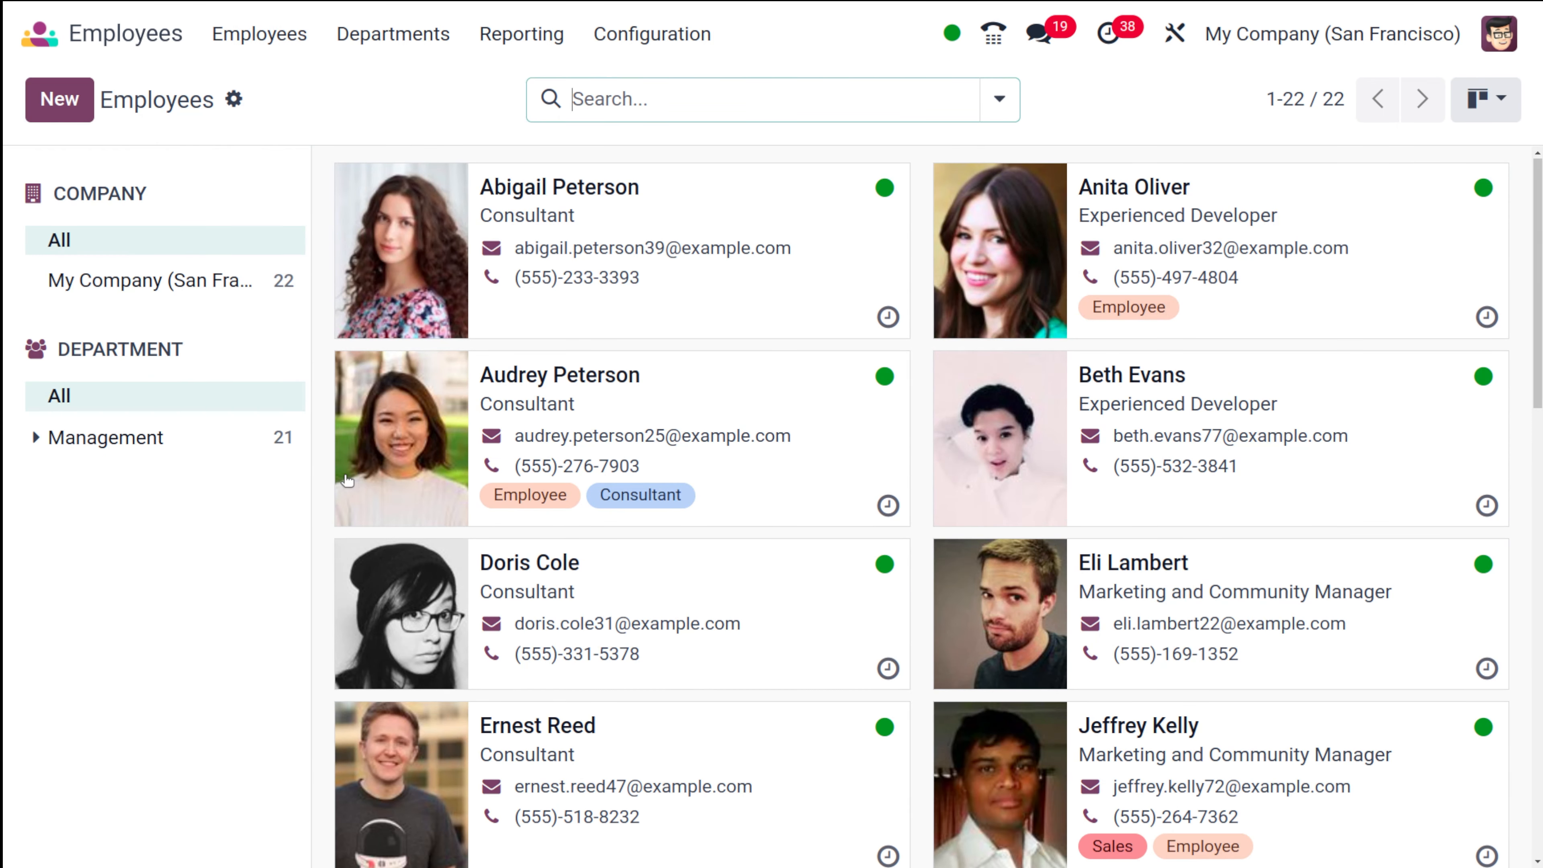
{"action": "mouse_move", "coordinate": [770, 548]}
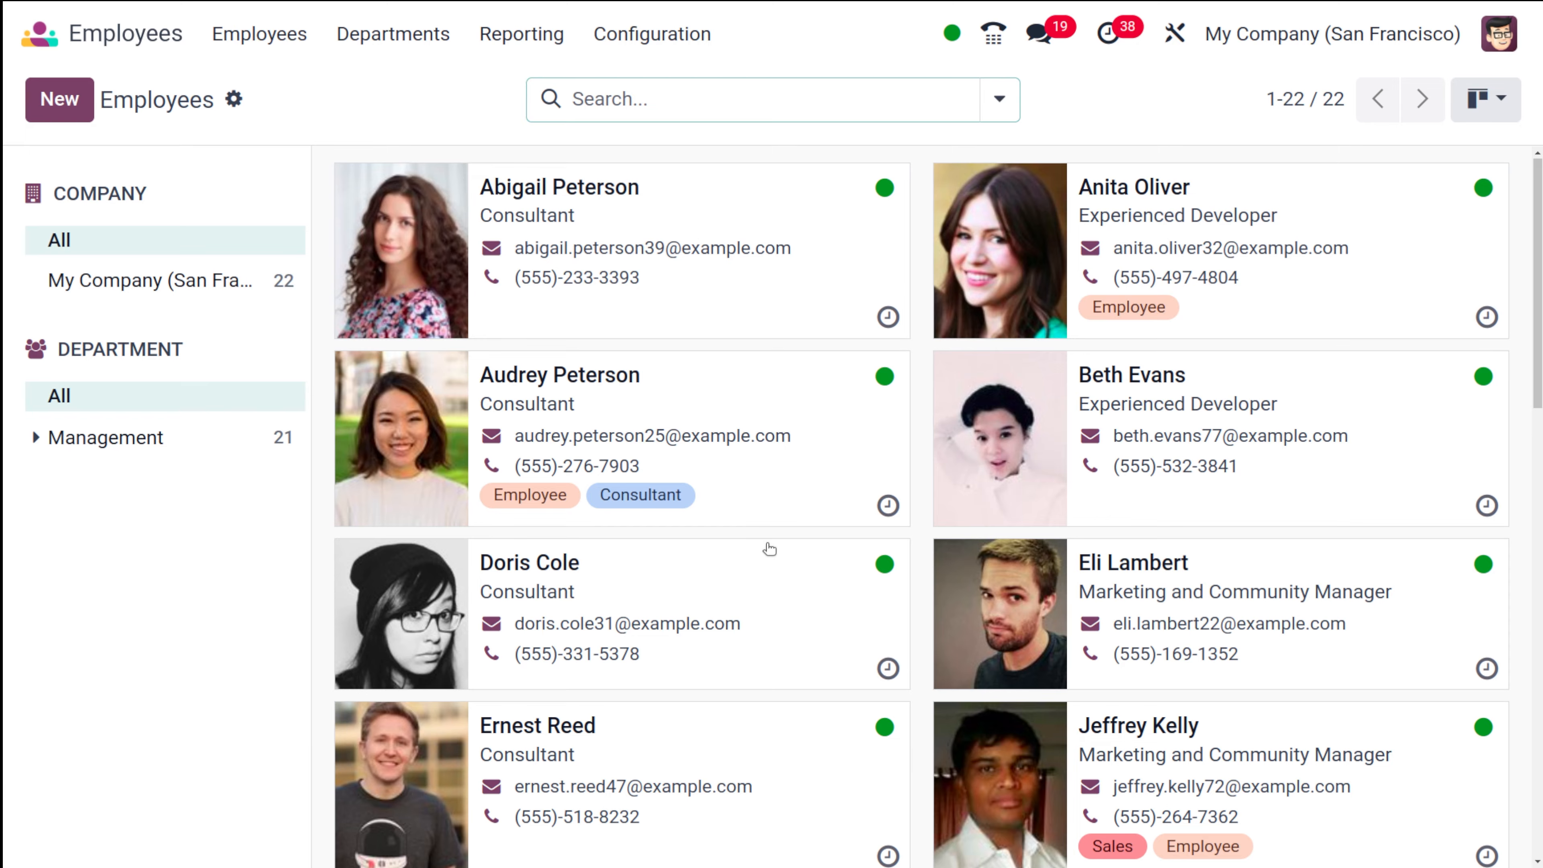
Open Marc Demo's employee record and view his five received badges
{"action": "scroll", "scroll_direction": "down", "scroll_amount": 3}
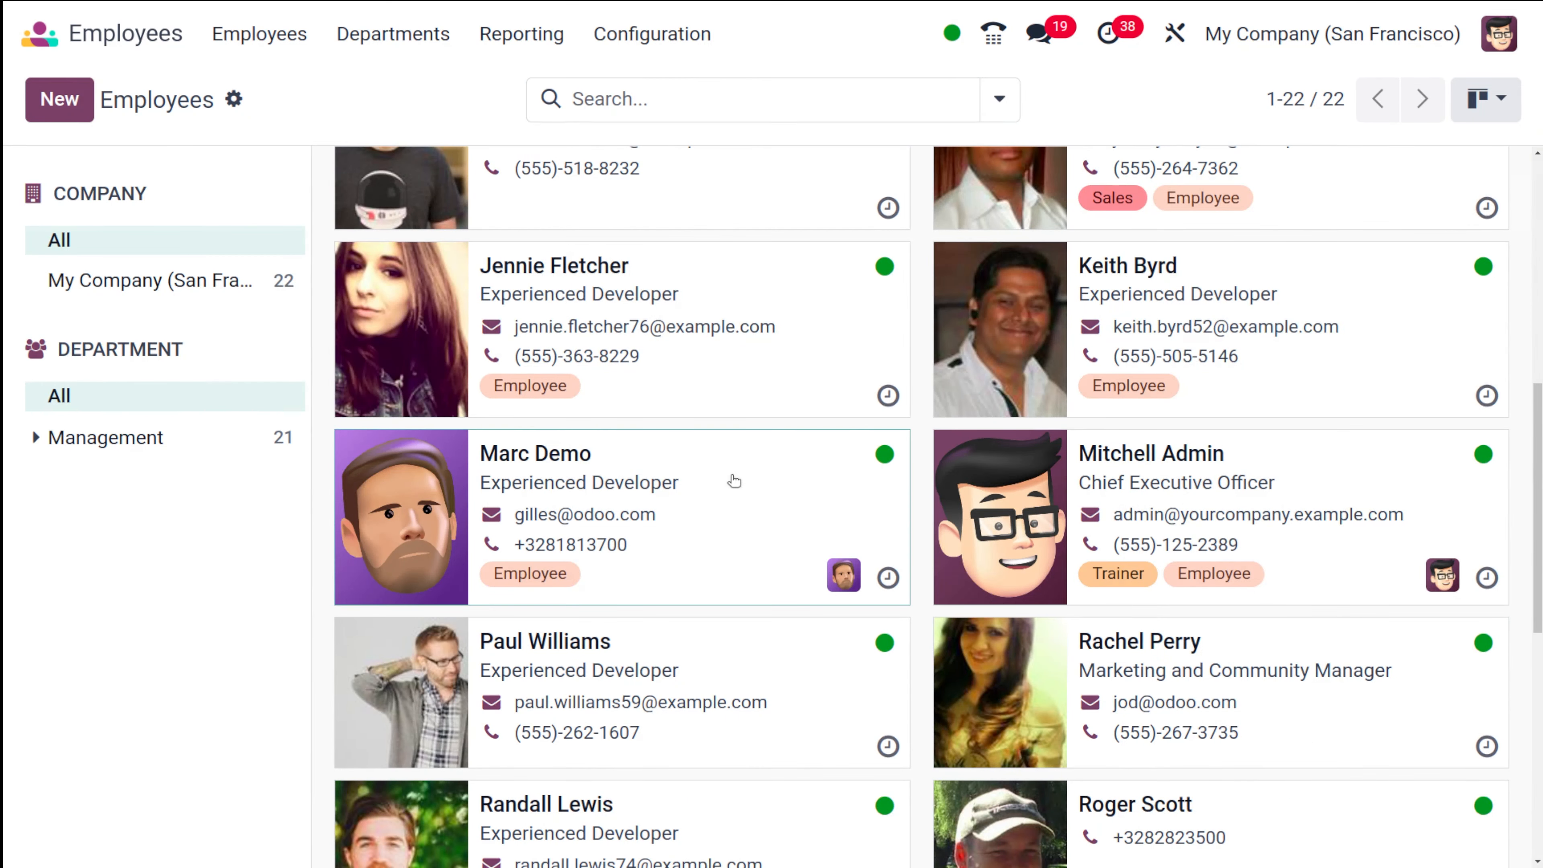
{"action": "left_click", "coordinate": [535, 453]}
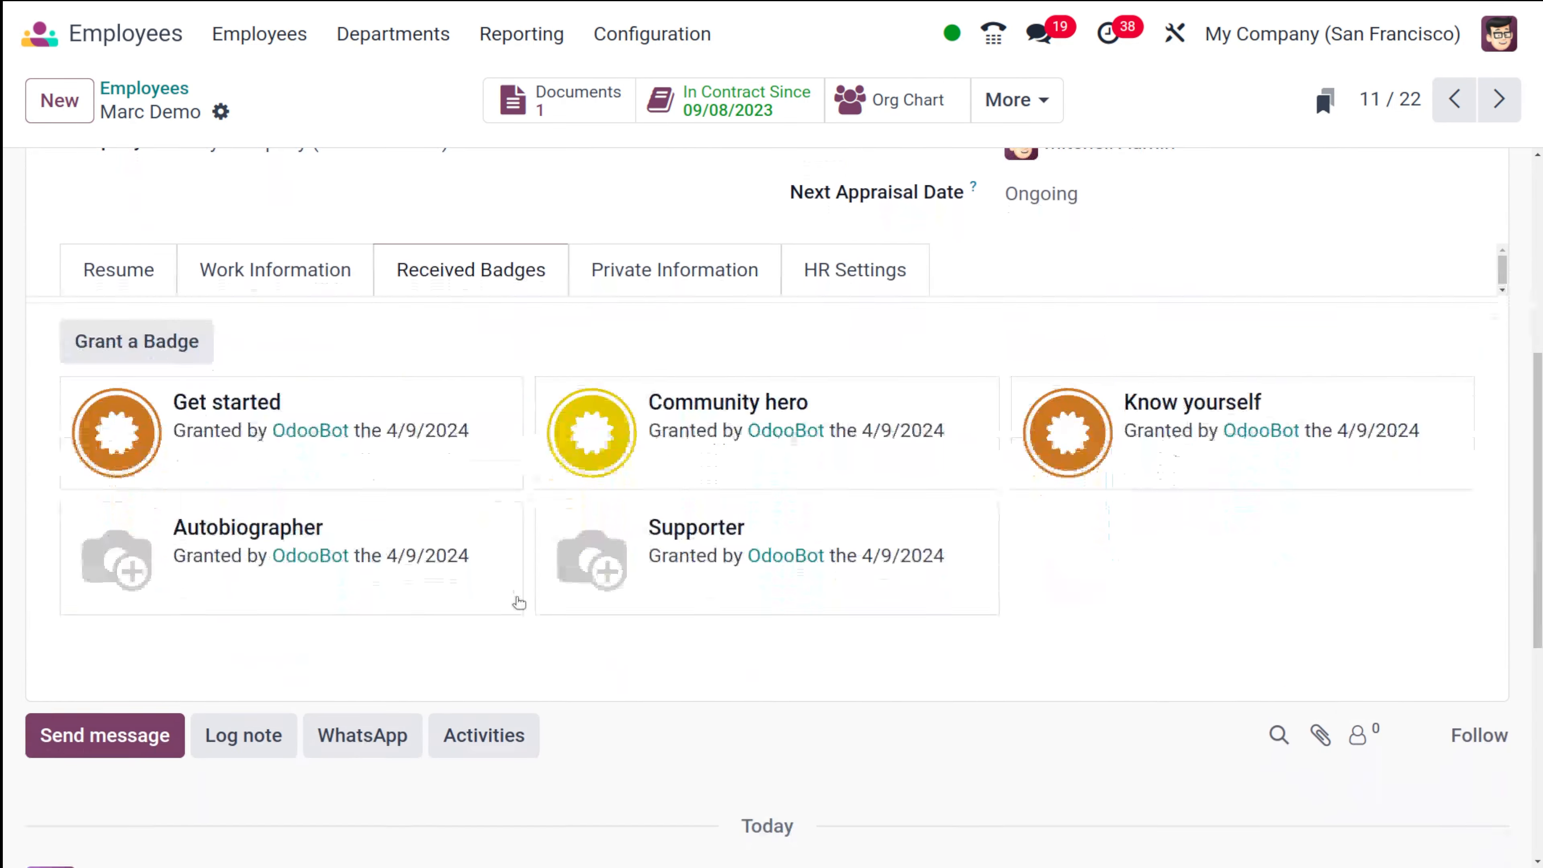
{"action": "scroll", "scroll_direction": "down", "scroll_amount": 3}
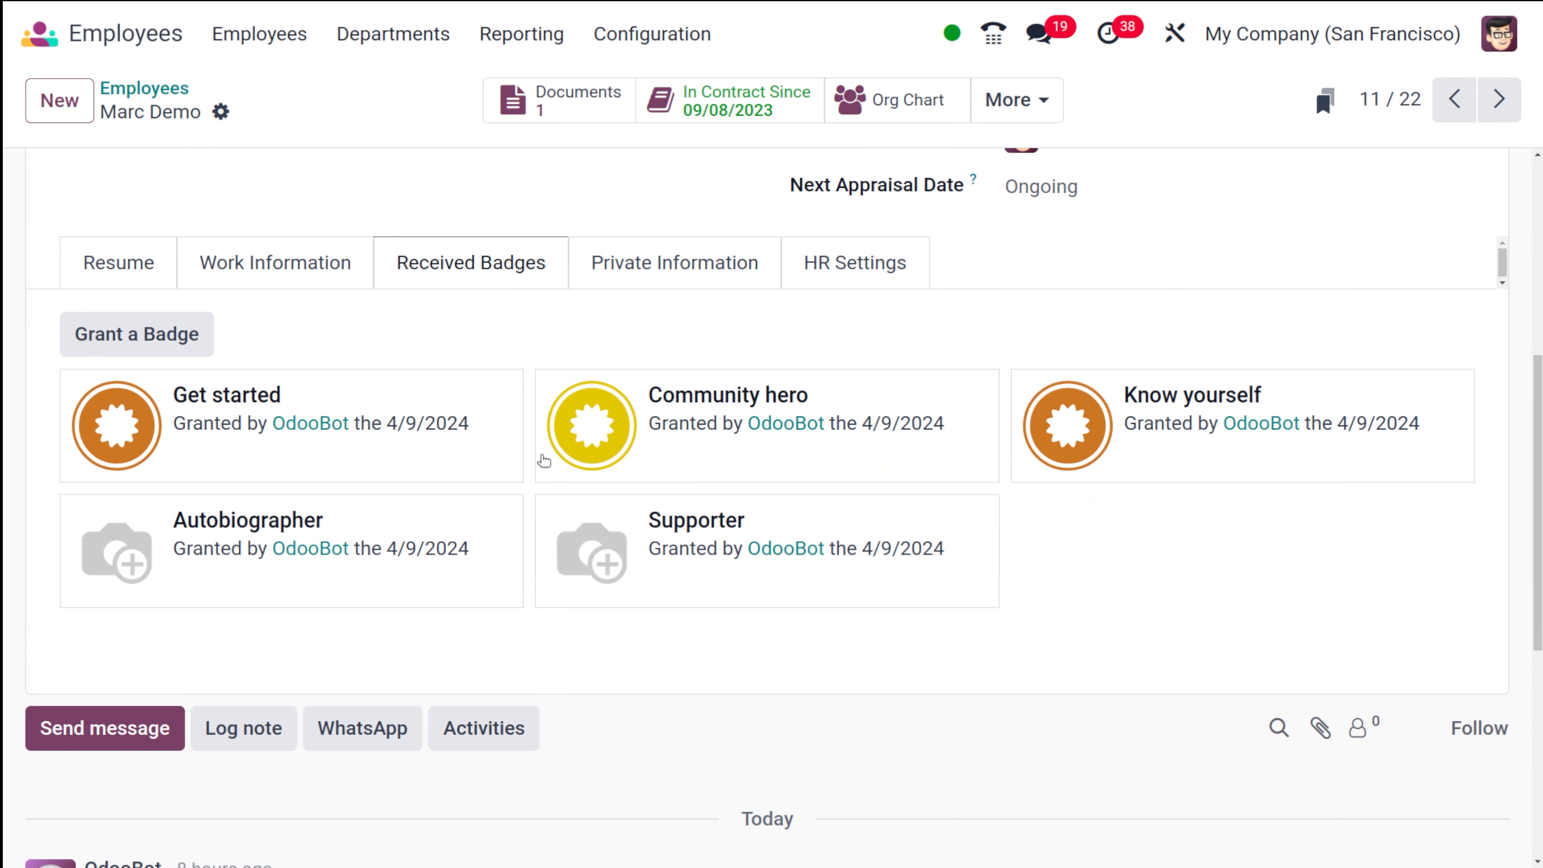
{"action": "mouse_move", "coordinate": [851, 520]}
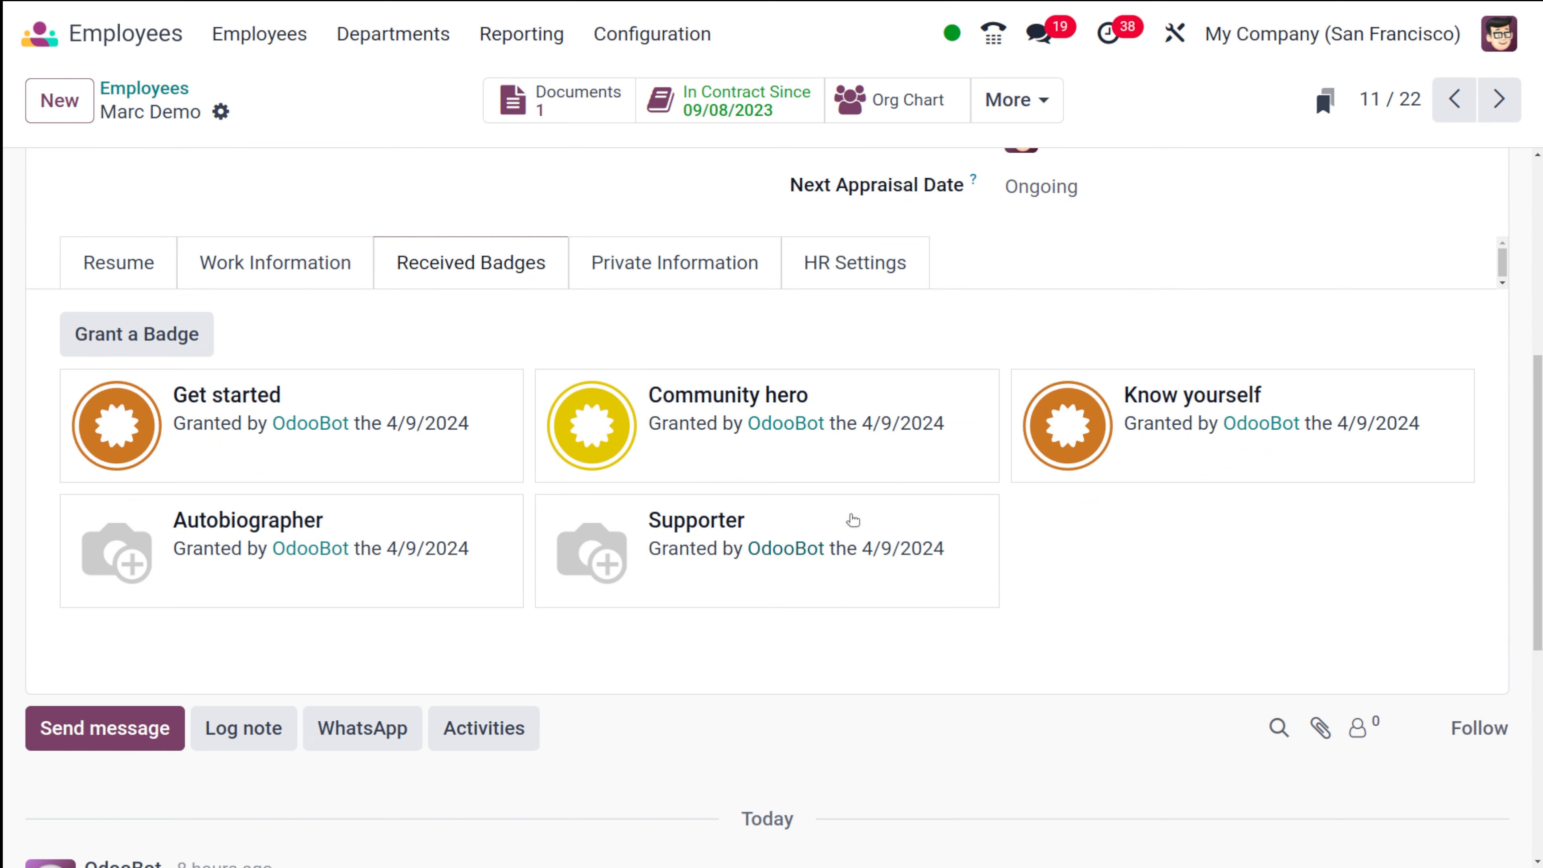
{"action": "mouse_move", "coordinate": [312, 542]}
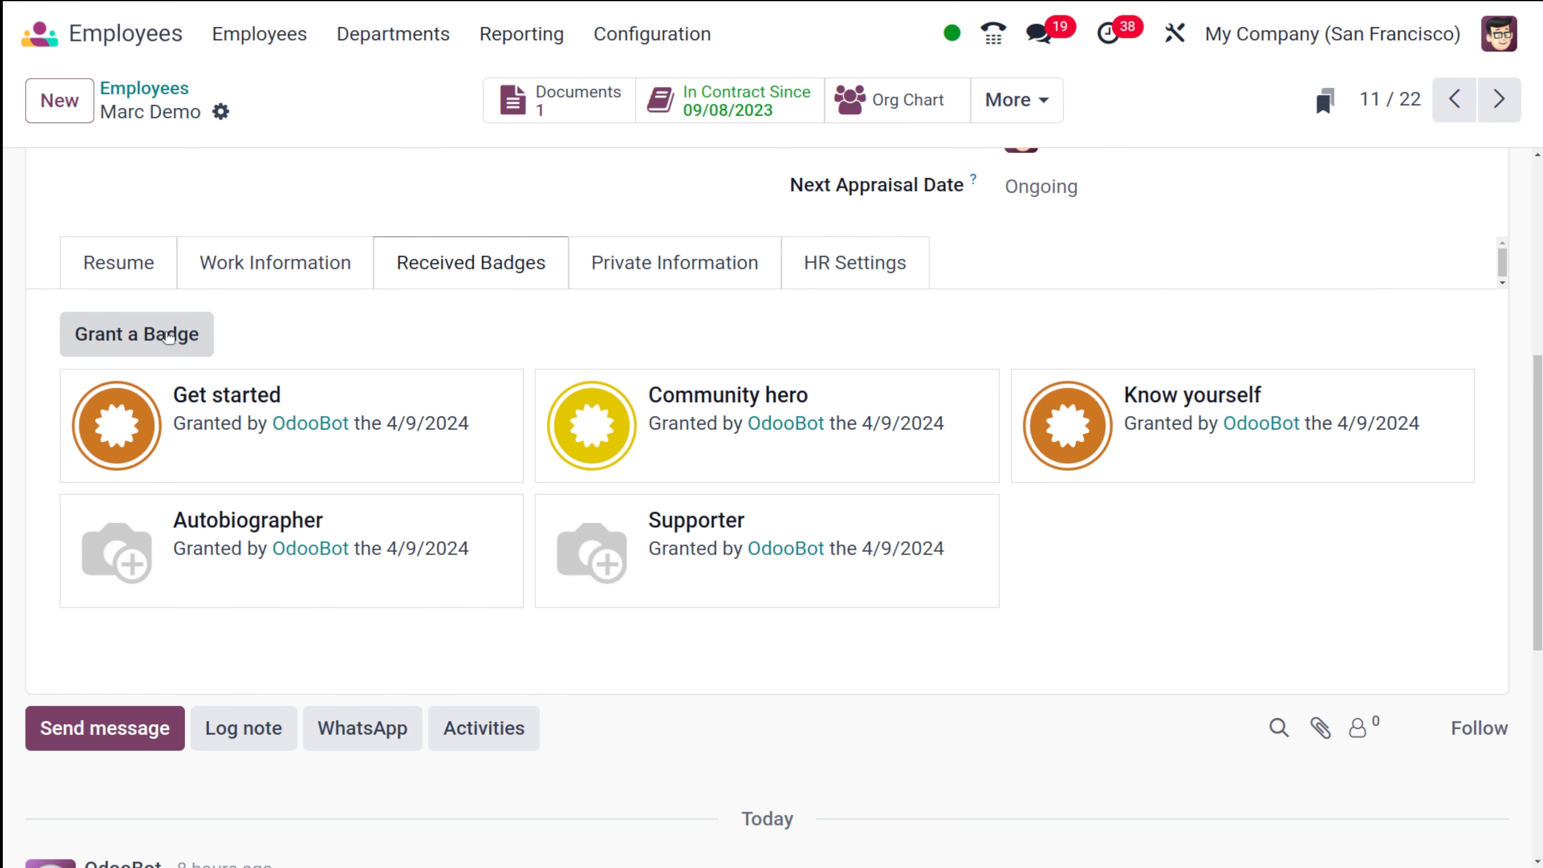
Reward Marc Demo with the Problem Solver badge, bringing his received badges to six
{"action": "left_click", "coordinate": [136, 334]}
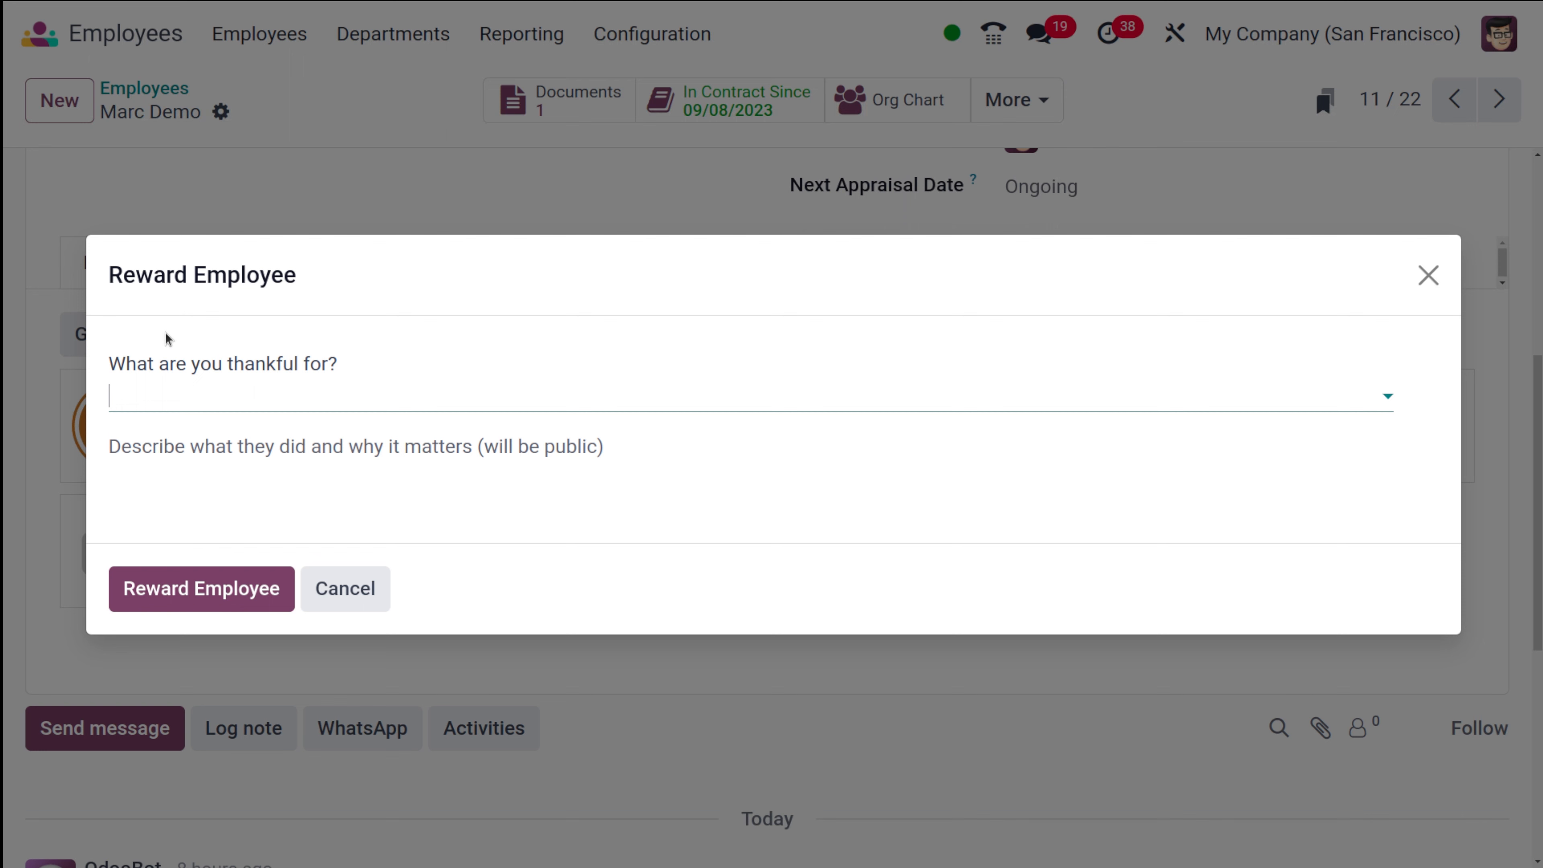
{"action": "left_click", "coordinate": [748, 395]}
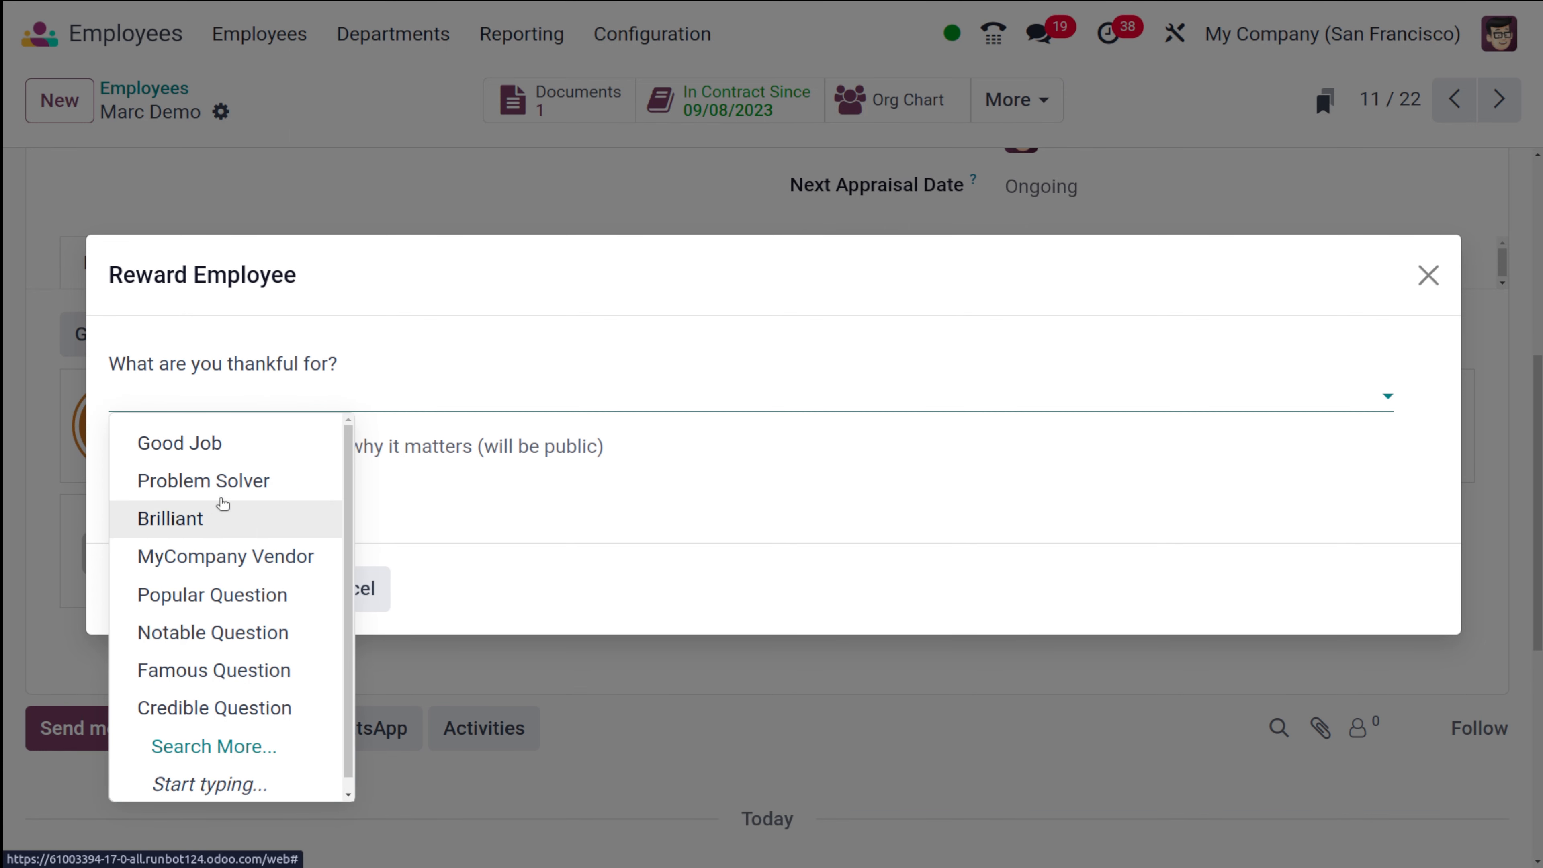
{"action": "left_click", "coordinate": [203, 481]}
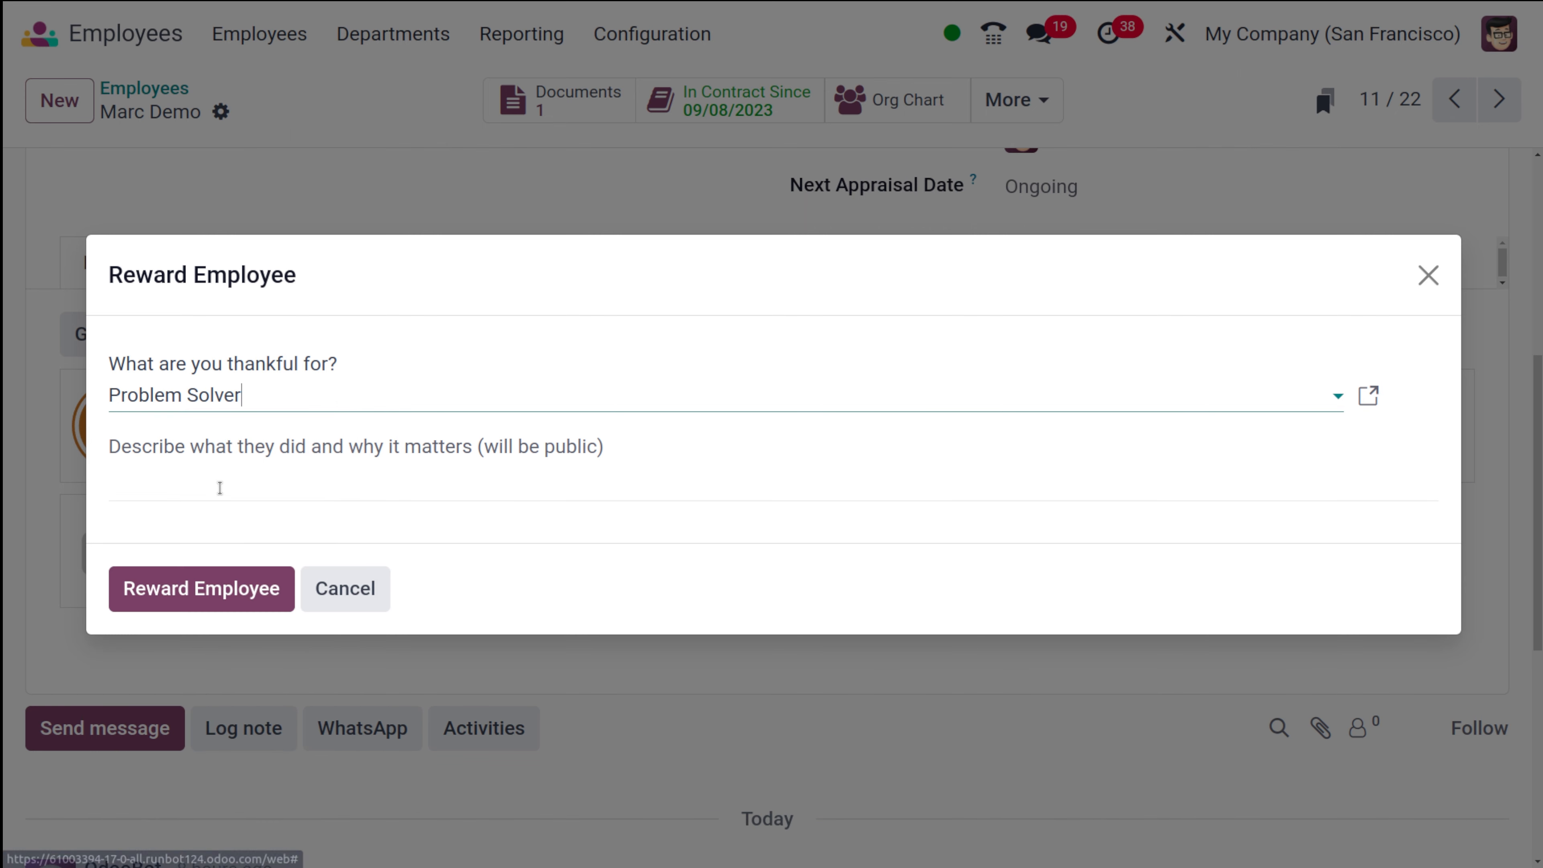
{"action": "left_click", "coordinate": [201, 588]}
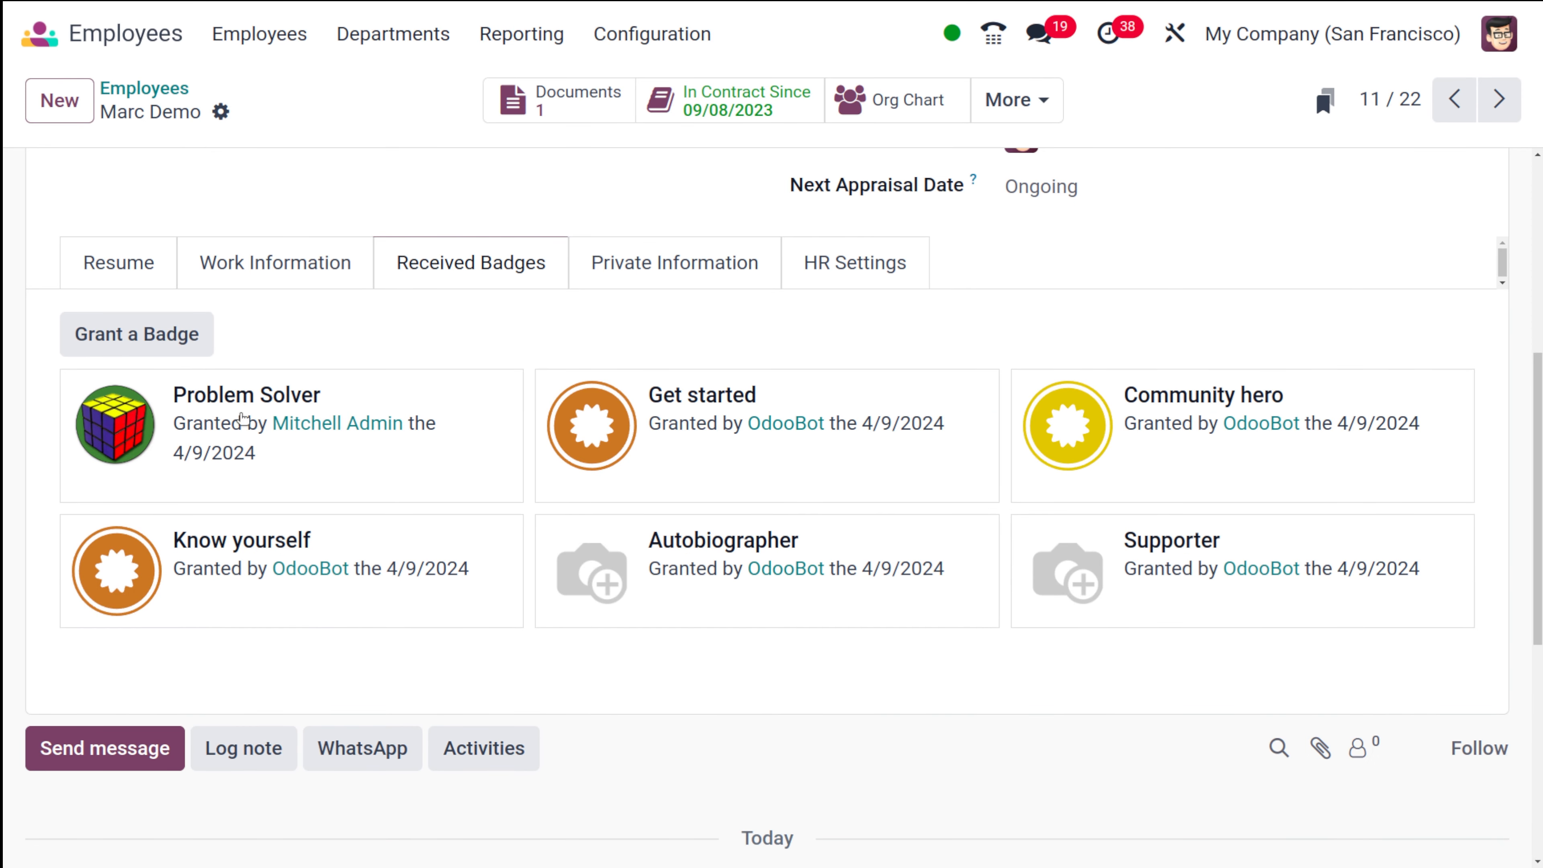
{"action": "mouse_move", "coordinate": [310, 568]}
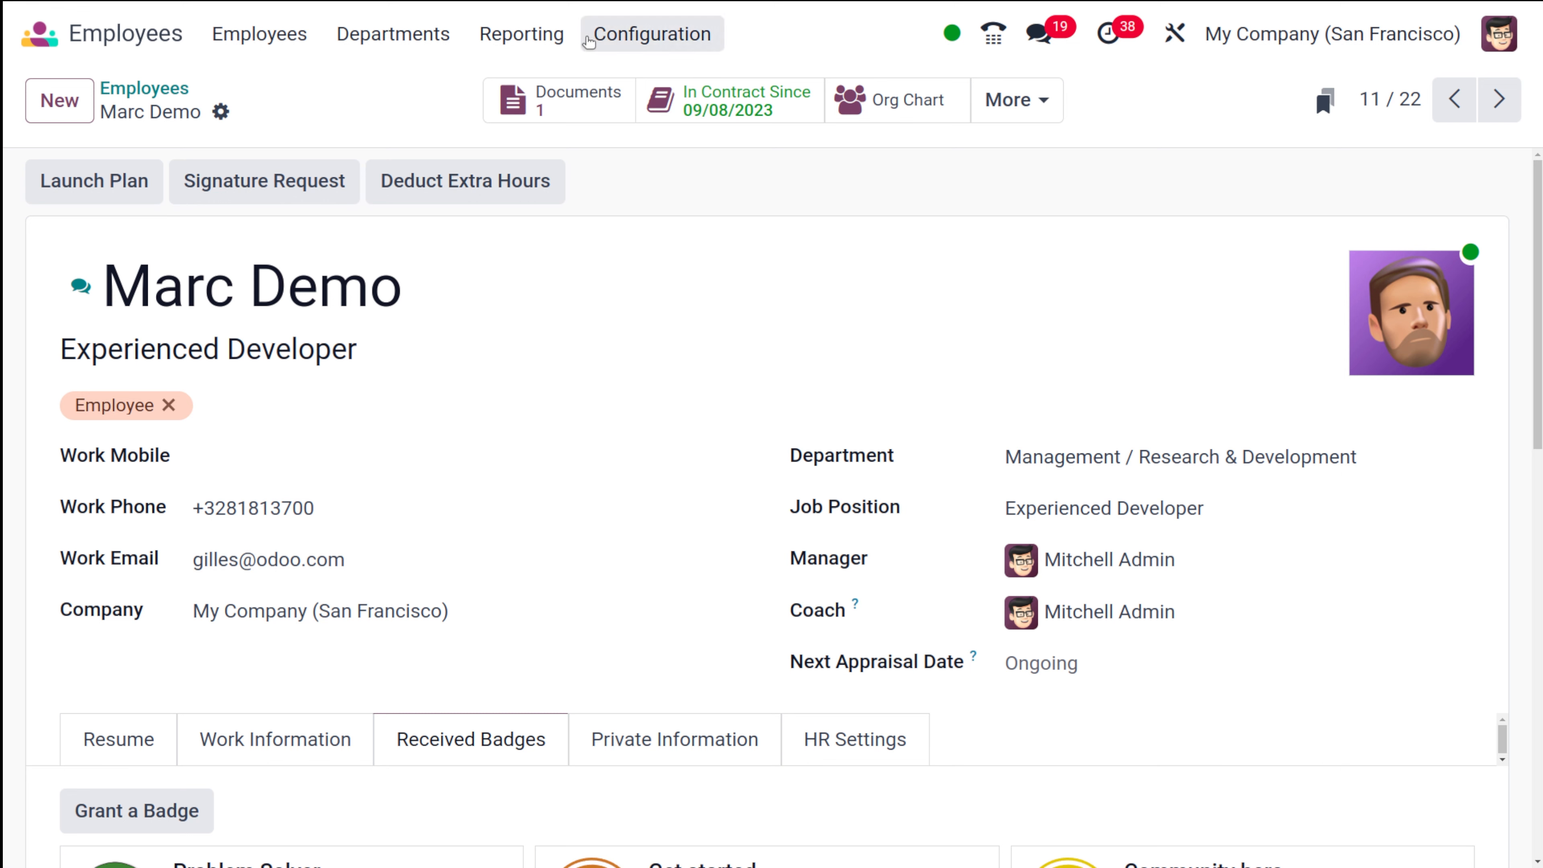
Go to Configuration > Challenges and start a new draft challenge
{"action": "left_click", "coordinate": [651, 34]}
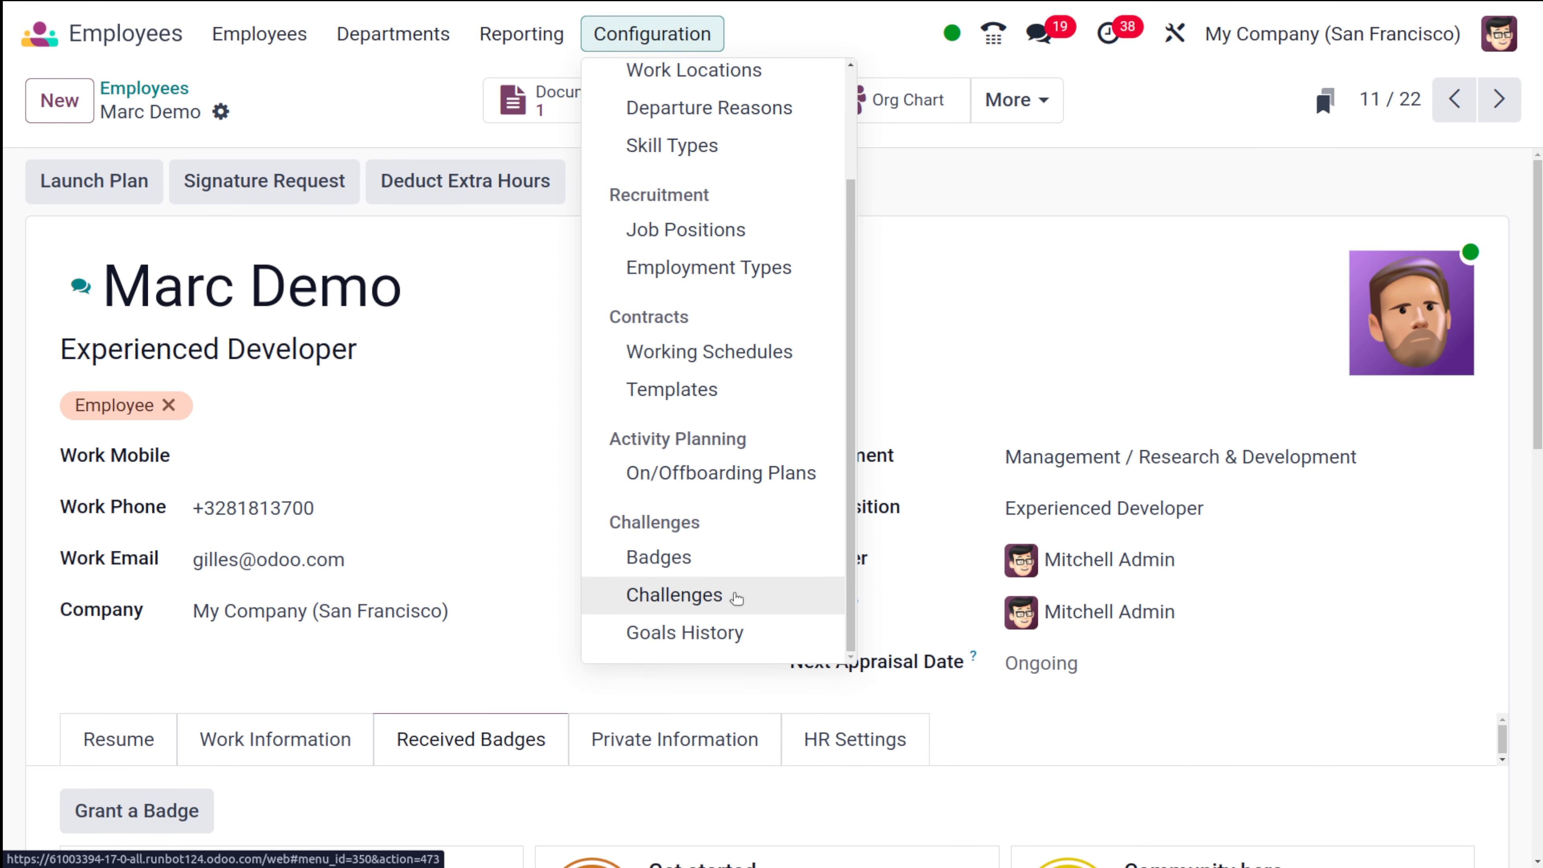
{"action": "left_click", "coordinate": [674, 594]}
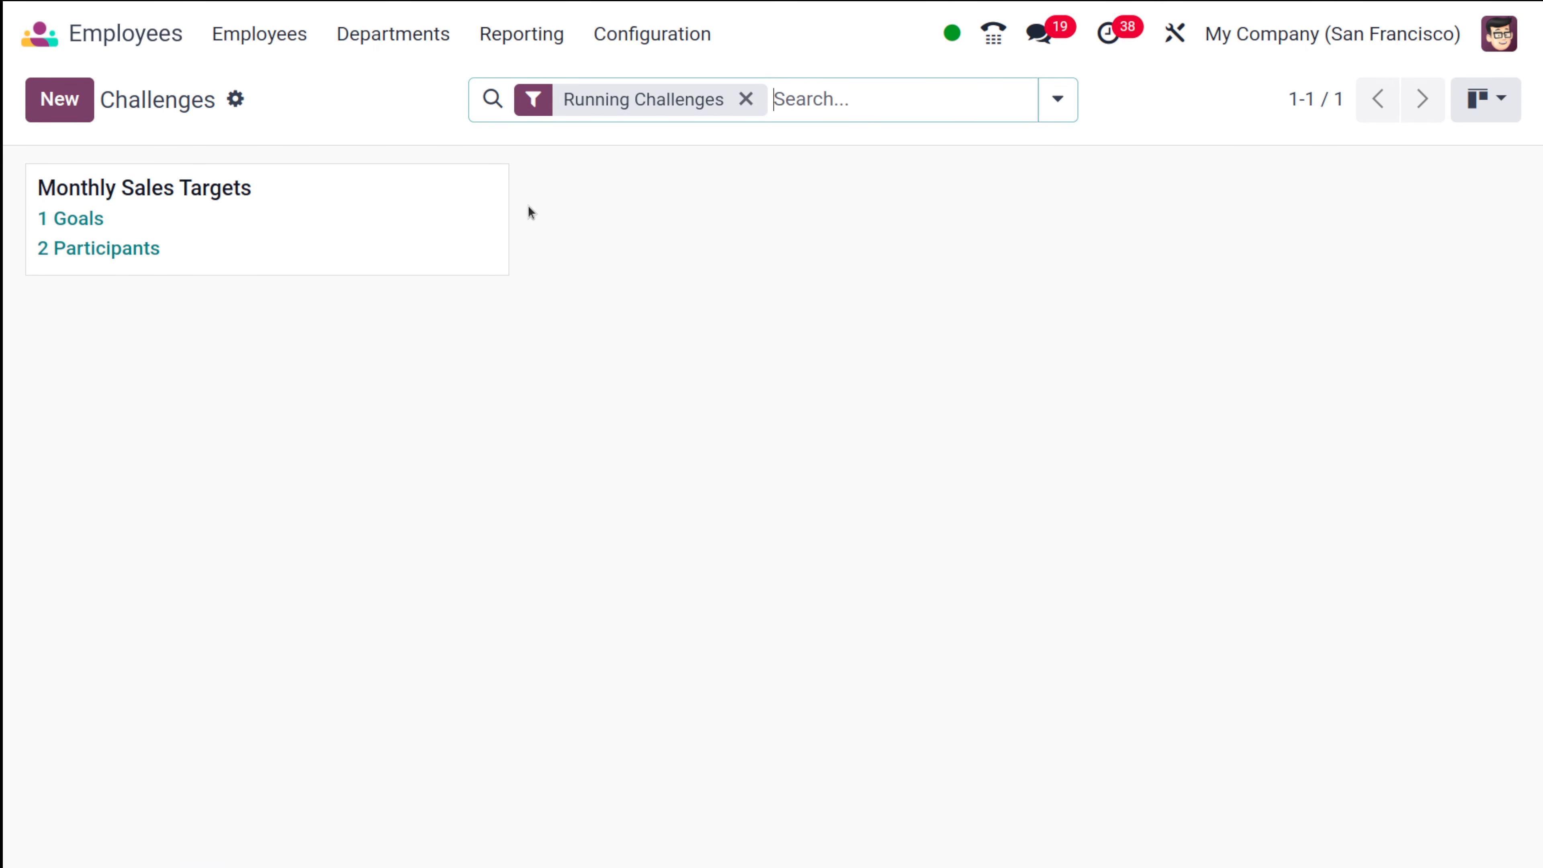
{"action": "mouse_move", "coordinate": [231, 185]}
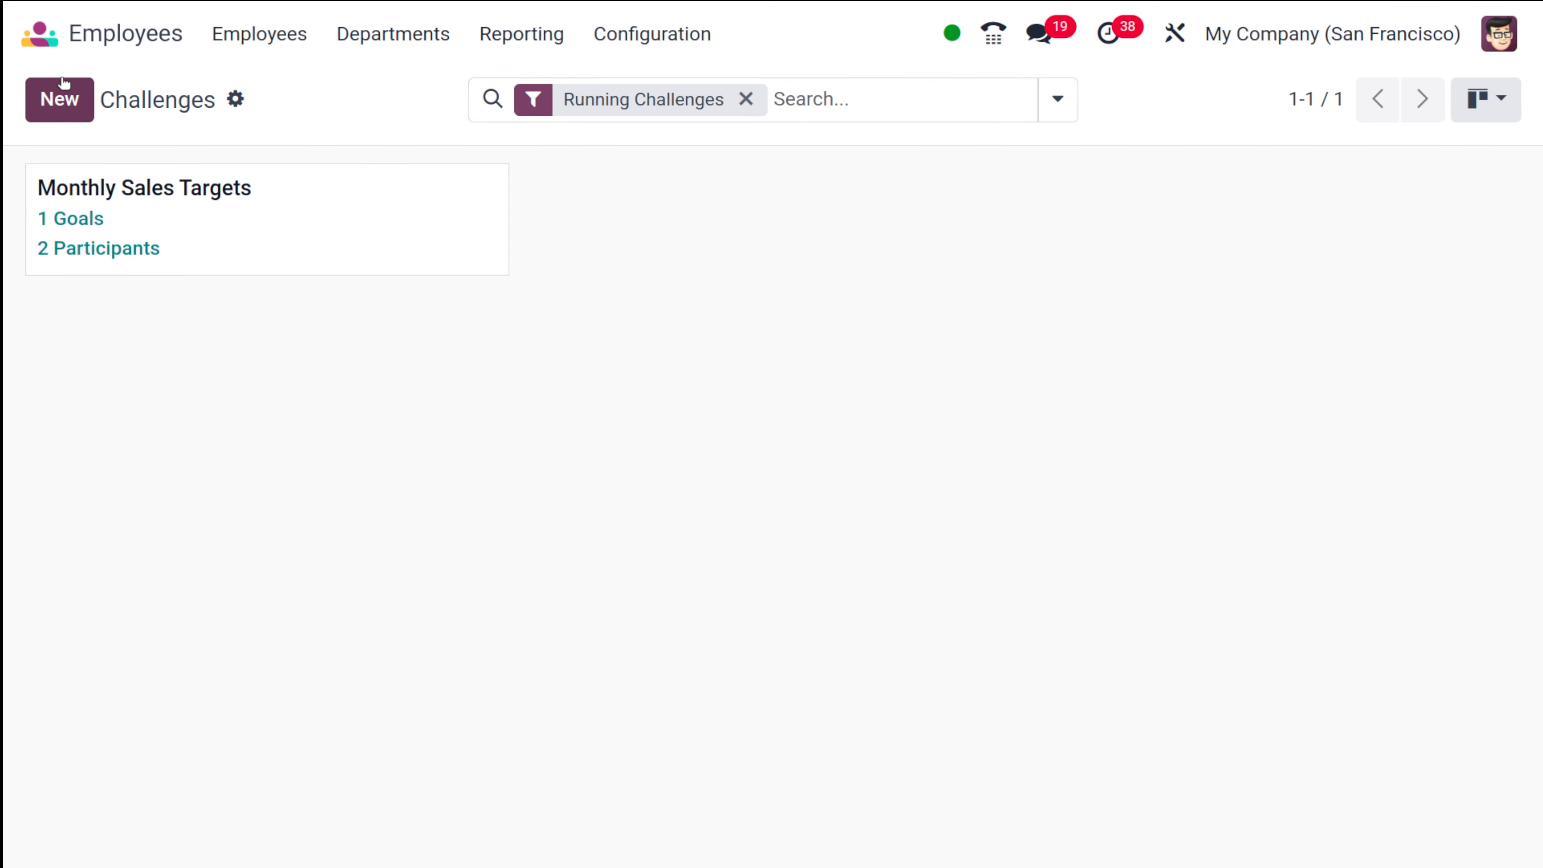
{"action": "left_click", "coordinate": [58, 99]}
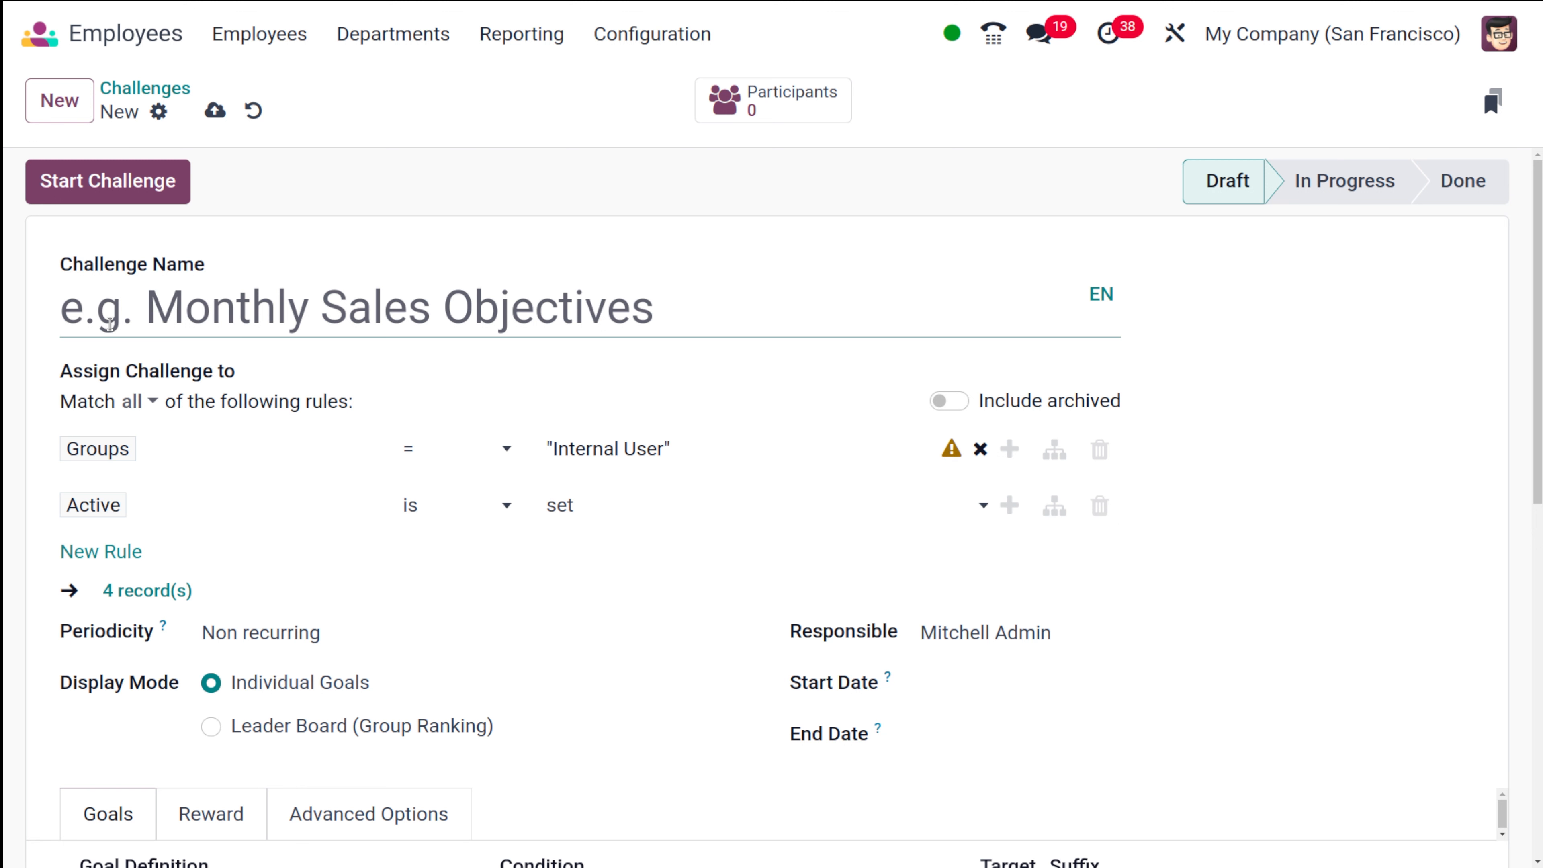
Name the new challenge 'Monthly sales objectives'
{"action": "type", "text": "m"}
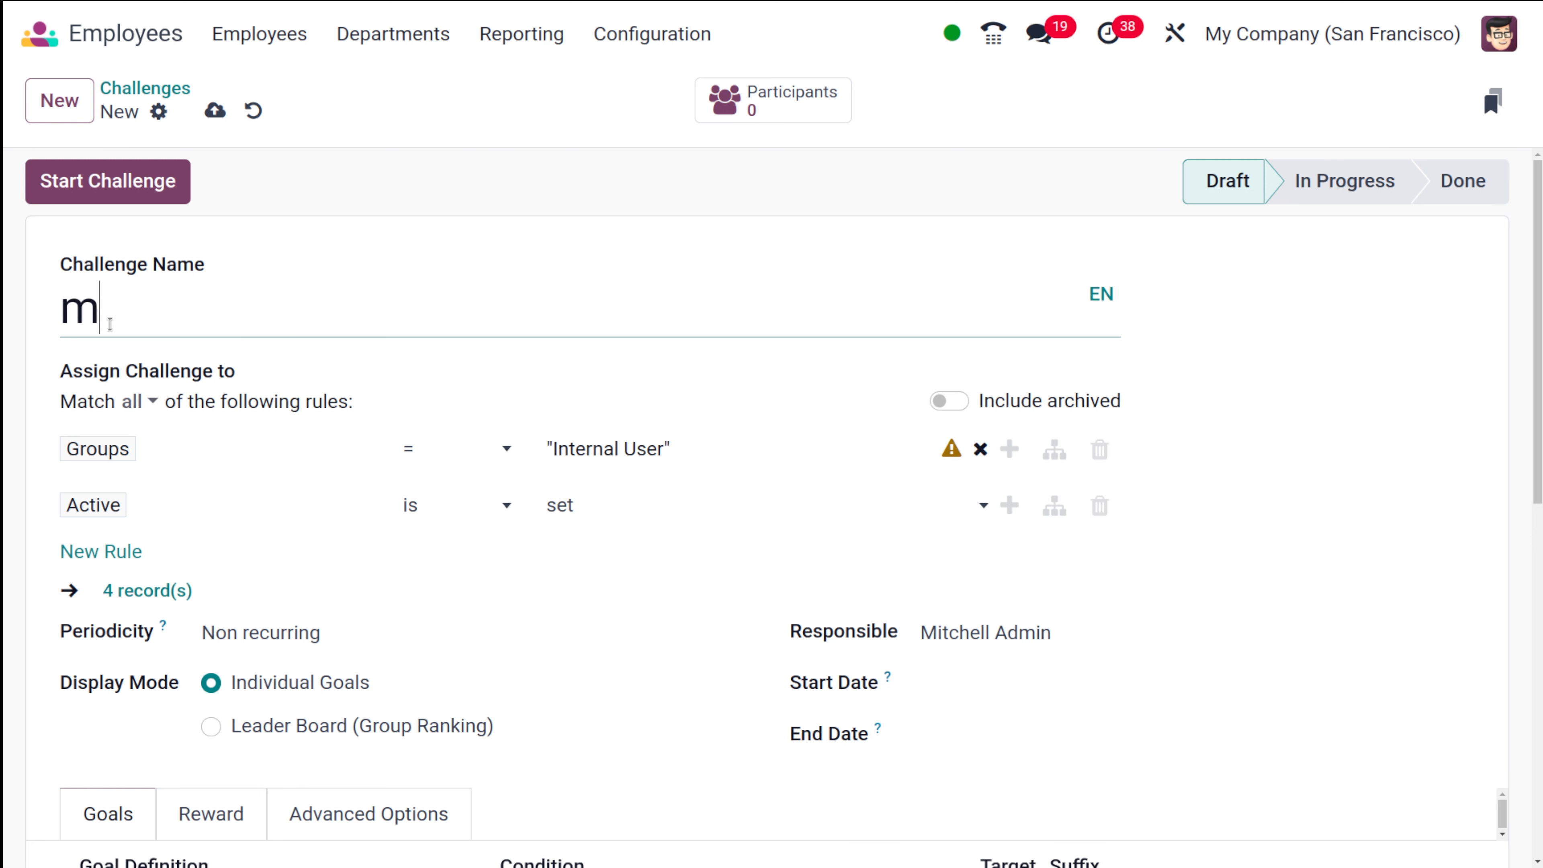
{"action": "type", "text": "onthly"}
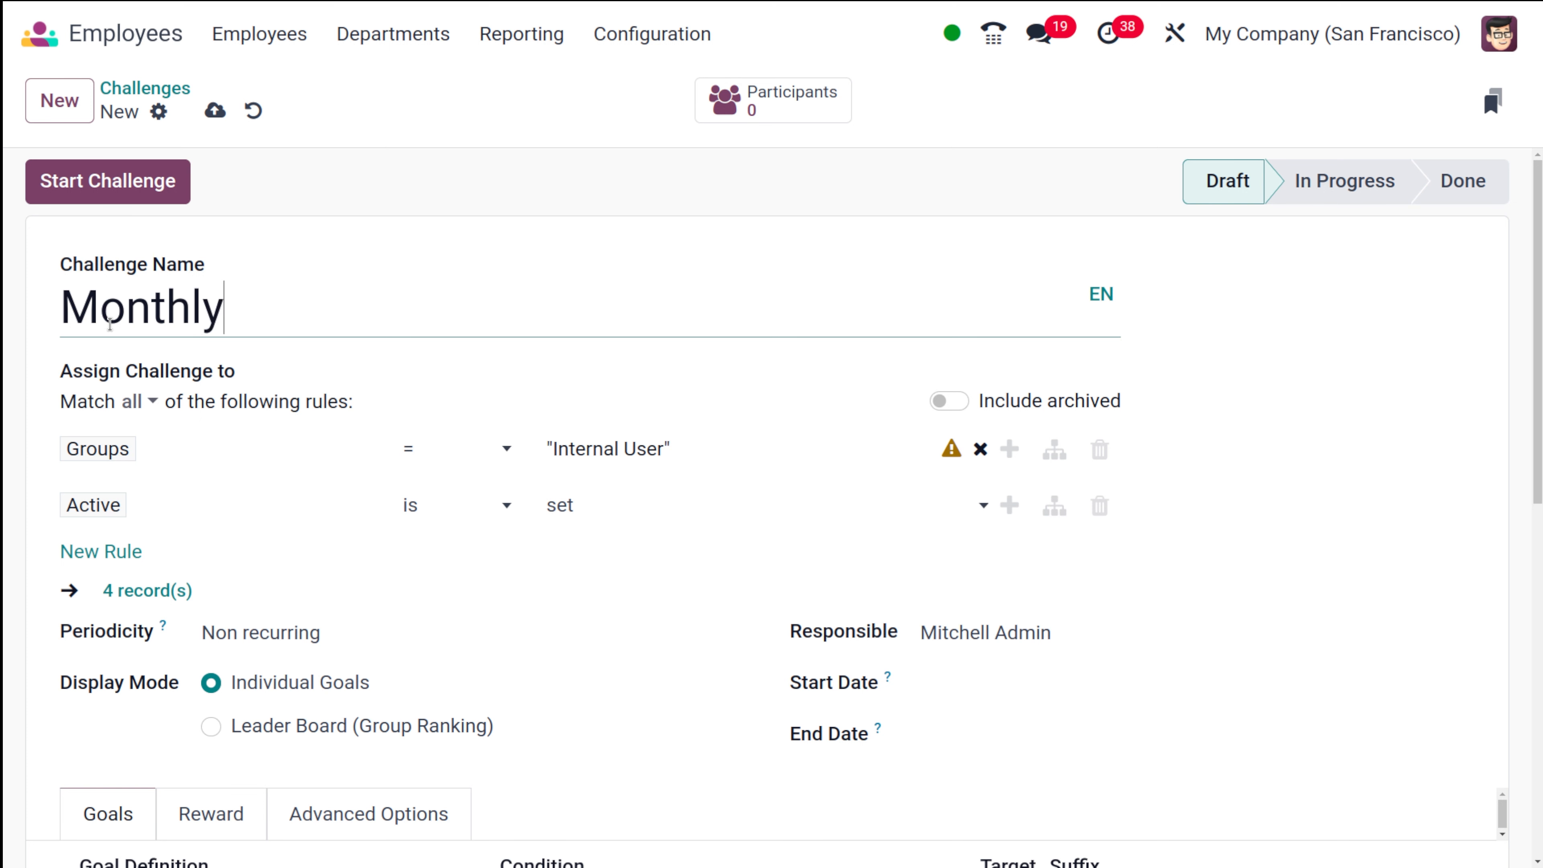
{"action": "type", "text": "sales"}
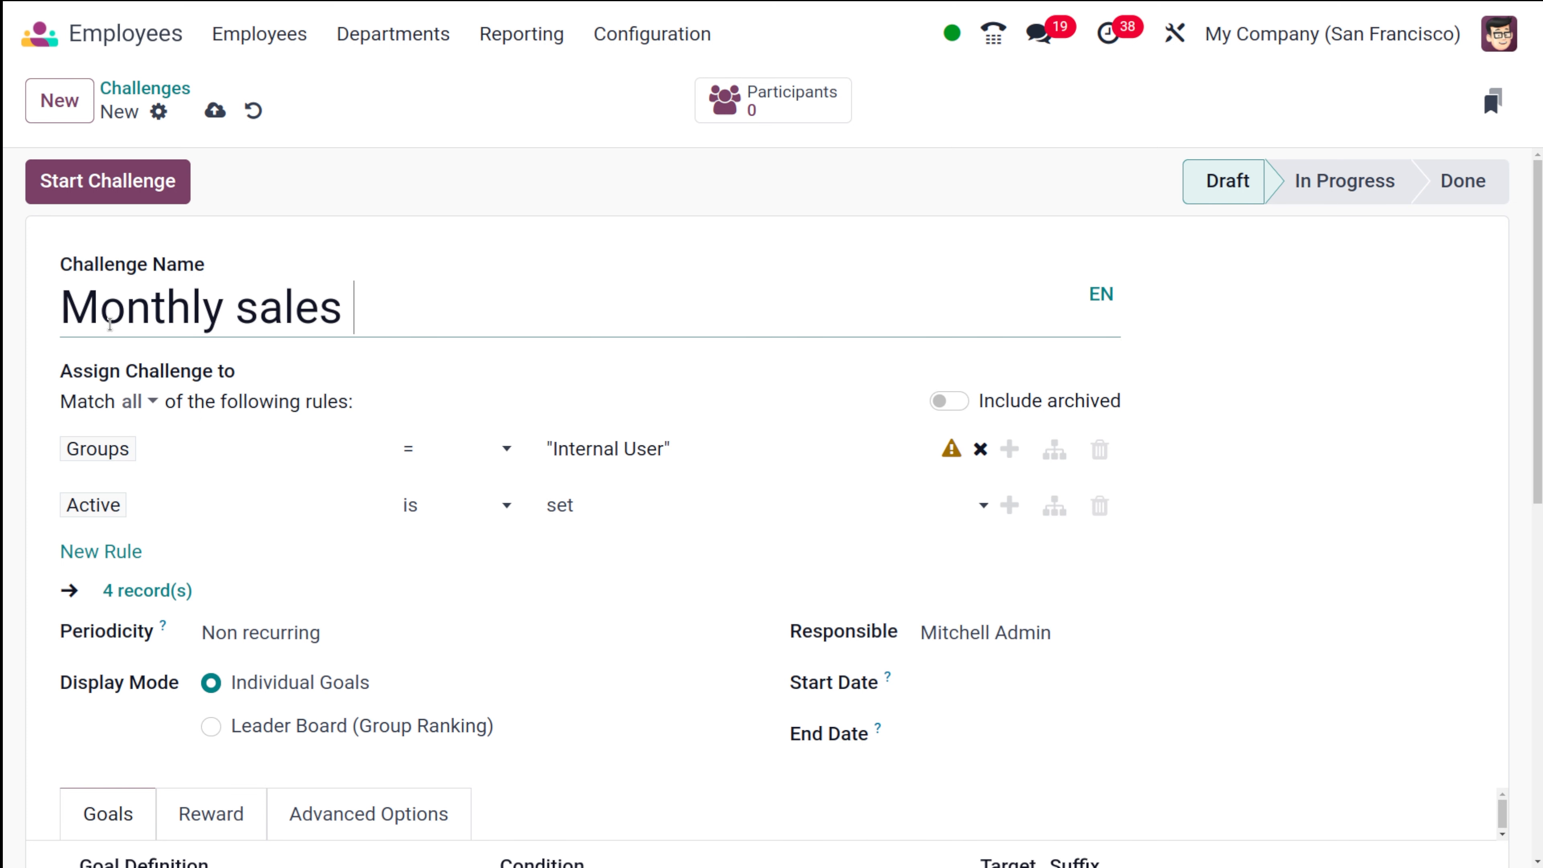
{"action": "type", "text": "objectives"}
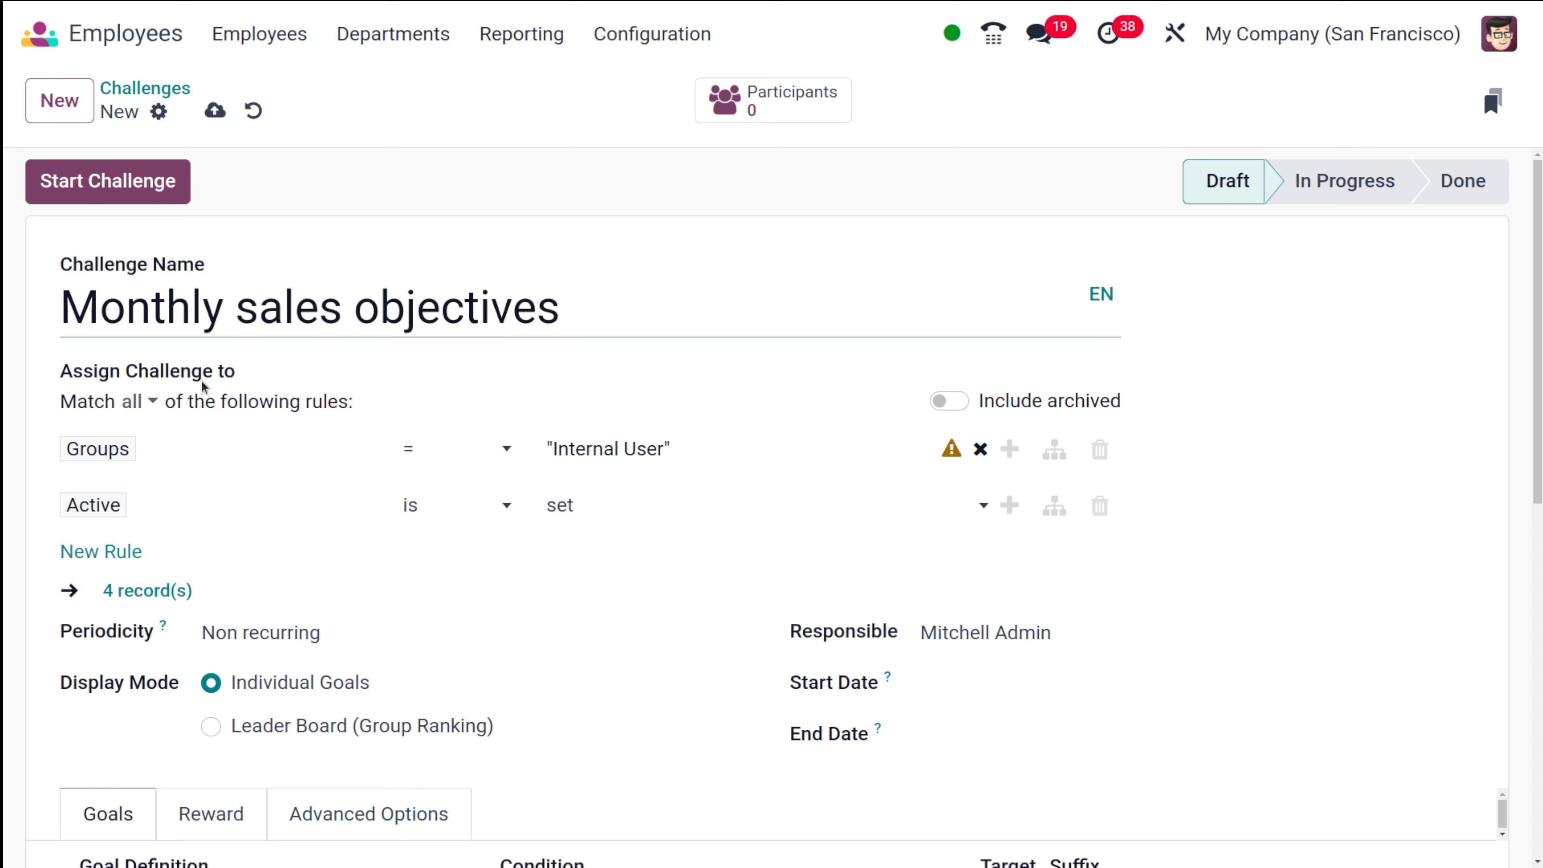
Assign the challenge by rules Groups = Internal User and Active is set, matching 4 records
{"action": "left_click", "coordinate": [136, 400]}
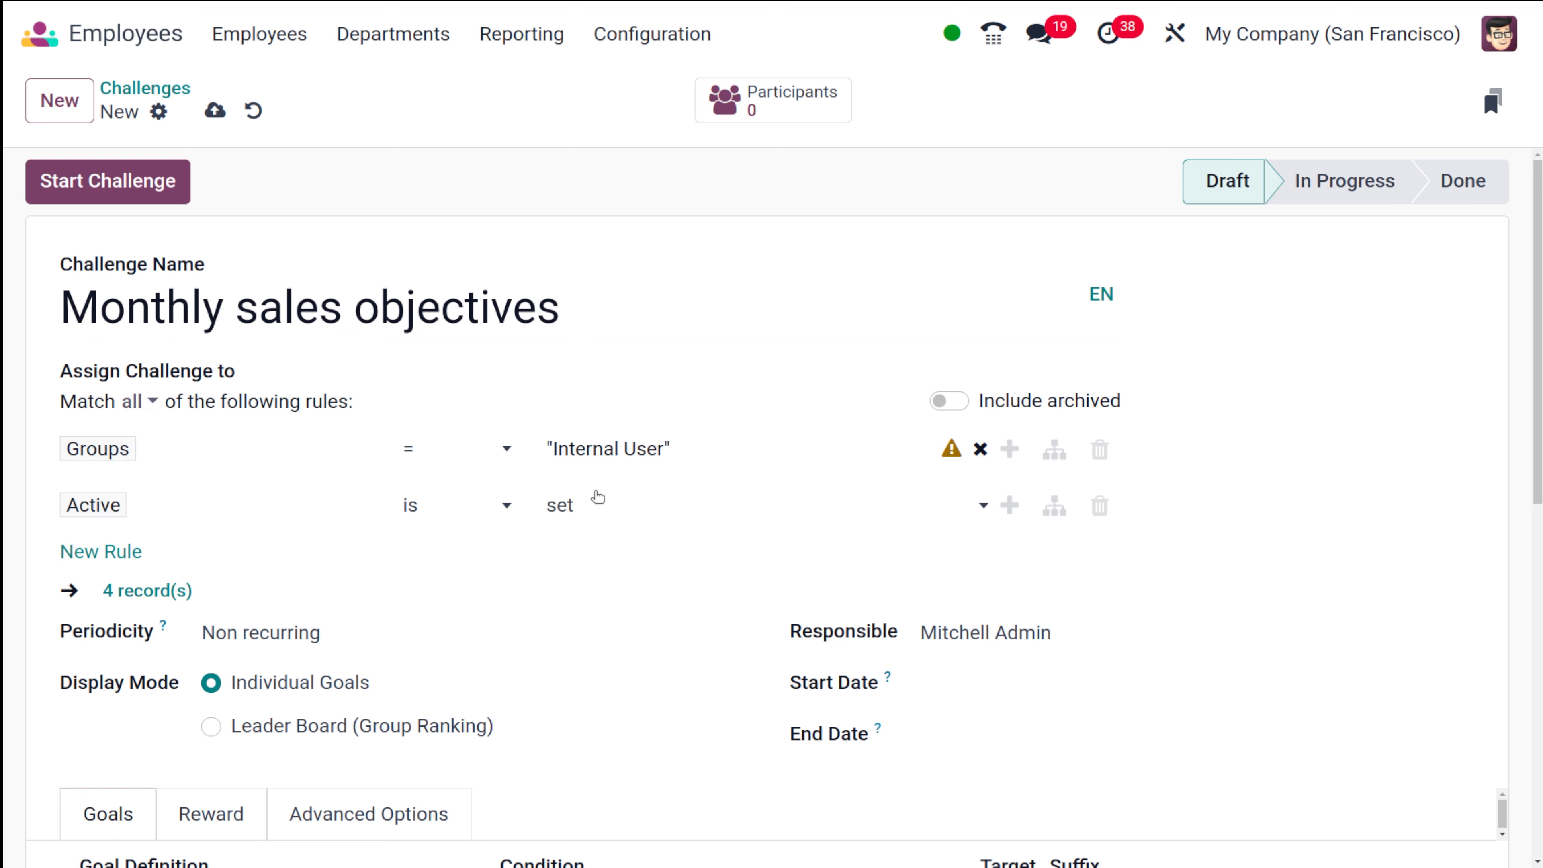
{"action": "mouse_move", "coordinate": [316, 420]}
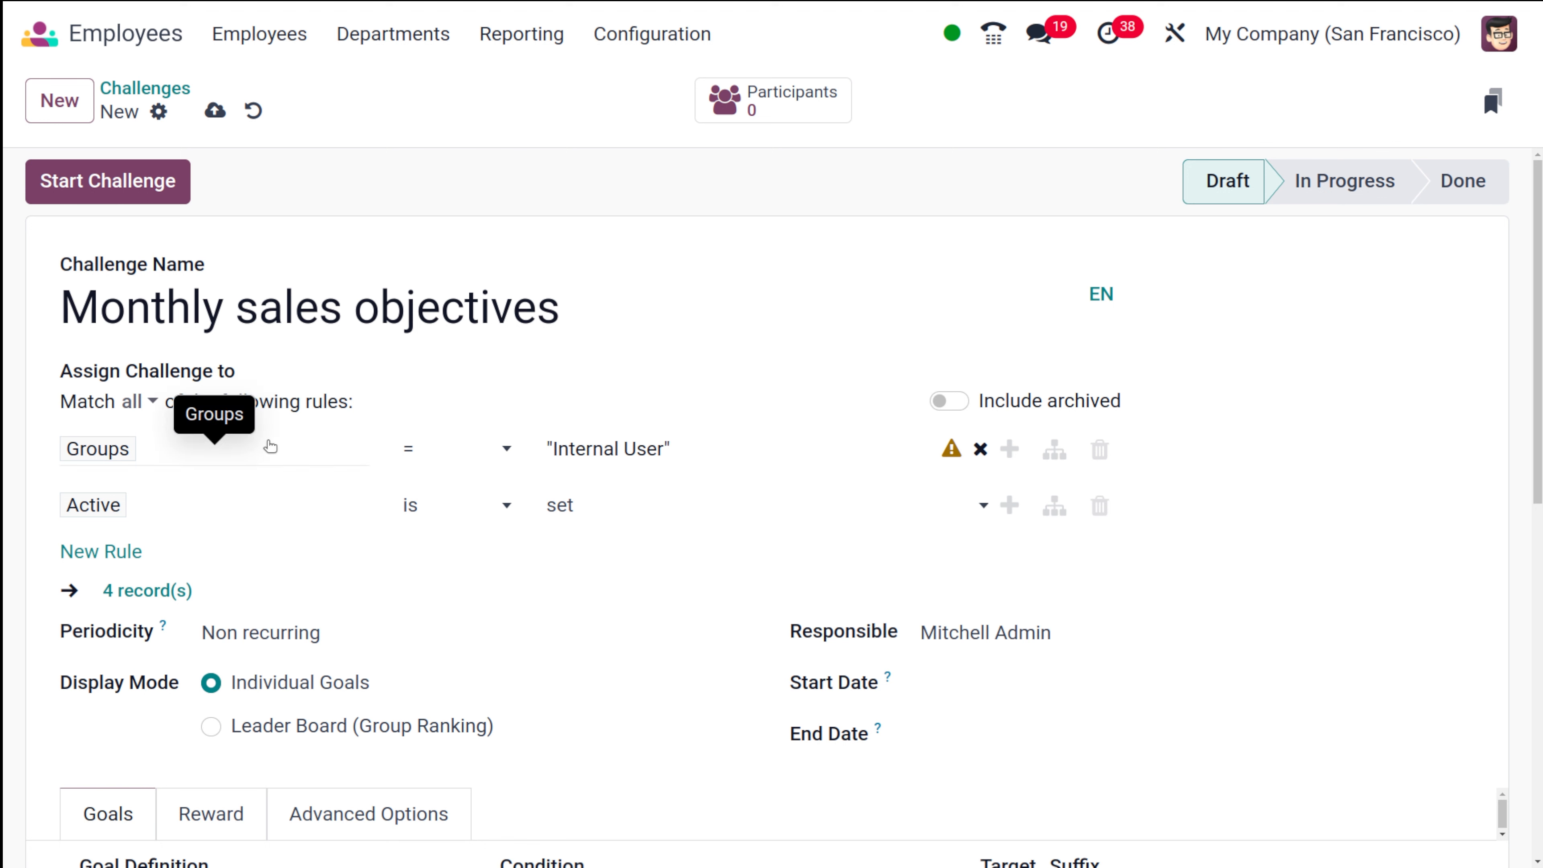
{"action": "left_click", "coordinate": [98, 448]}
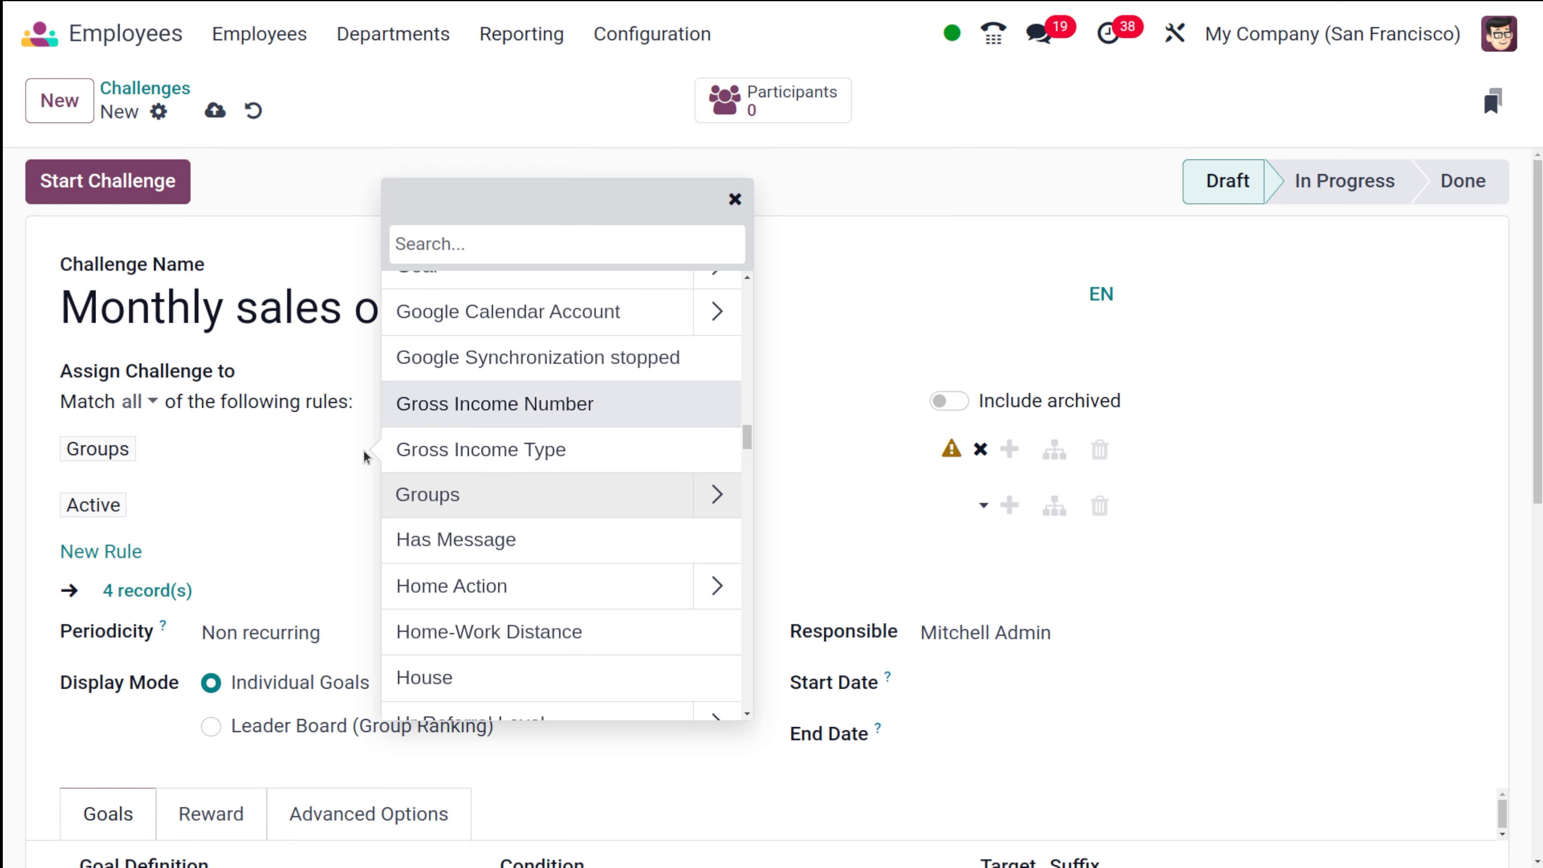
{"action": "left_click", "coordinate": [426, 494]}
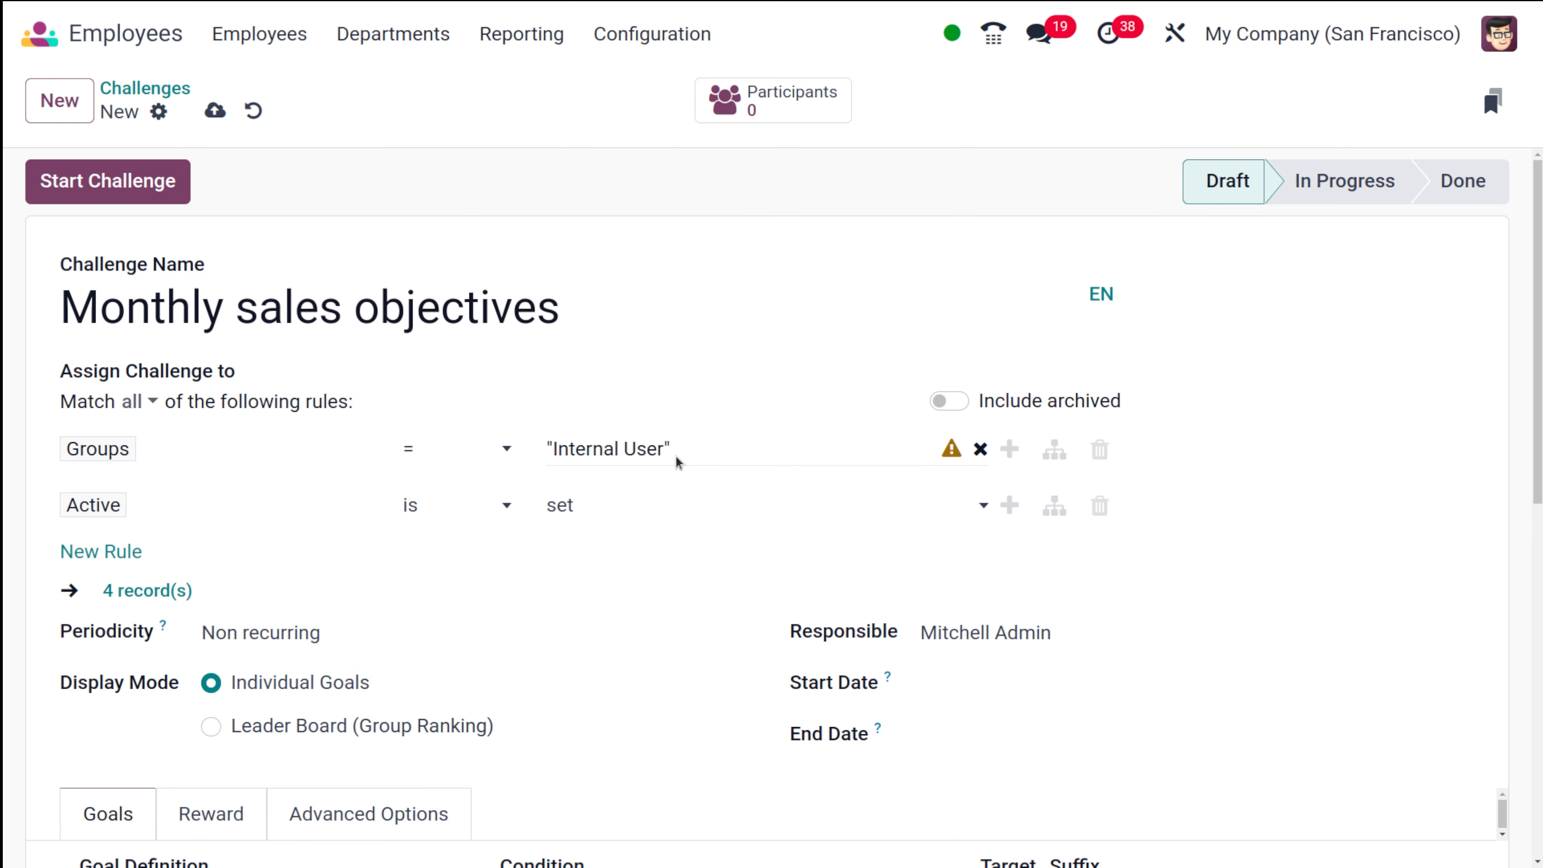
{"action": "mouse_move", "coordinate": [424, 513]}
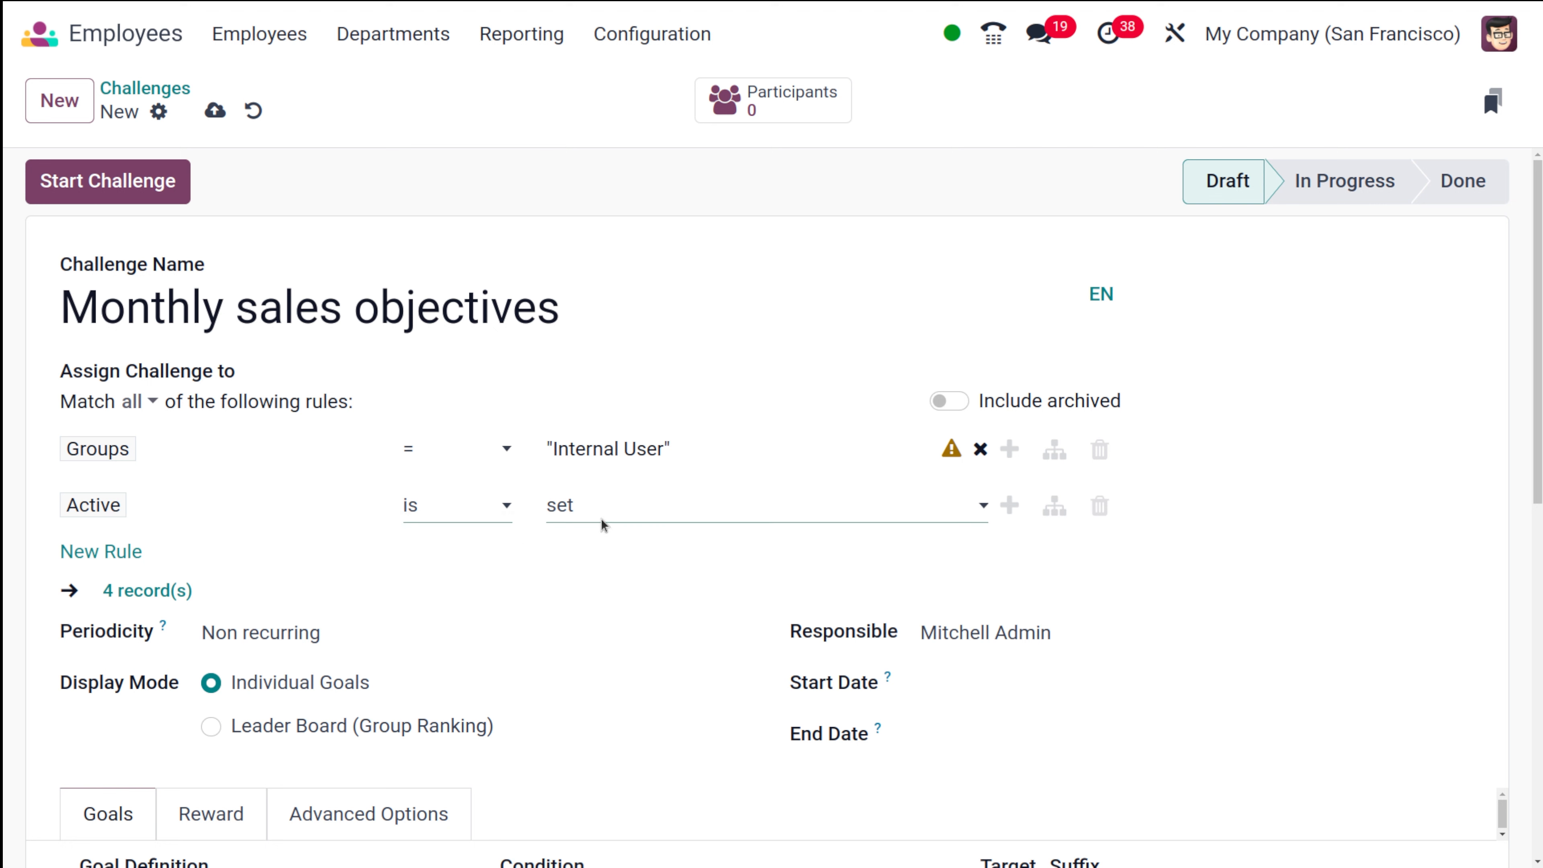
{"action": "left_click", "coordinate": [758, 505]}
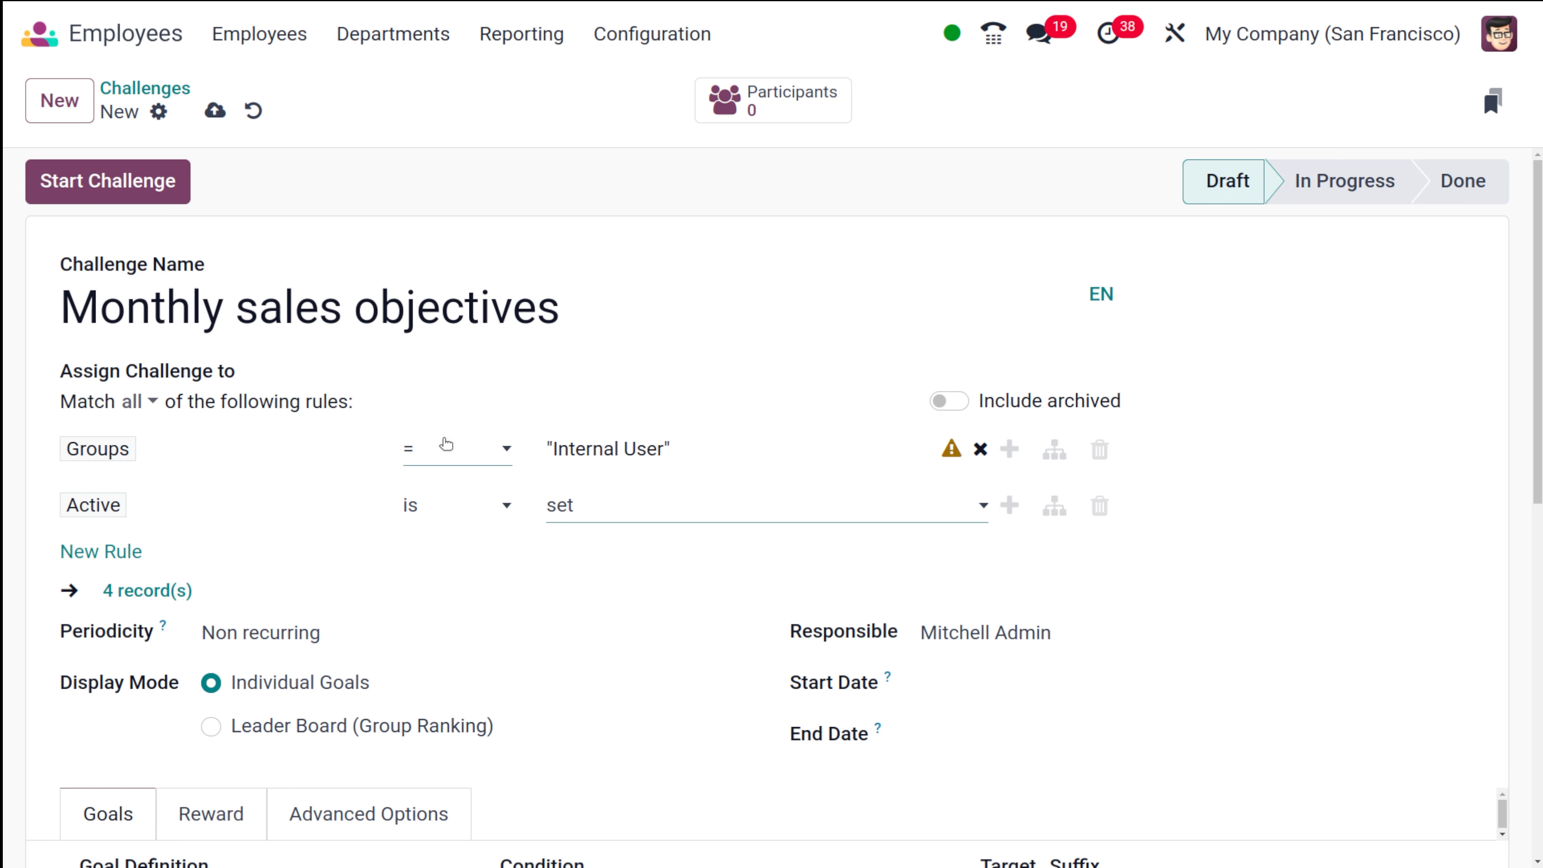
{"action": "mouse_move", "coordinate": [212, 520]}
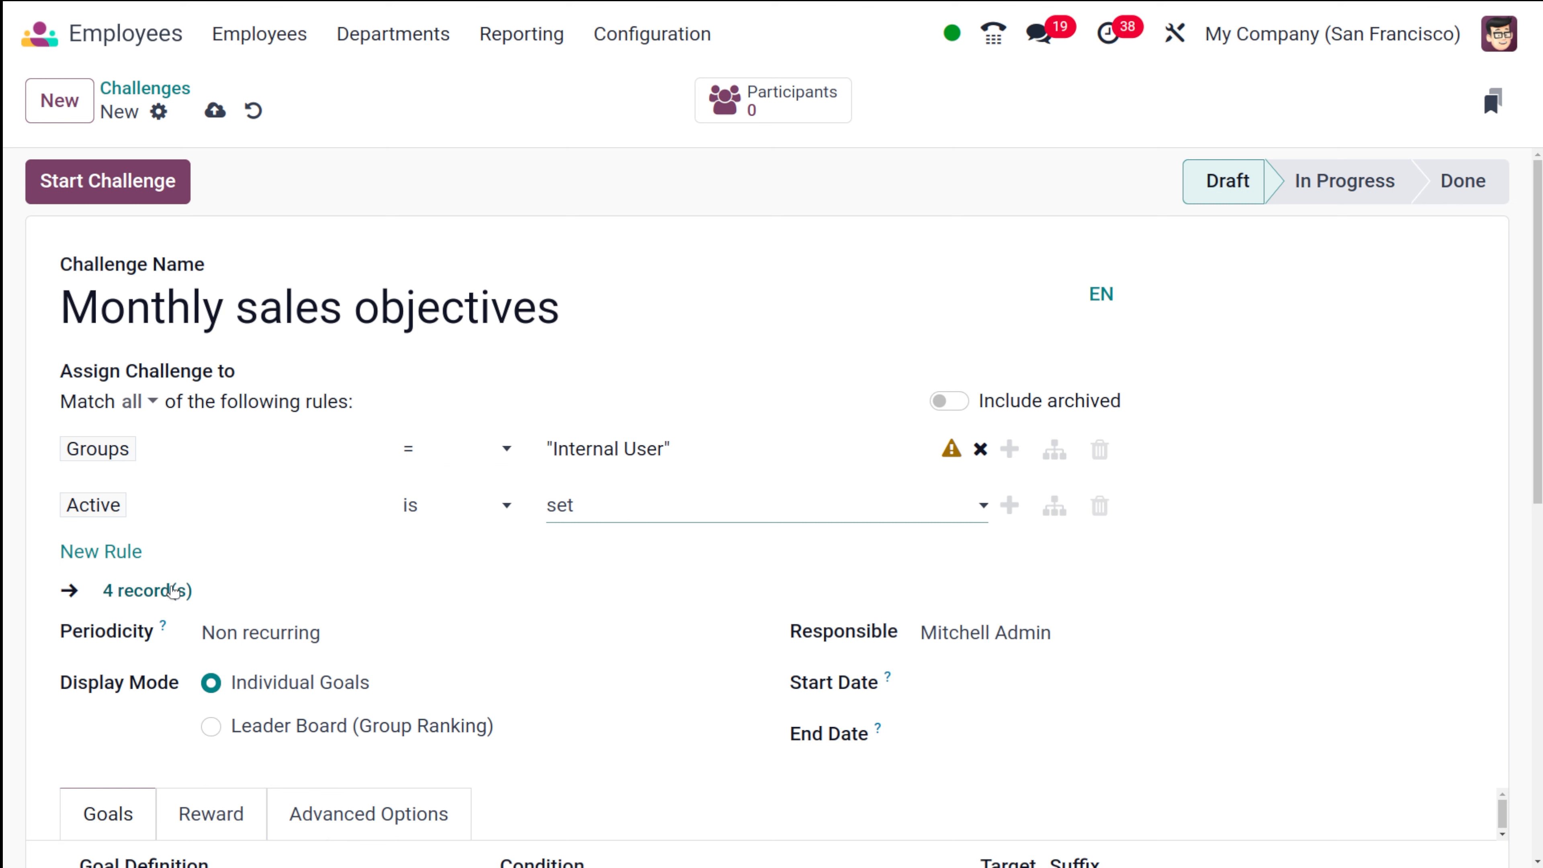
Preview the 4 users matched by the assignment rules and close the list
{"action": "left_click", "coordinate": [145, 590]}
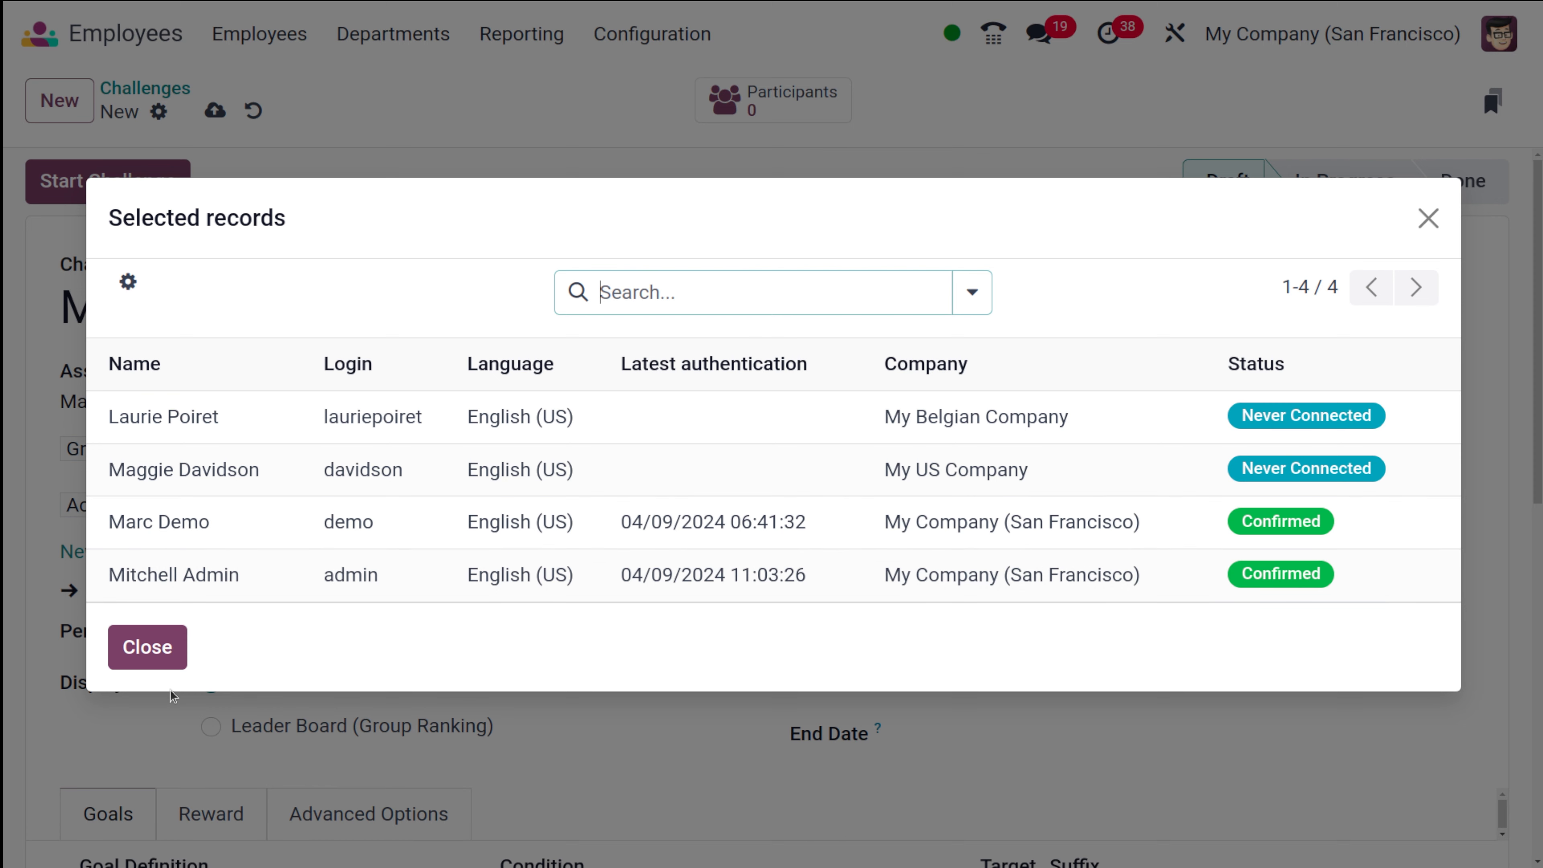
{"action": "left_click", "coordinate": [146, 645]}
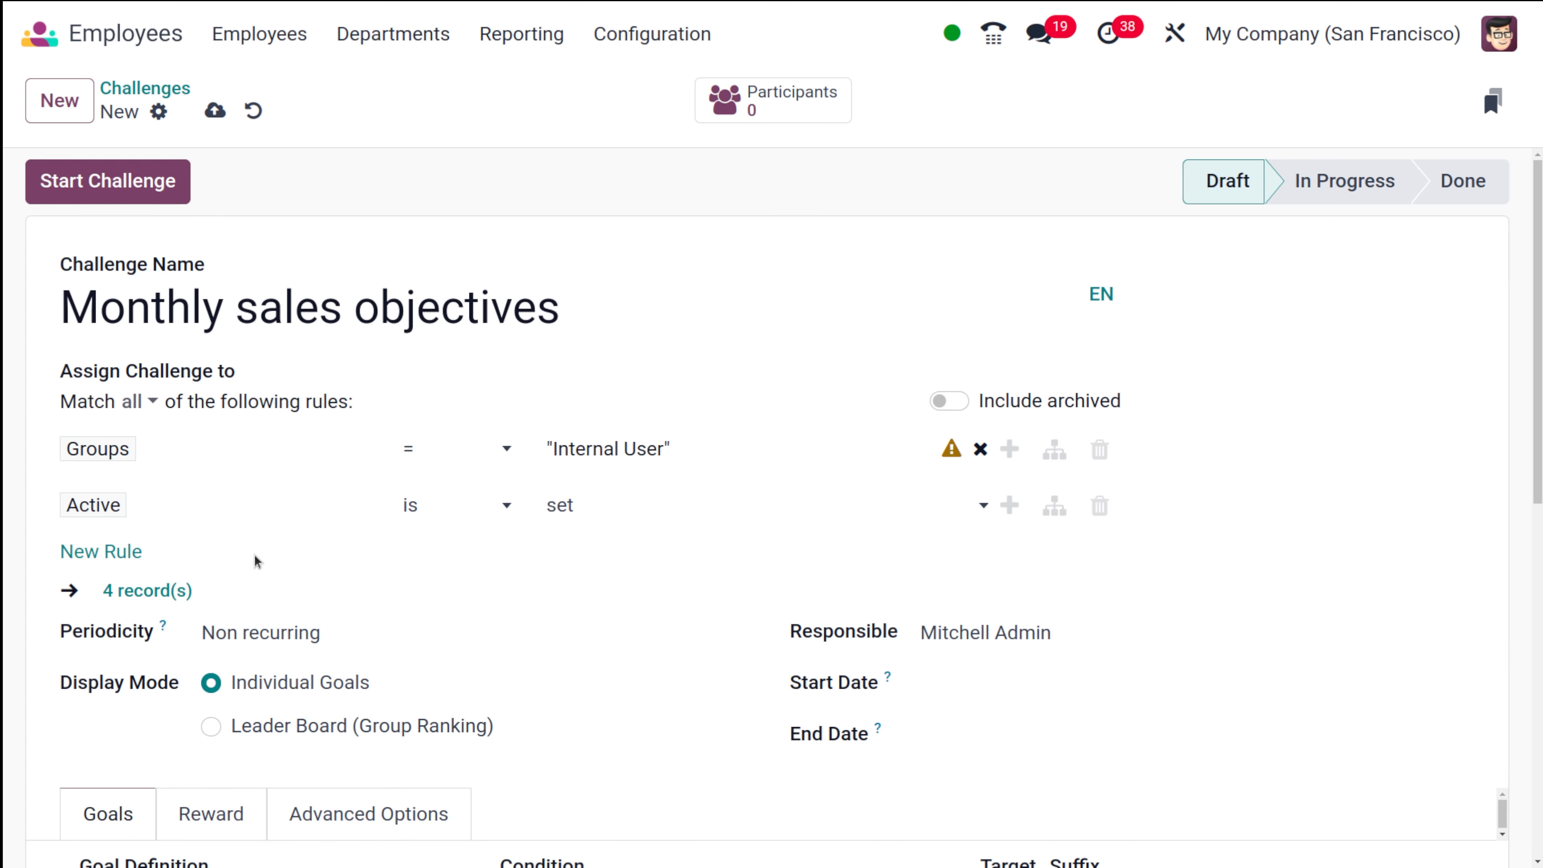
{"action": "scroll", "scroll_direction": "down", "scroll_amount": 3}
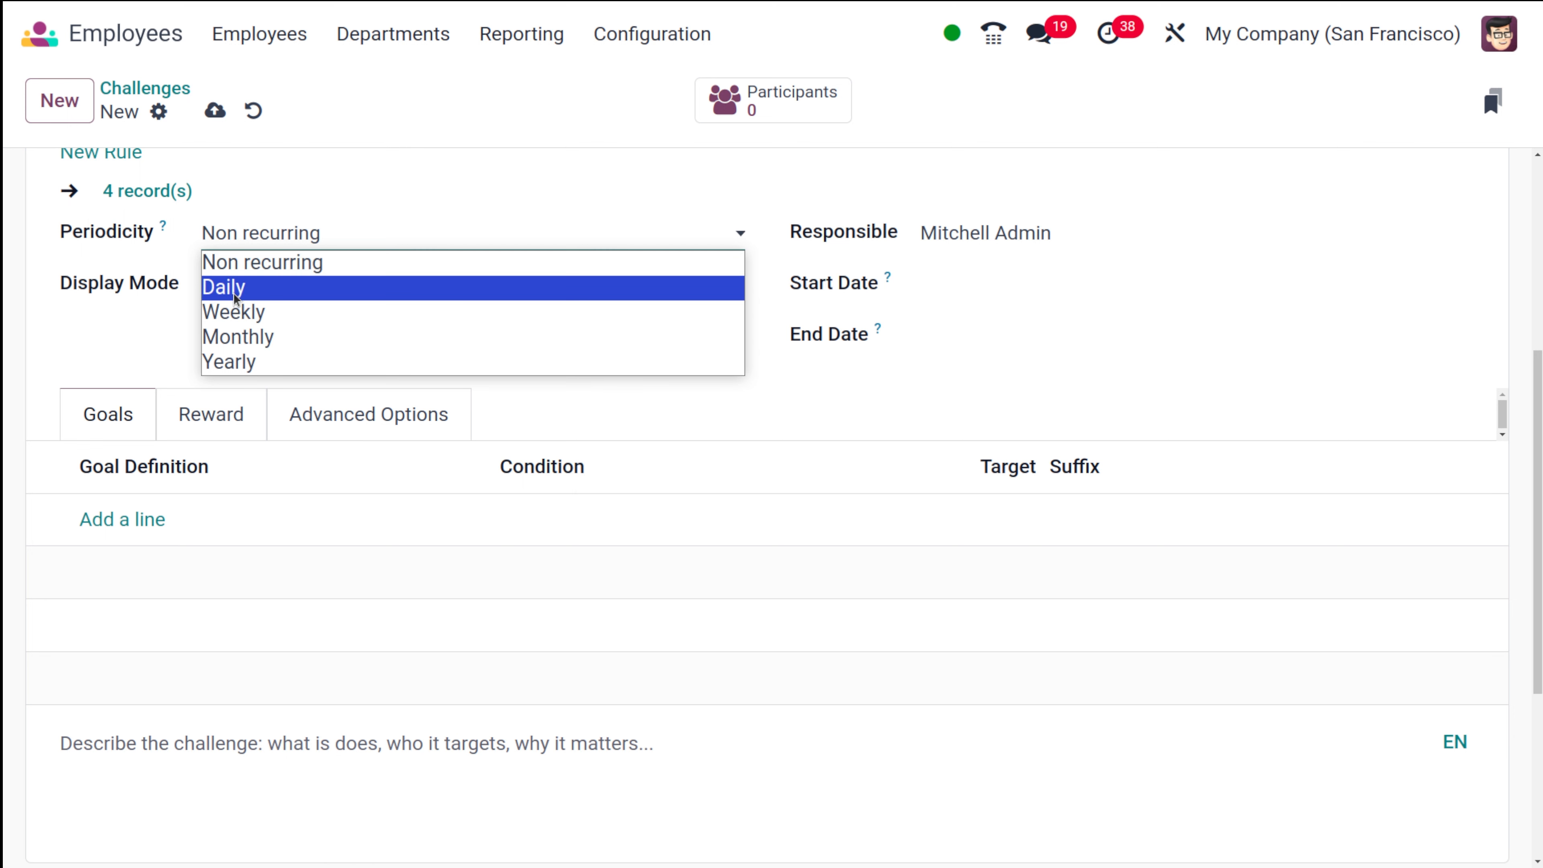
{"action": "mouse_move", "coordinate": [333, 272]}
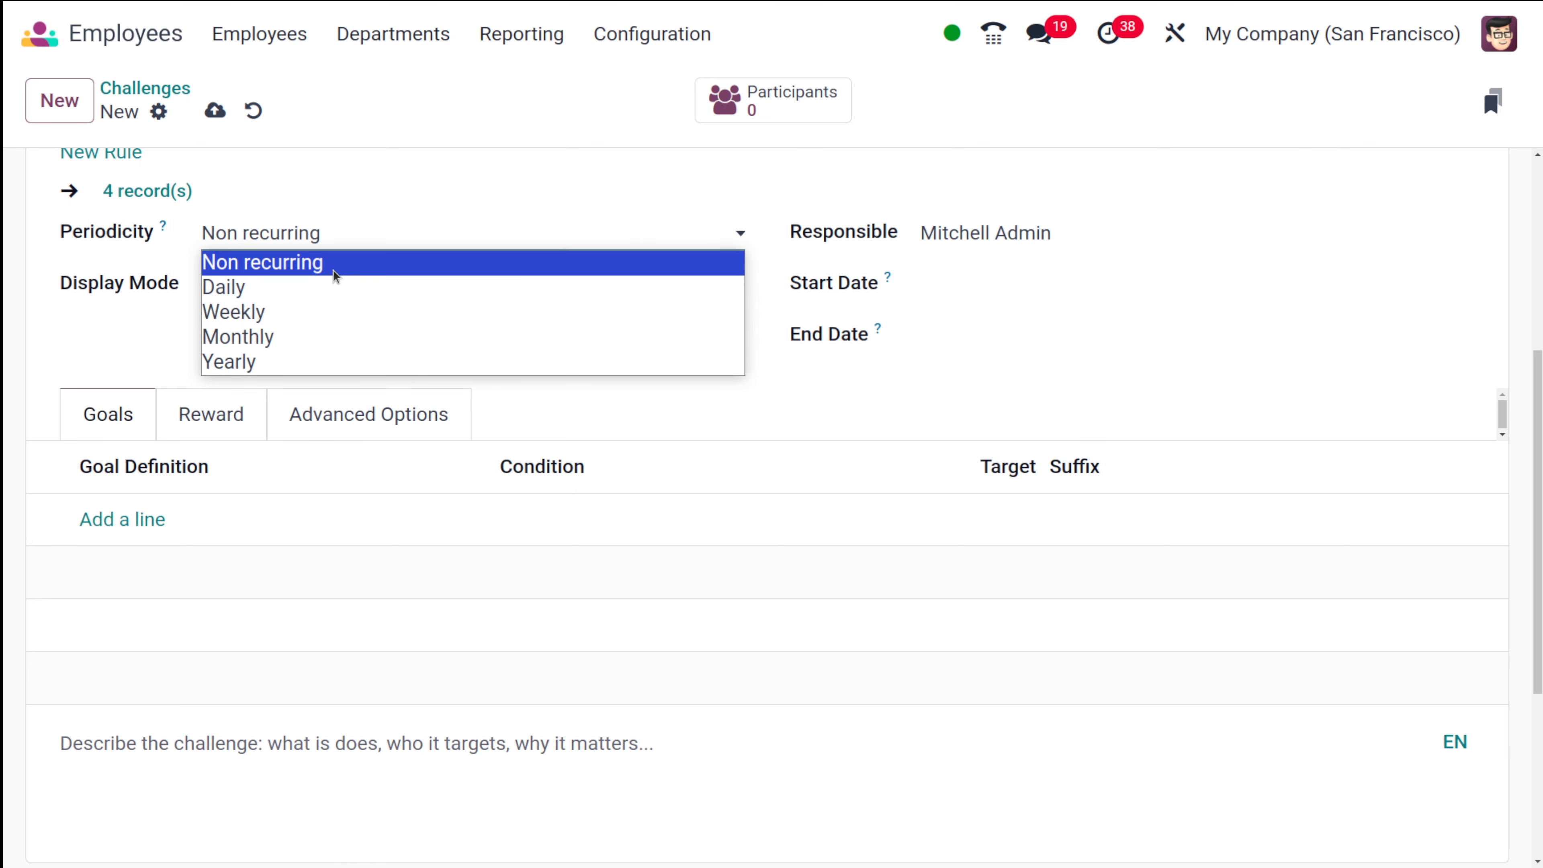
Keep periodicity Non recurring with Individual Goals and bring up the start-date calendar
{"action": "left_click", "coordinate": [263, 262]}
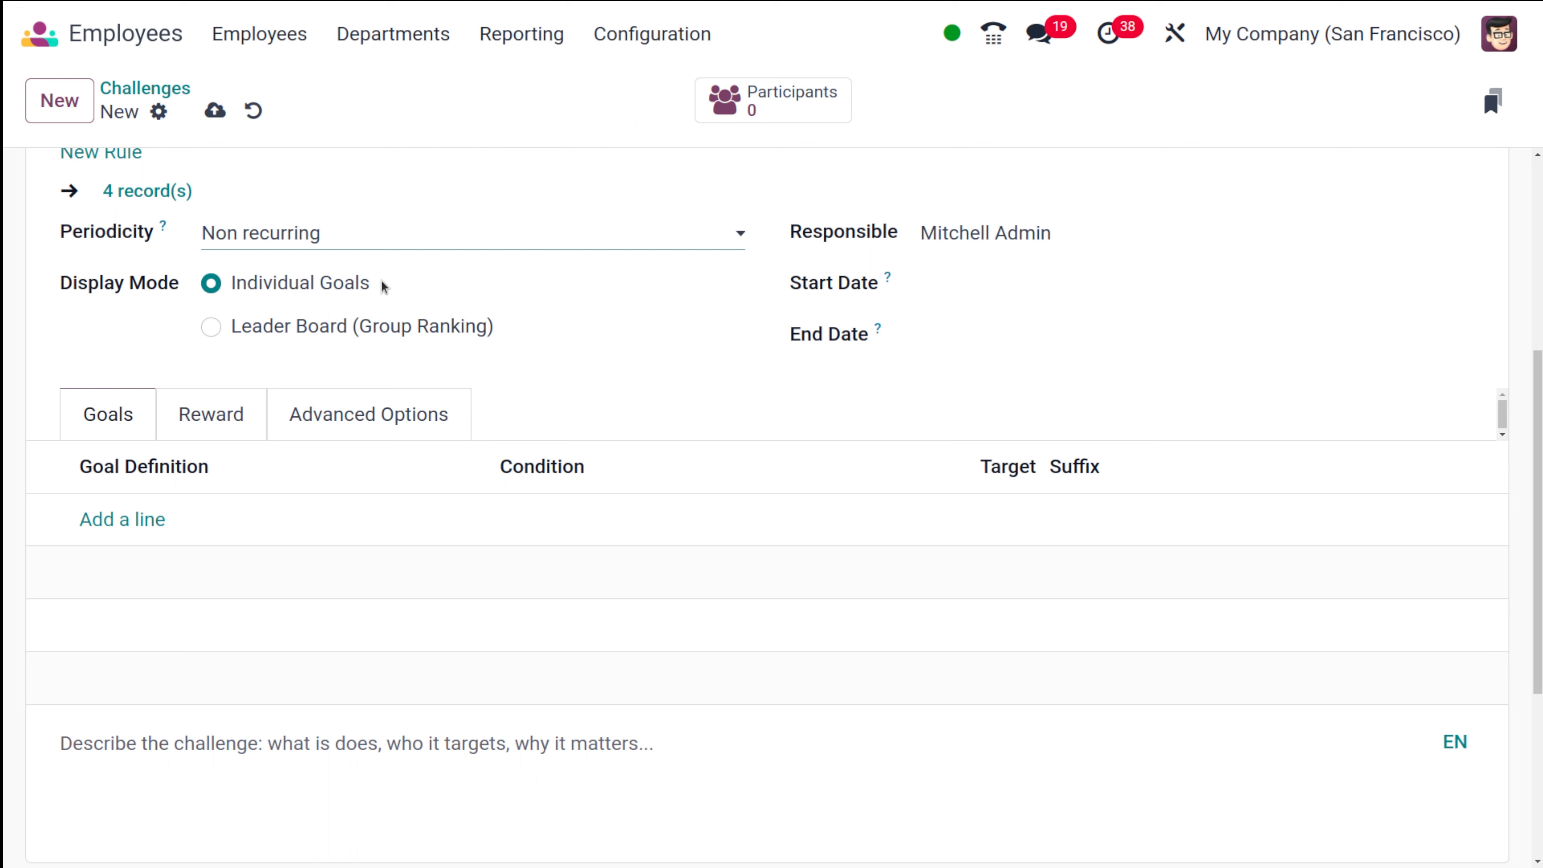
{"action": "left_click", "coordinate": [211, 282]}
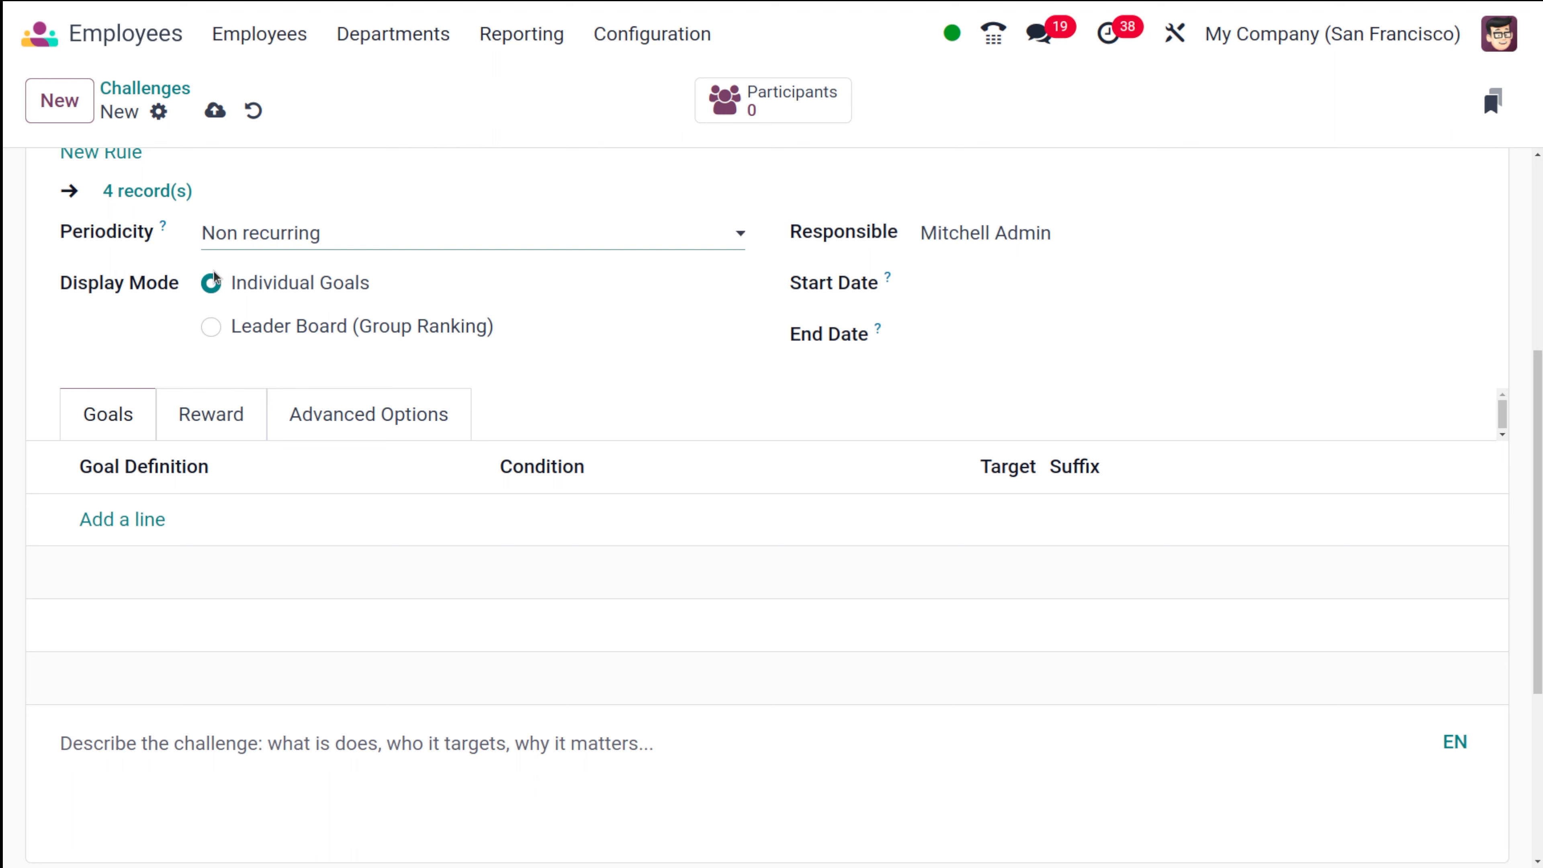
{"action": "left_click", "coordinate": [211, 282]}
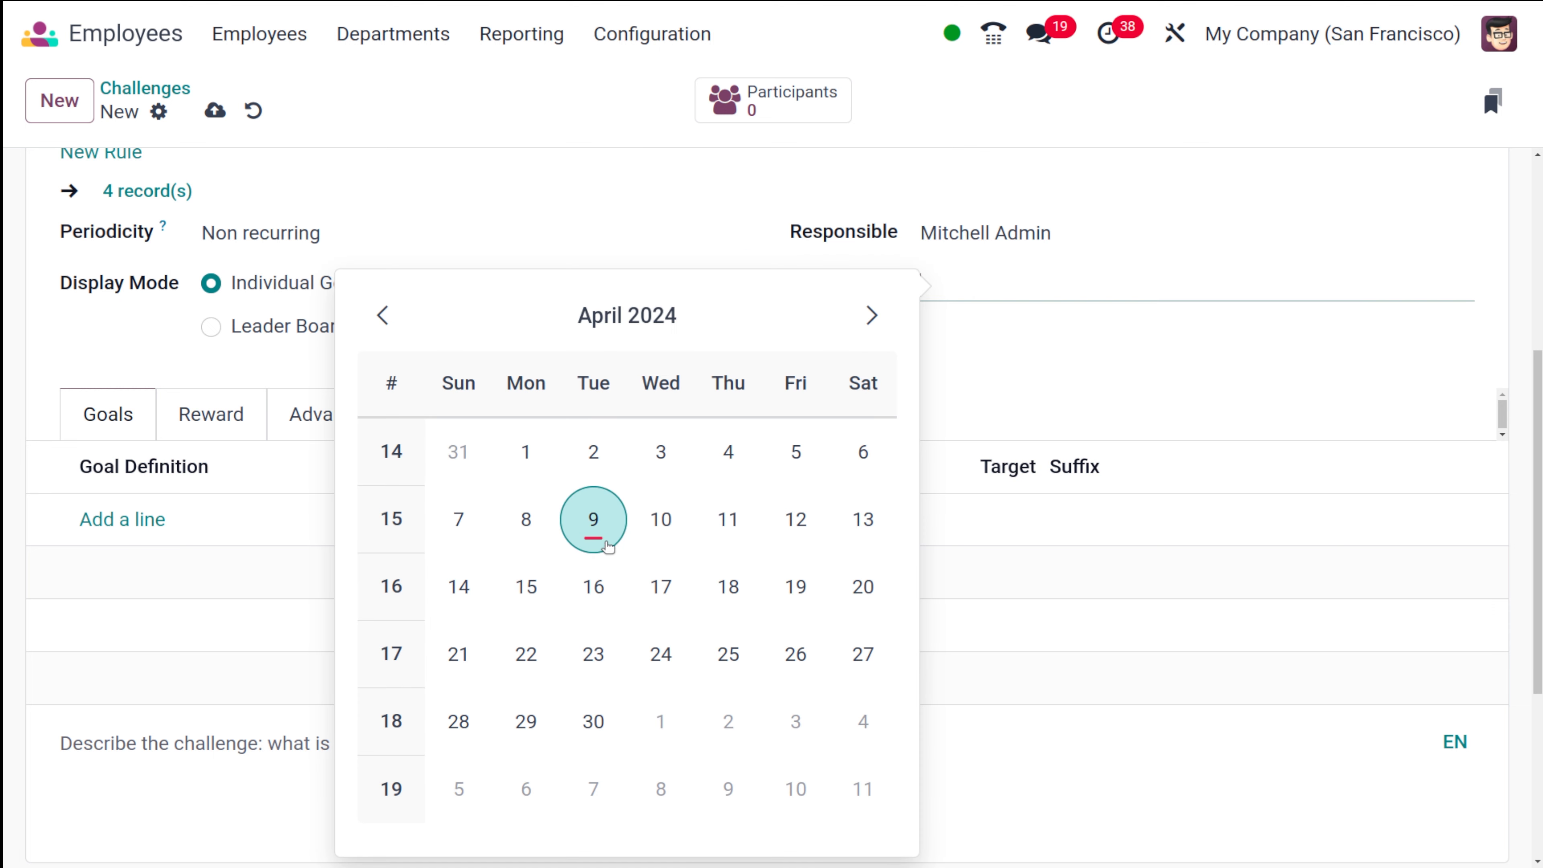
Set the challenge to run from 04/10/2024 to 04/30/2024
{"action": "left_click", "coordinate": [661, 520]}
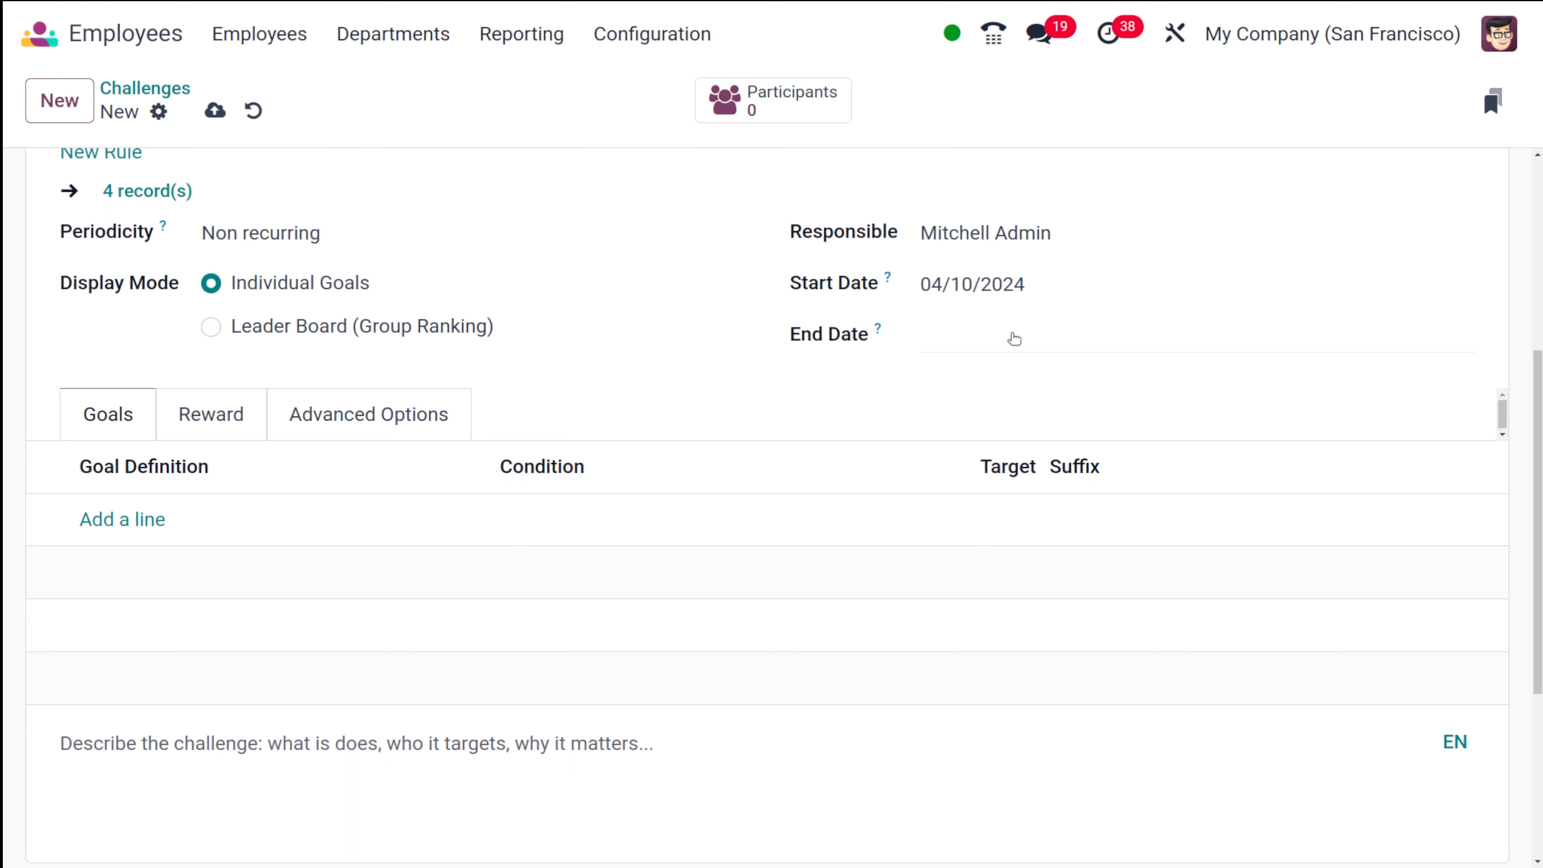
{"action": "left_click", "coordinate": [1013, 338]}
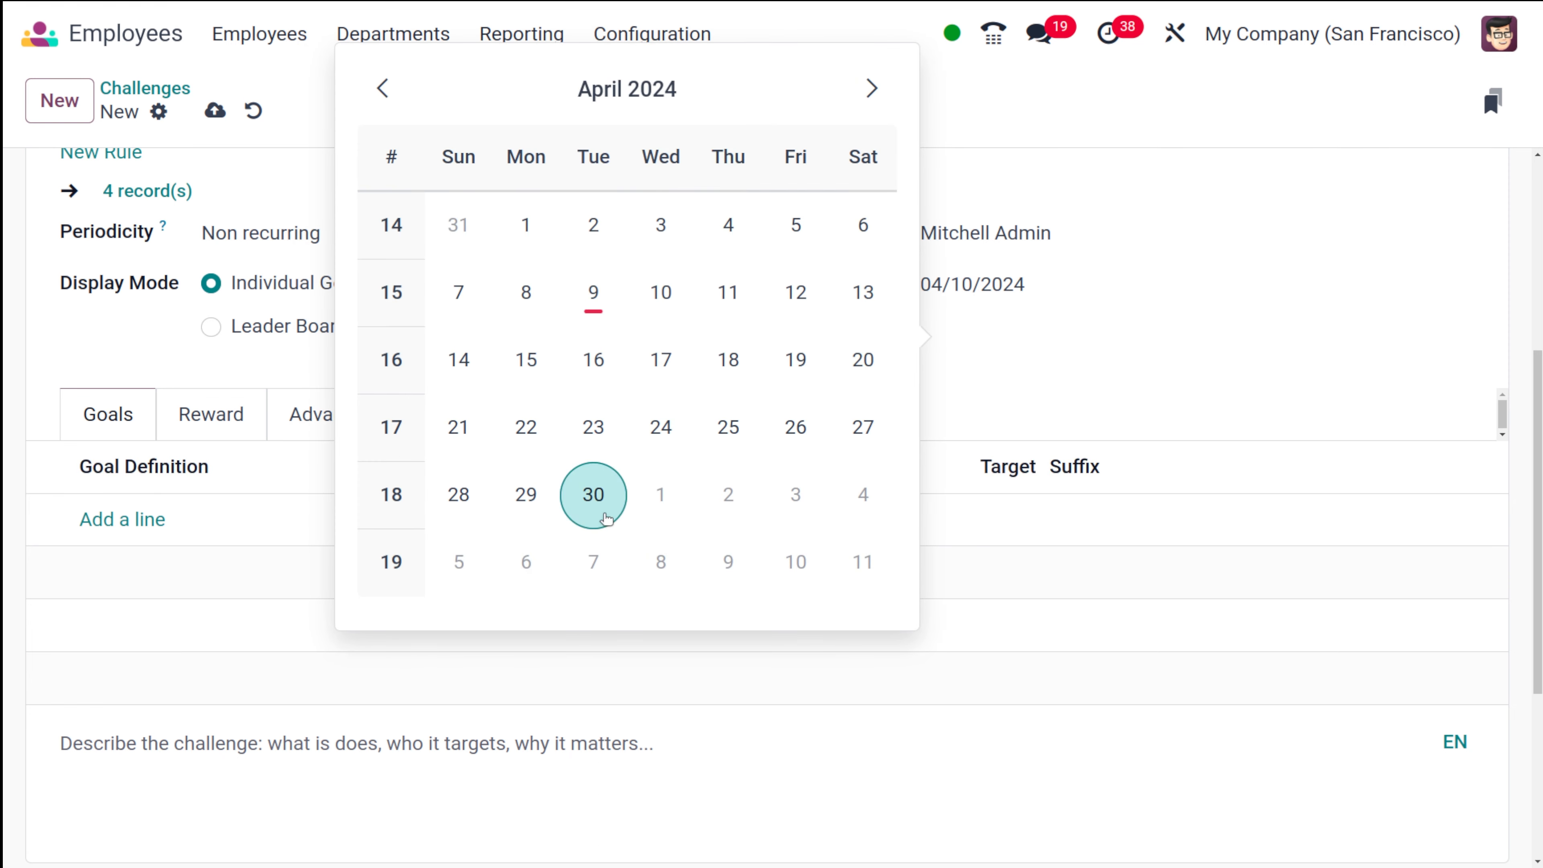
{"action": "left_click", "coordinate": [592, 494]}
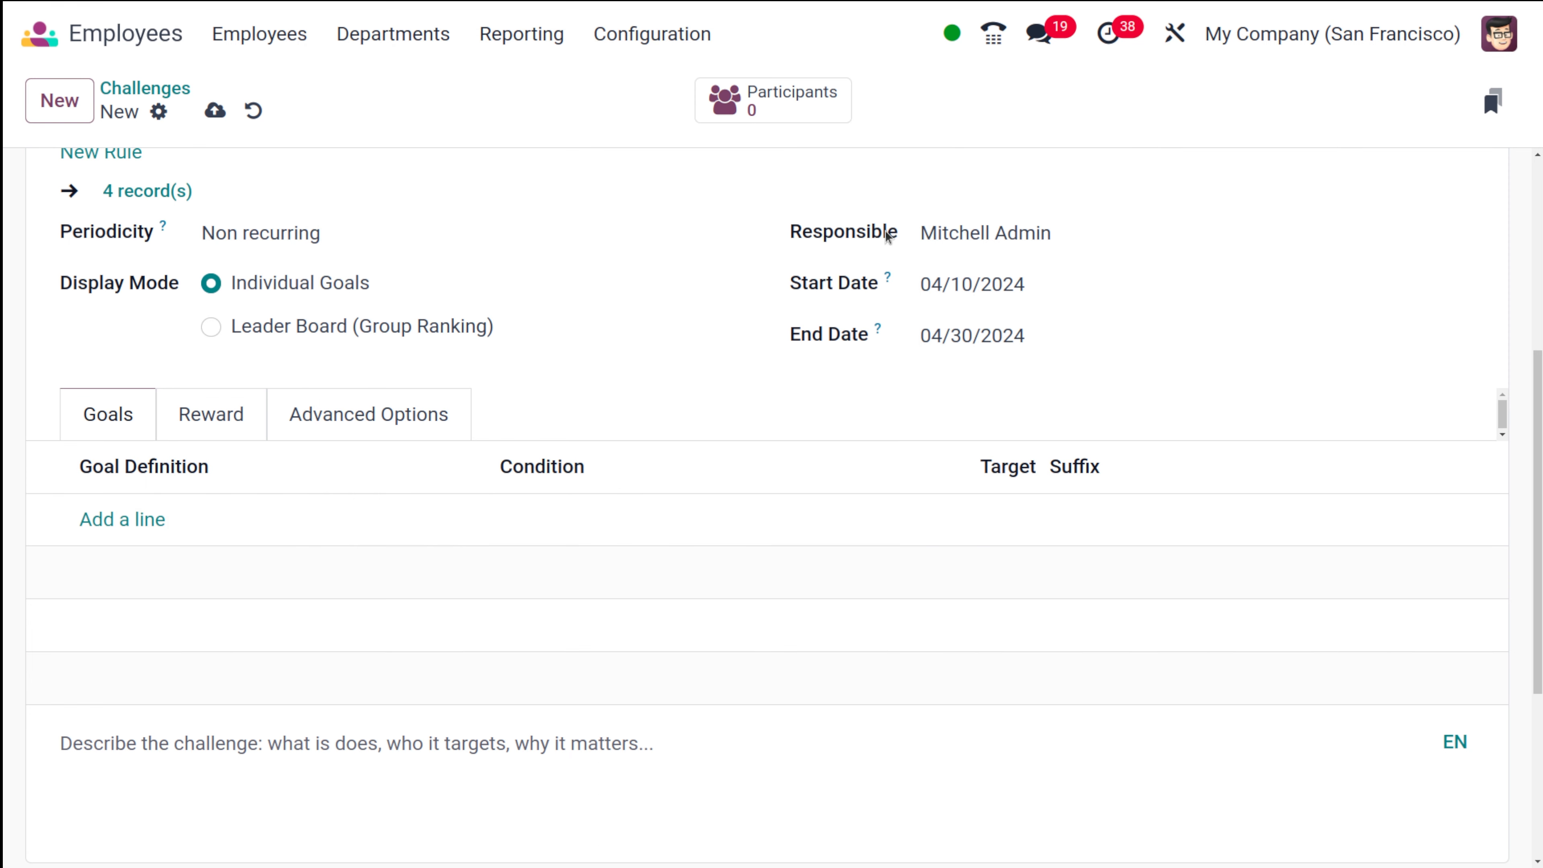
{"action": "mouse_move", "coordinate": [663, 389]}
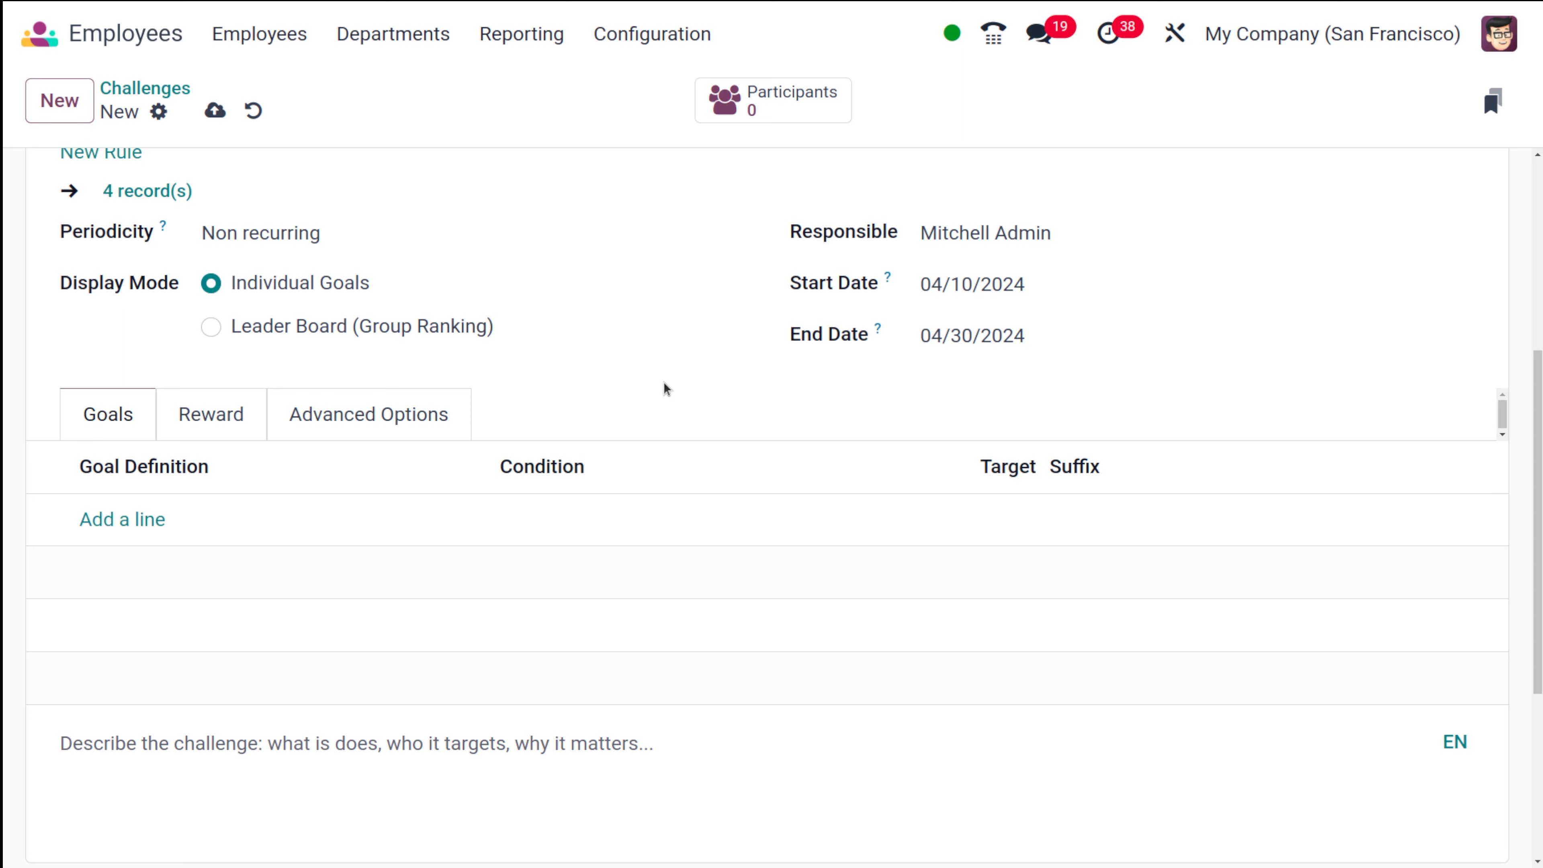
{"action": "scroll", "scroll_direction": "down", "scroll_amount": 3}
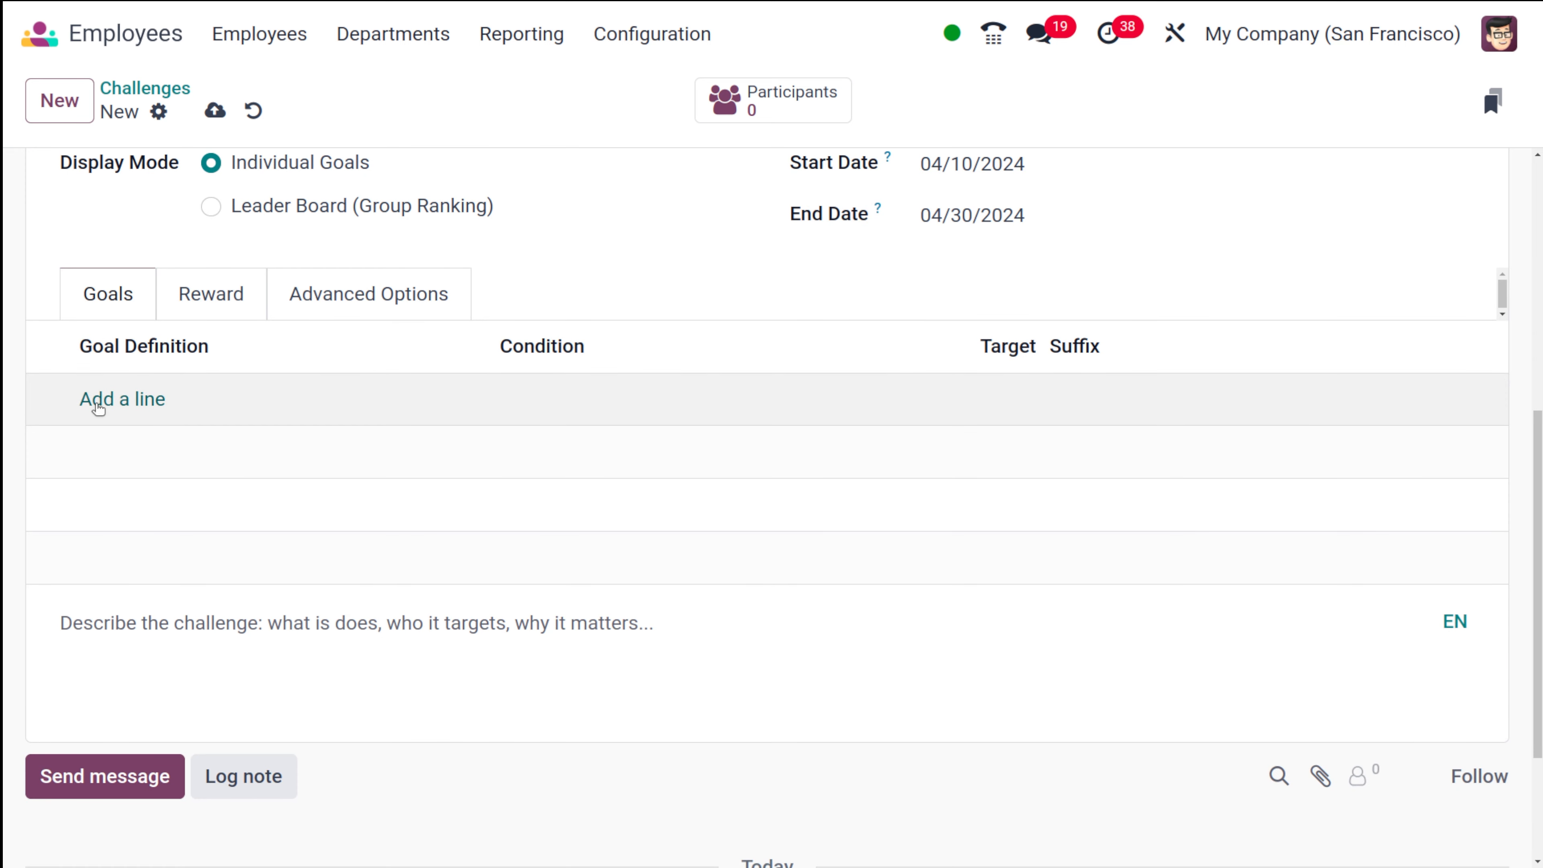
Add a Popular Question (150) goal line with a target of 100
{"action": "left_click", "coordinate": [122, 399]}
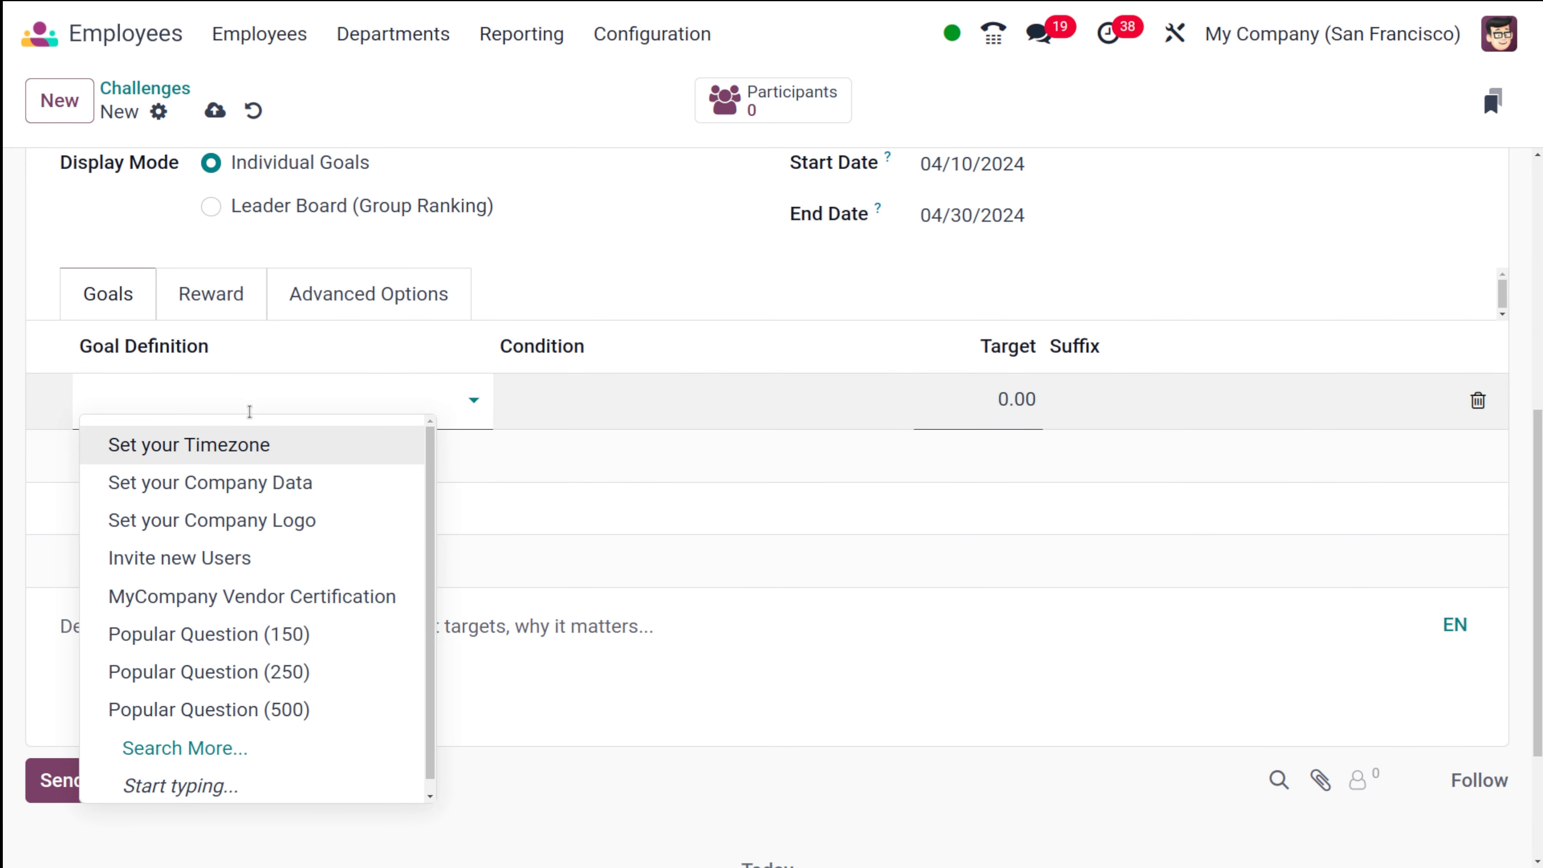
{"action": "mouse_move", "coordinate": [253, 710]}
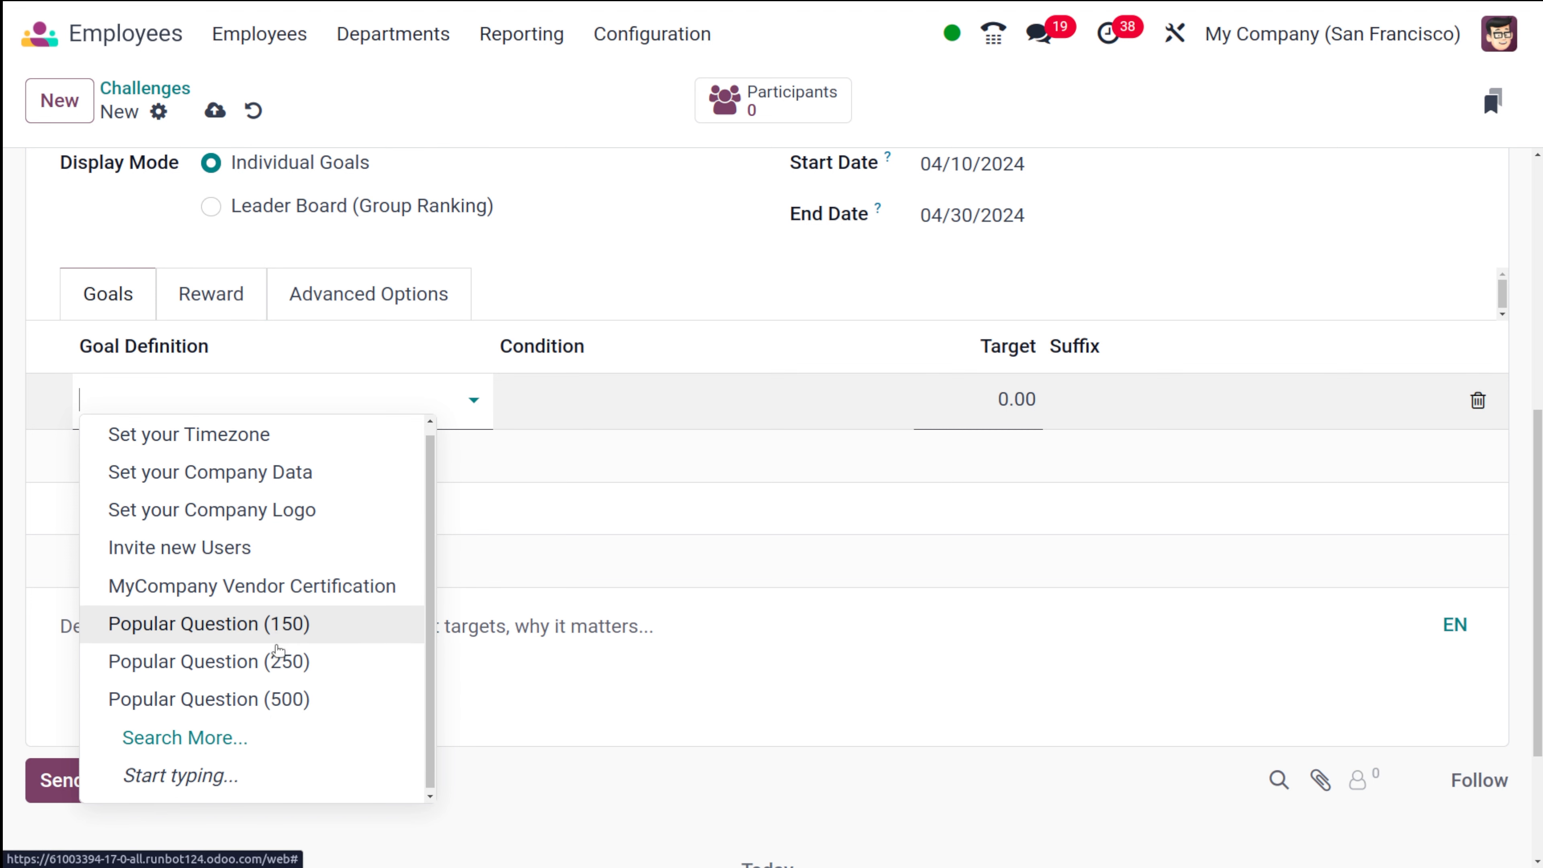
{"action": "mouse_move", "coordinate": [220, 470]}
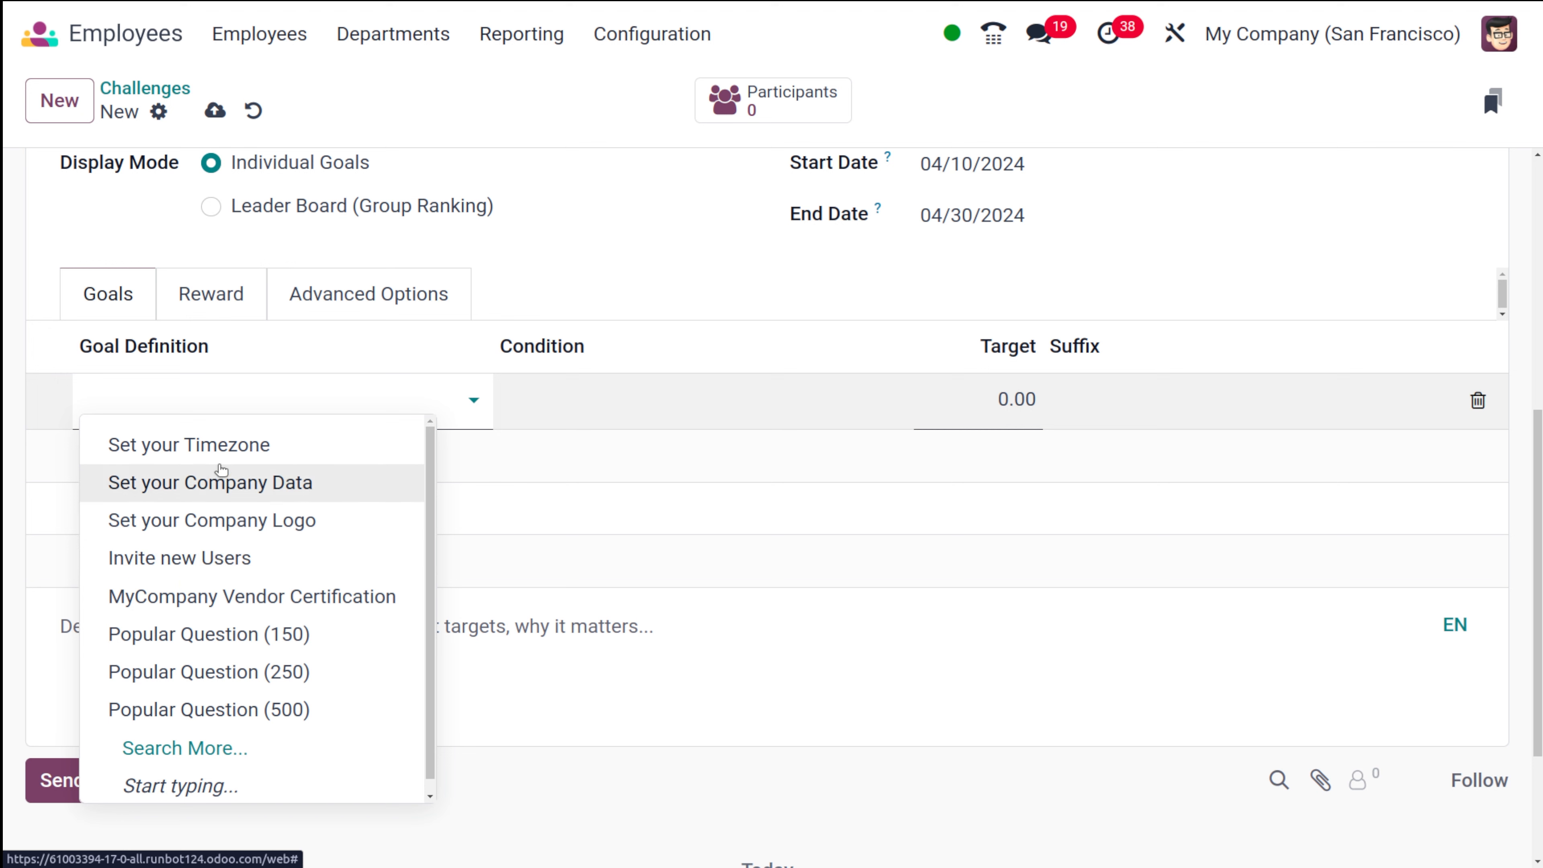
{"action": "mouse_move", "coordinate": [223, 634]}
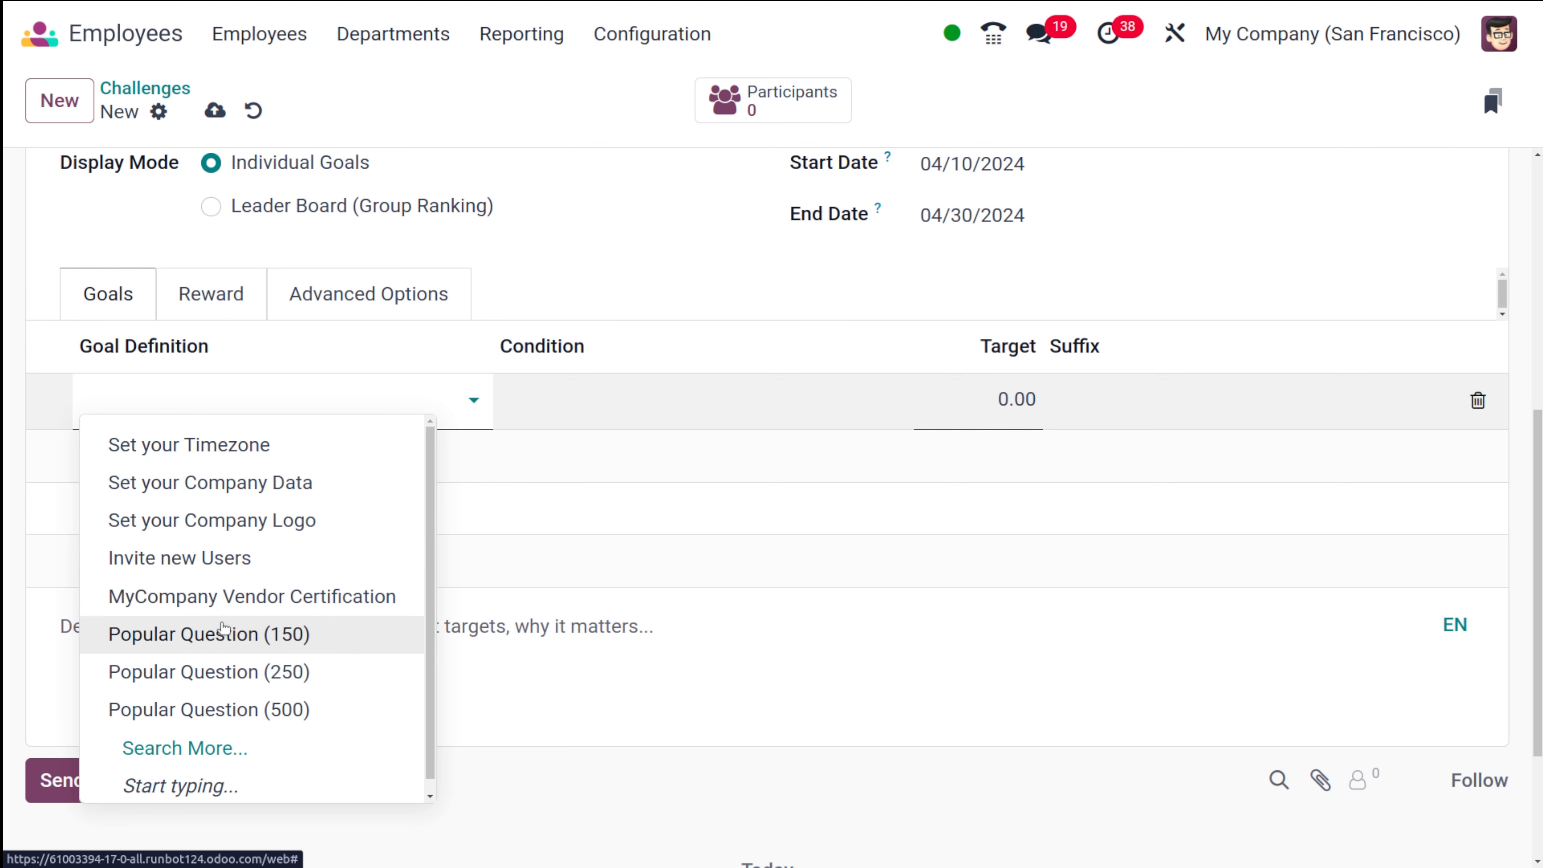
{"action": "left_click", "coordinate": [208, 634]}
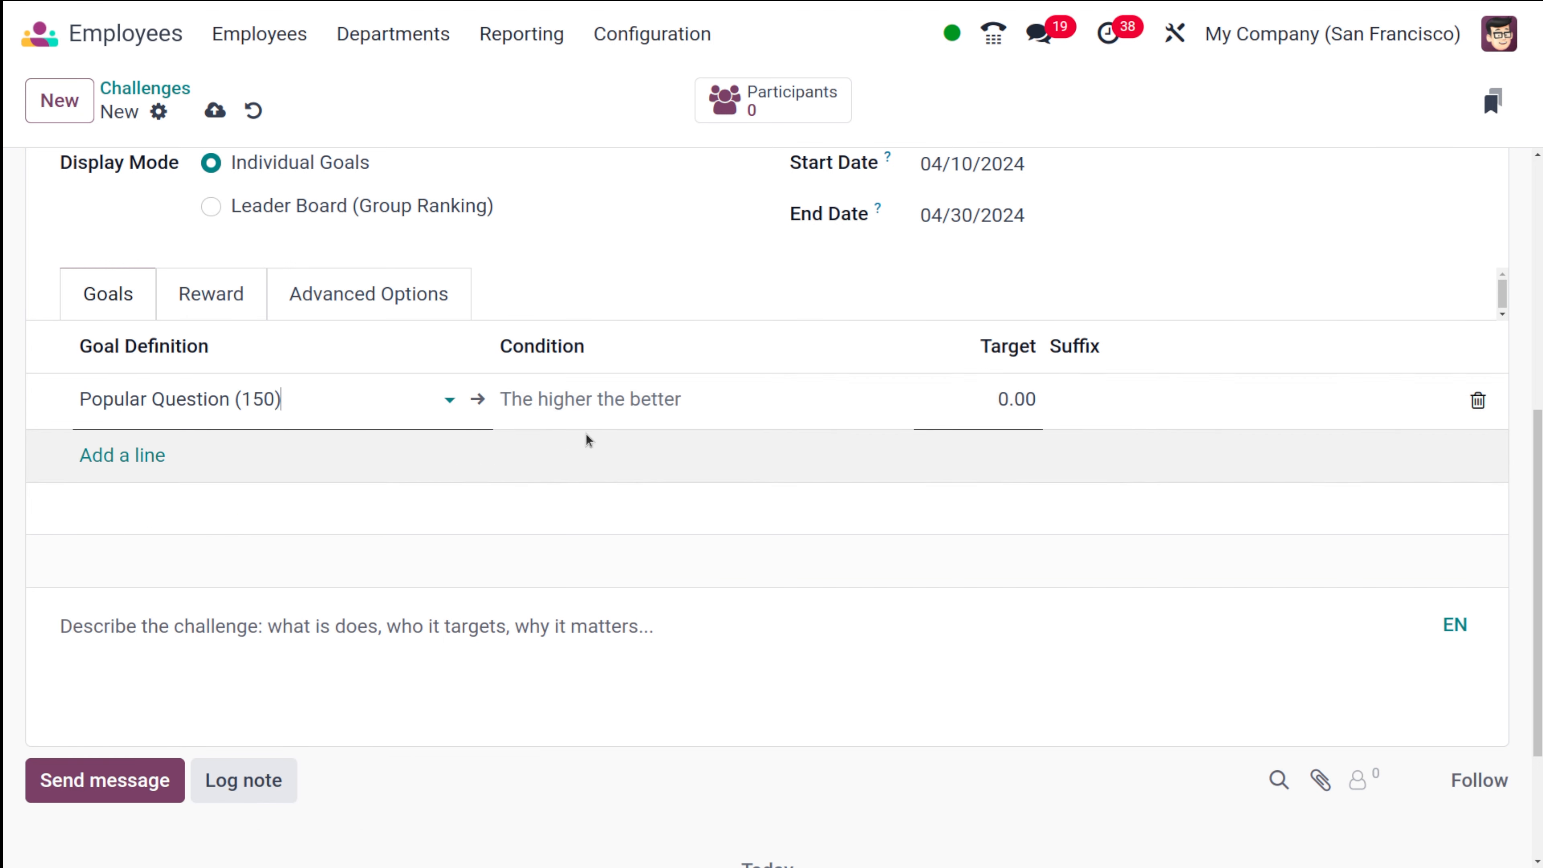
{"action": "left_click", "coordinate": [1016, 400]}
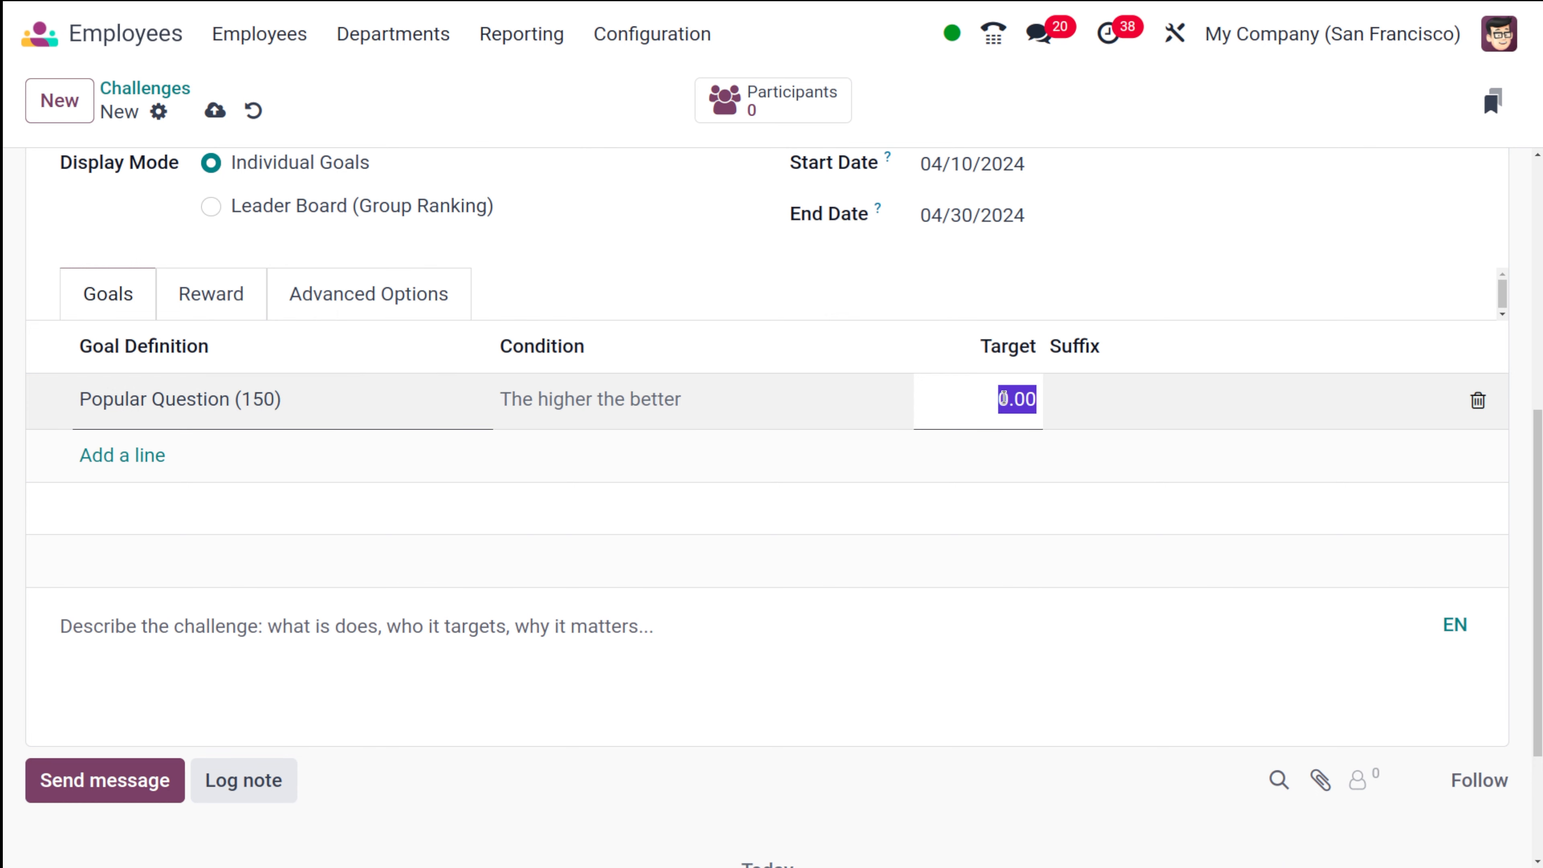
{"action": "type", "text": "100"}
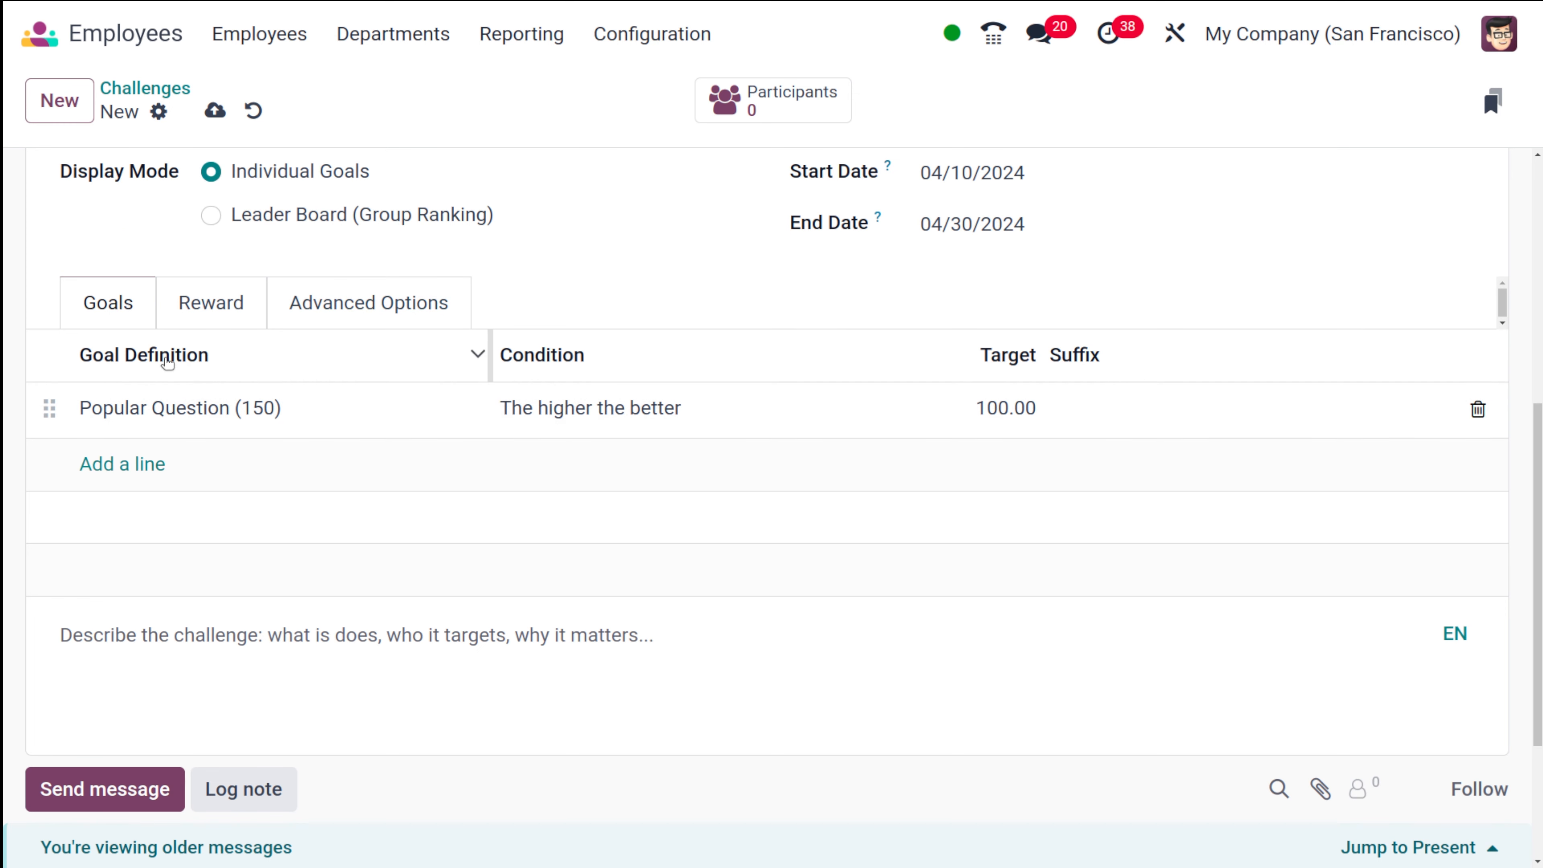
{"action": "left_click", "coordinate": [210, 302]}
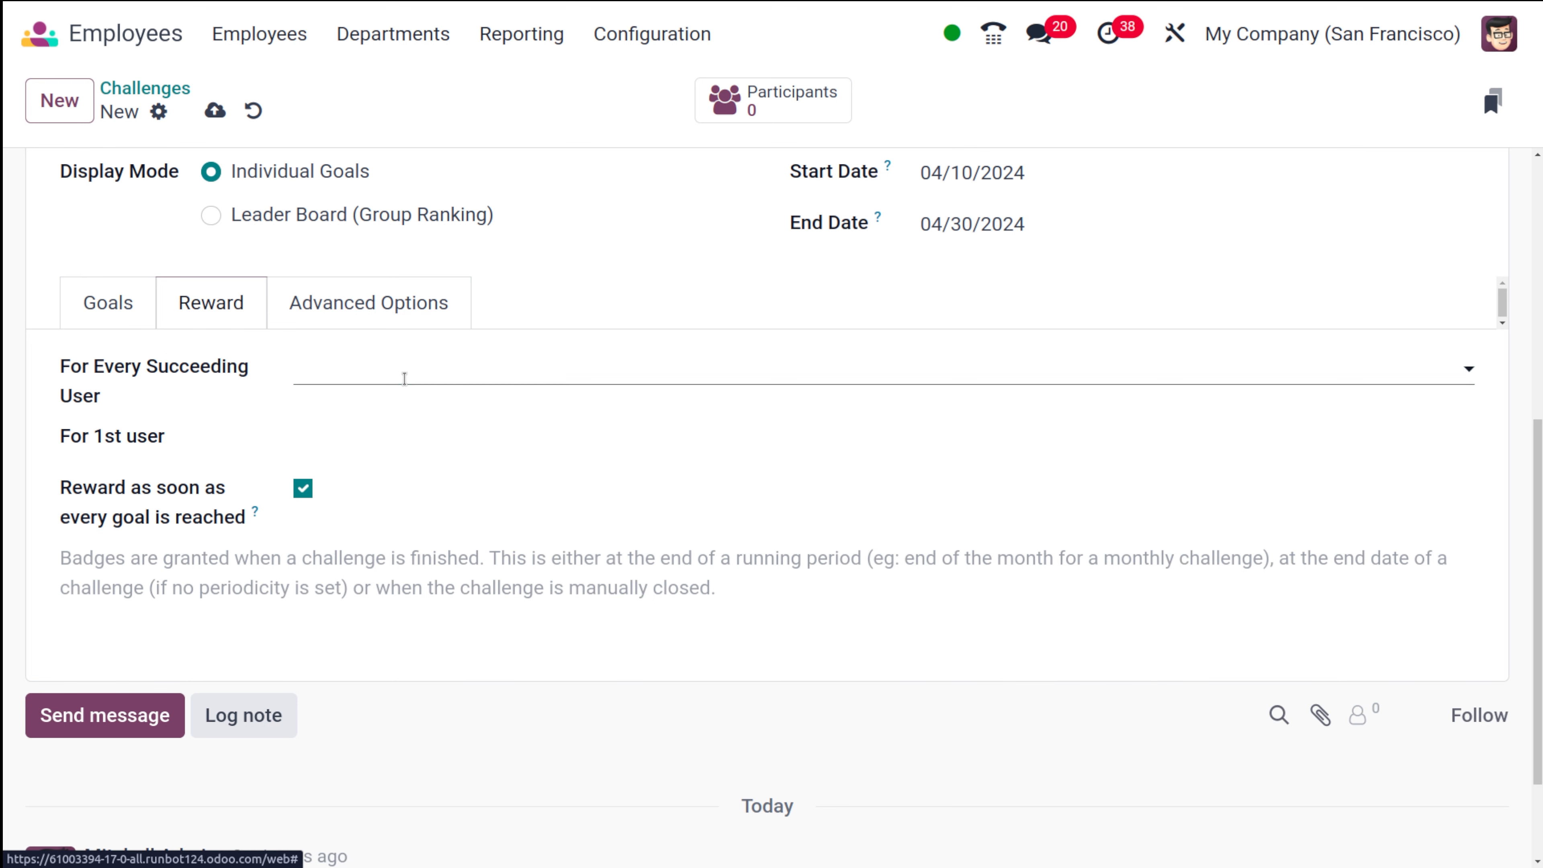
Award Brilliant to every succeeding user and Good Job to the 1st user
{"action": "left_click", "coordinate": [881, 378]}
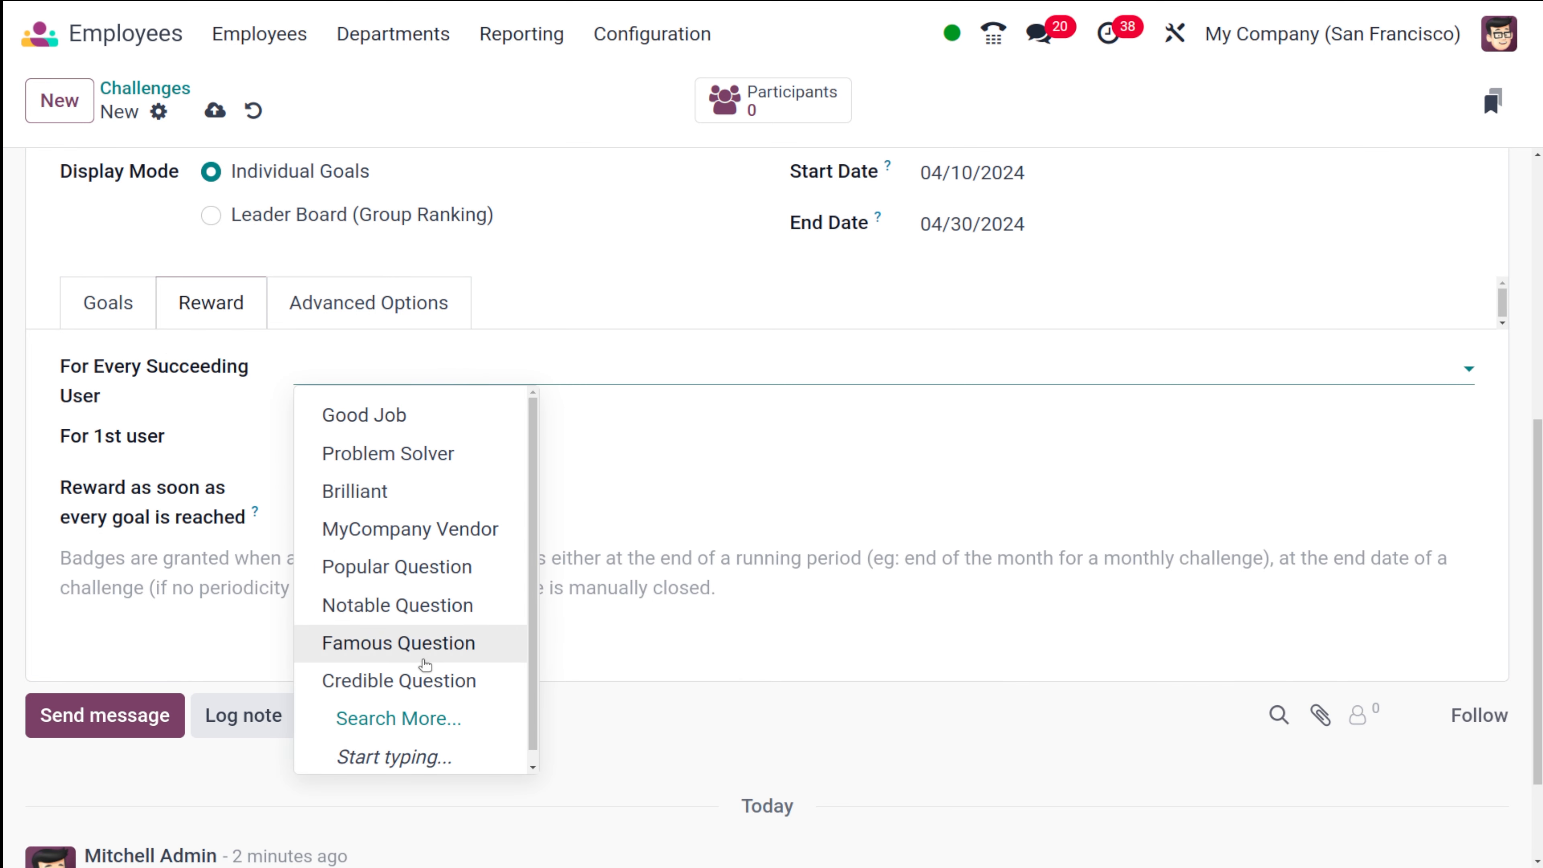
{"action": "mouse_move", "coordinate": [364, 491]}
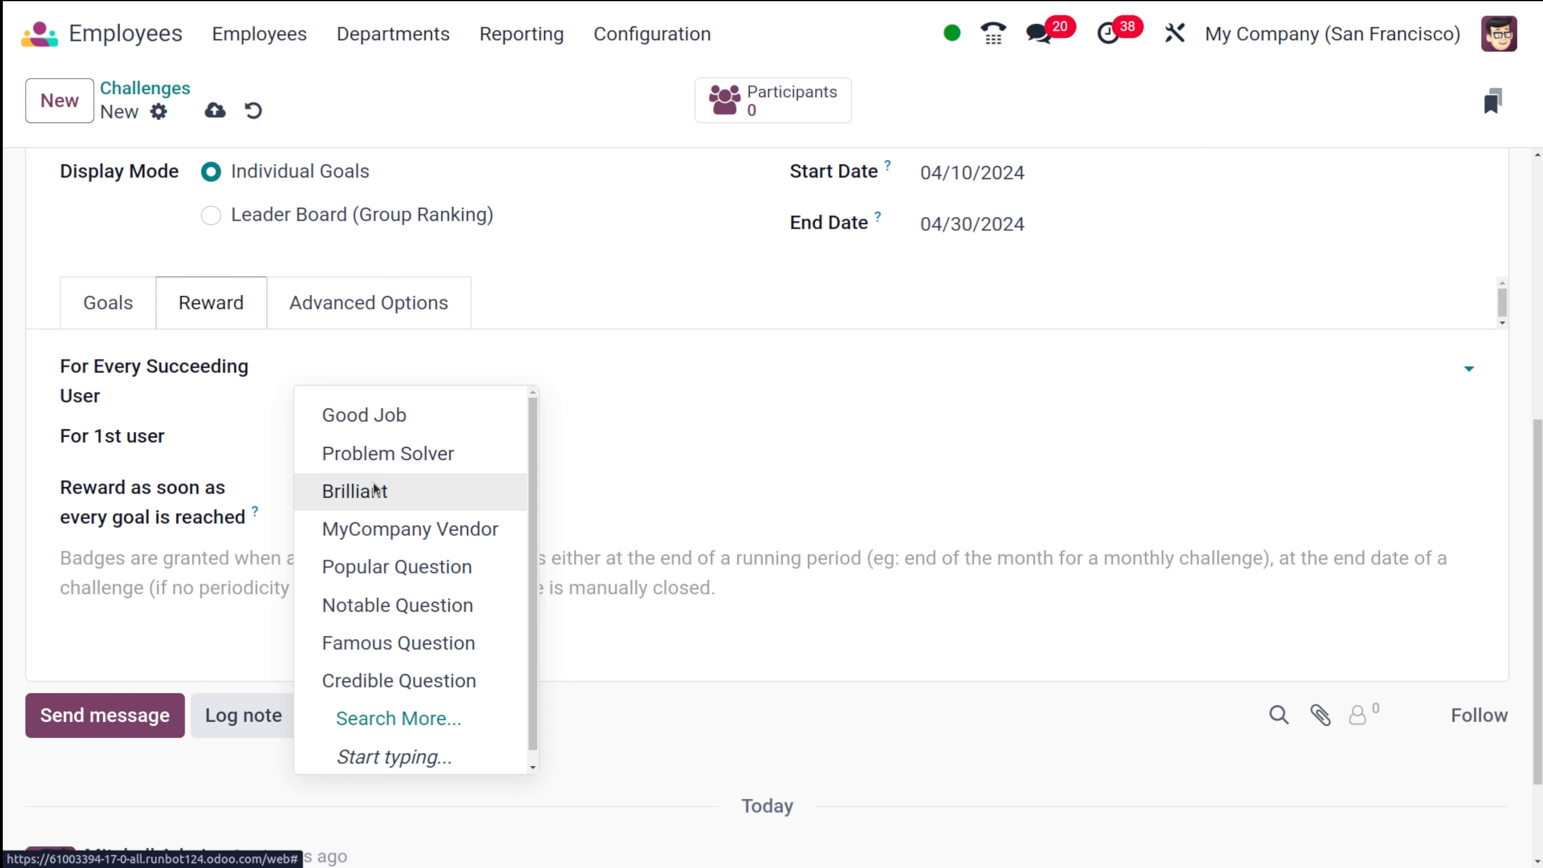
{"action": "left_click", "coordinate": [354, 491]}
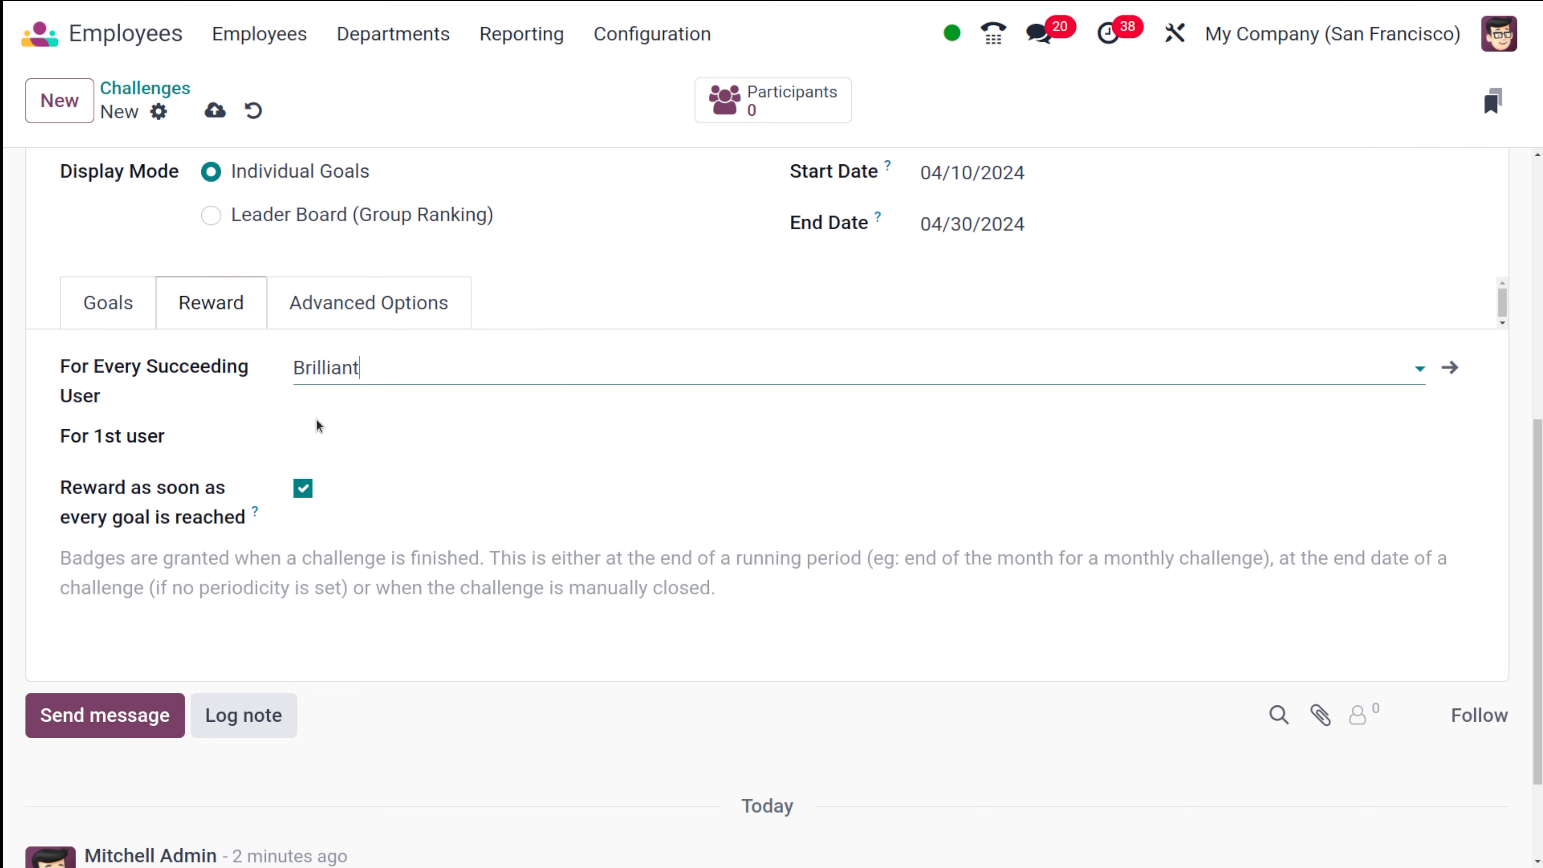
{"action": "left_click", "coordinate": [856, 435]}
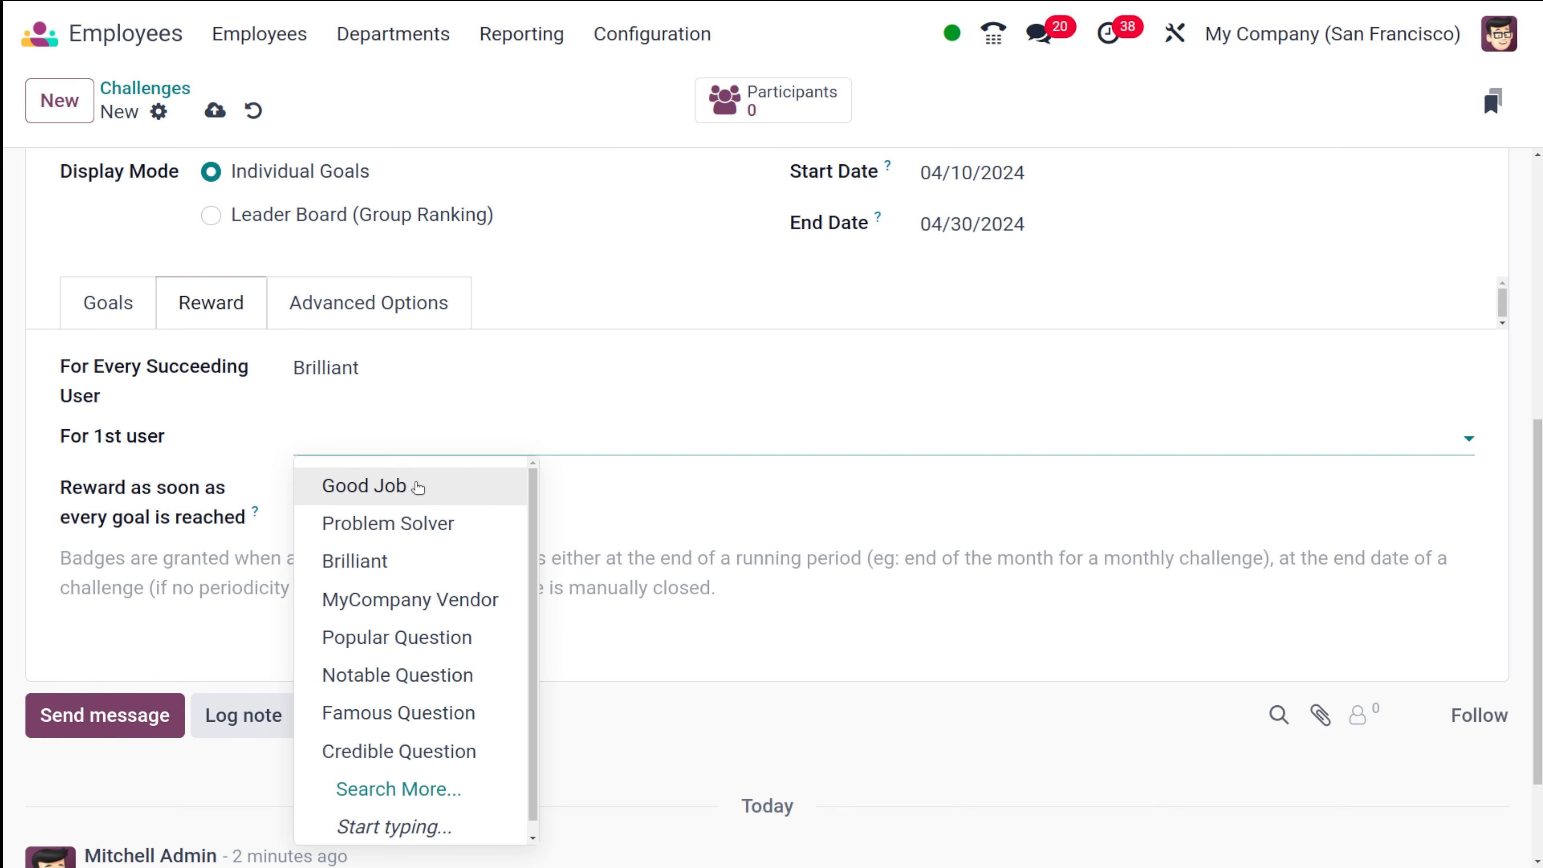
{"action": "left_click", "coordinate": [361, 485]}
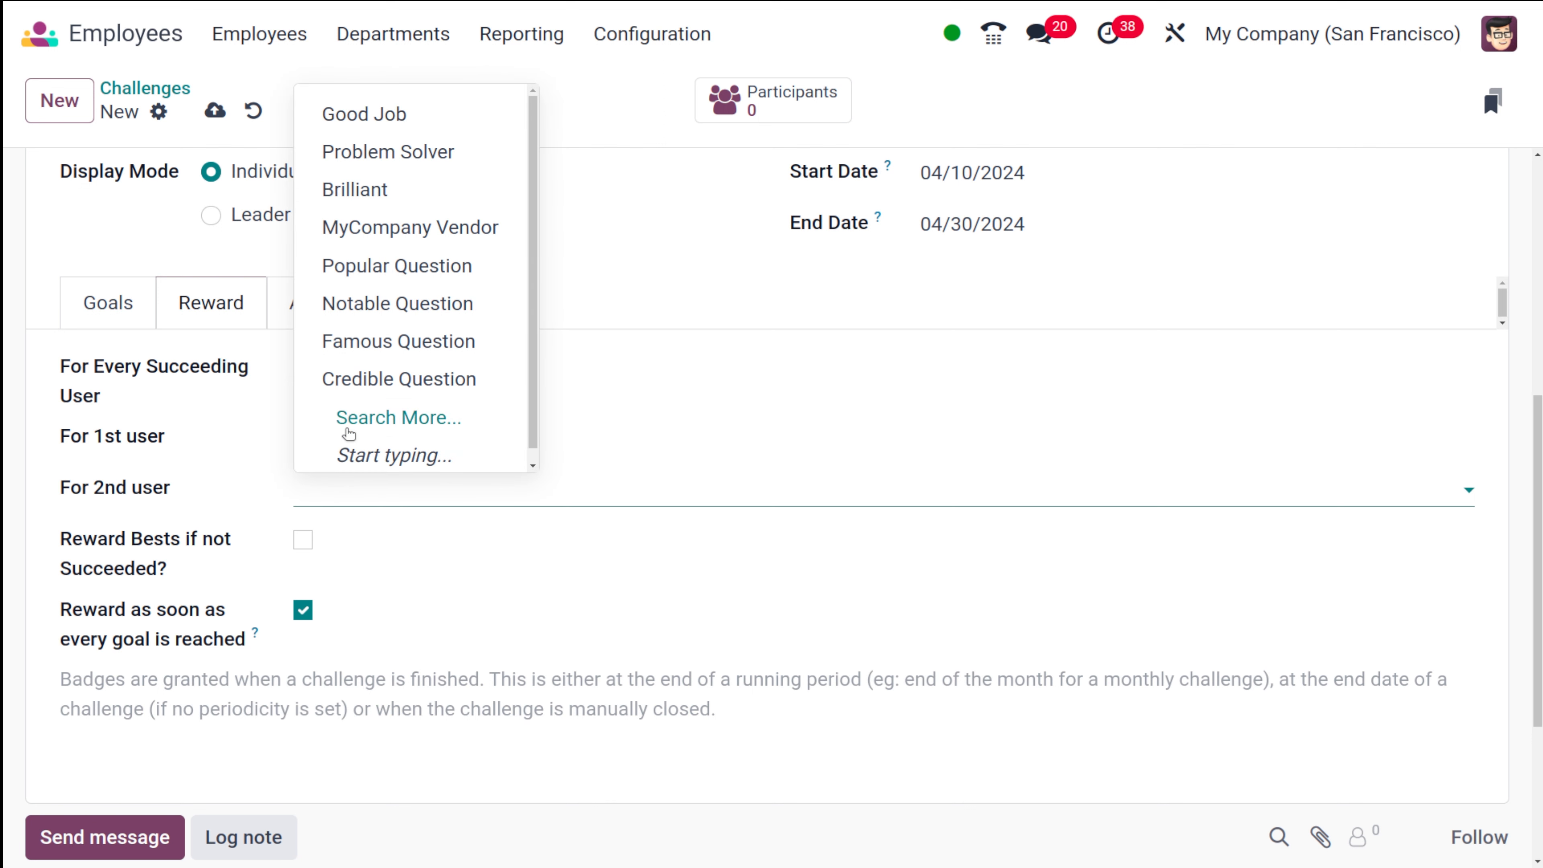
Award Brilliant to the 2nd user and enable 'Reward Bests if not Succeeded?'
{"action": "left_click", "coordinate": [354, 189]}
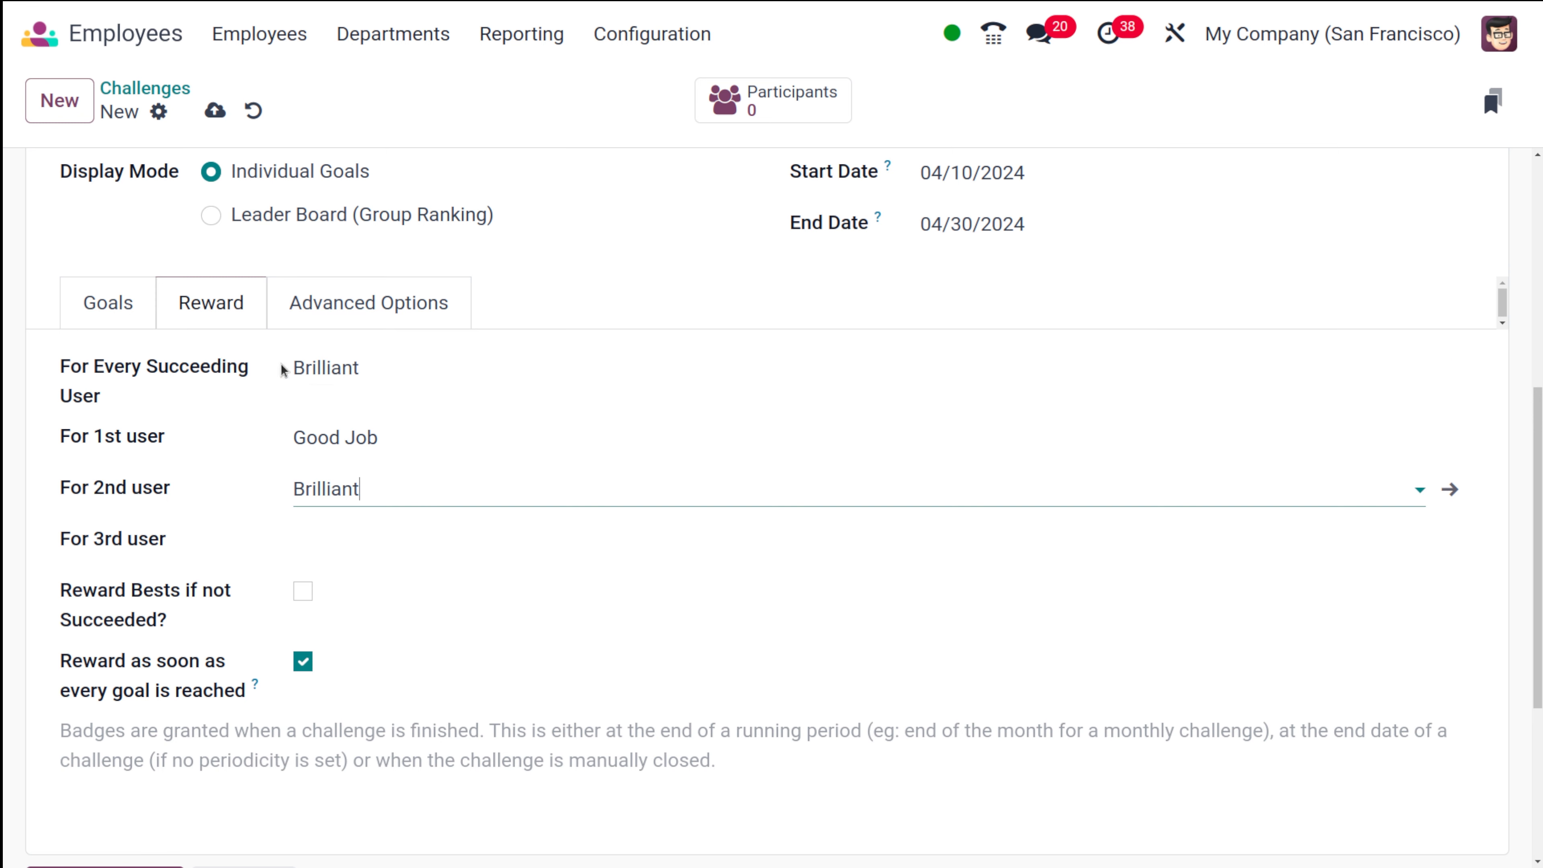
{"action": "scroll", "scroll_direction": "down", "scroll_amount": 3}
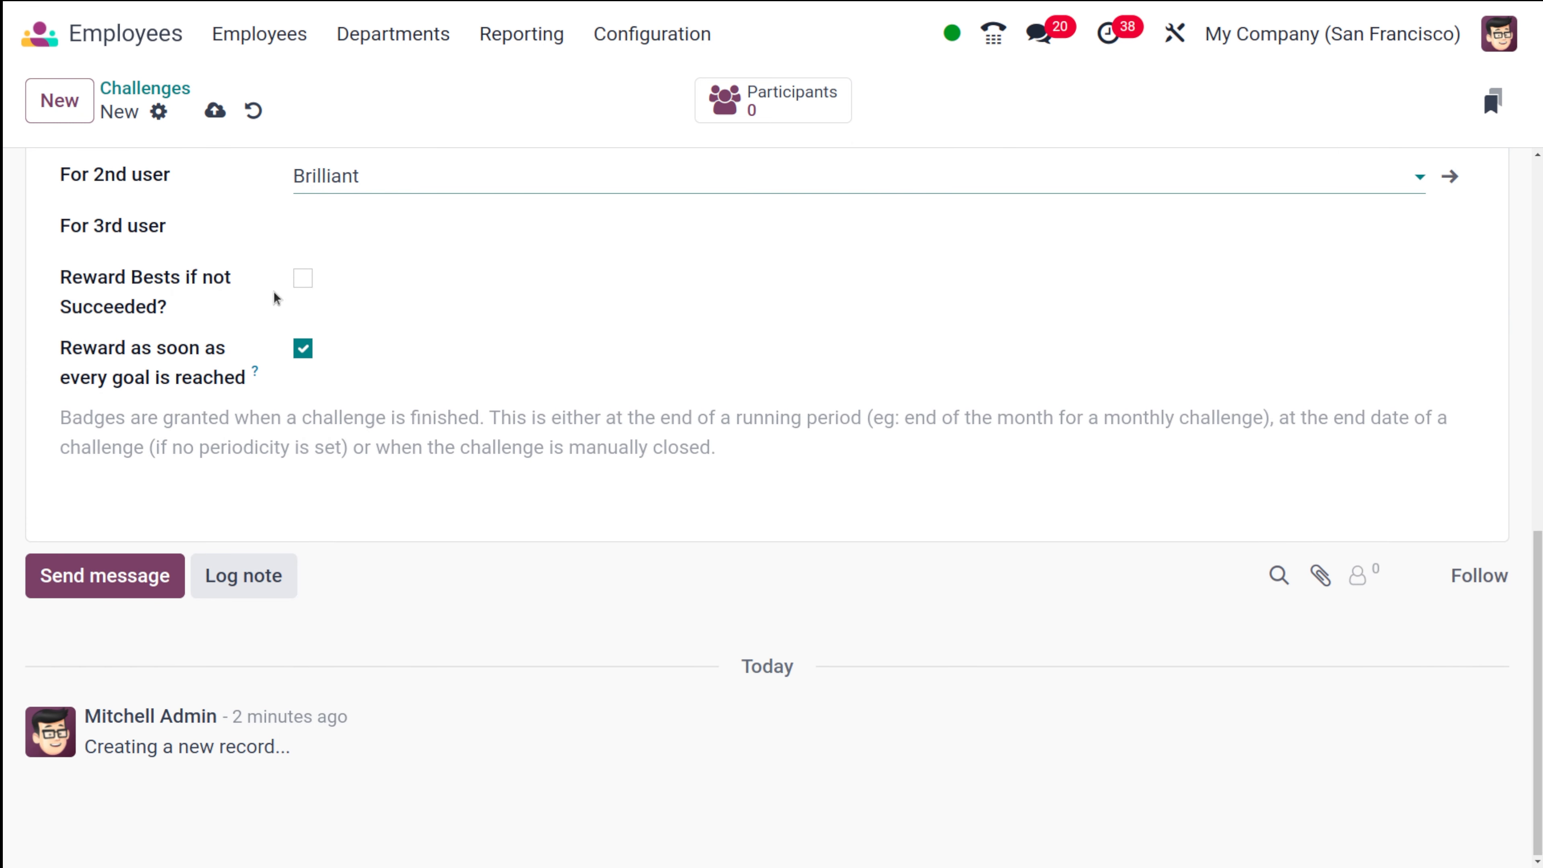
{"action": "left_click", "coordinate": [303, 279]}
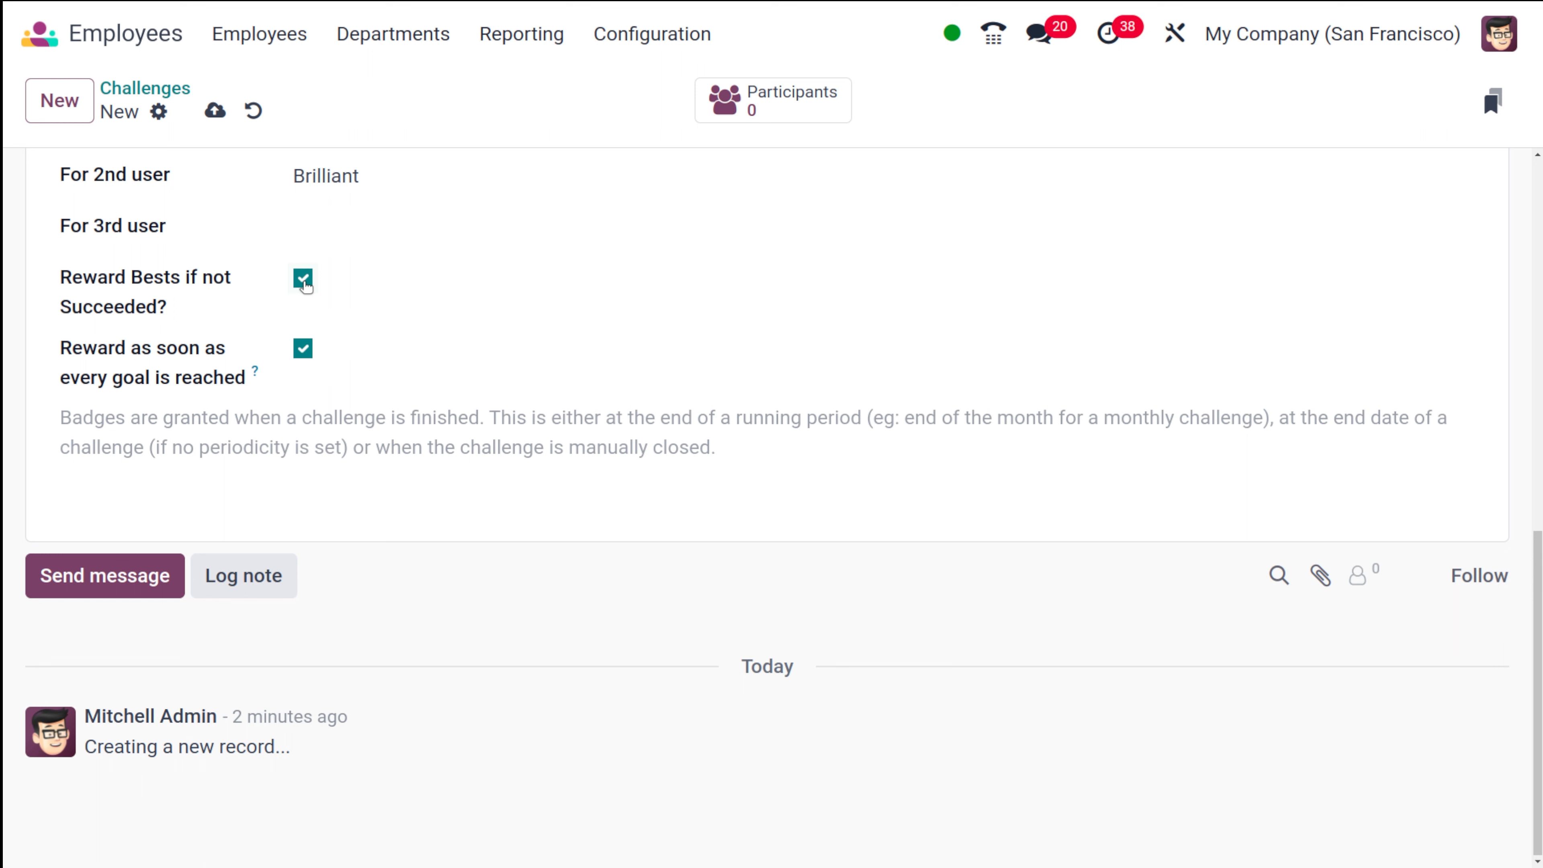
{"action": "mouse_move", "coordinate": [198, 394]}
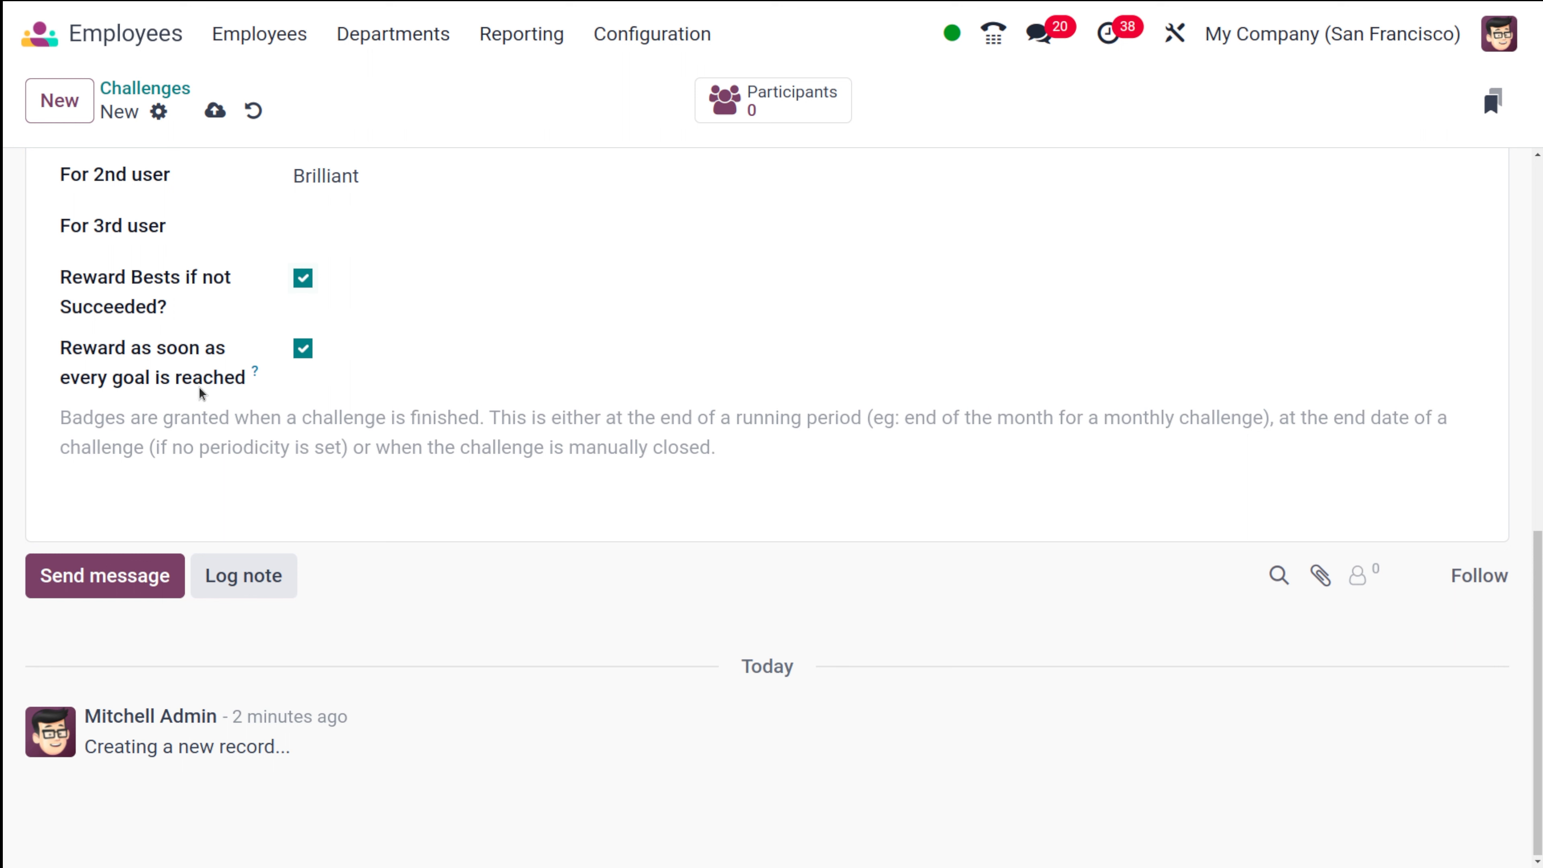
{"action": "mouse_move", "coordinate": [285, 412]}
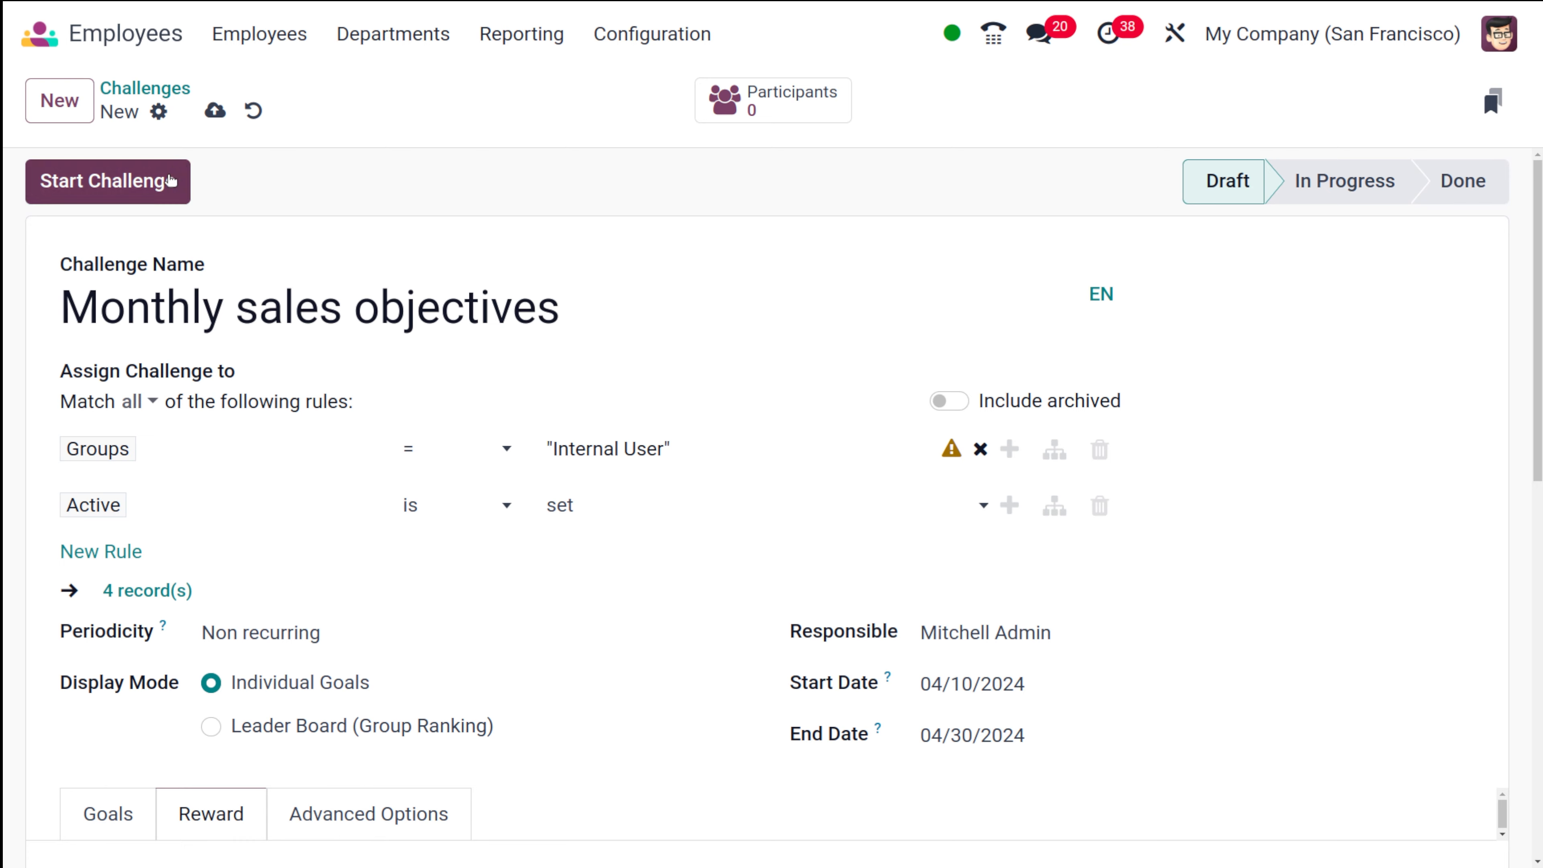
Attempt to start the challenge, dismiss the Access Error, and remove Internal User from the Groups rule
{"action": "left_click", "coordinate": [106, 181]}
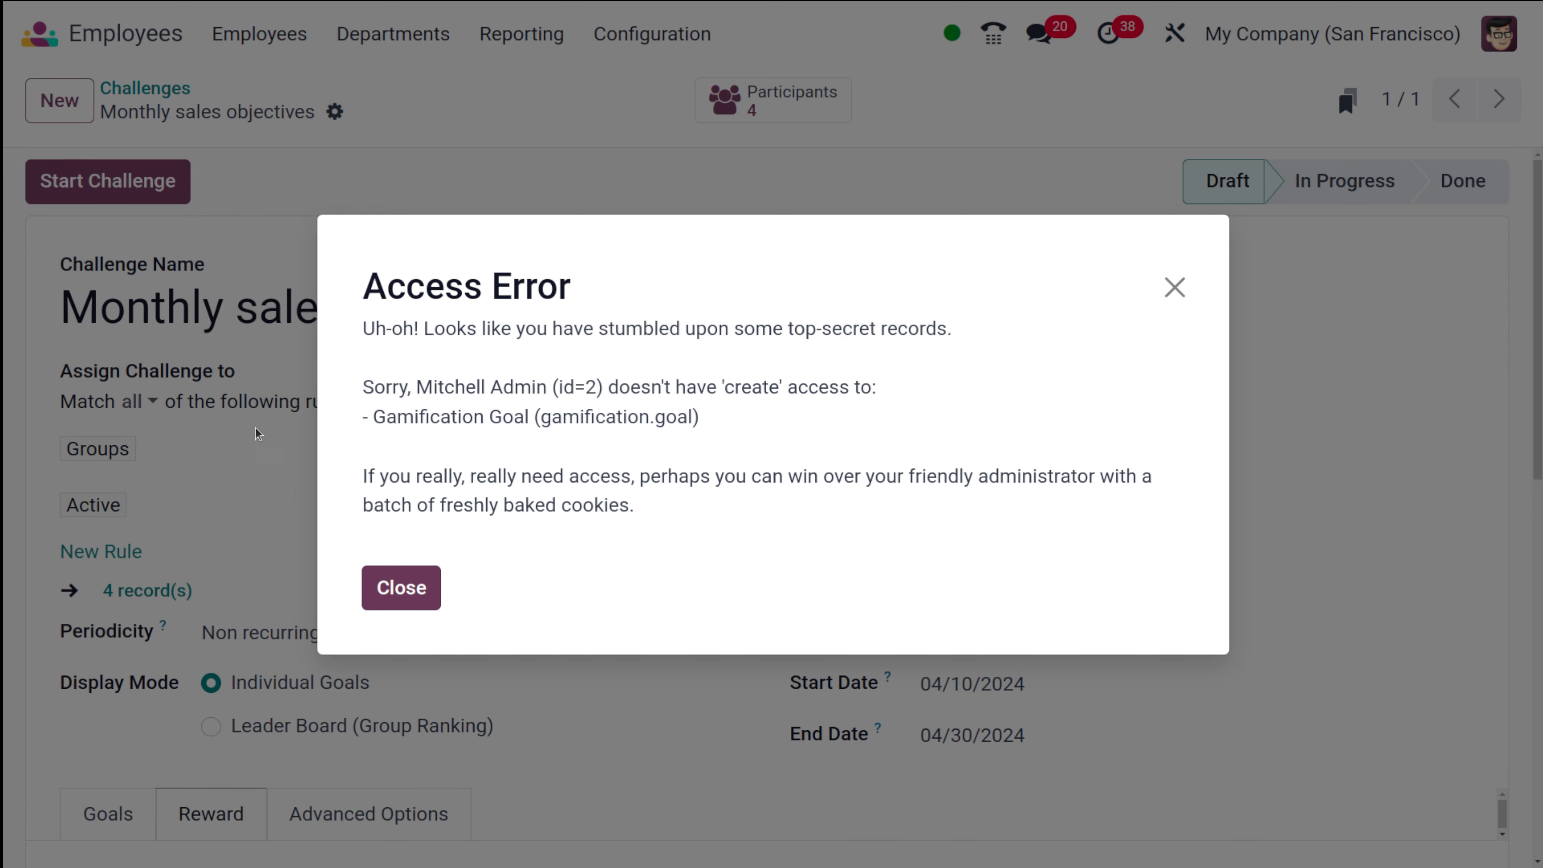
{"action": "left_click", "coordinate": [400, 587]}
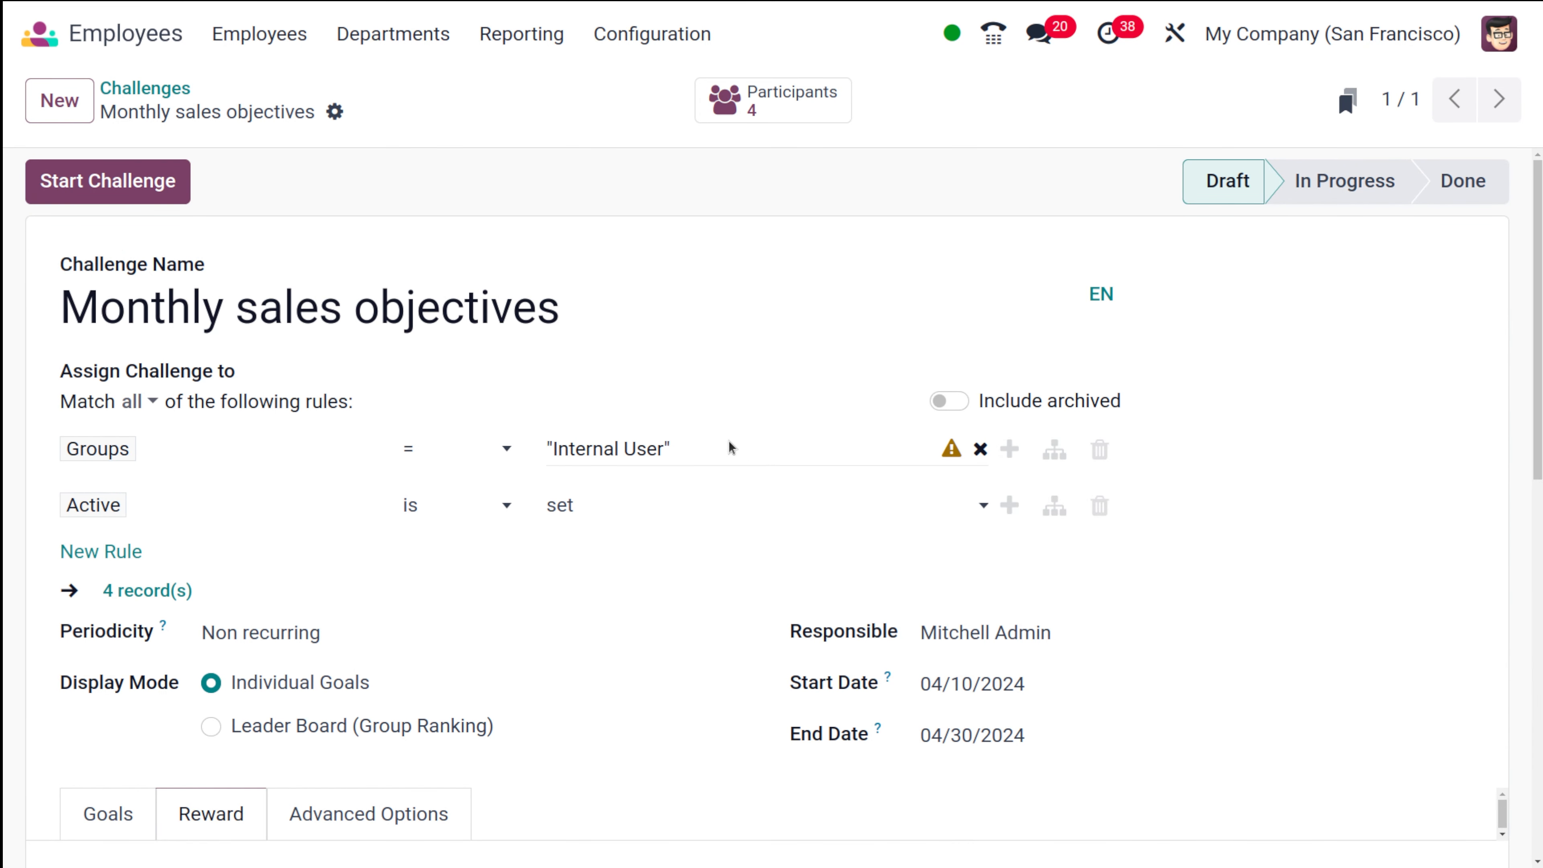
{"action": "left_click", "coordinate": [980, 449]}
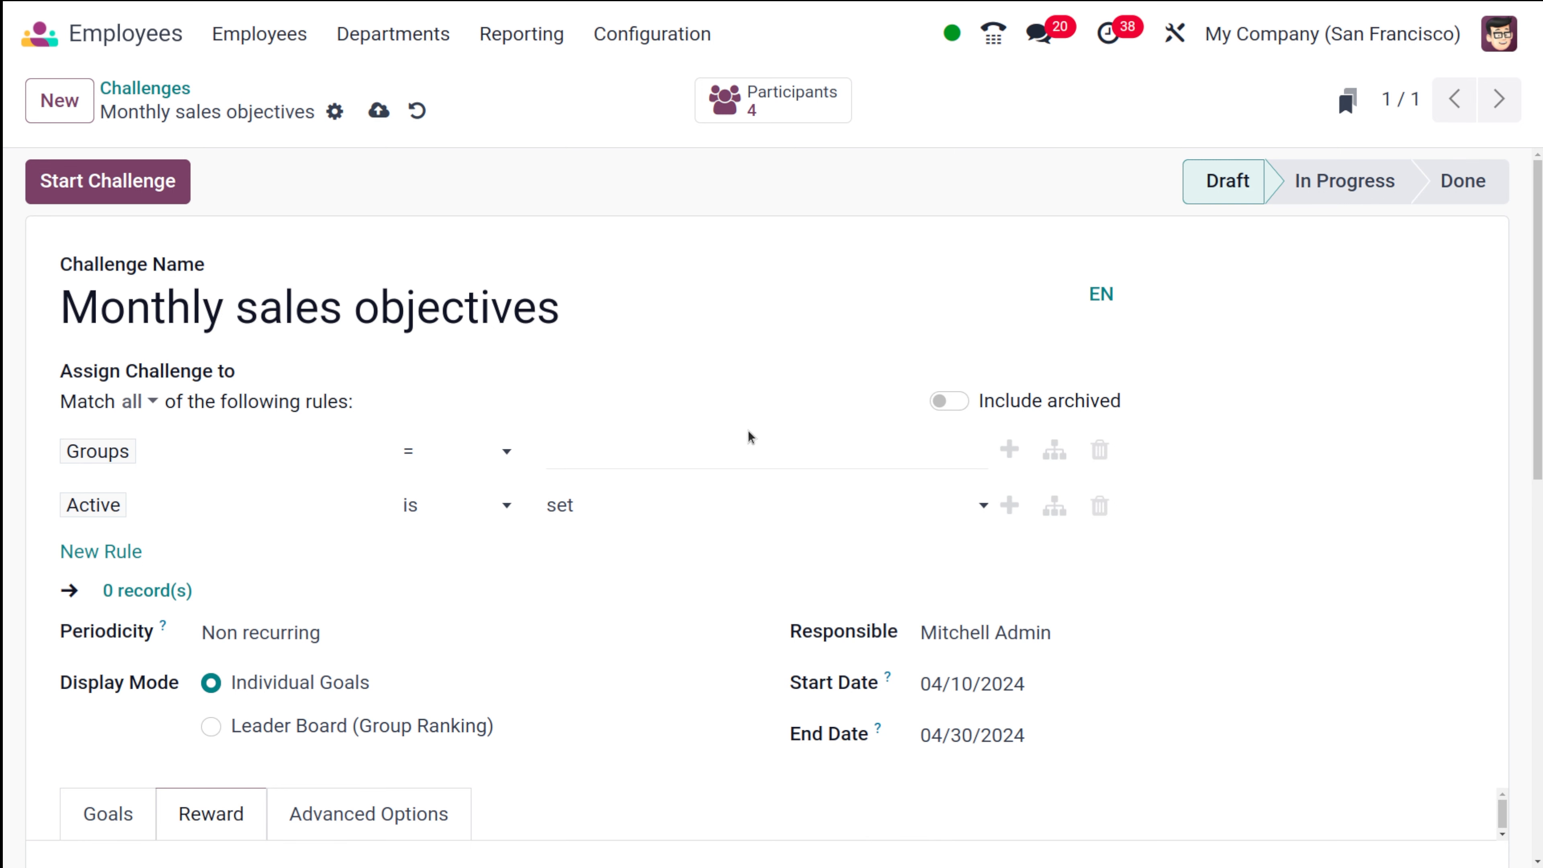
Target the Administration / Access Rights group and start the challenge into In Progress
{"action": "left_click", "coordinate": [763, 450]}
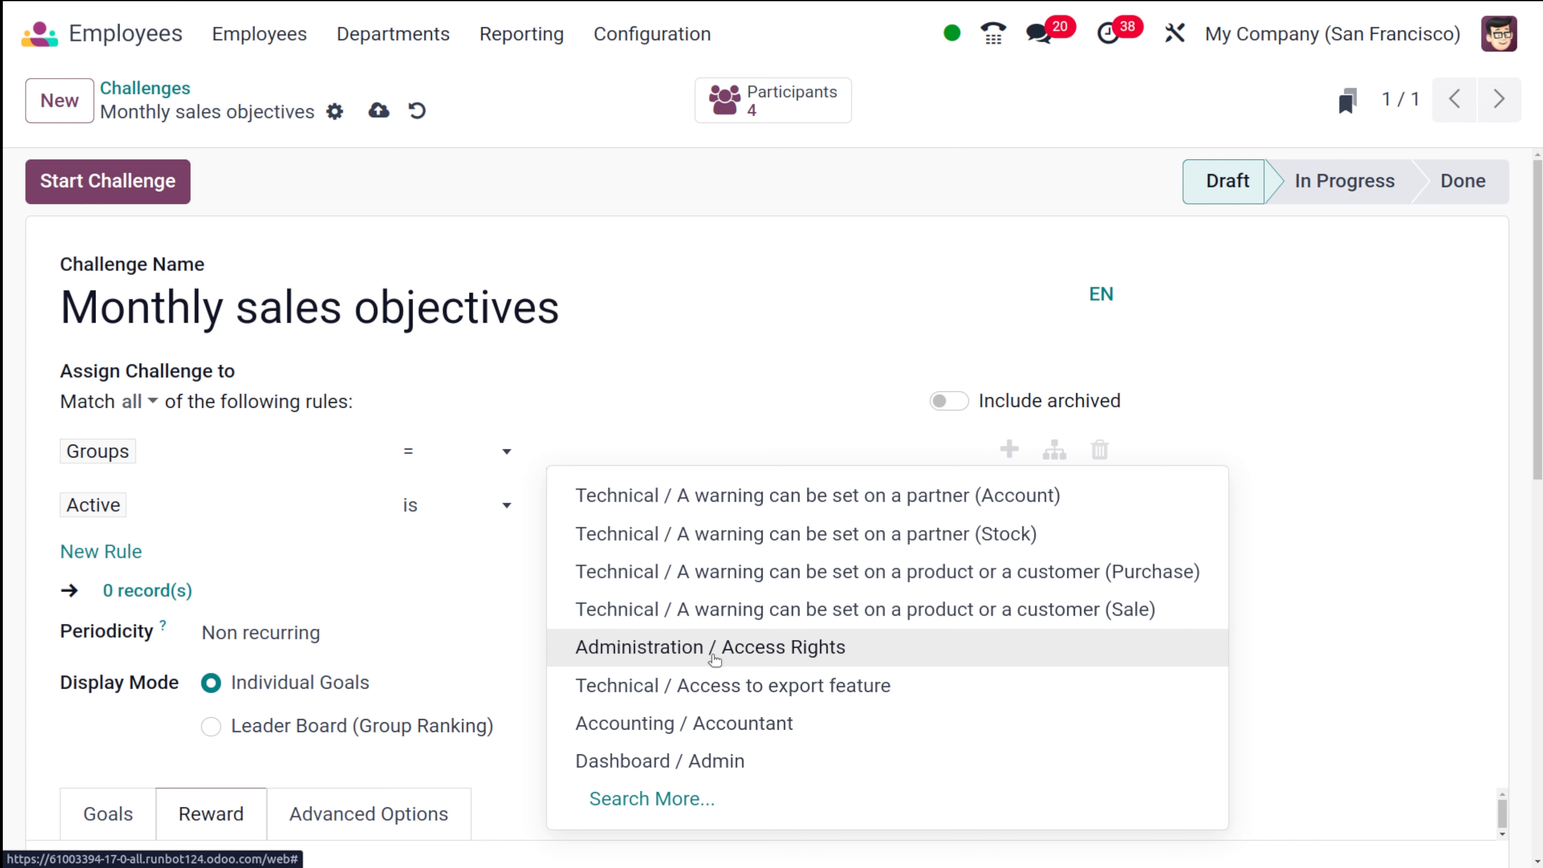
{"action": "left_click", "coordinate": [708, 646]}
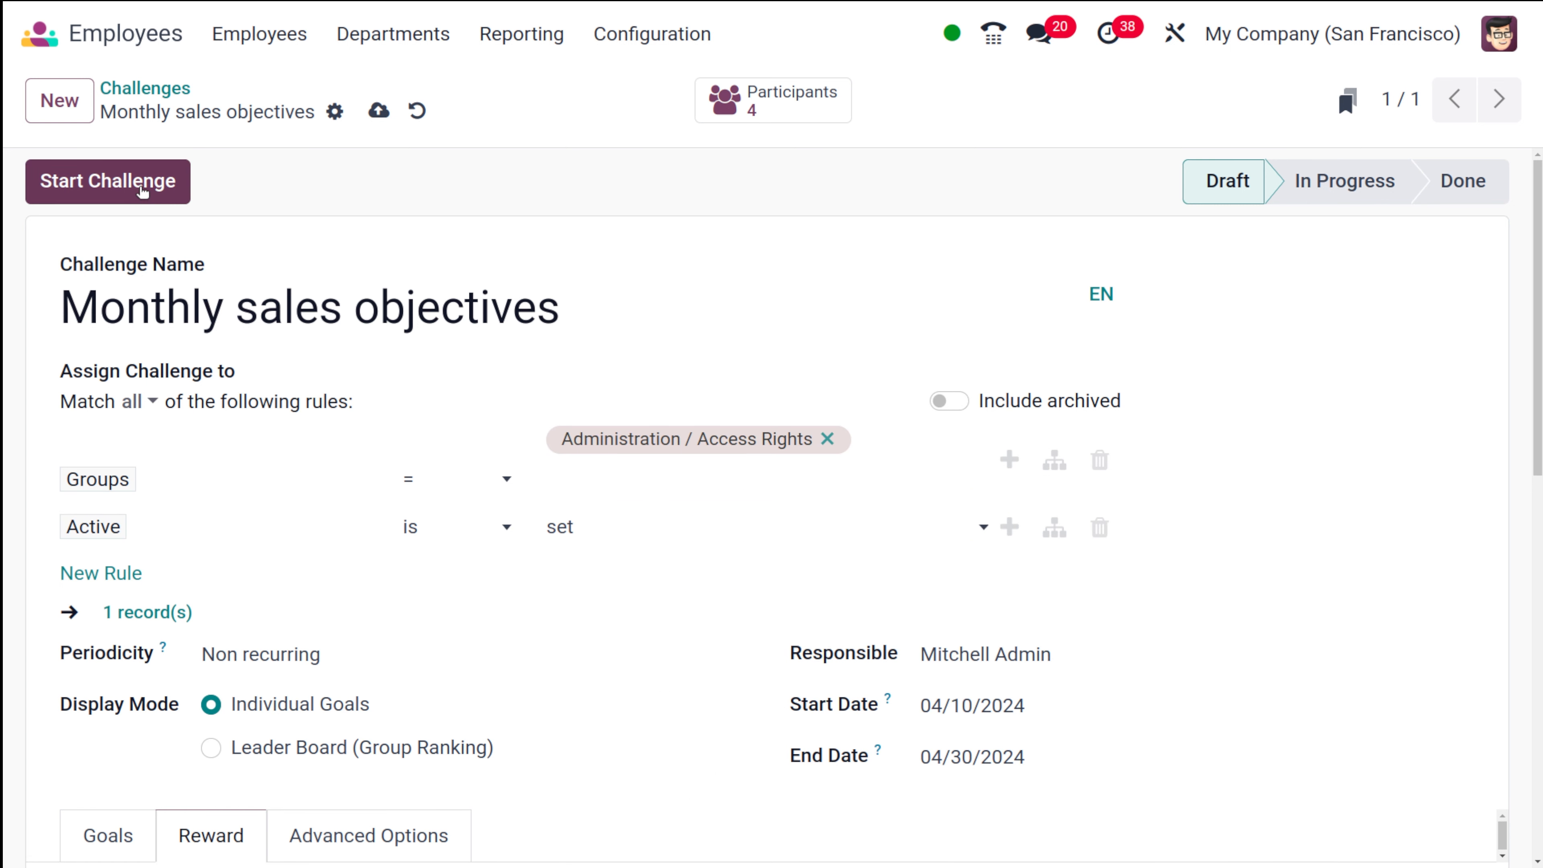
{"action": "left_click", "coordinate": [107, 180]}
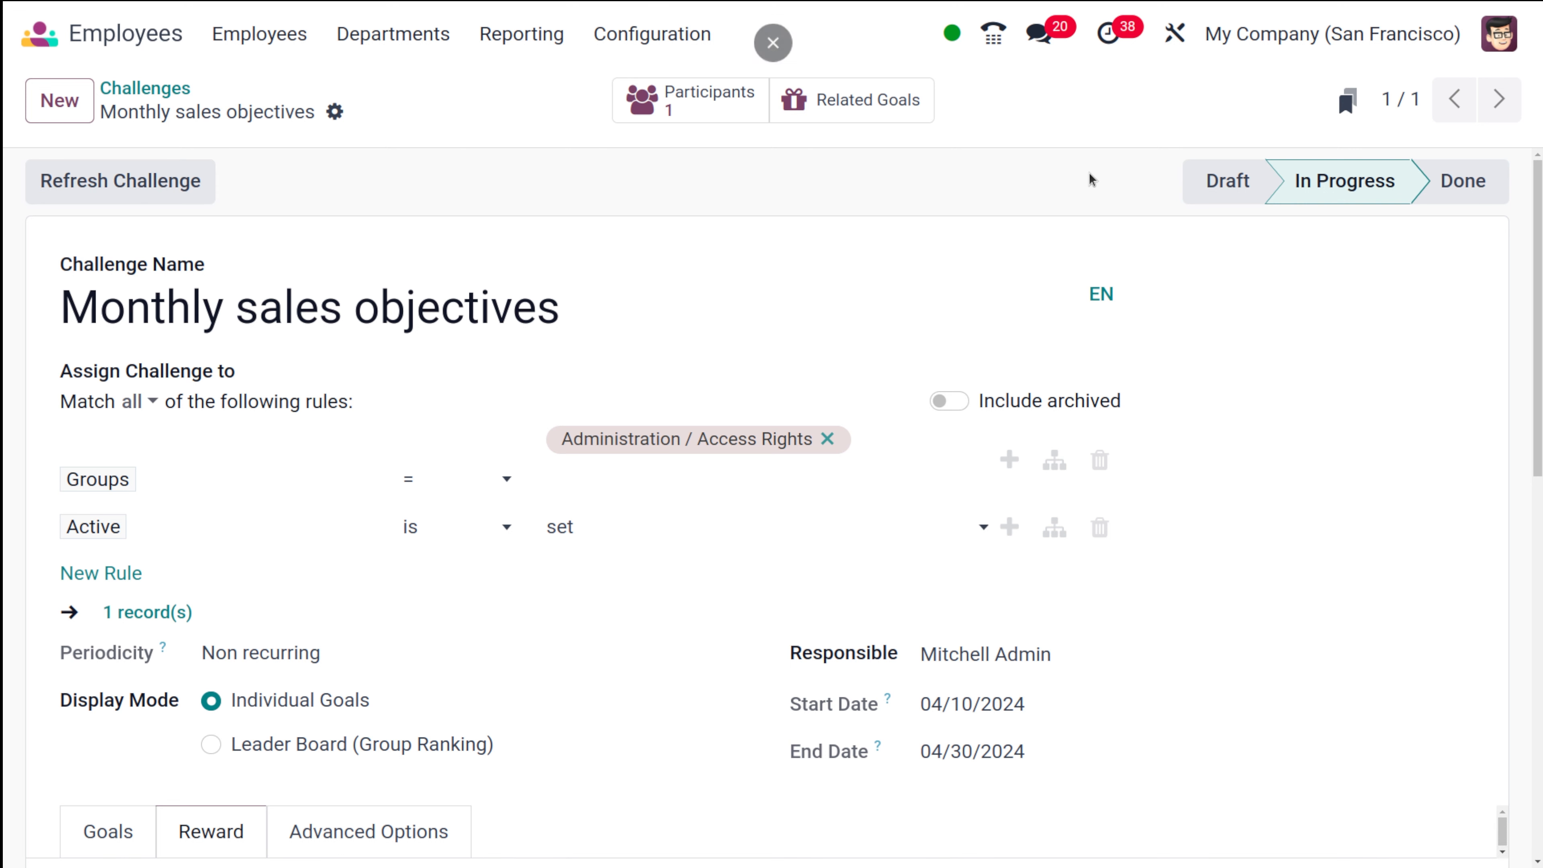
{"action": "mouse_move", "coordinate": [1382, 196]}
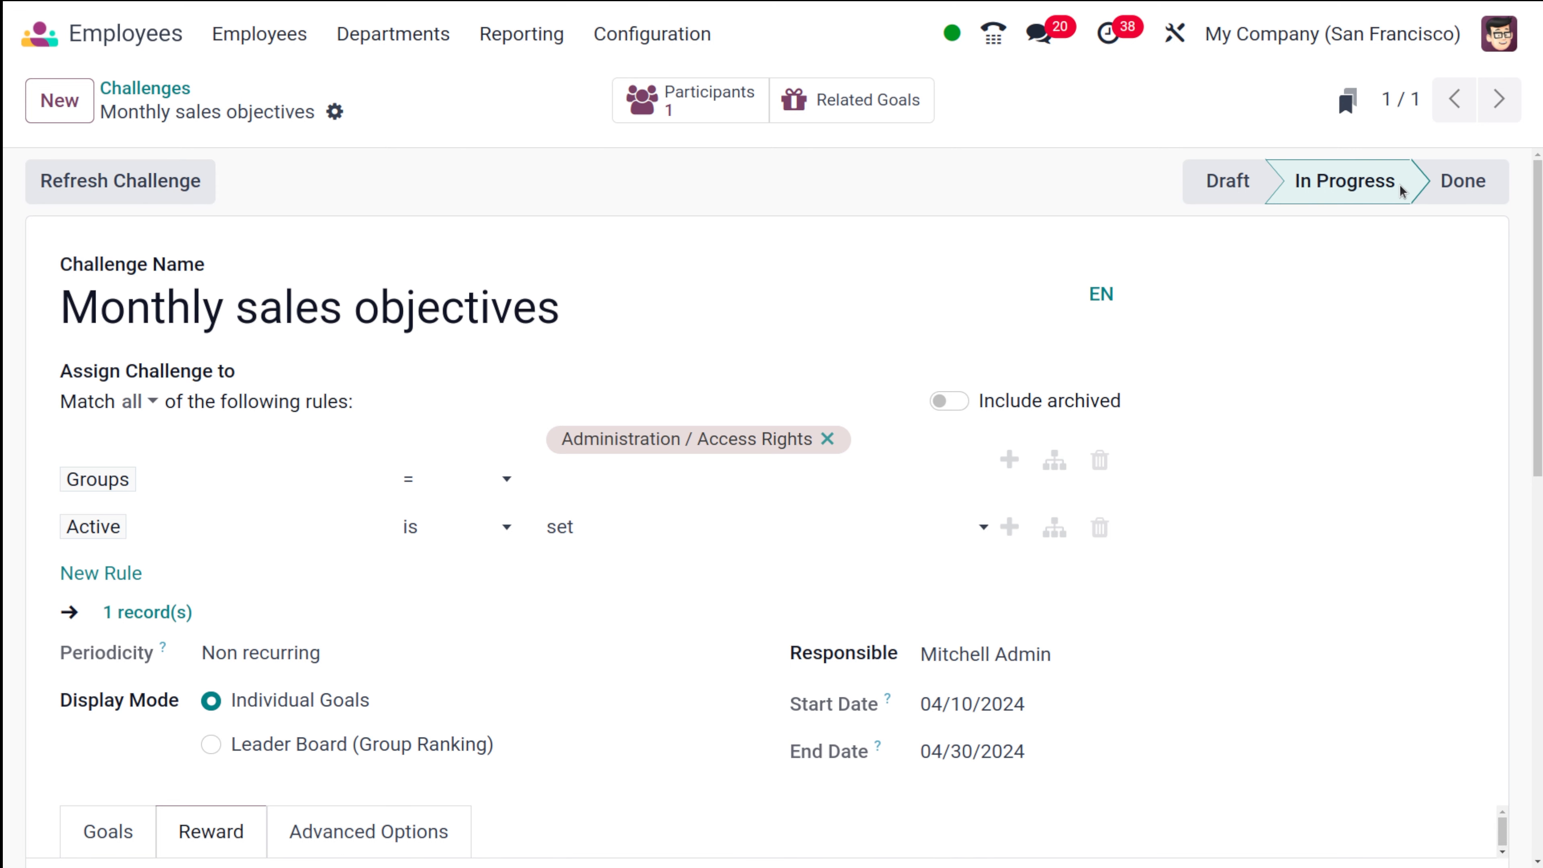
{"action": "mouse_move", "coordinate": [1328, 316]}
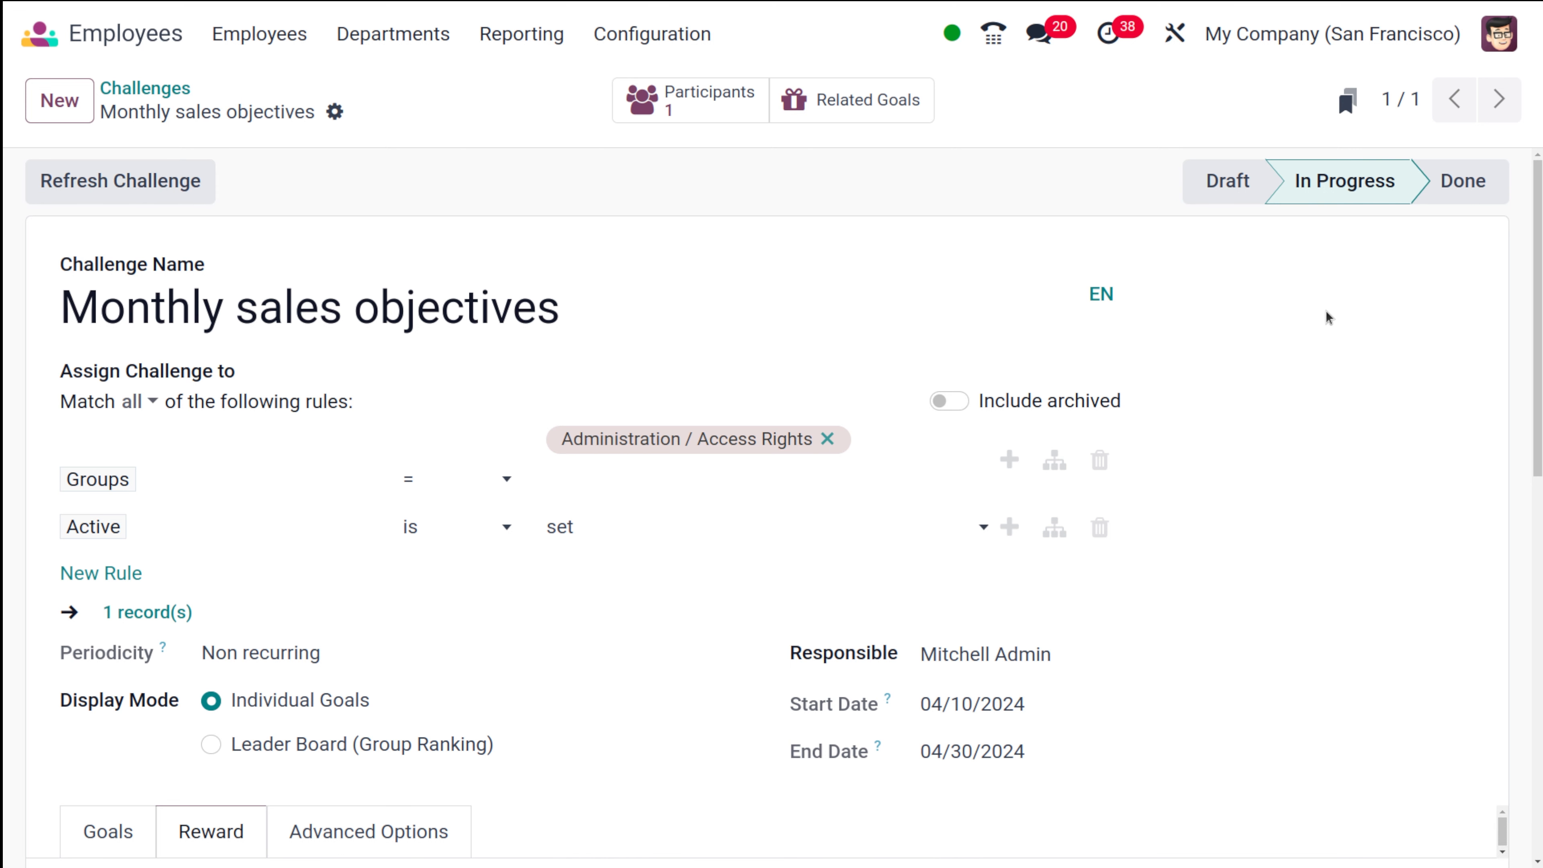
{"action": "mouse_move", "coordinate": [1370, 240]}
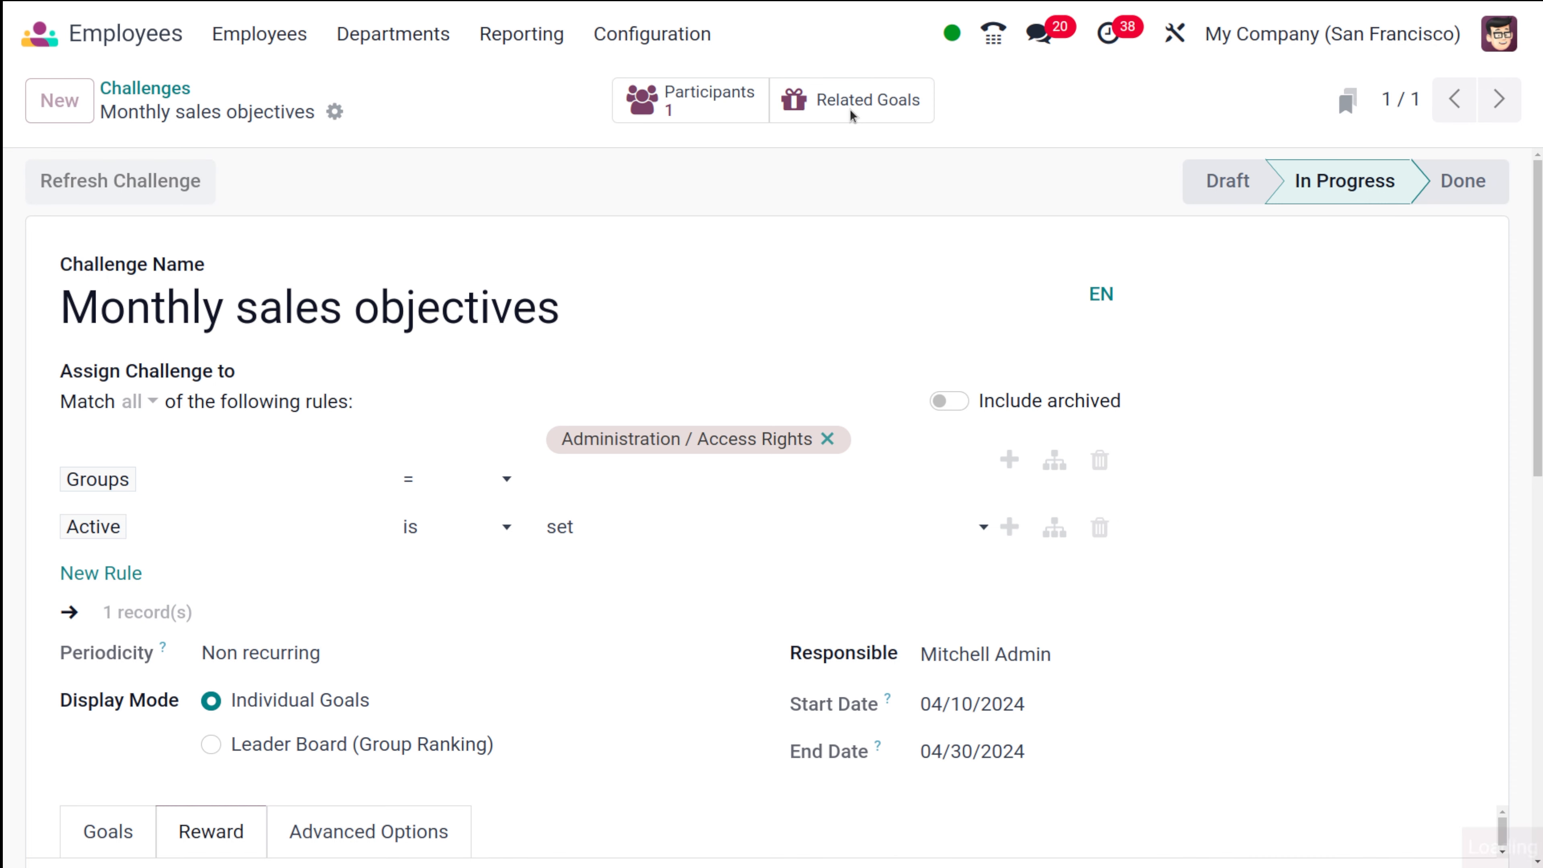
{"action": "left_click", "coordinate": [850, 100]}
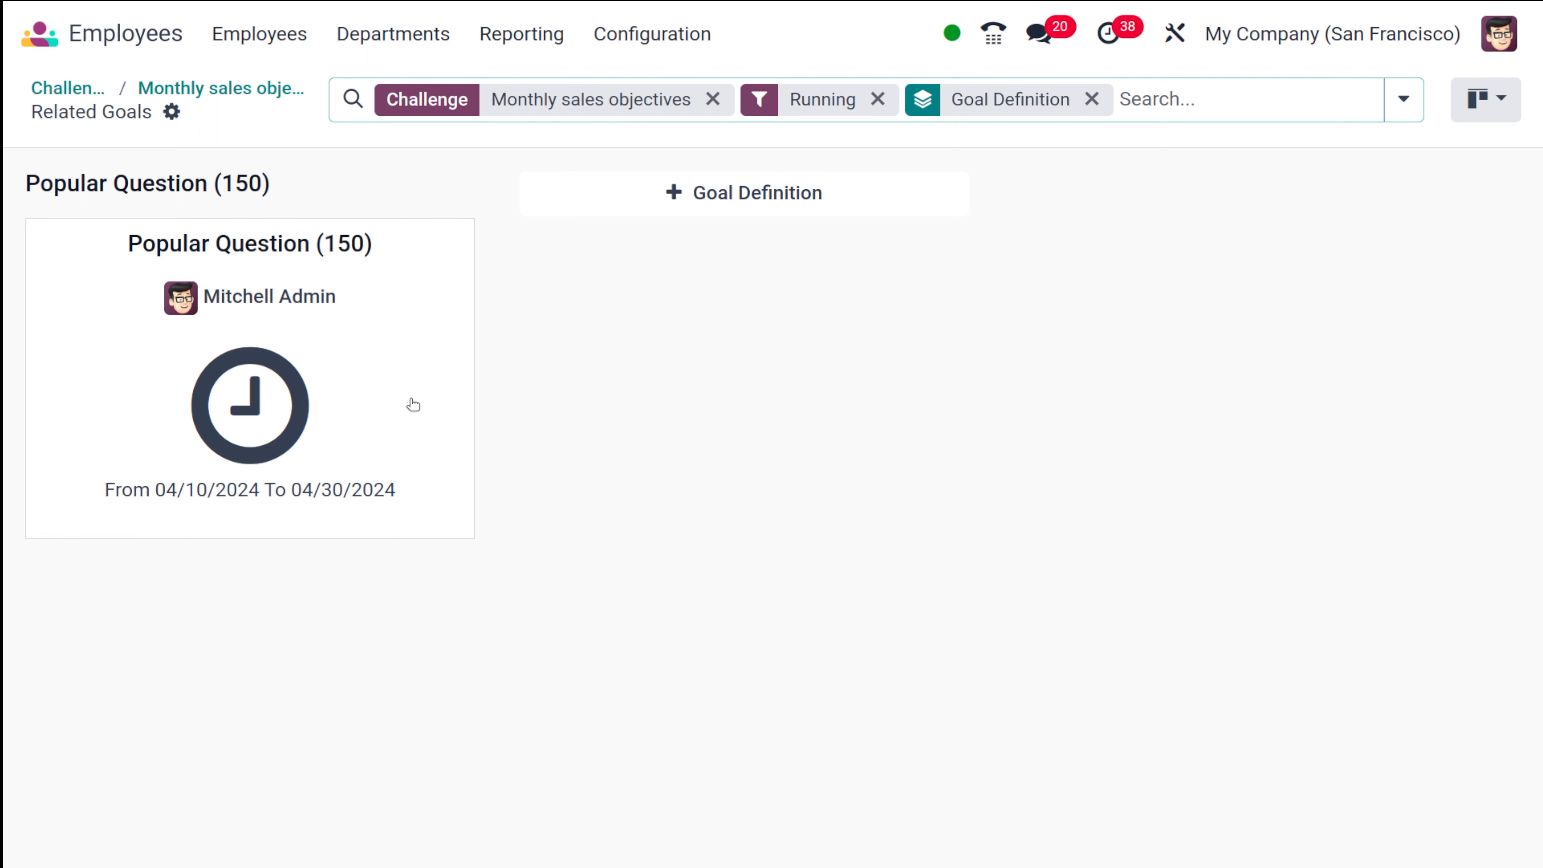
{"action": "mouse_move", "coordinate": [220, 87]}
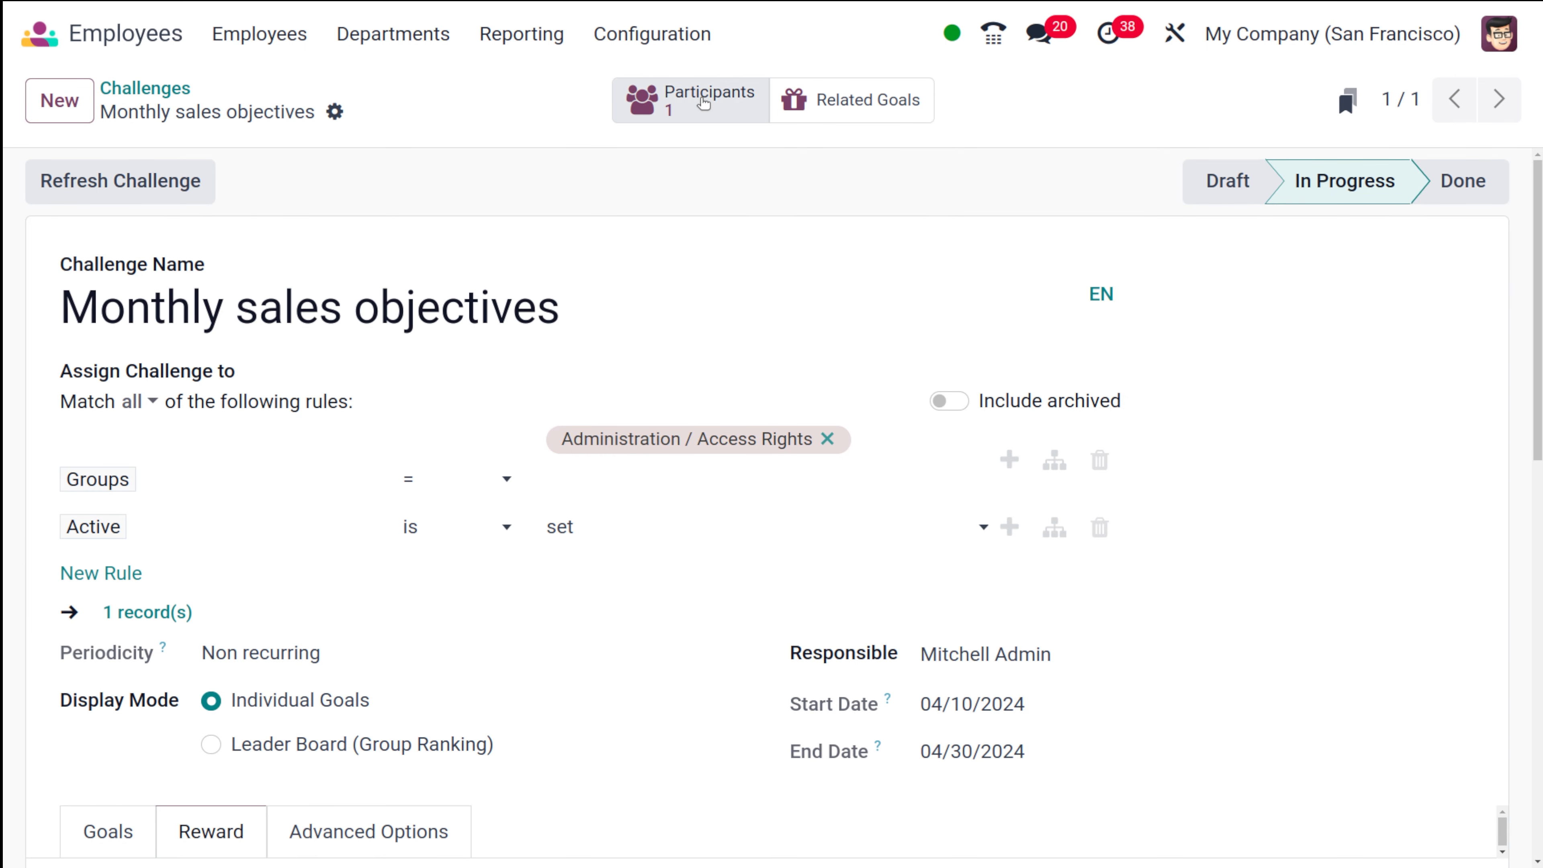
{"action": "left_click", "coordinate": [692, 100]}
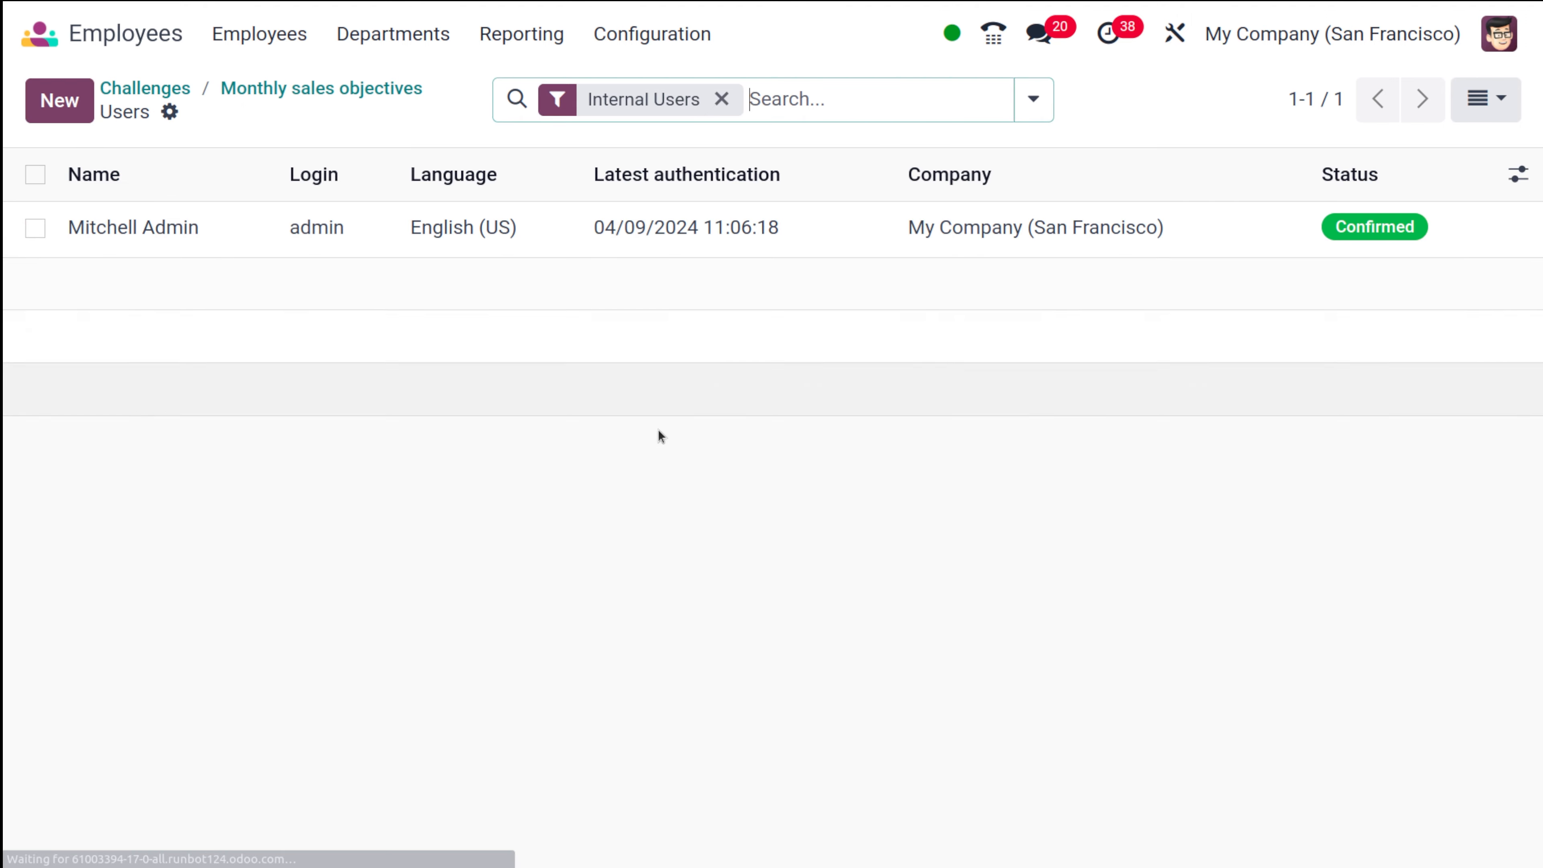
{"action": "mouse_move", "coordinate": [321, 87]}
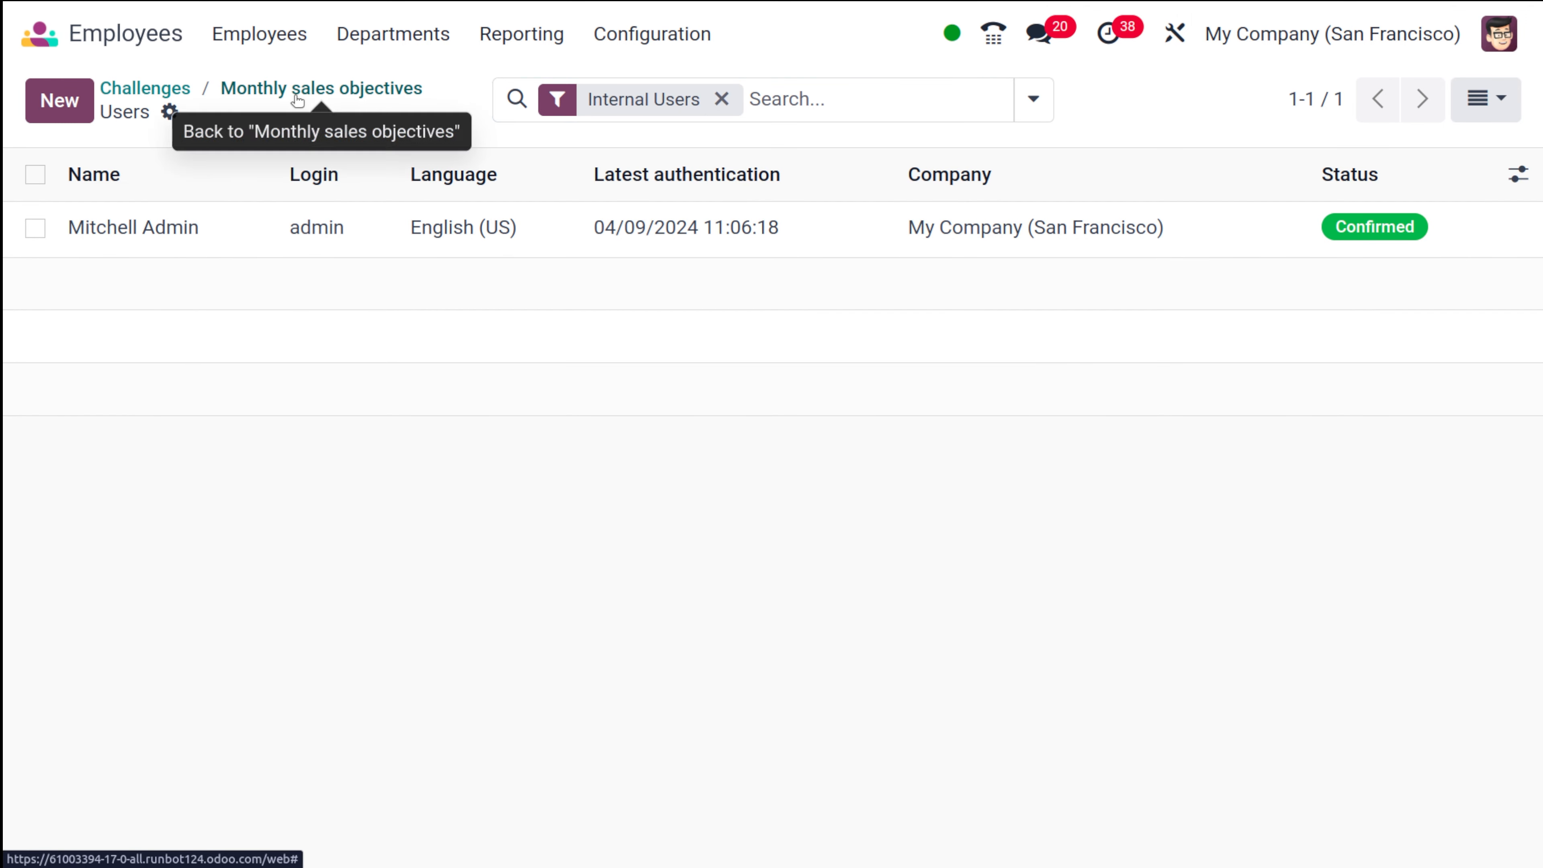
{"action": "left_click", "coordinate": [320, 87]}
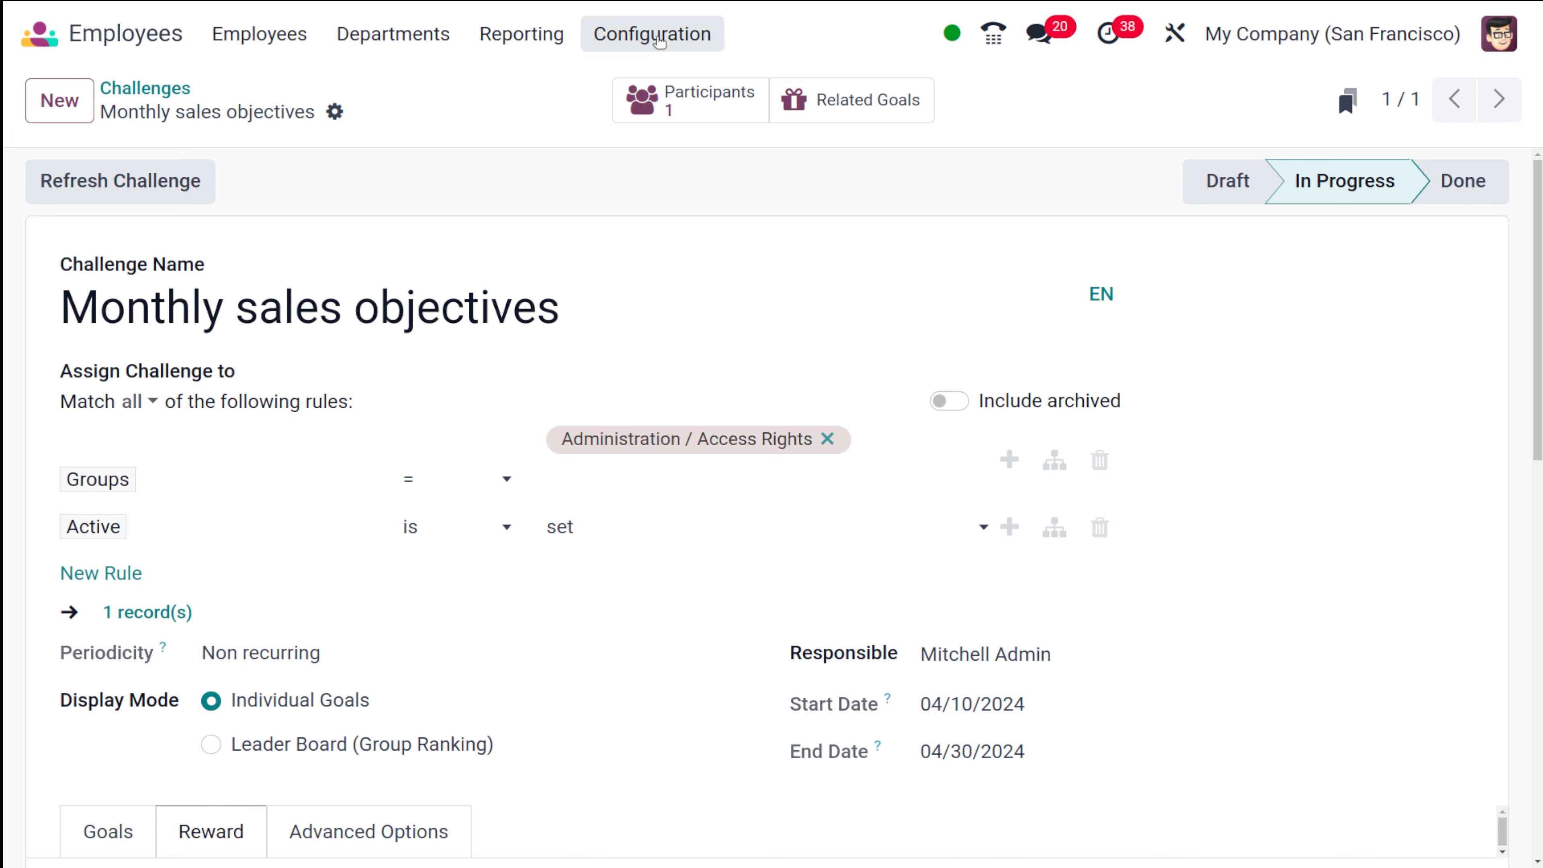
Open Goals History from Configuration and expand Marc Demo's group to show the Total Invoiced goal
{"action": "left_click", "coordinate": [652, 34]}
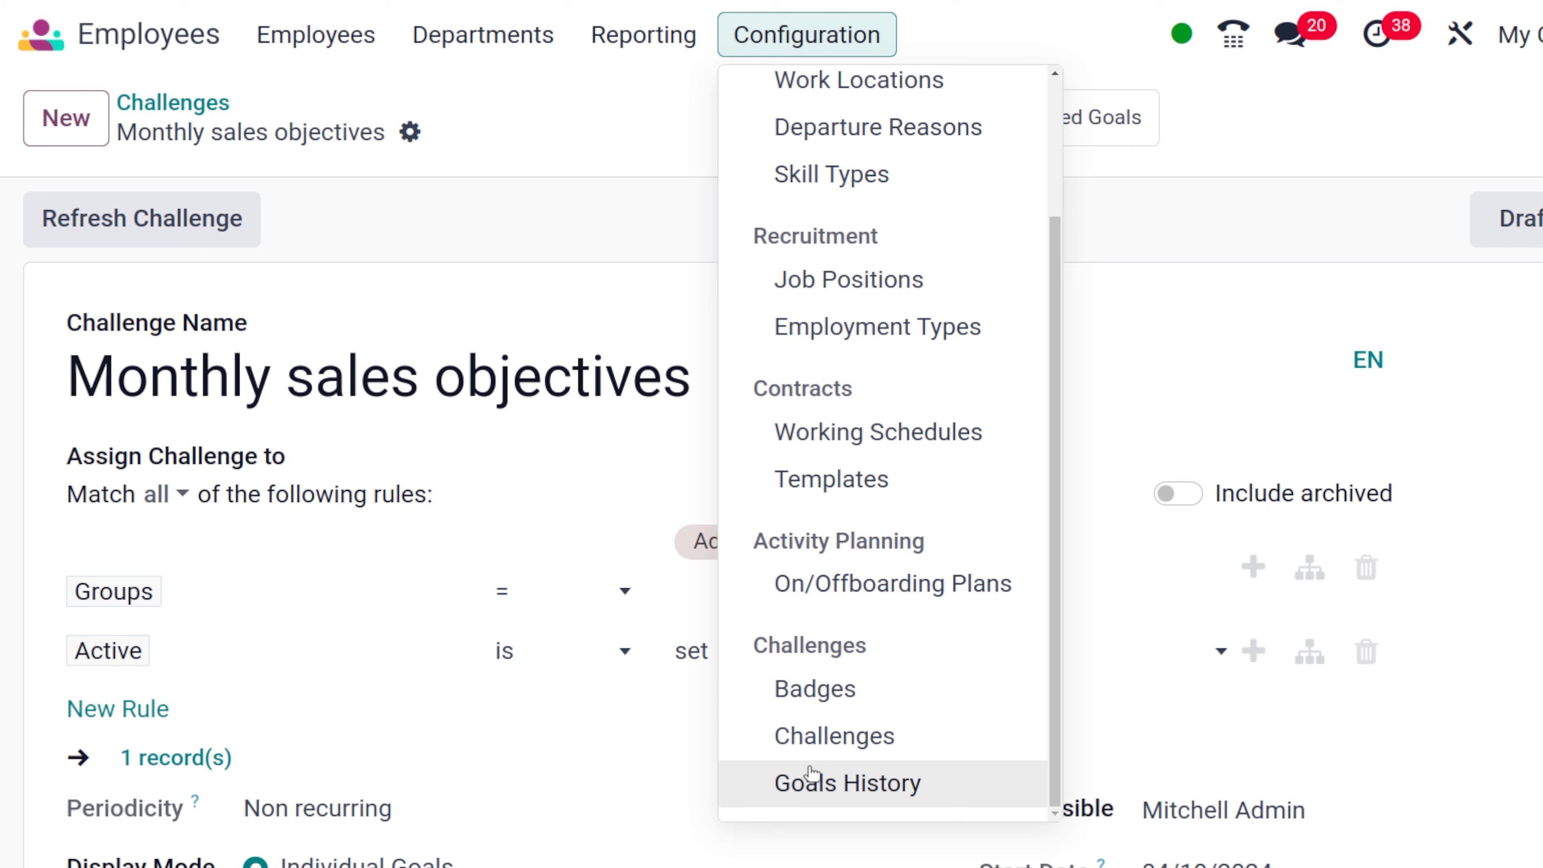
{"action": "left_click", "coordinate": [846, 781]}
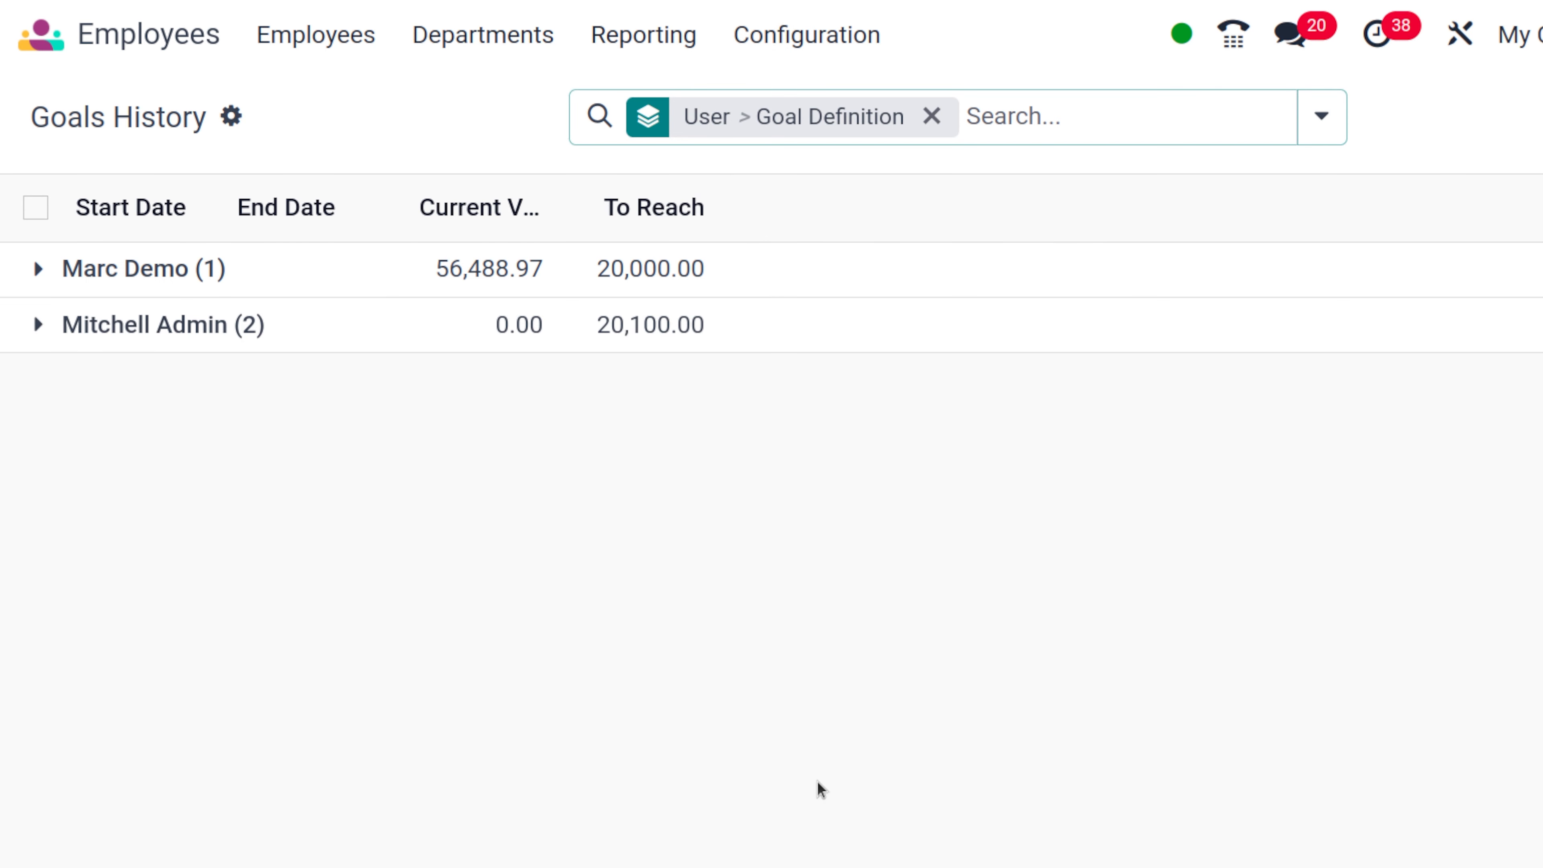
{"action": "mouse_move", "coordinate": [38, 282]}
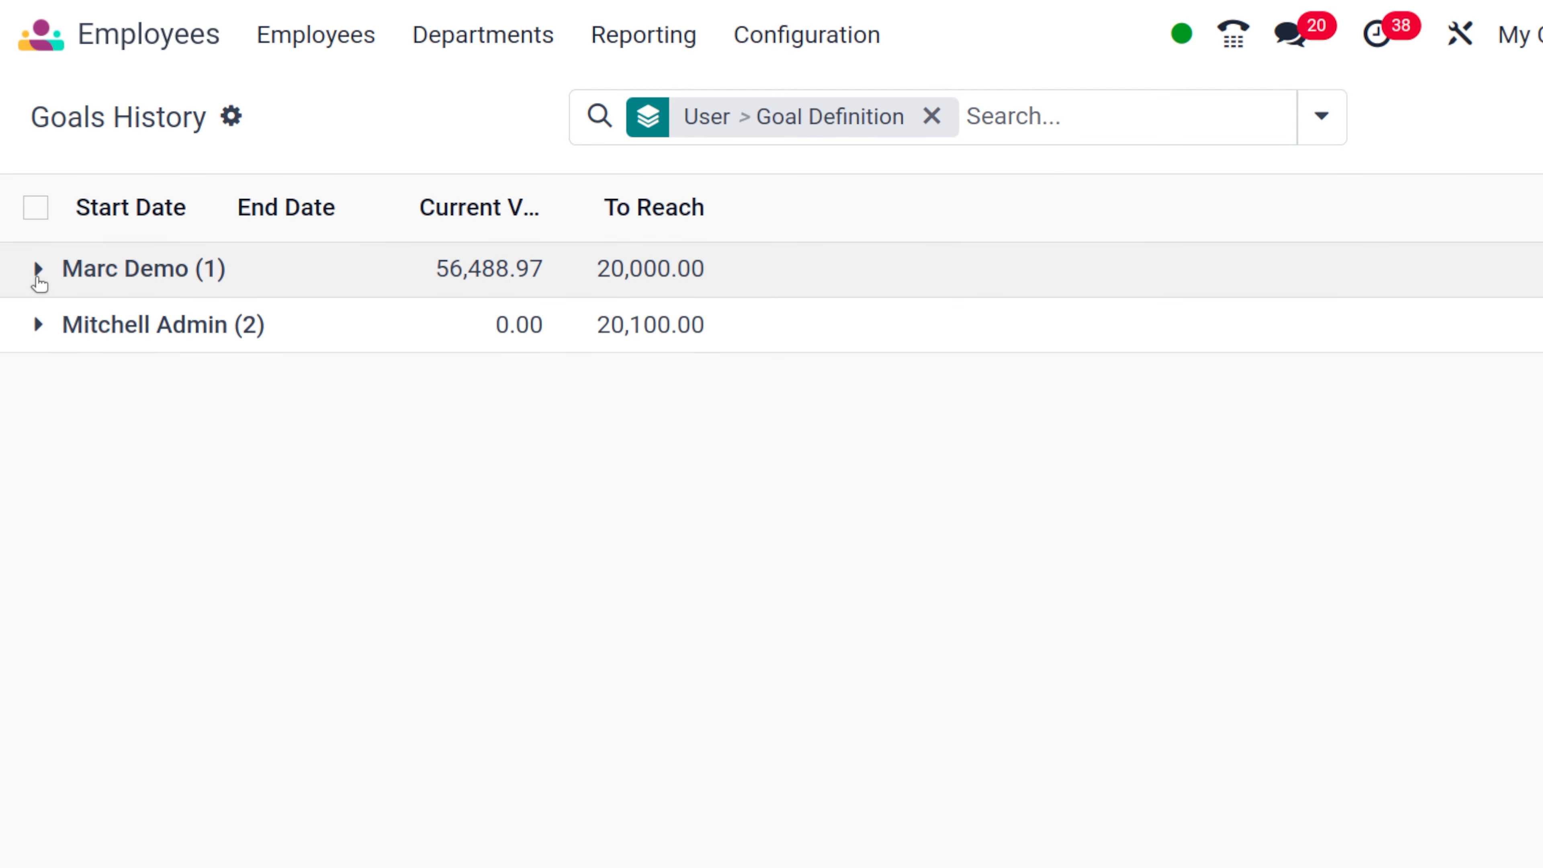
{"action": "left_click", "coordinate": [38, 269]}
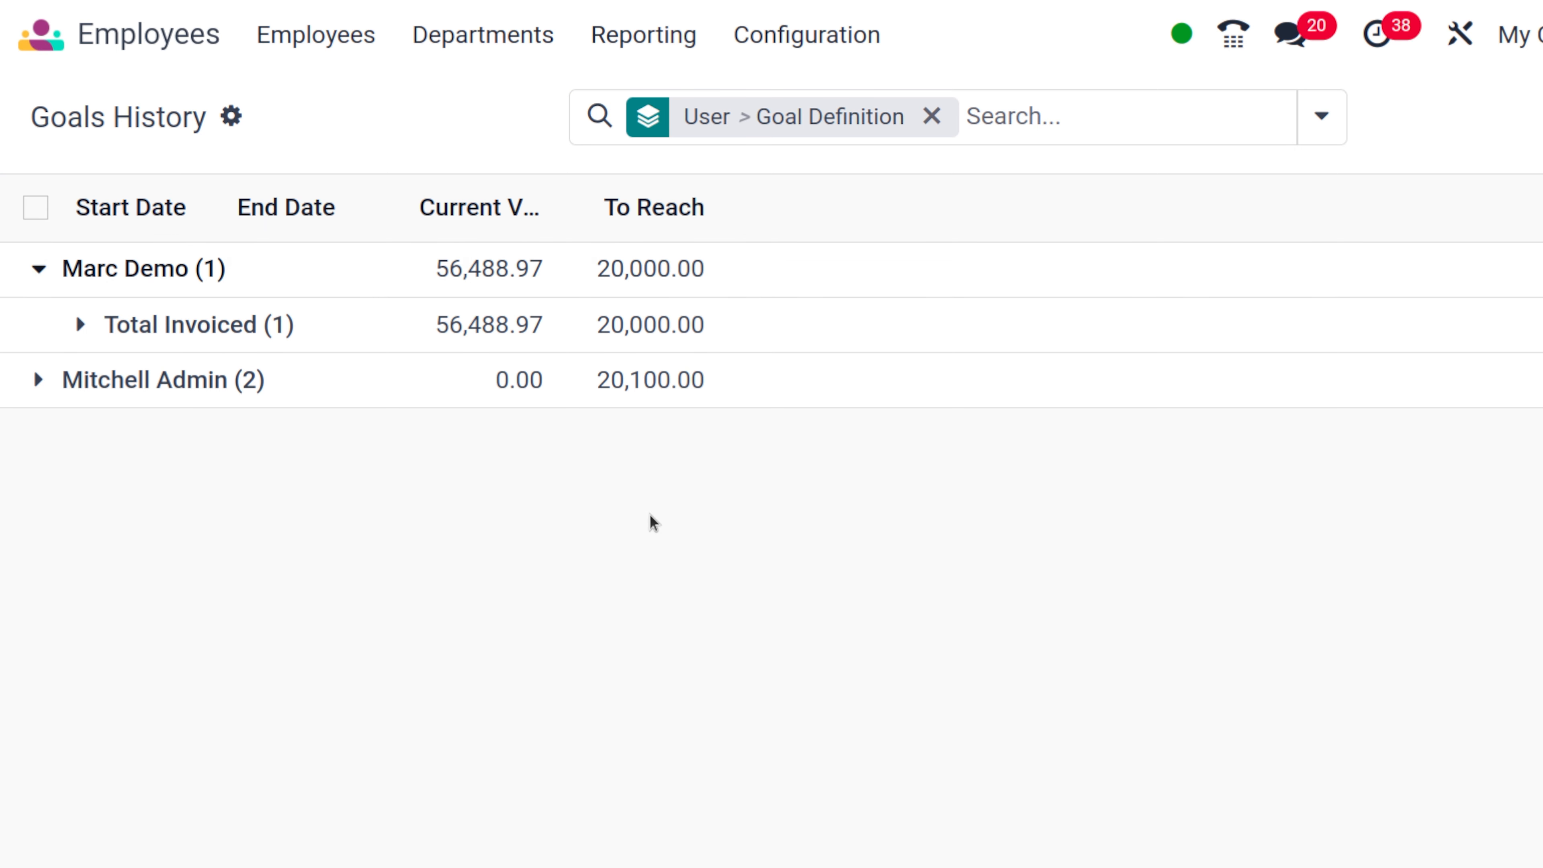
{"action": "mouse_move", "coordinate": [795, 74]}
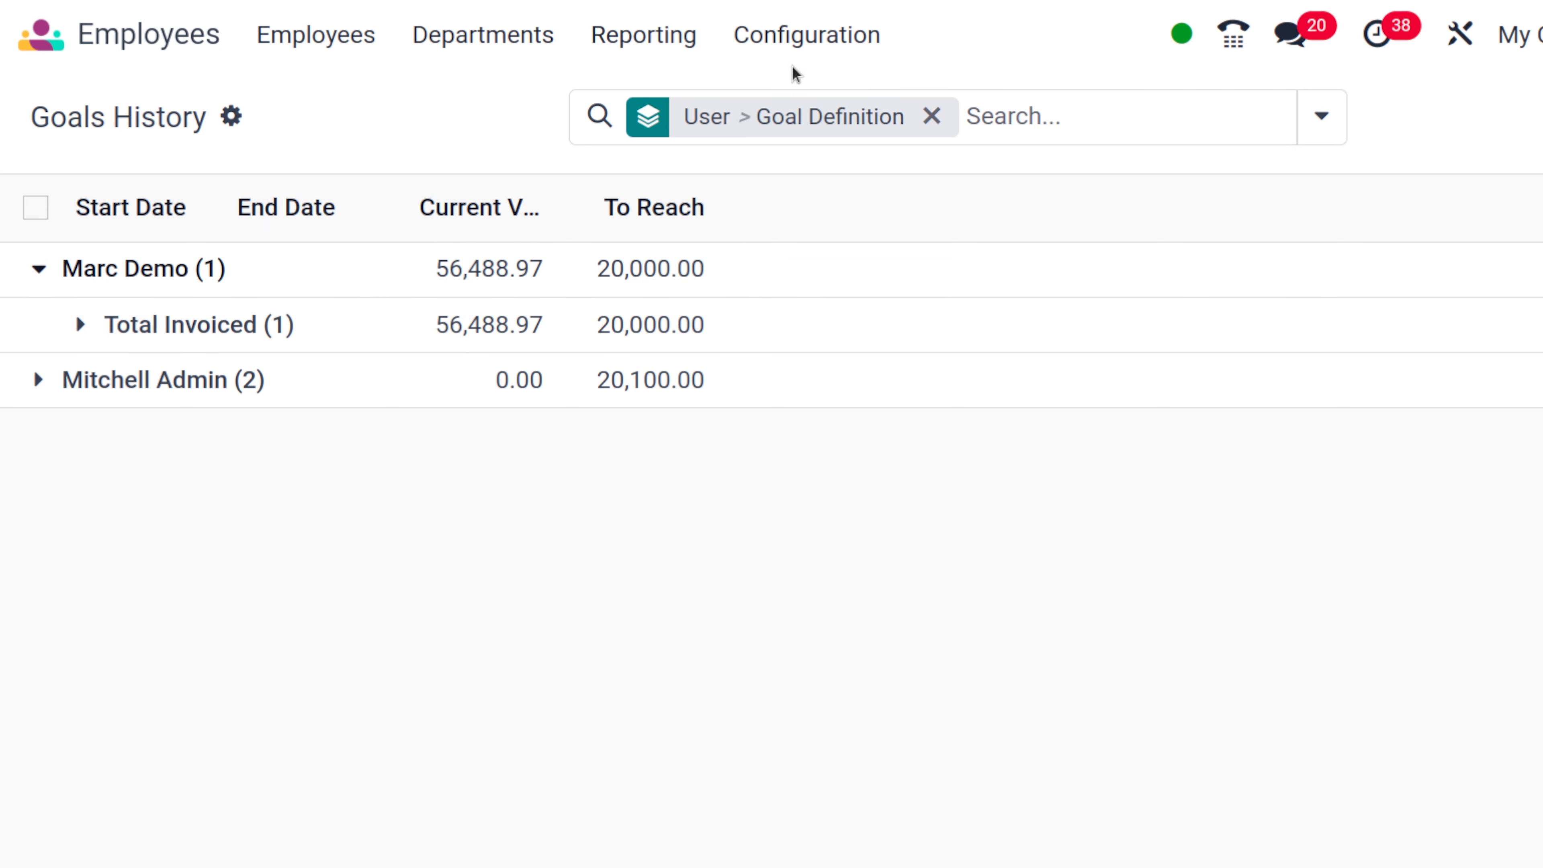
{"action": "mouse_move", "coordinate": [769, 78]}
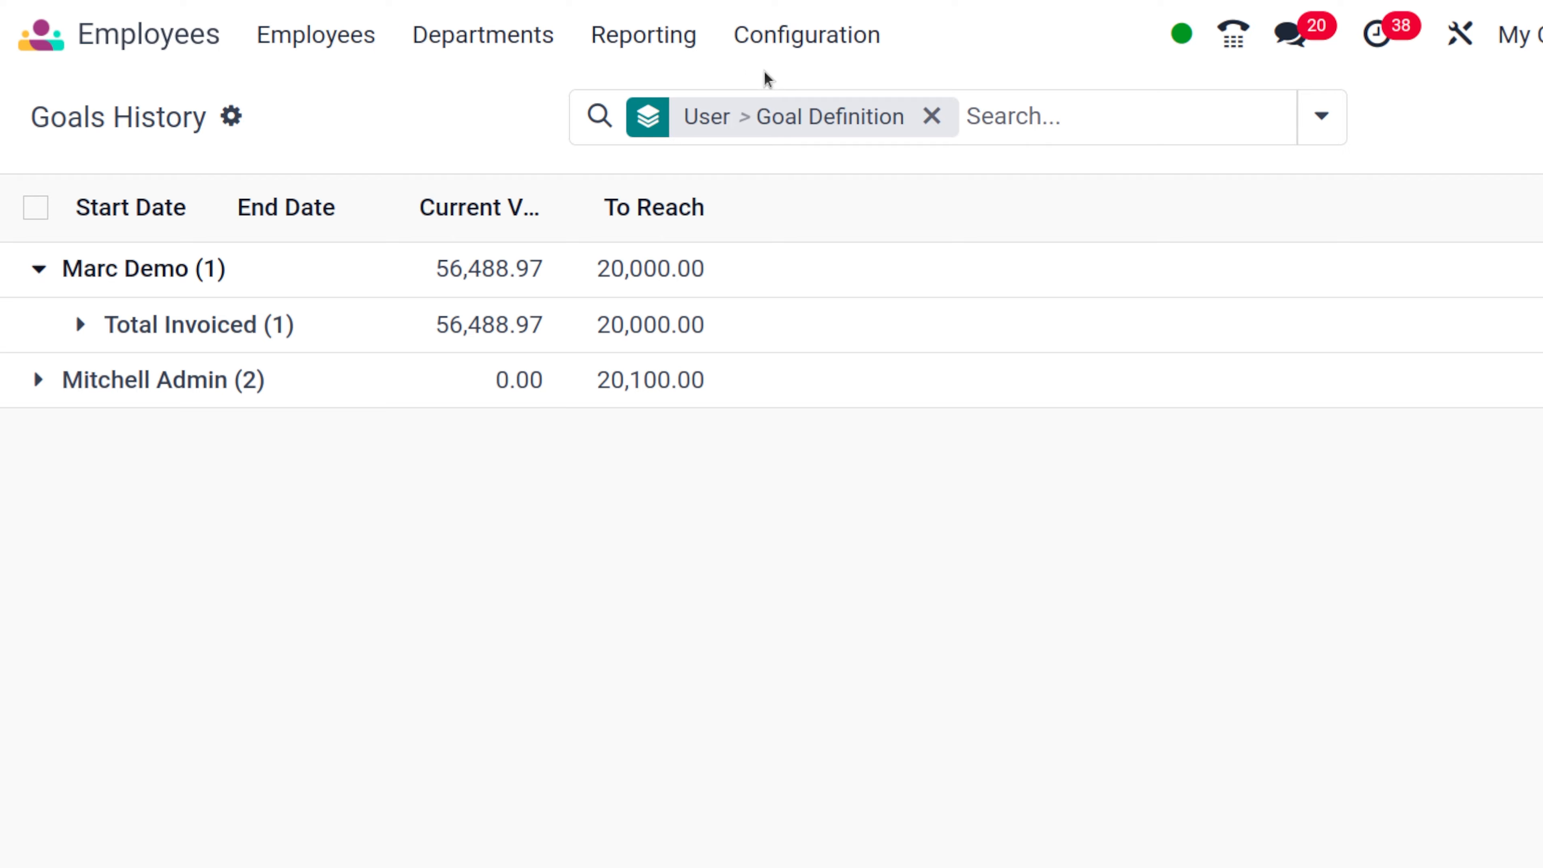